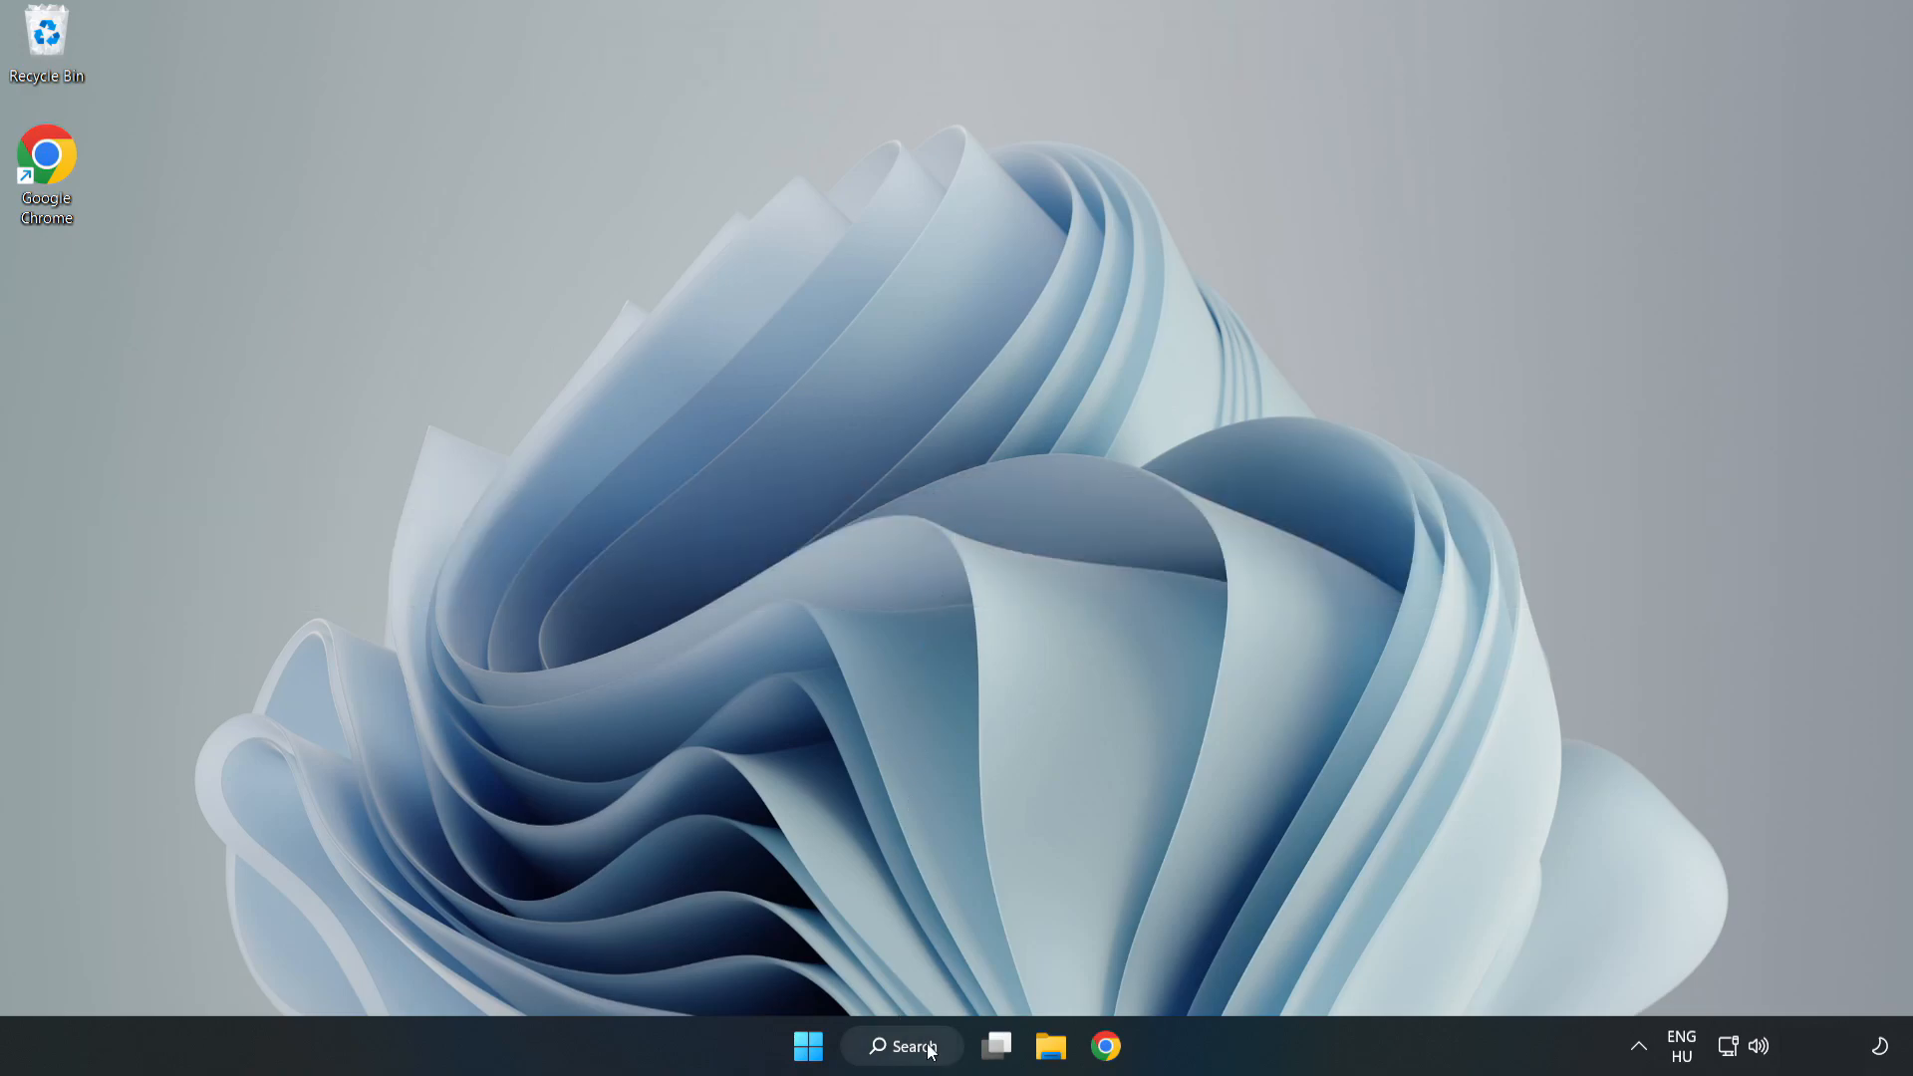
# - Search for "de" from the taskbar to launch Device Manager
pyautogui.click(901, 1046)
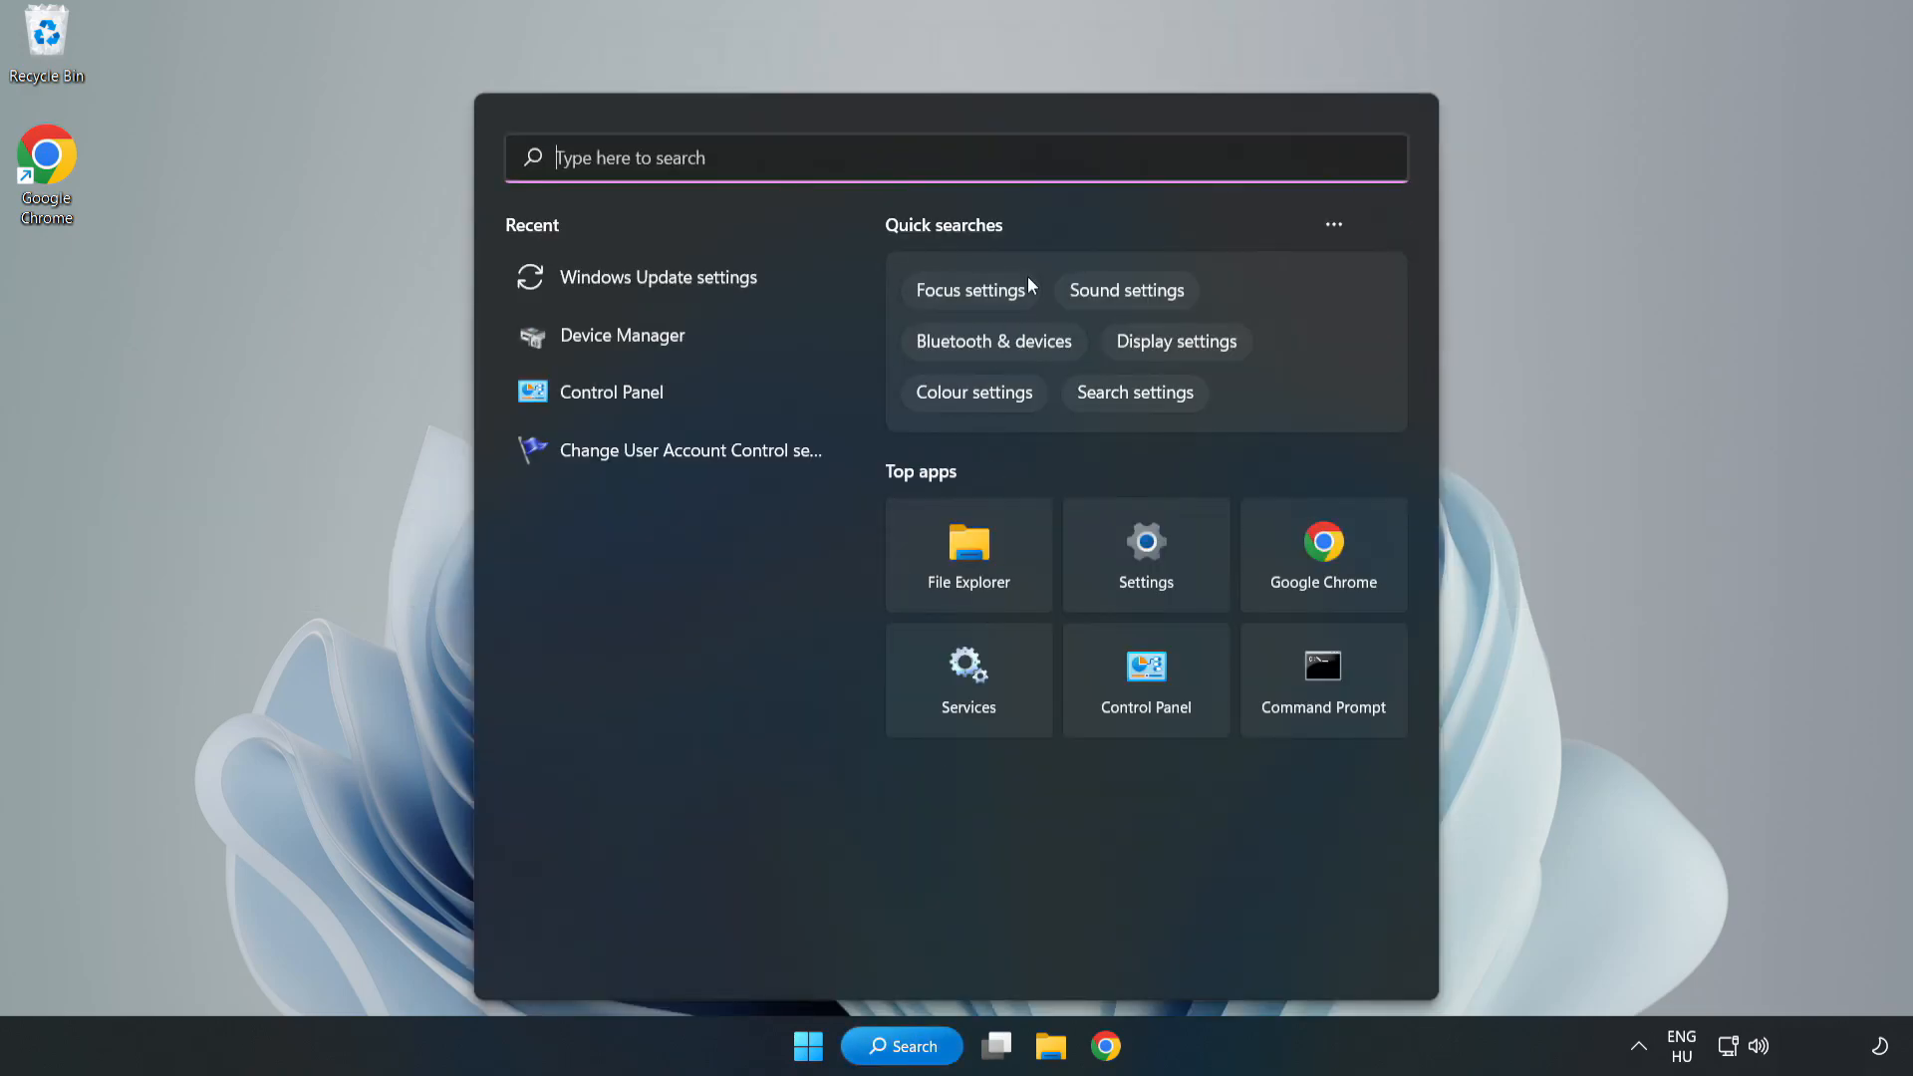
pyautogui.write('de')
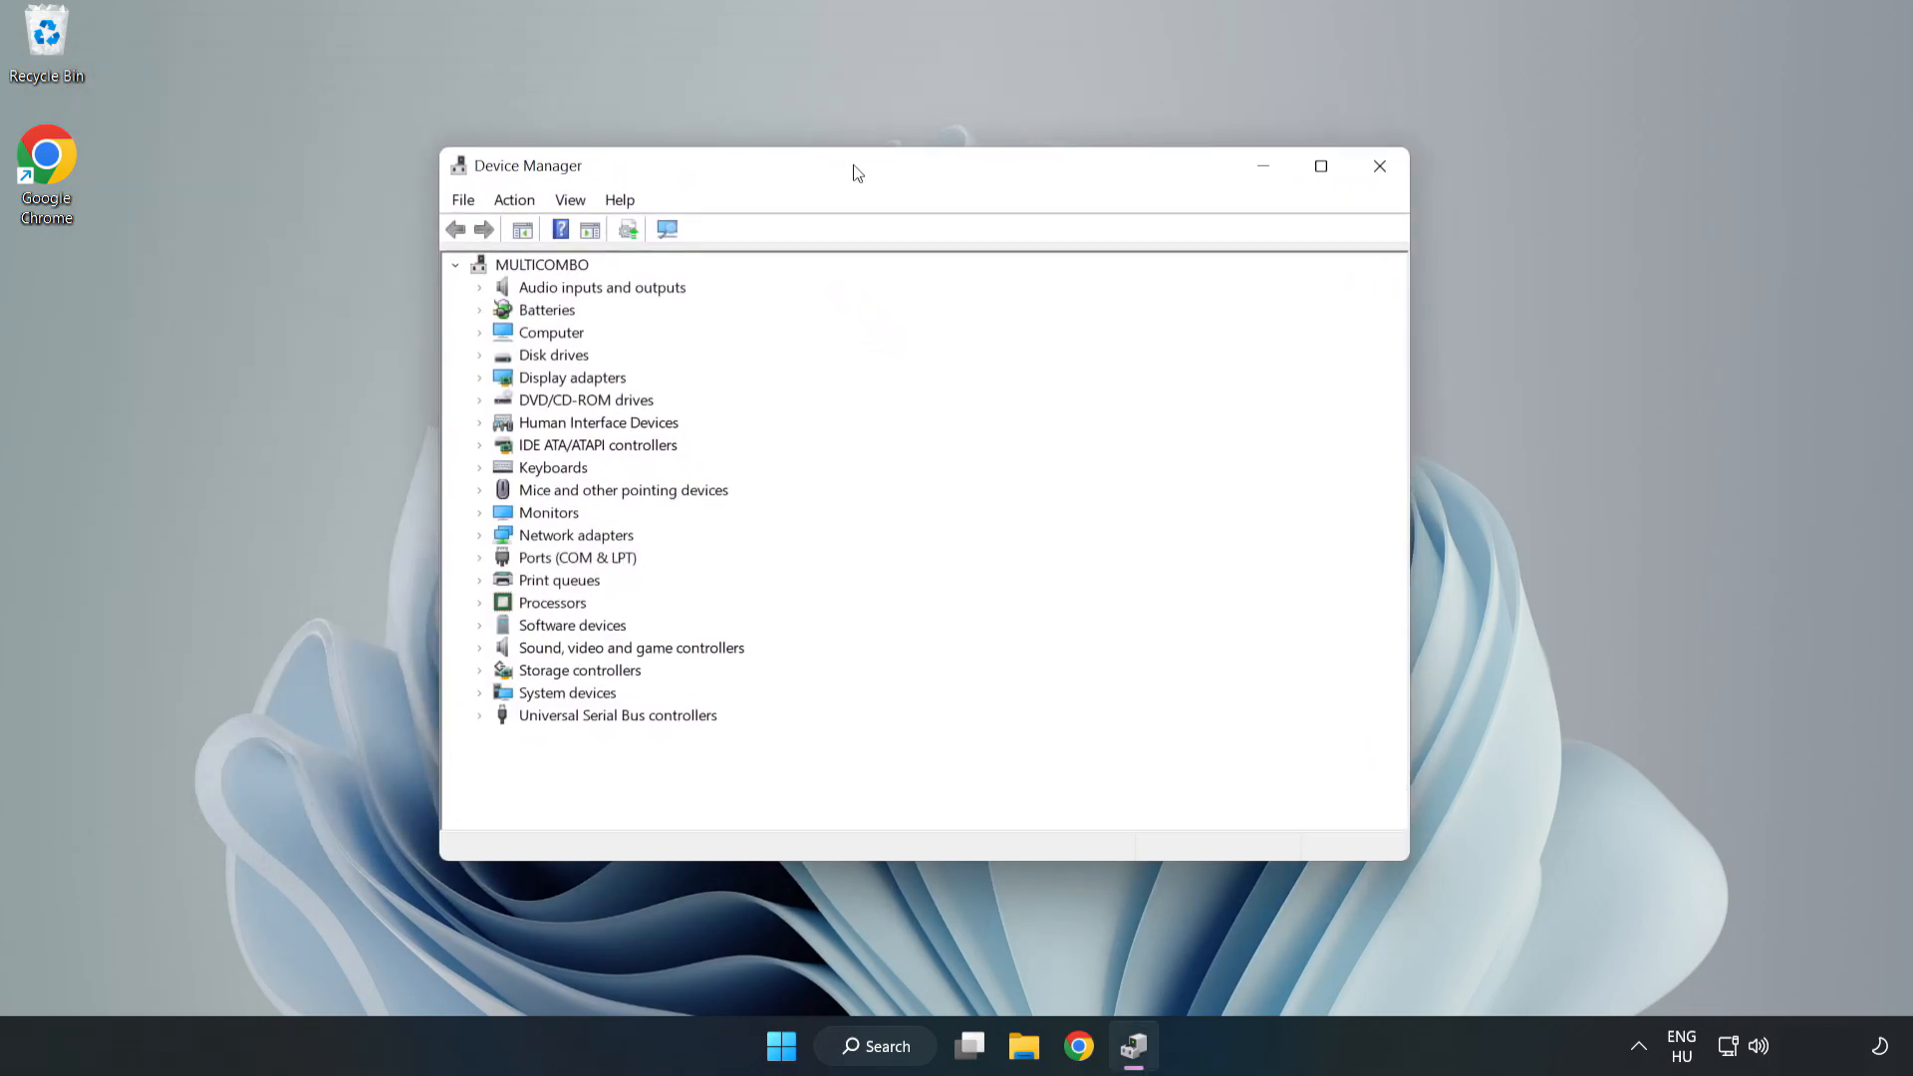
# - Run an automatic driver update on the VMware SVGA 3D adapter under Display adapters and dismiss the result
pyautogui.click(571, 377)
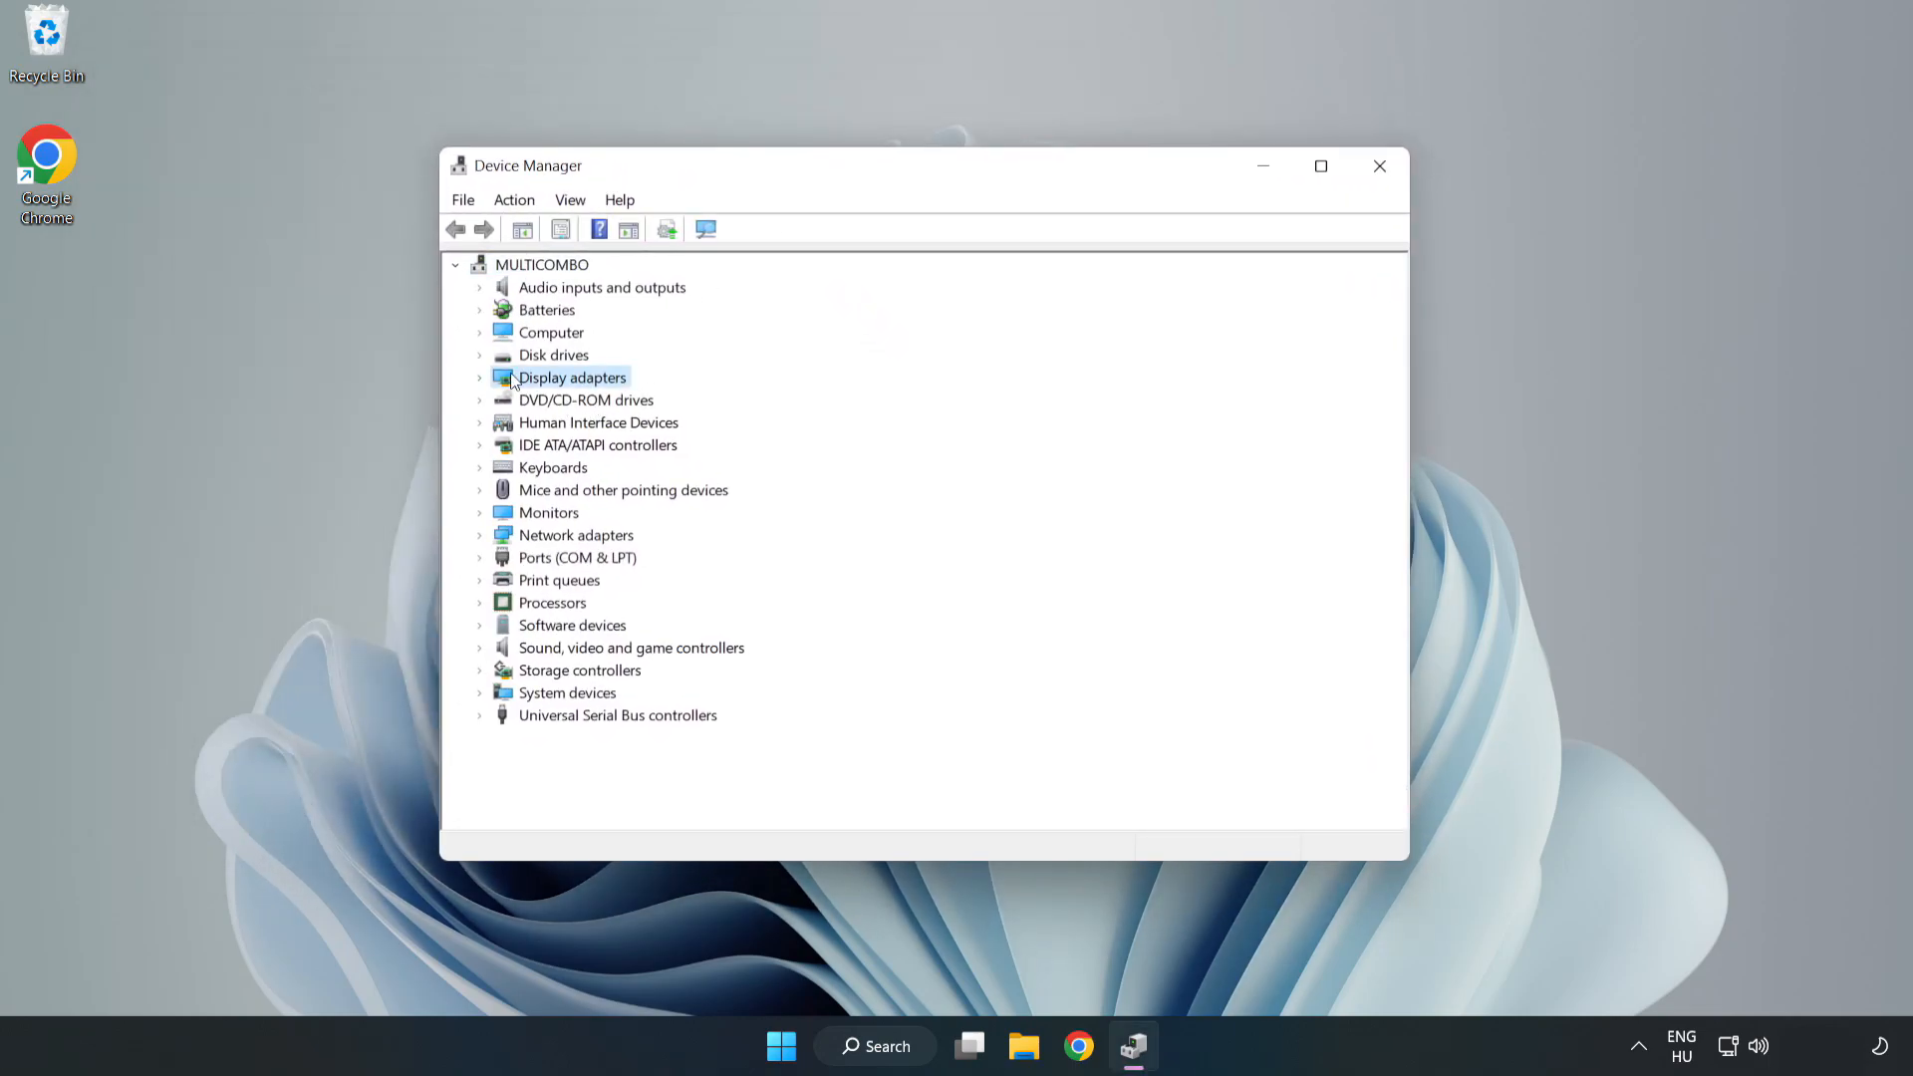
pyautogui.click(480, 376)
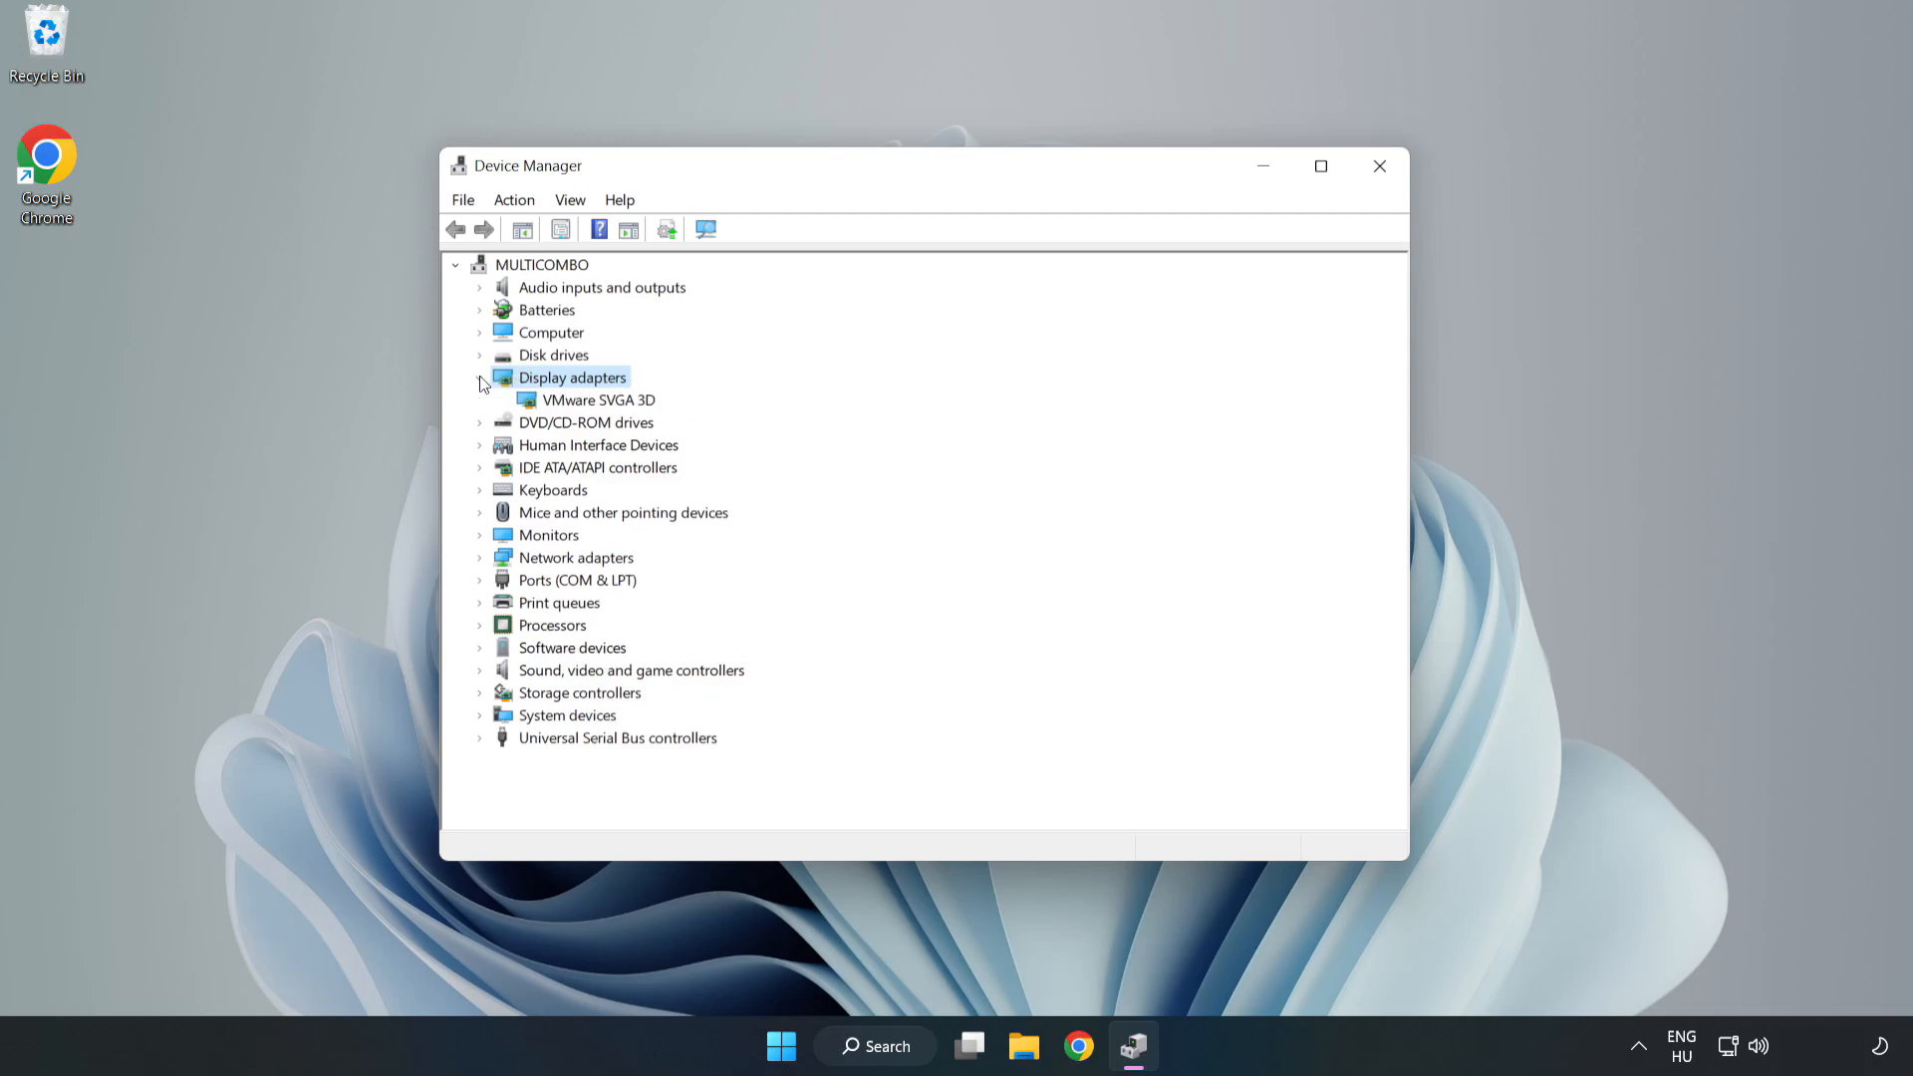
pyautogui.click(598, 398)
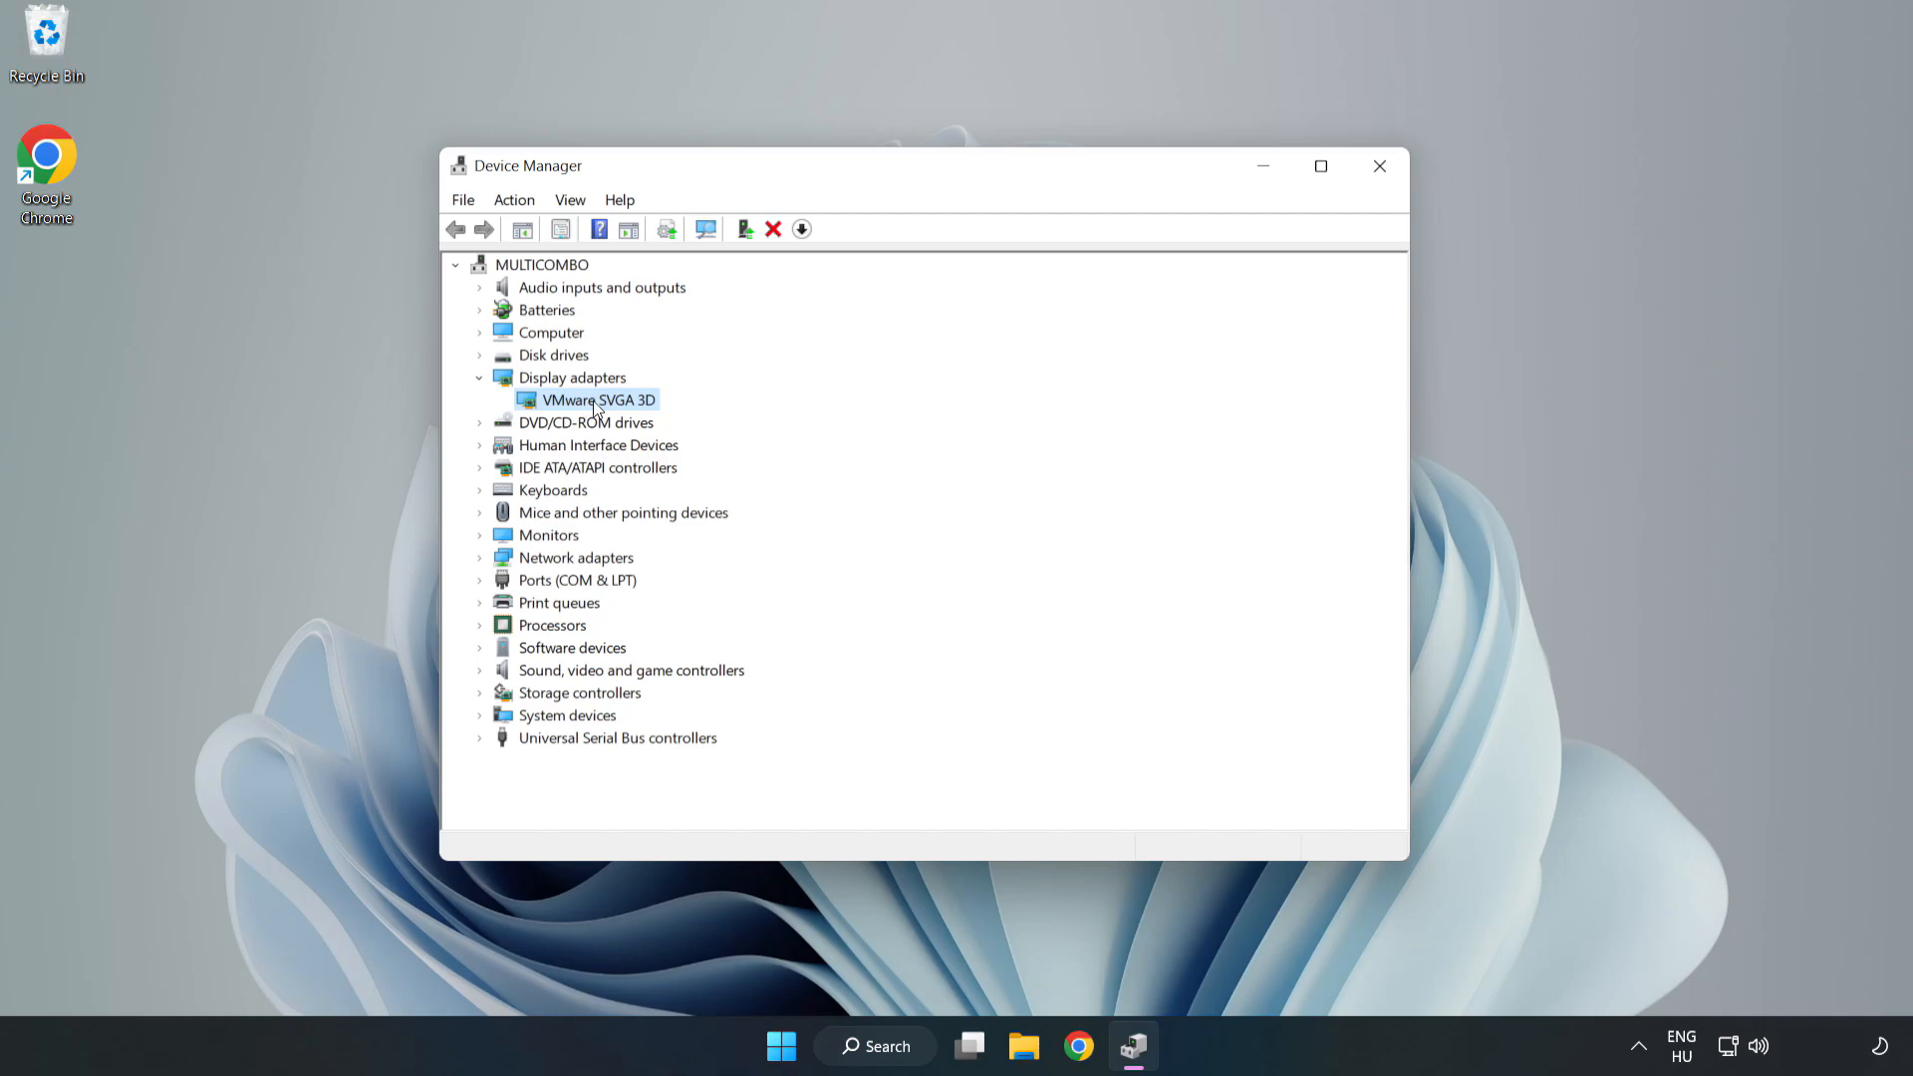
pyautogui.rightClick(594, 398)
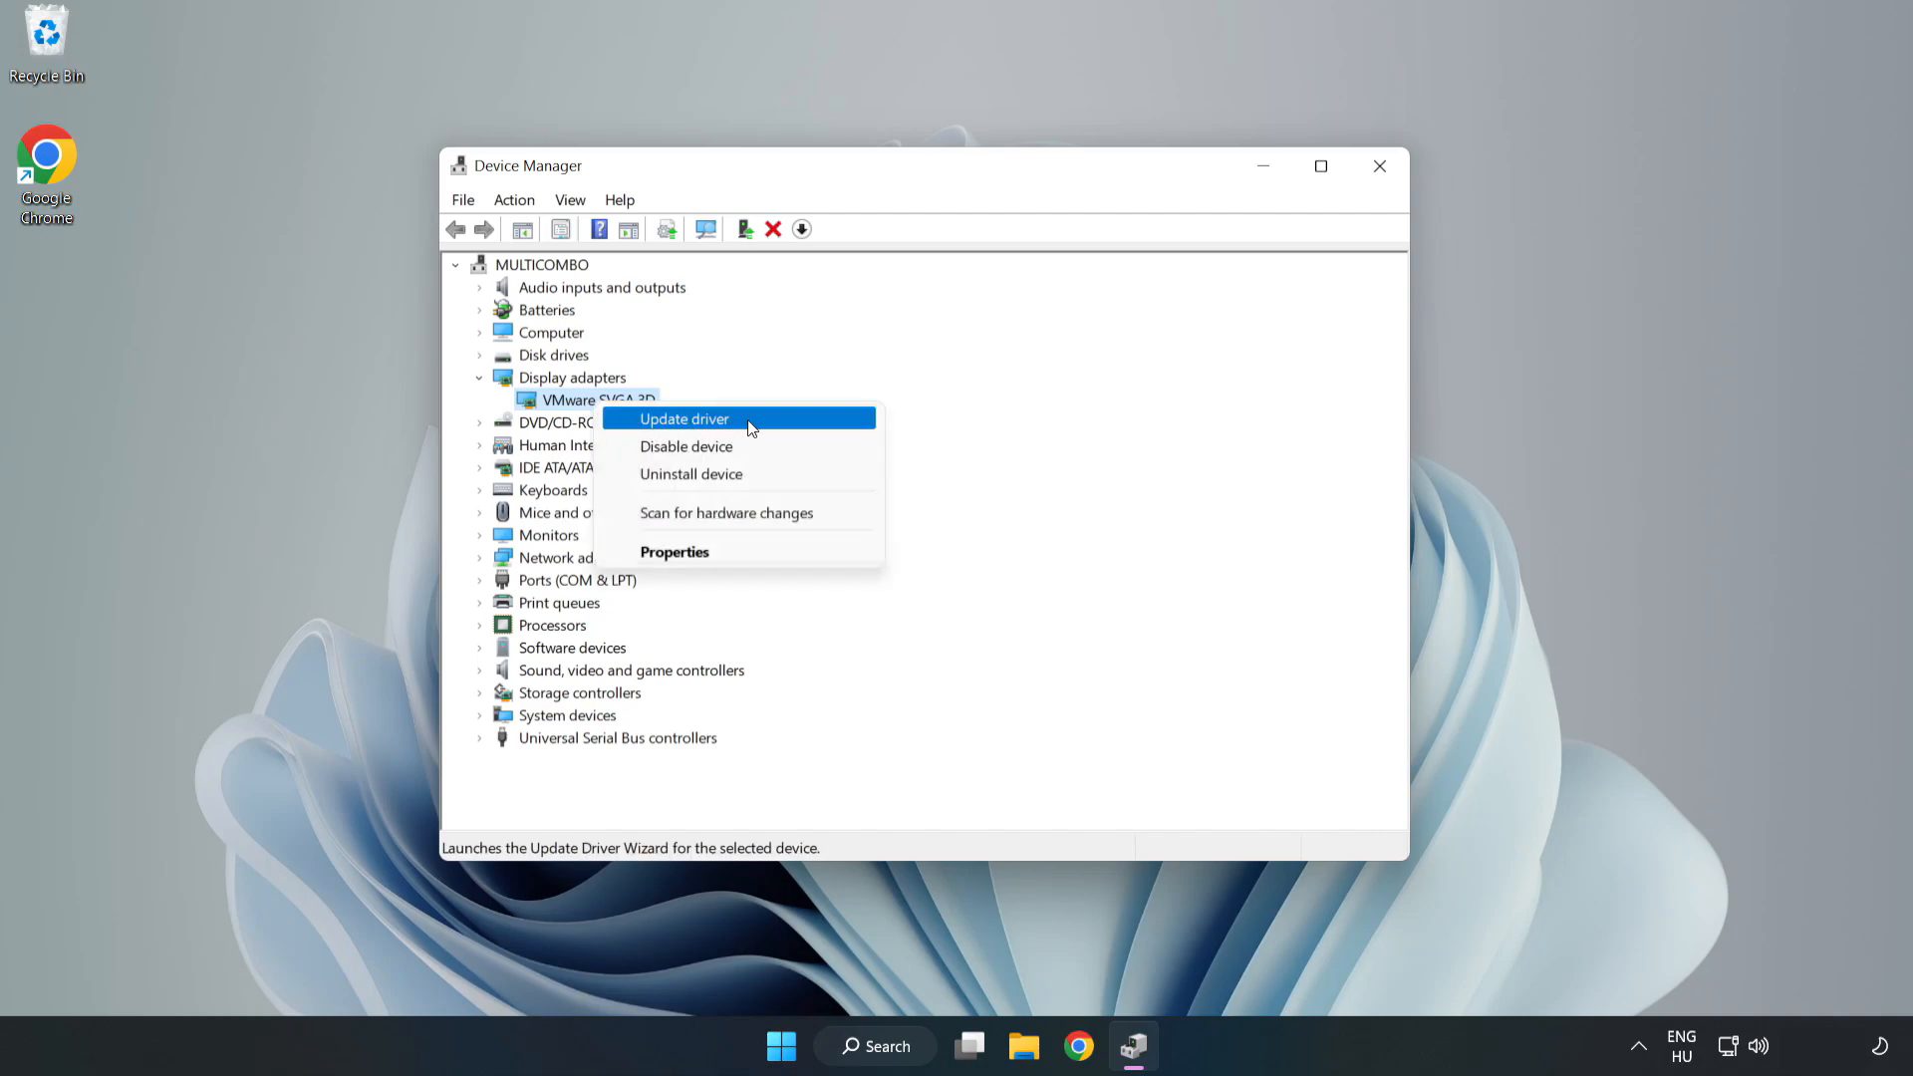
pyautogui.click(684, 418)
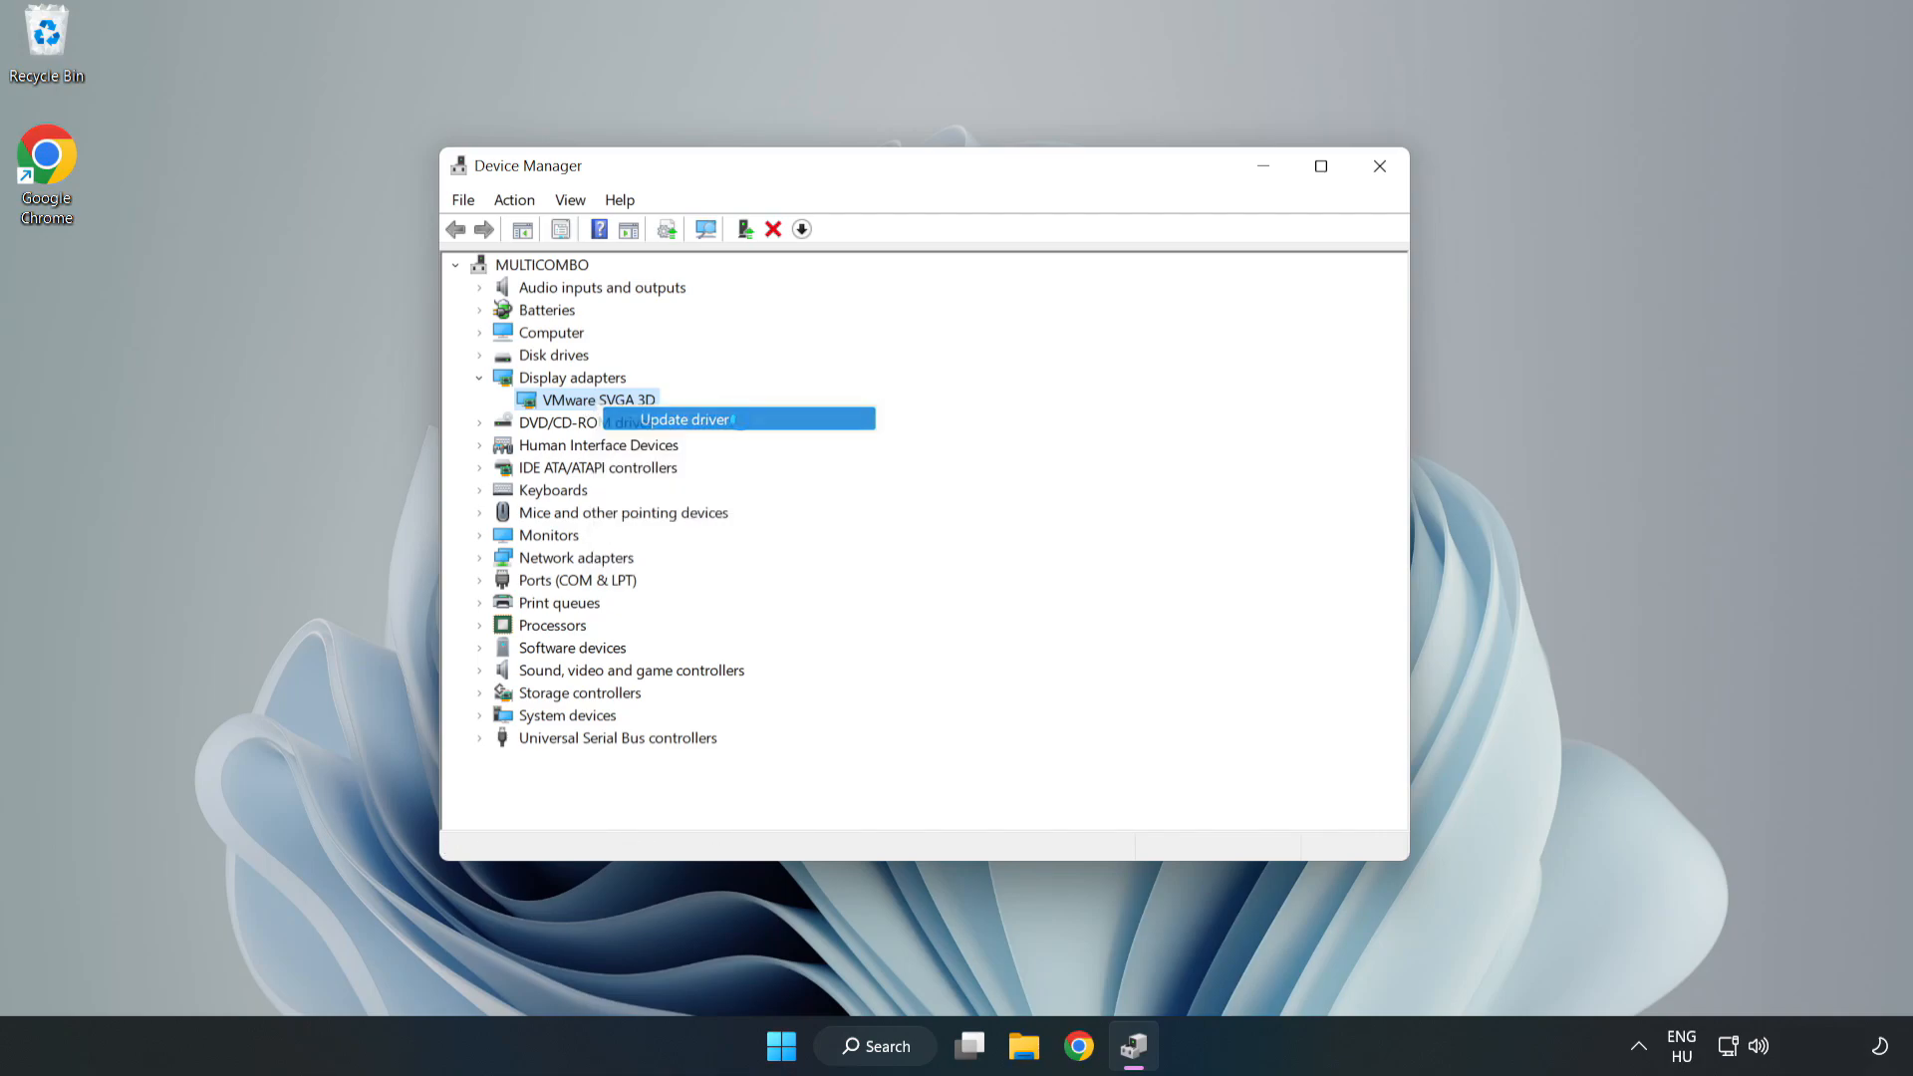
pyautogui.click(684, 420)
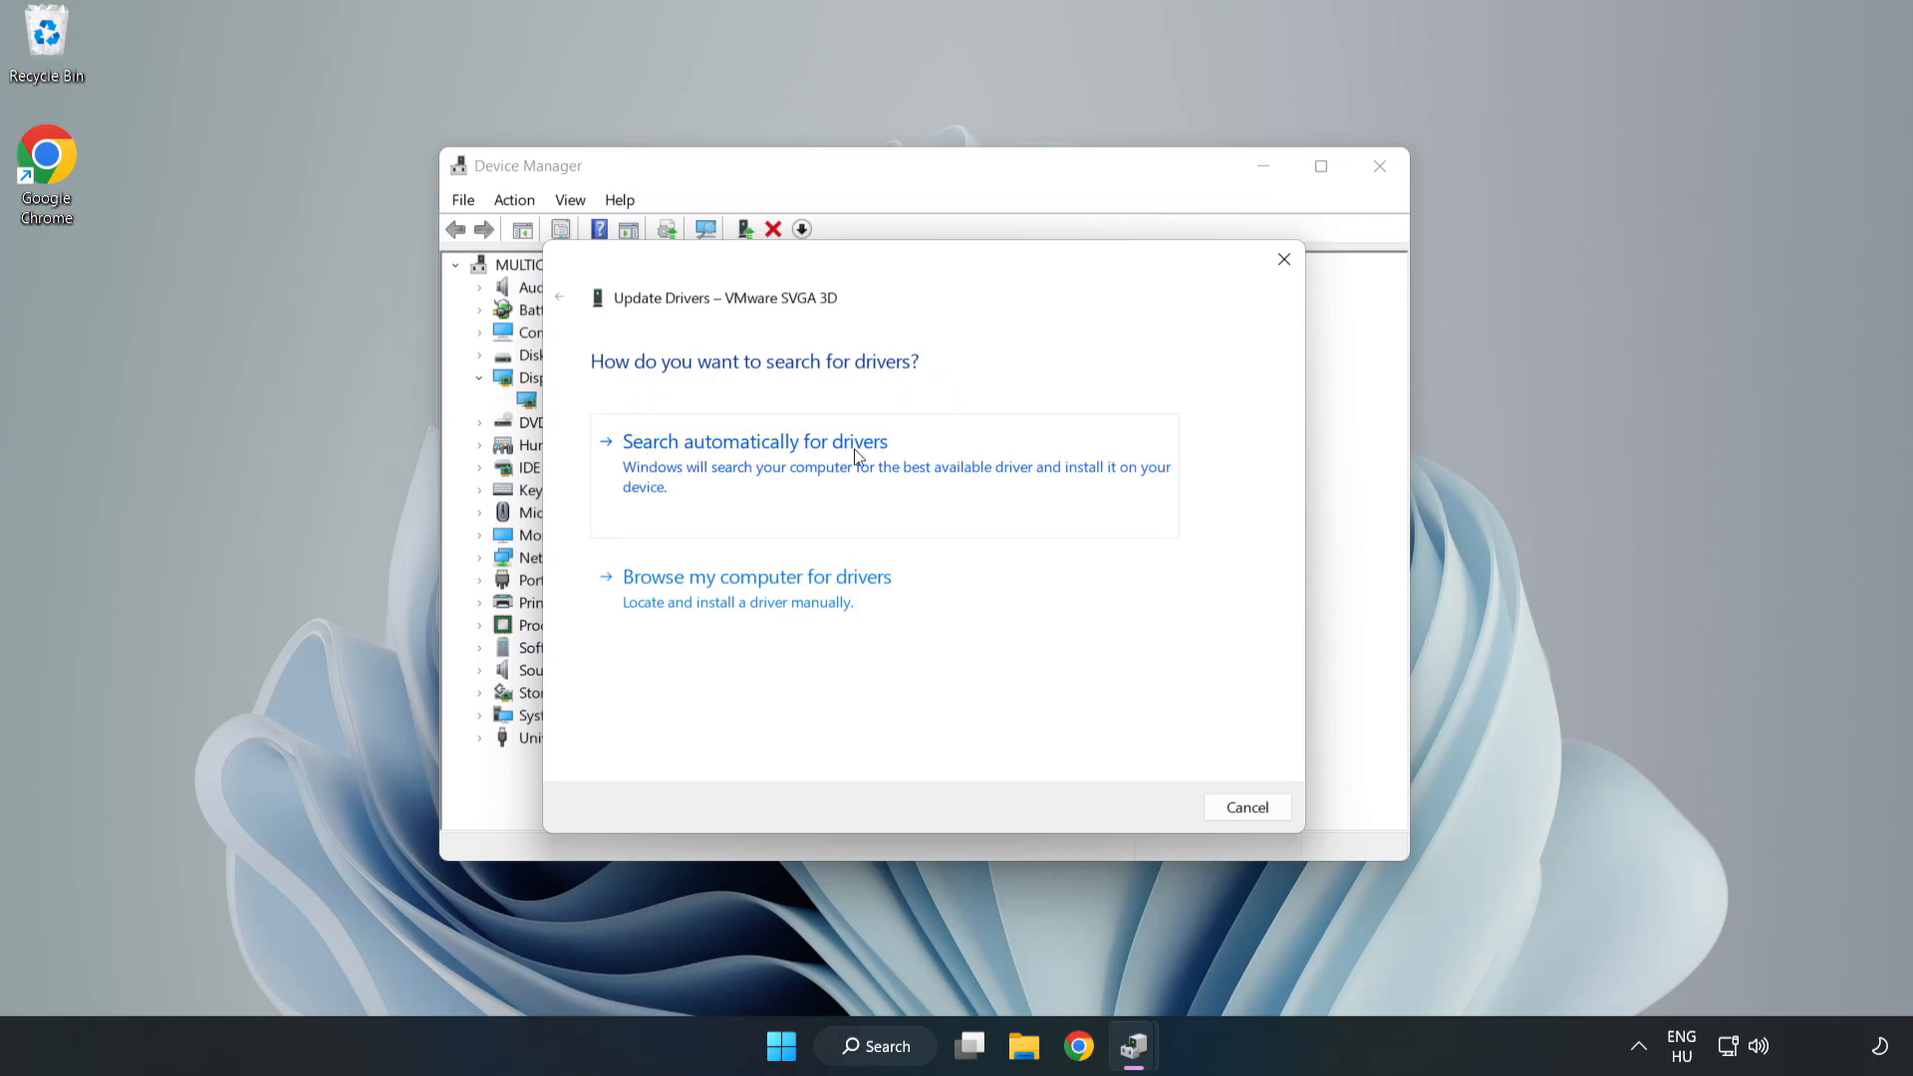
pyautogui.moveTo(762, 467)
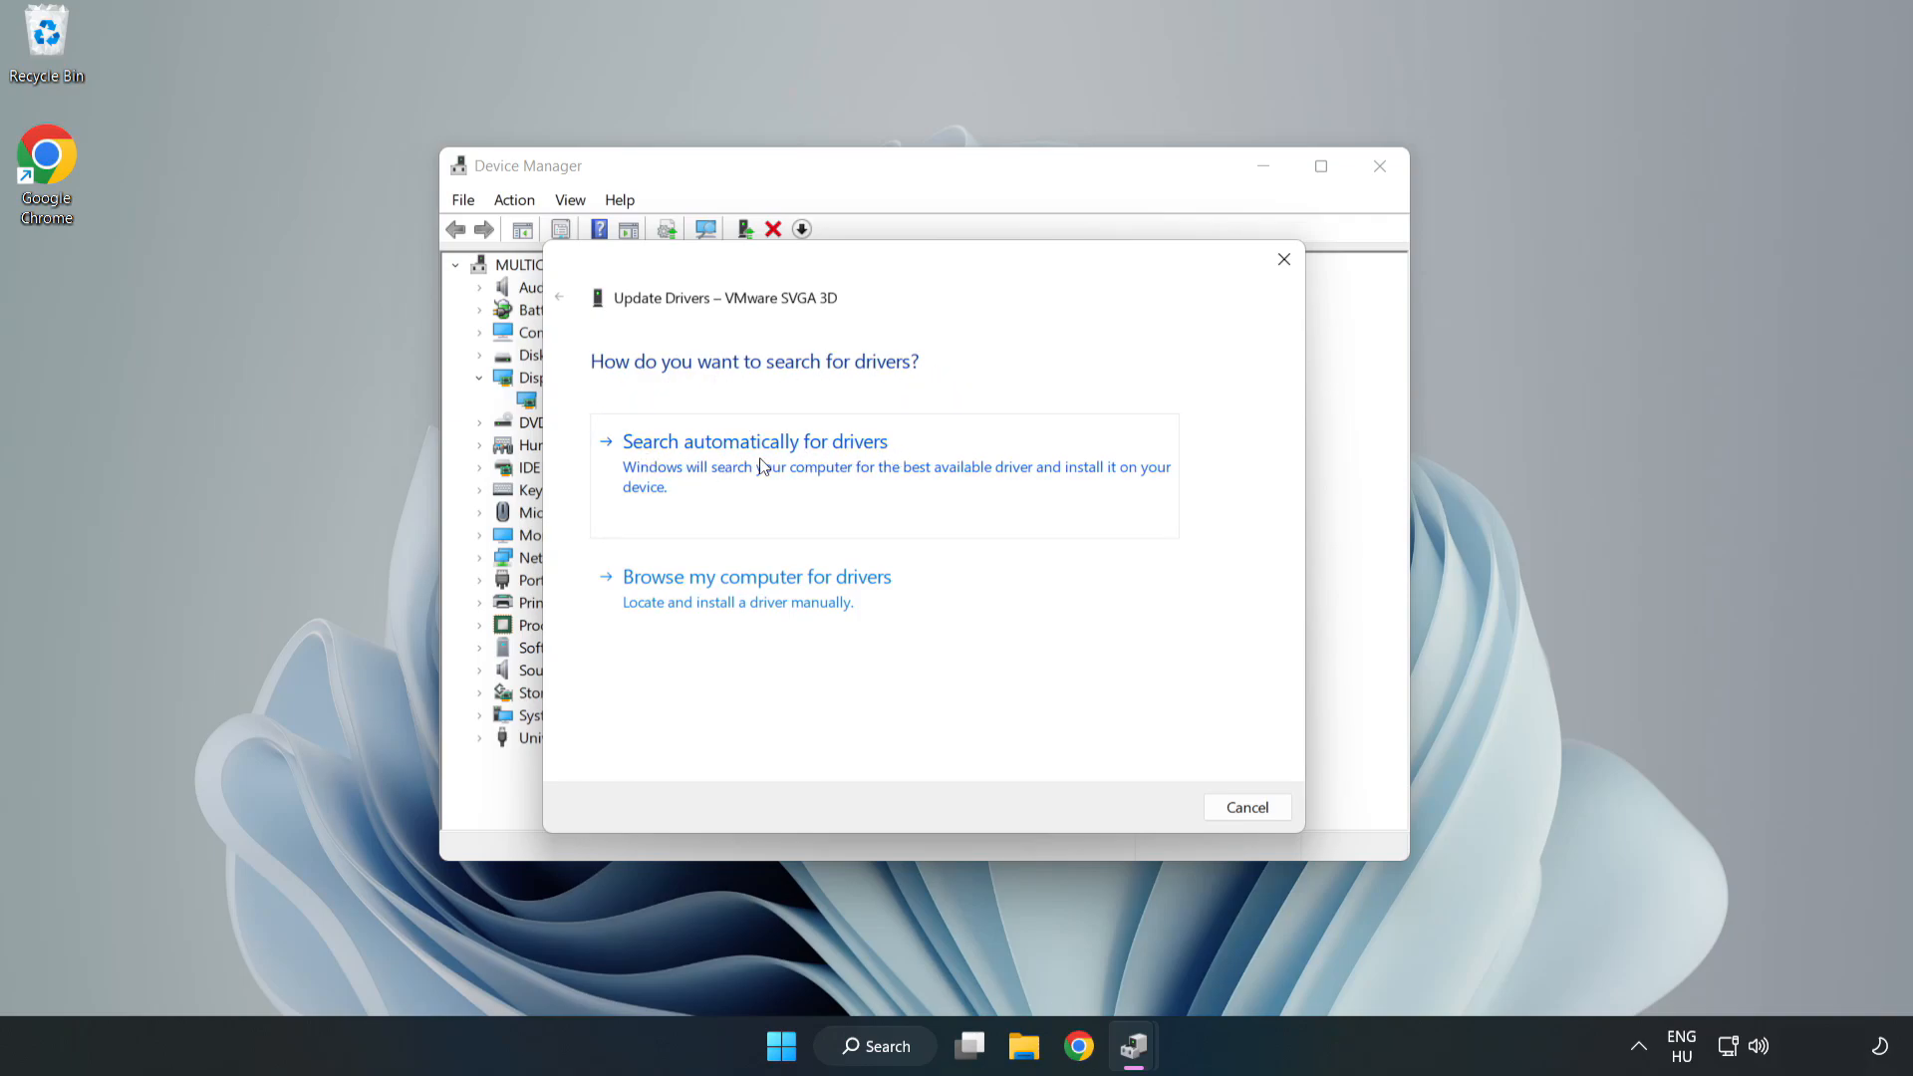
pyautogui.click(755, 441)
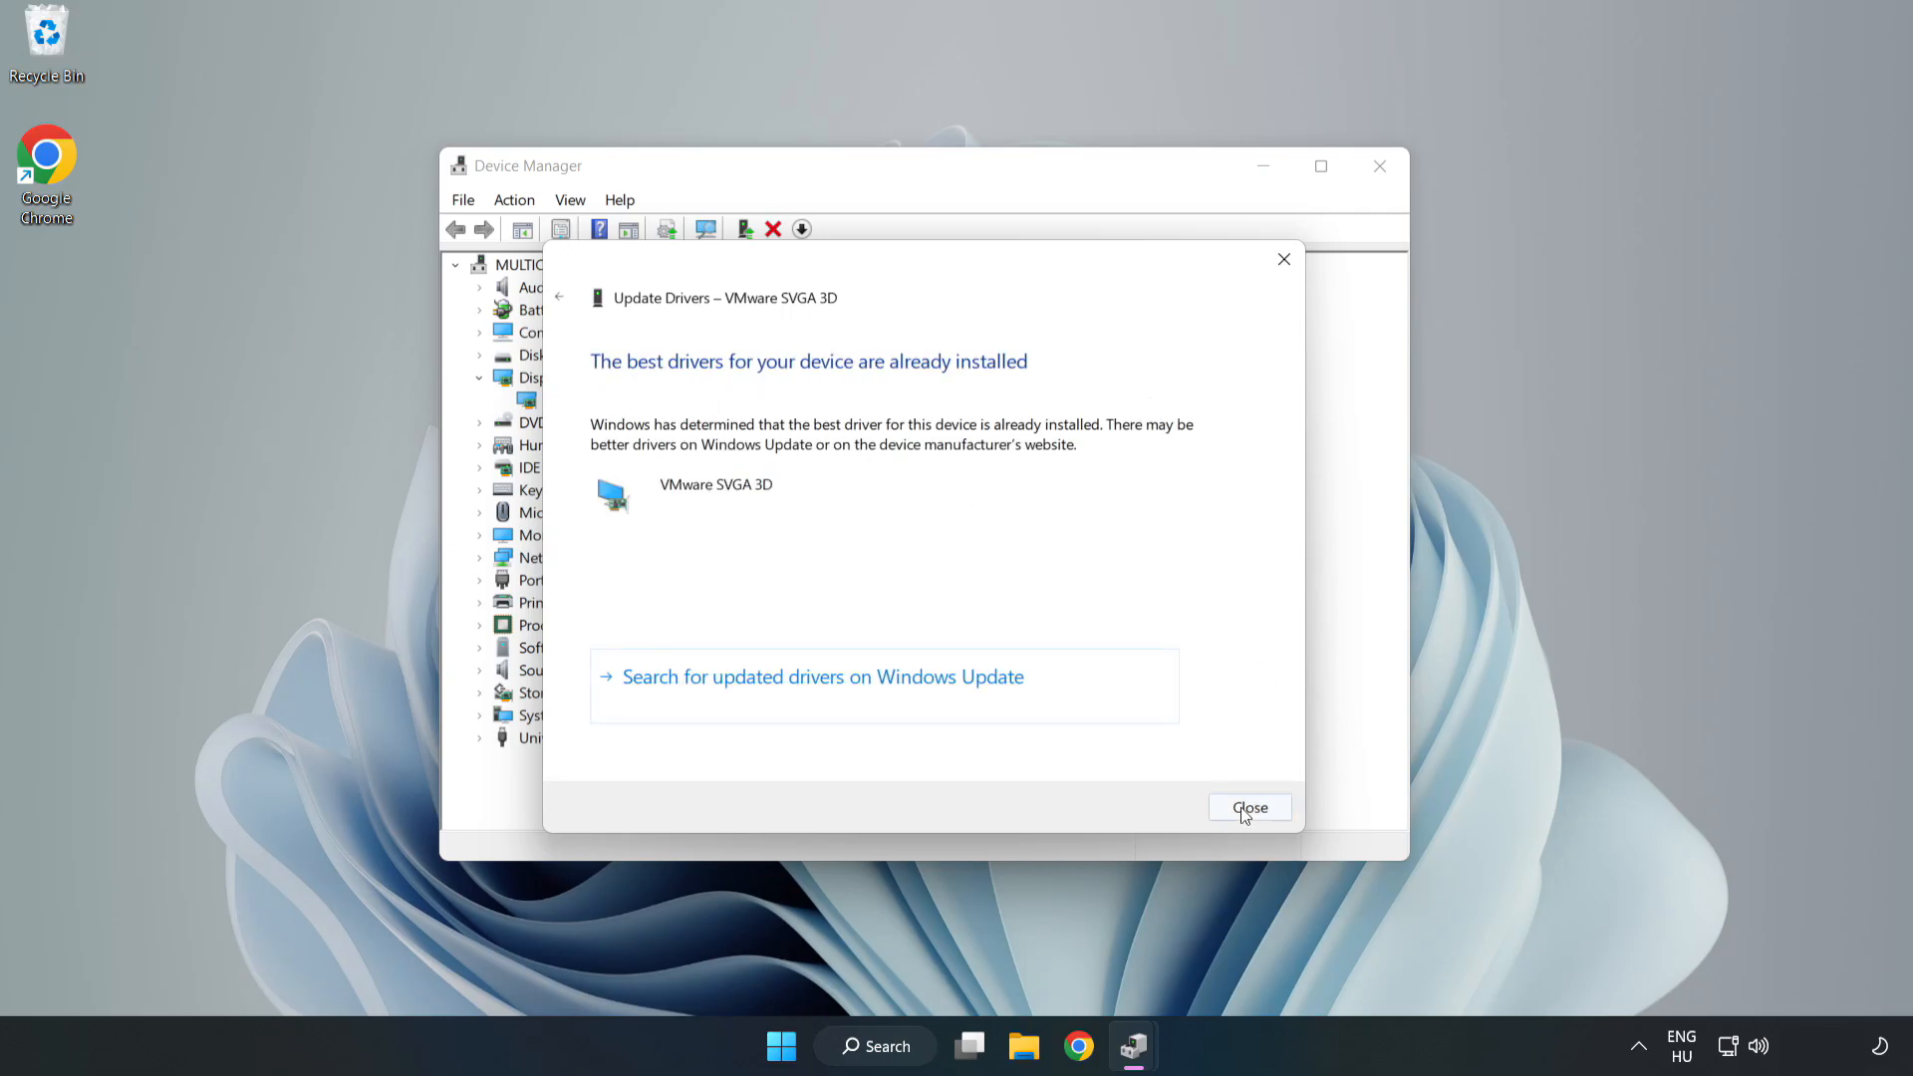
pyautogui.click(1250, 808)
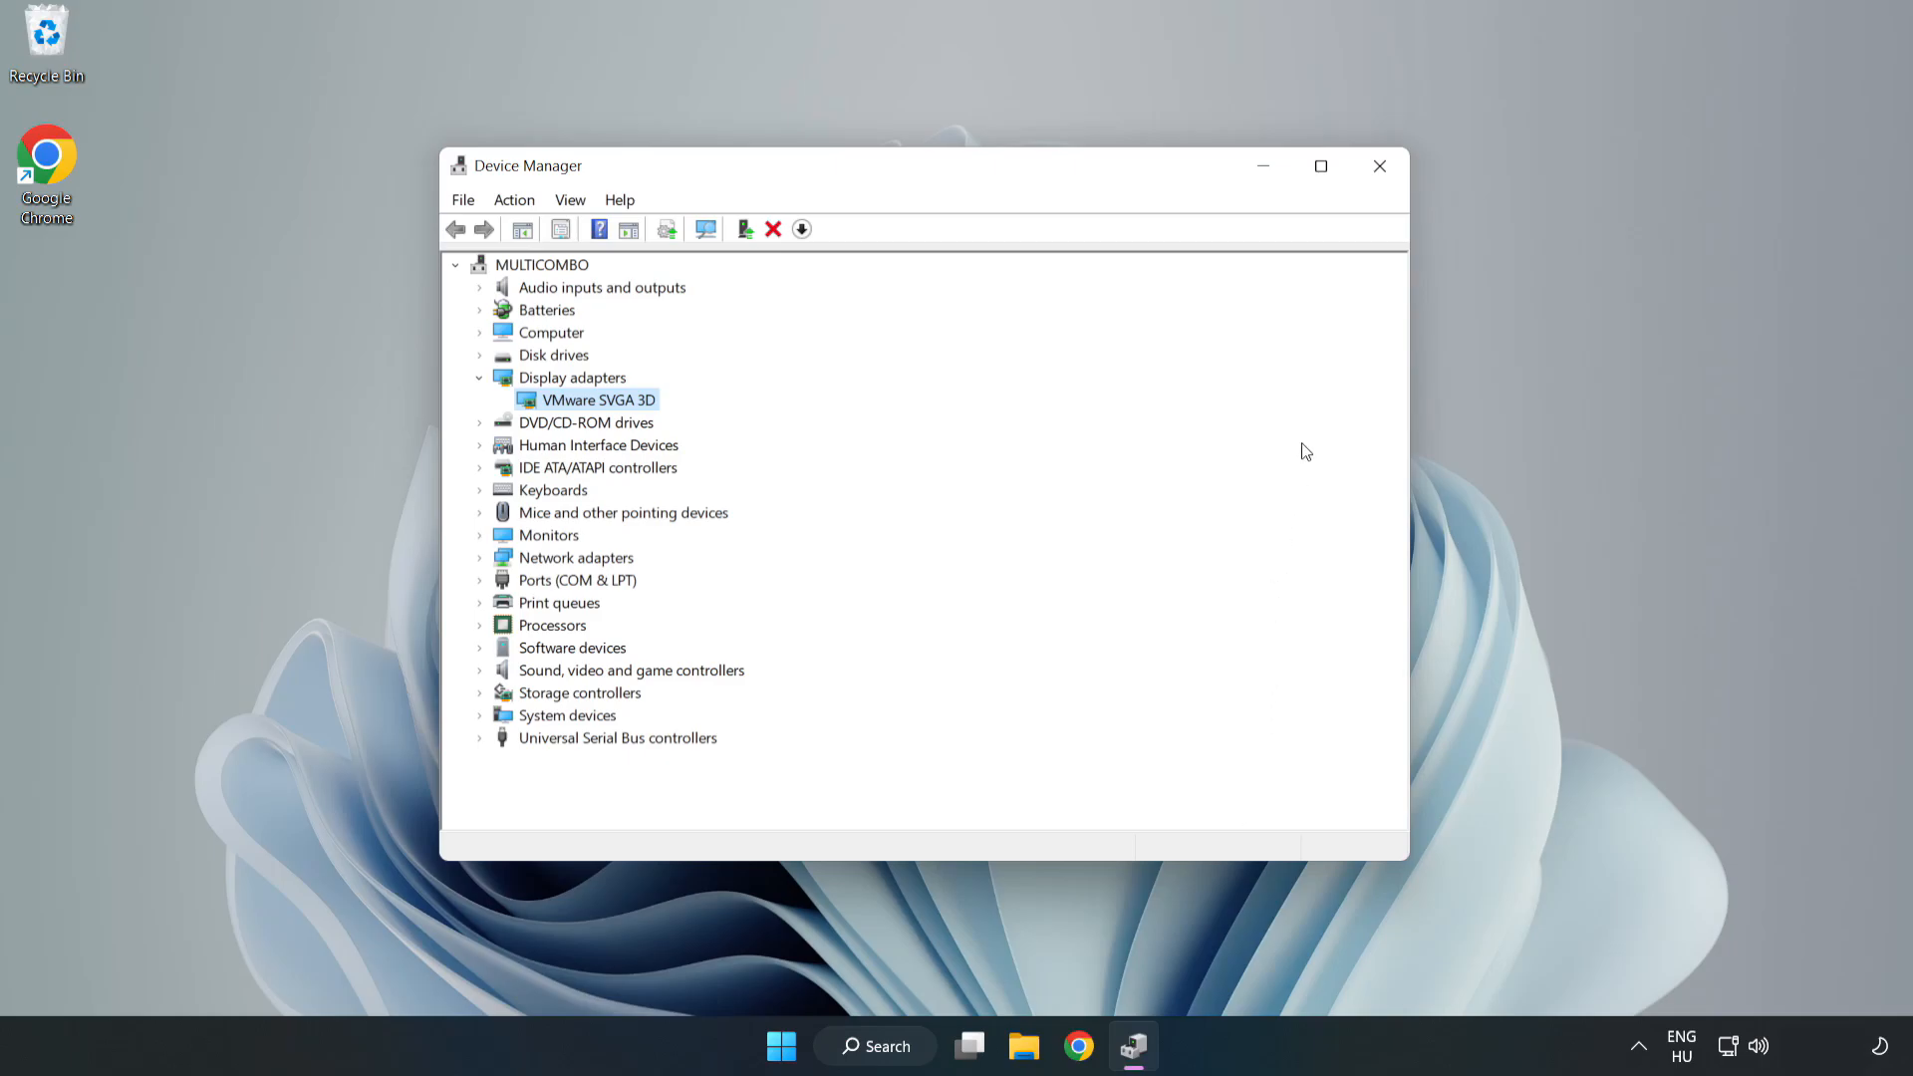
pyautogui.moveTo(1380, 166)
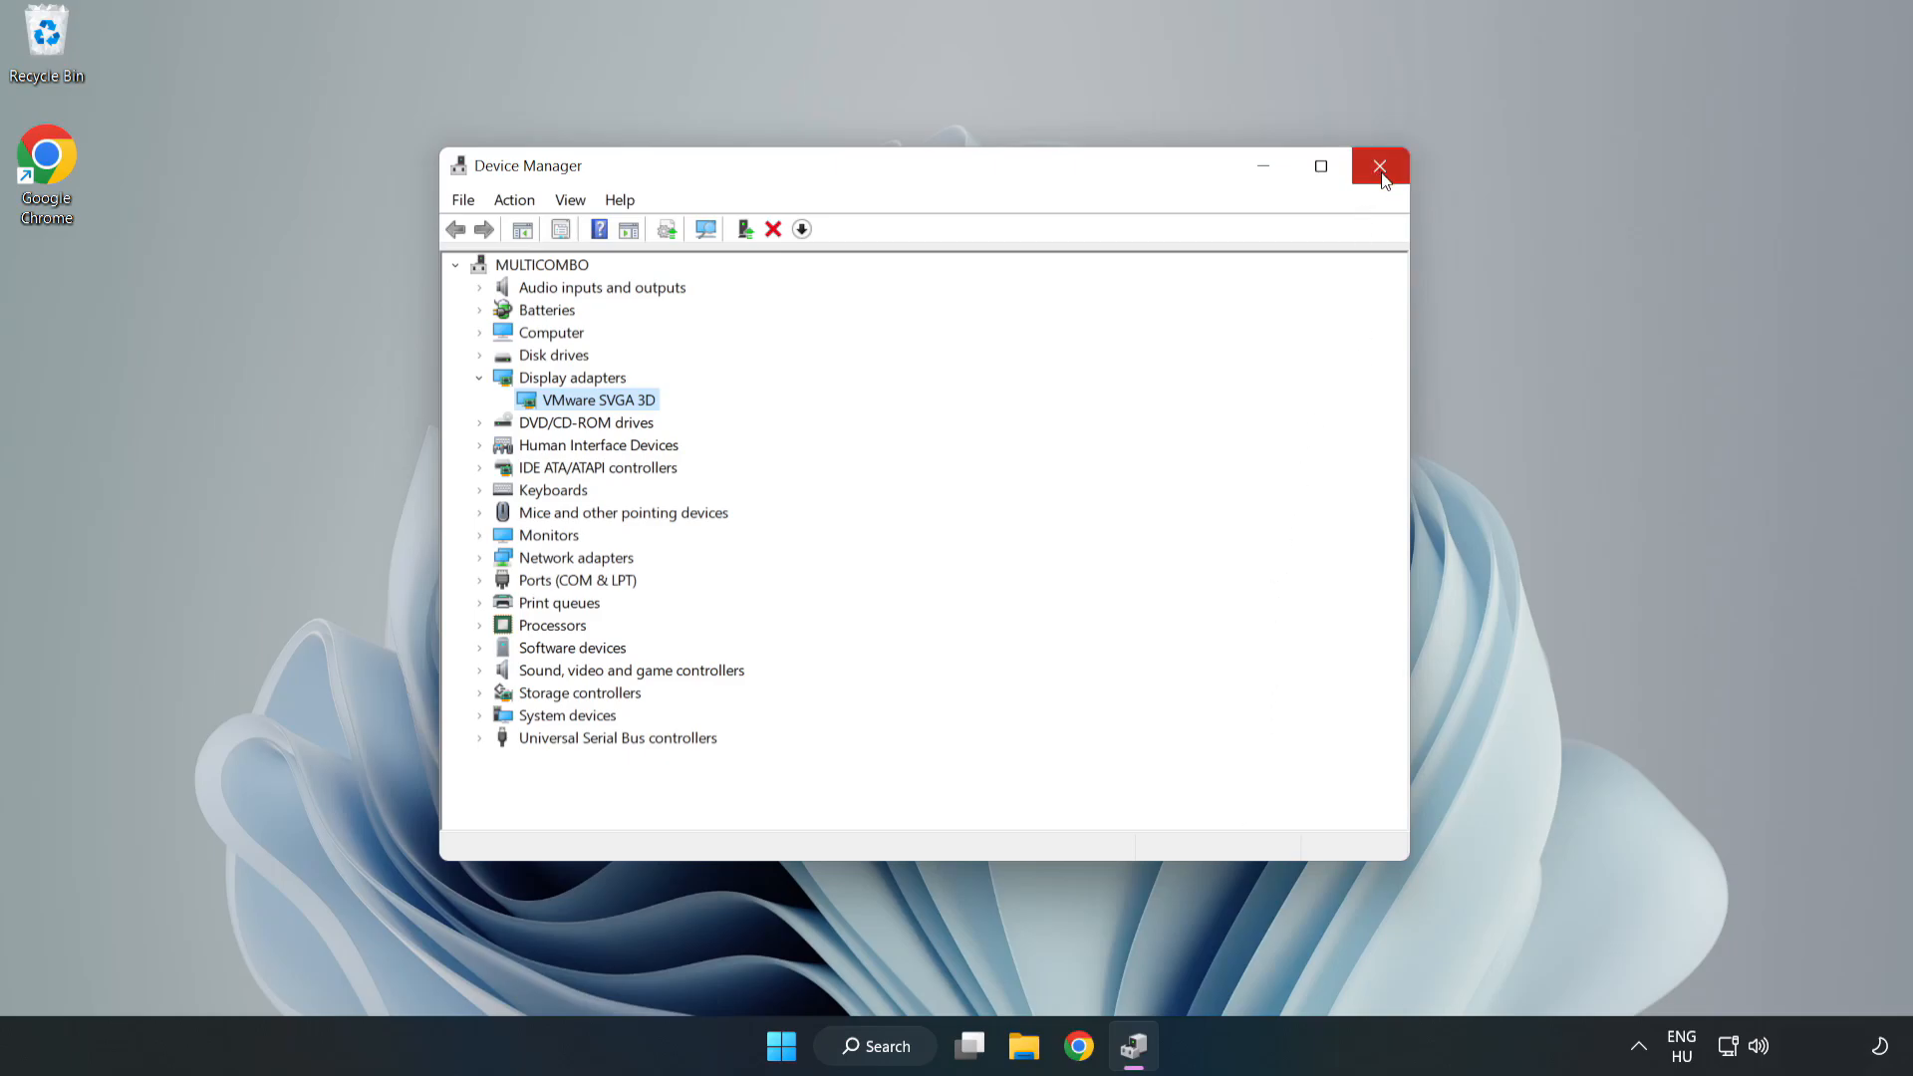
# - Close Device Manager and search "upda" from the taskbar for Windows Update settings
pyautogui.click(1380, 165)
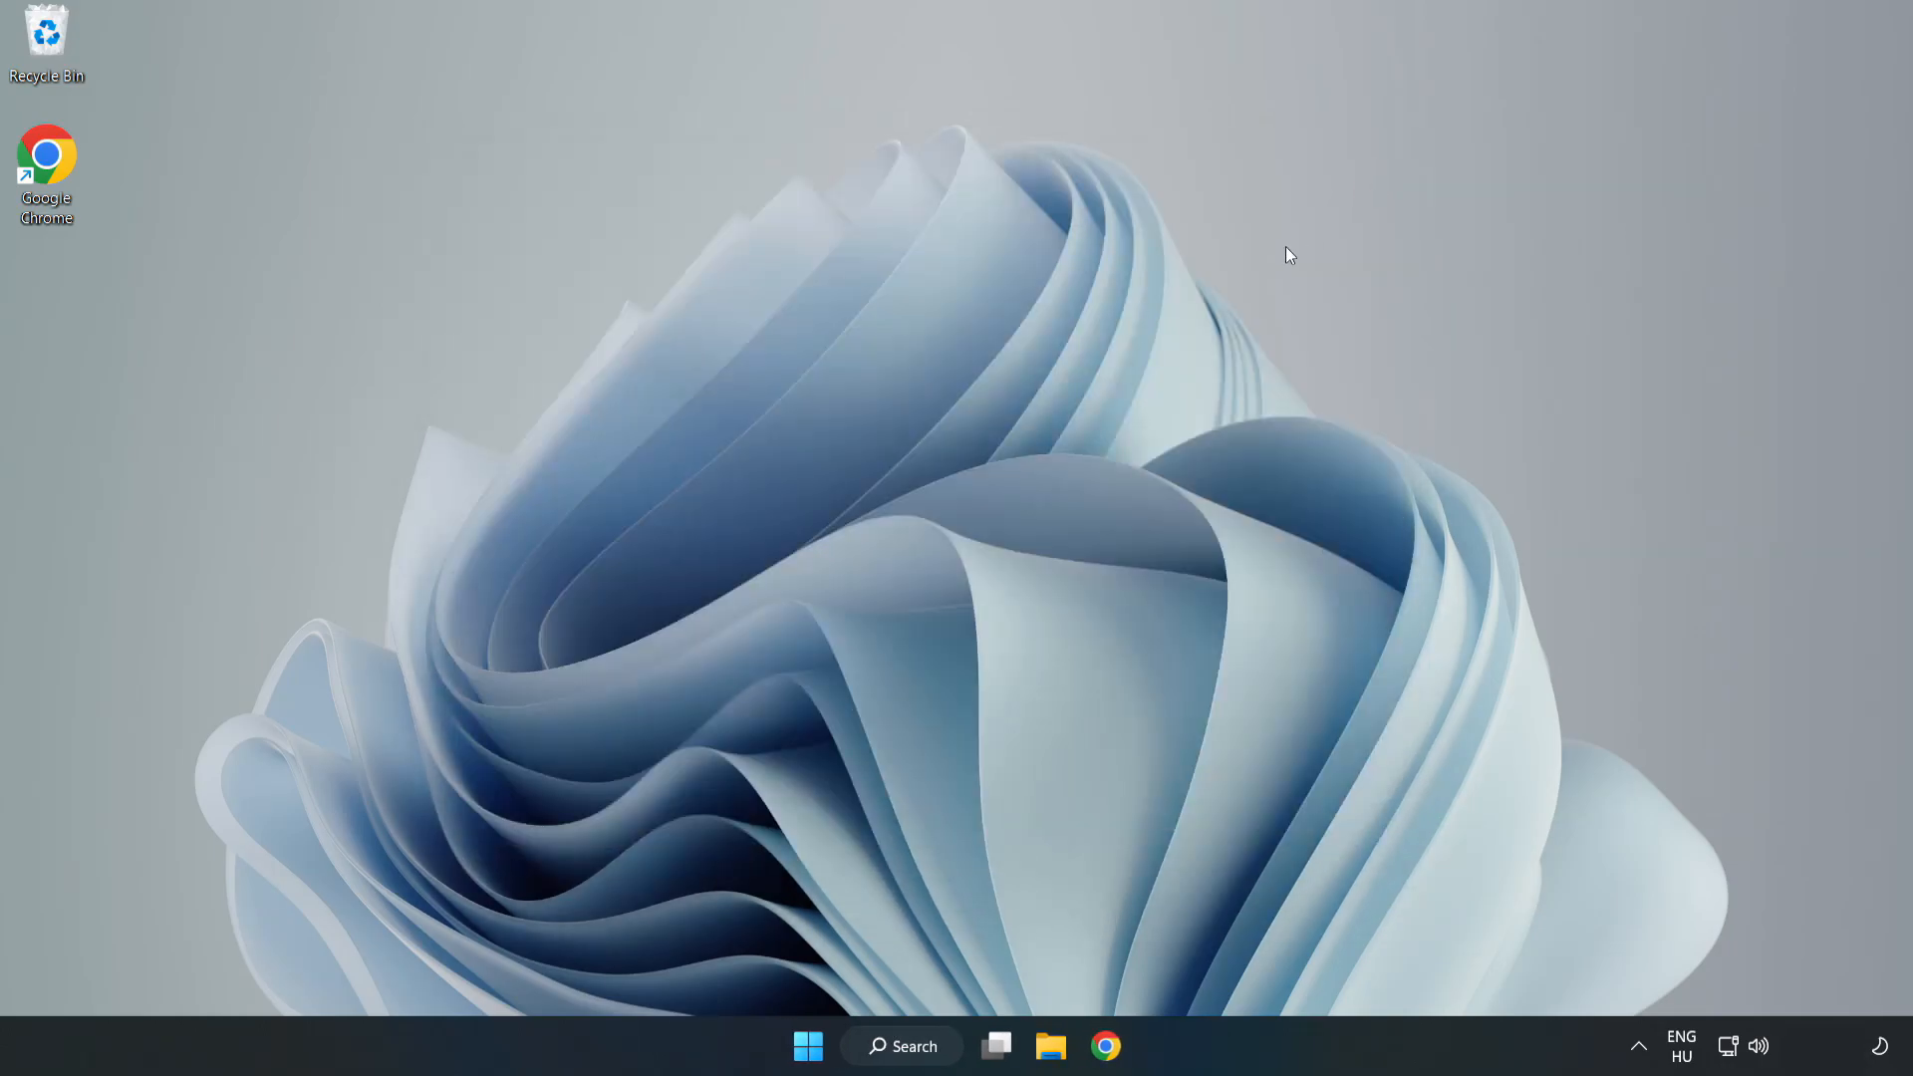
pyautogui.click(901, 1045)
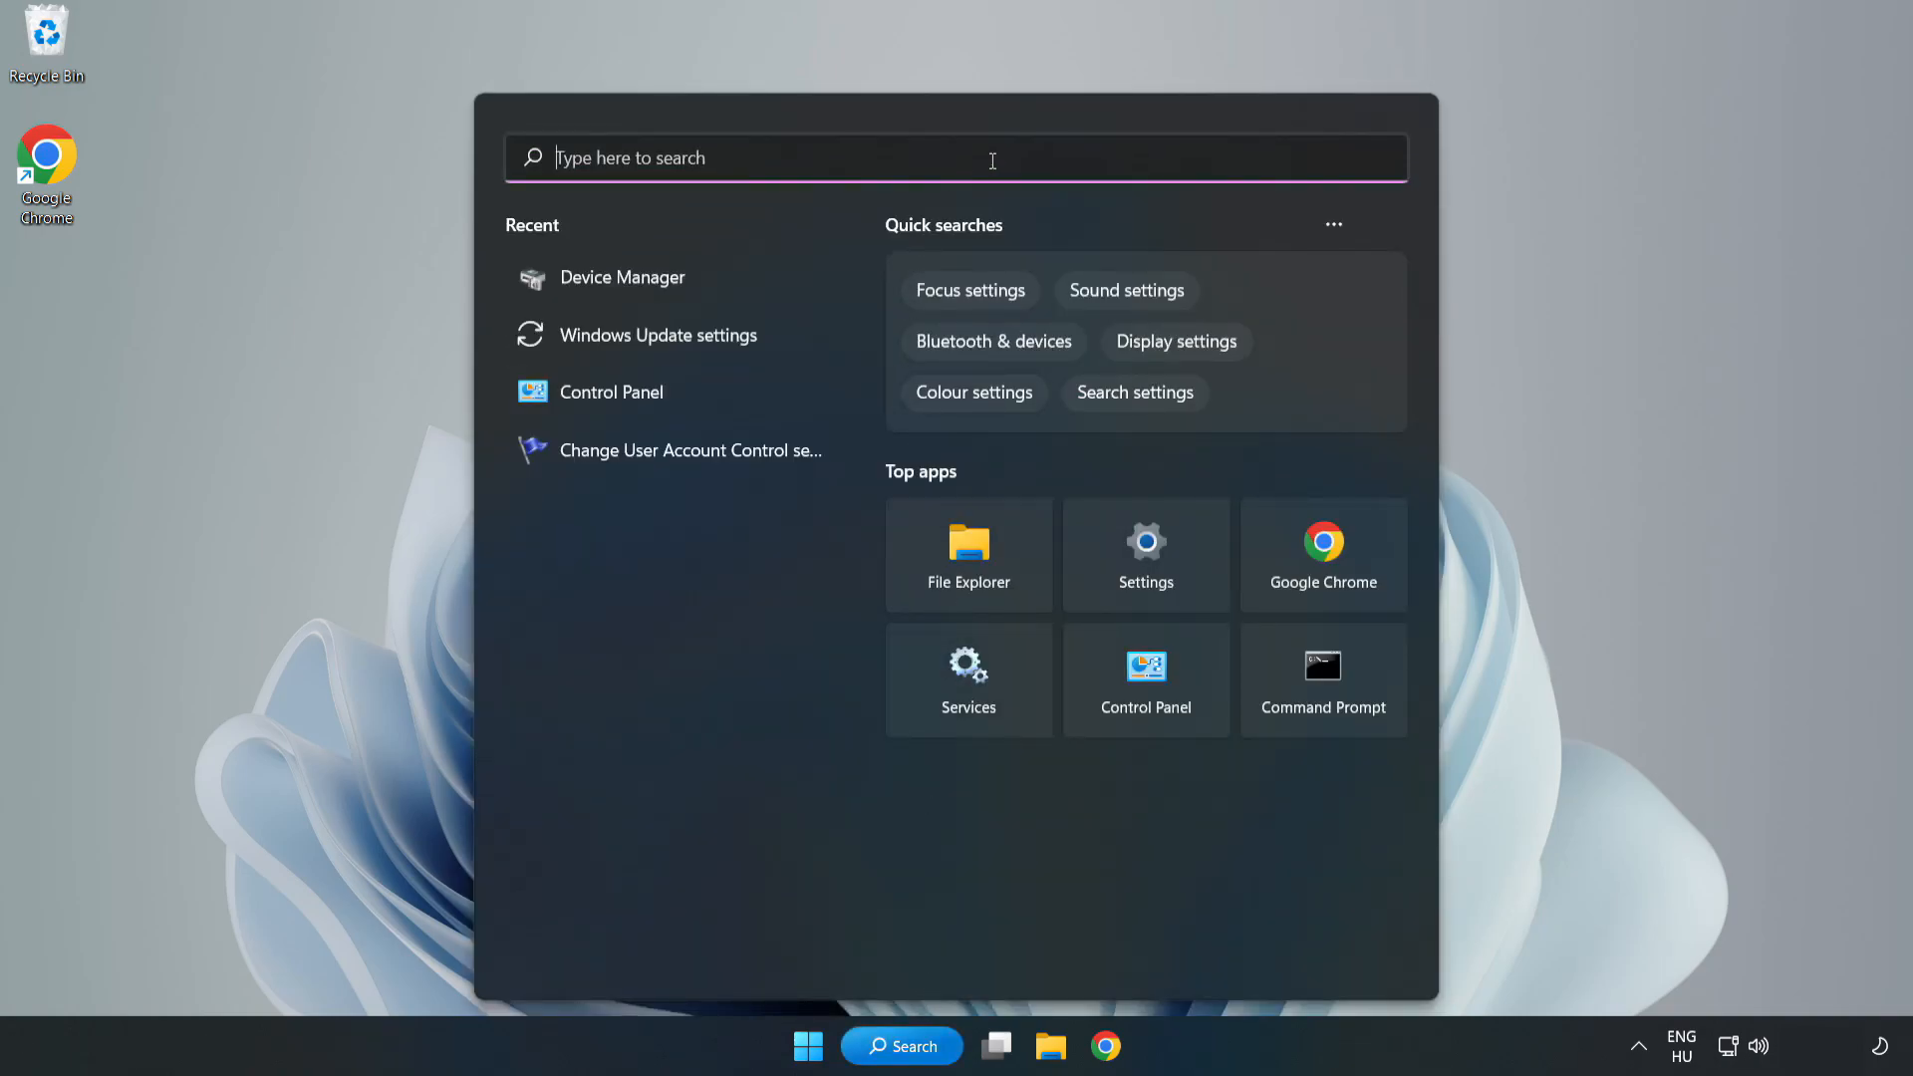
pyautogui.write('upda')
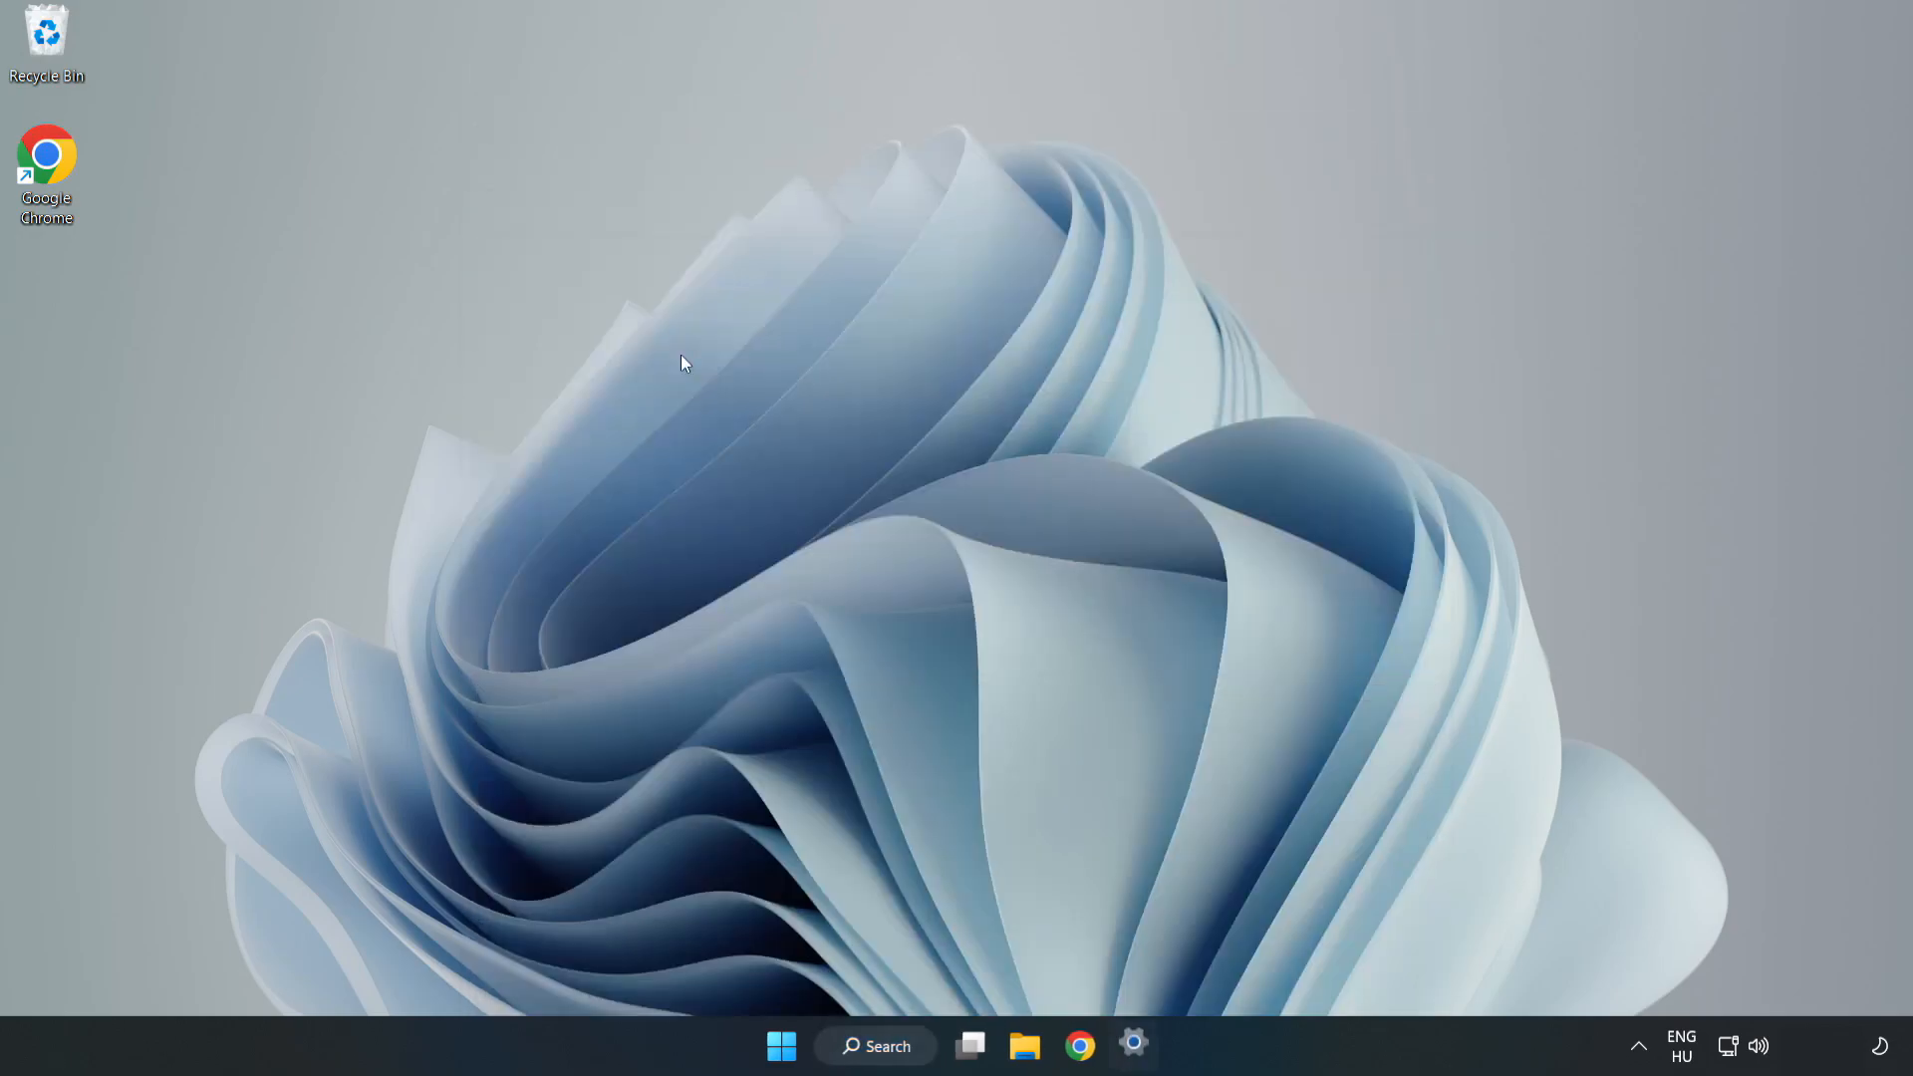
# - Launch Windows Update settings maximized and check for new updates
pyautogui.click(1132, 1046)
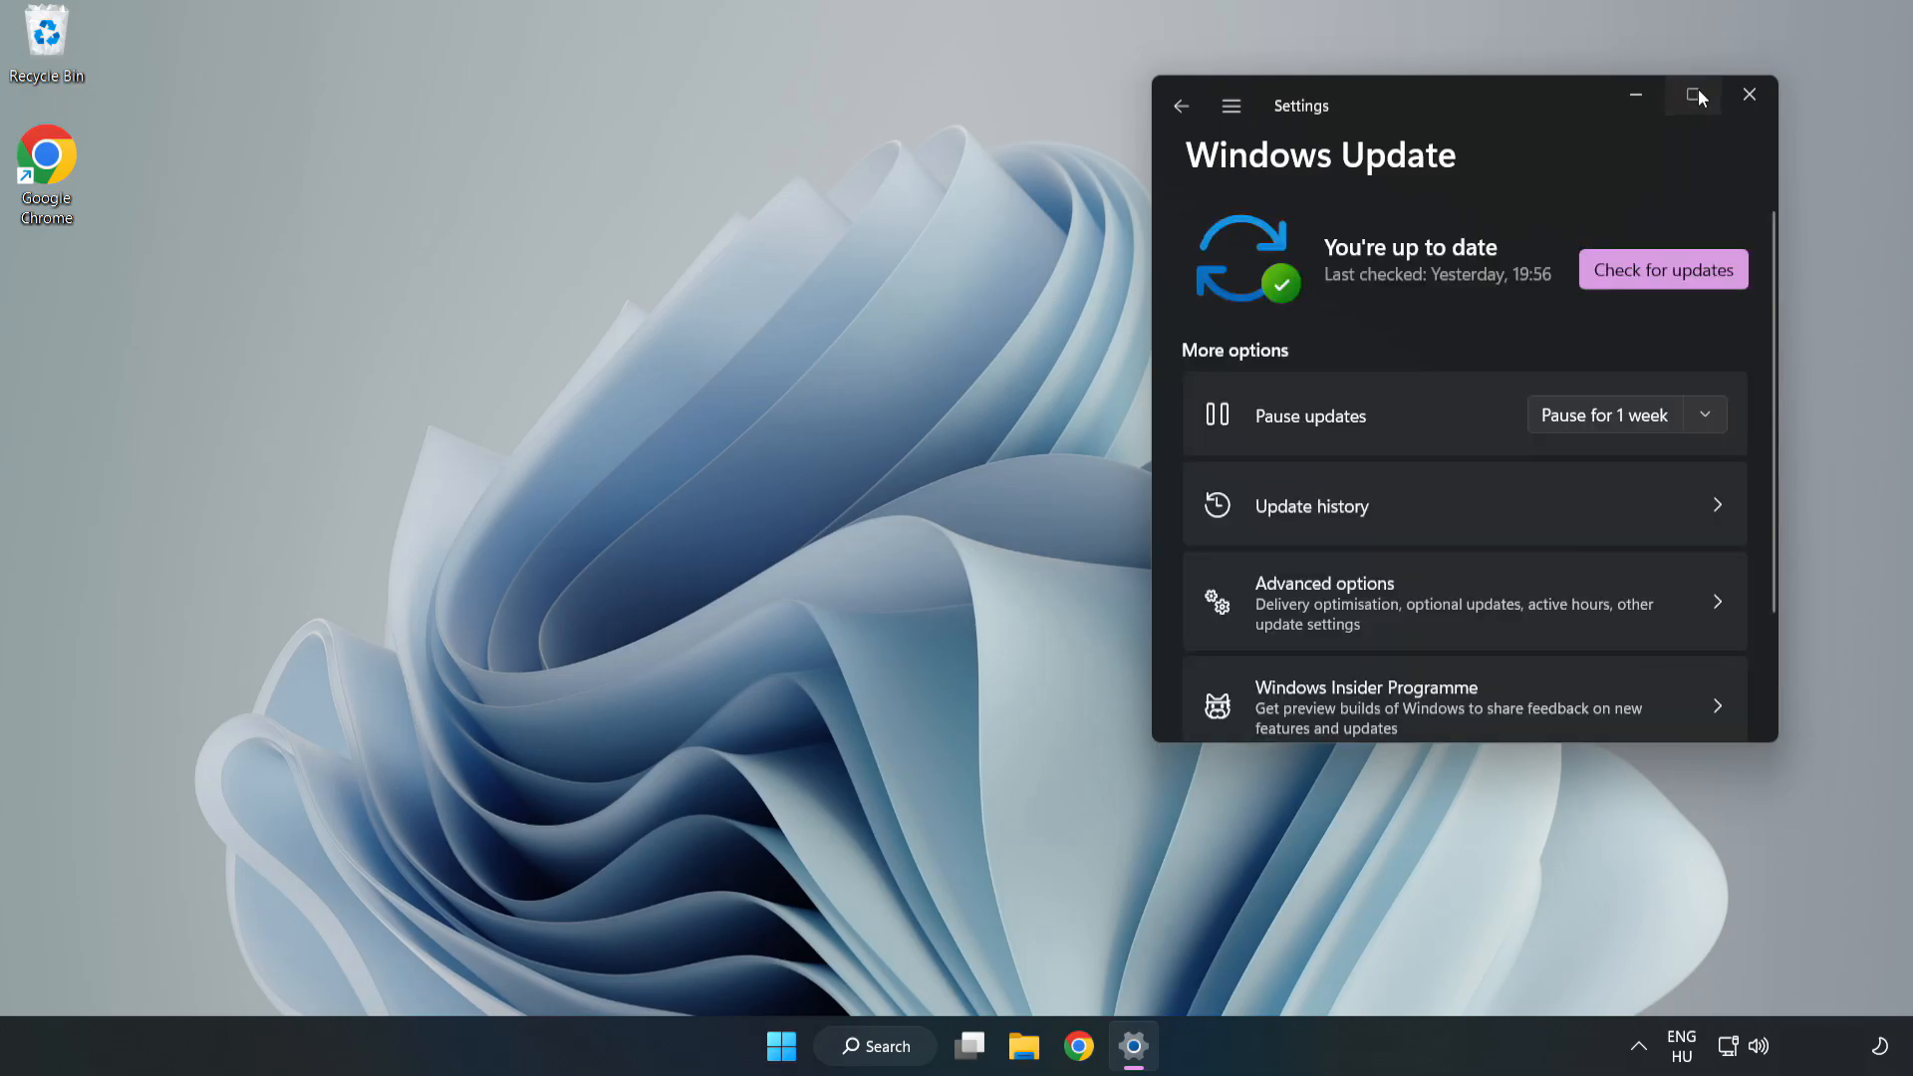
pyautogui.click(1694, 96)
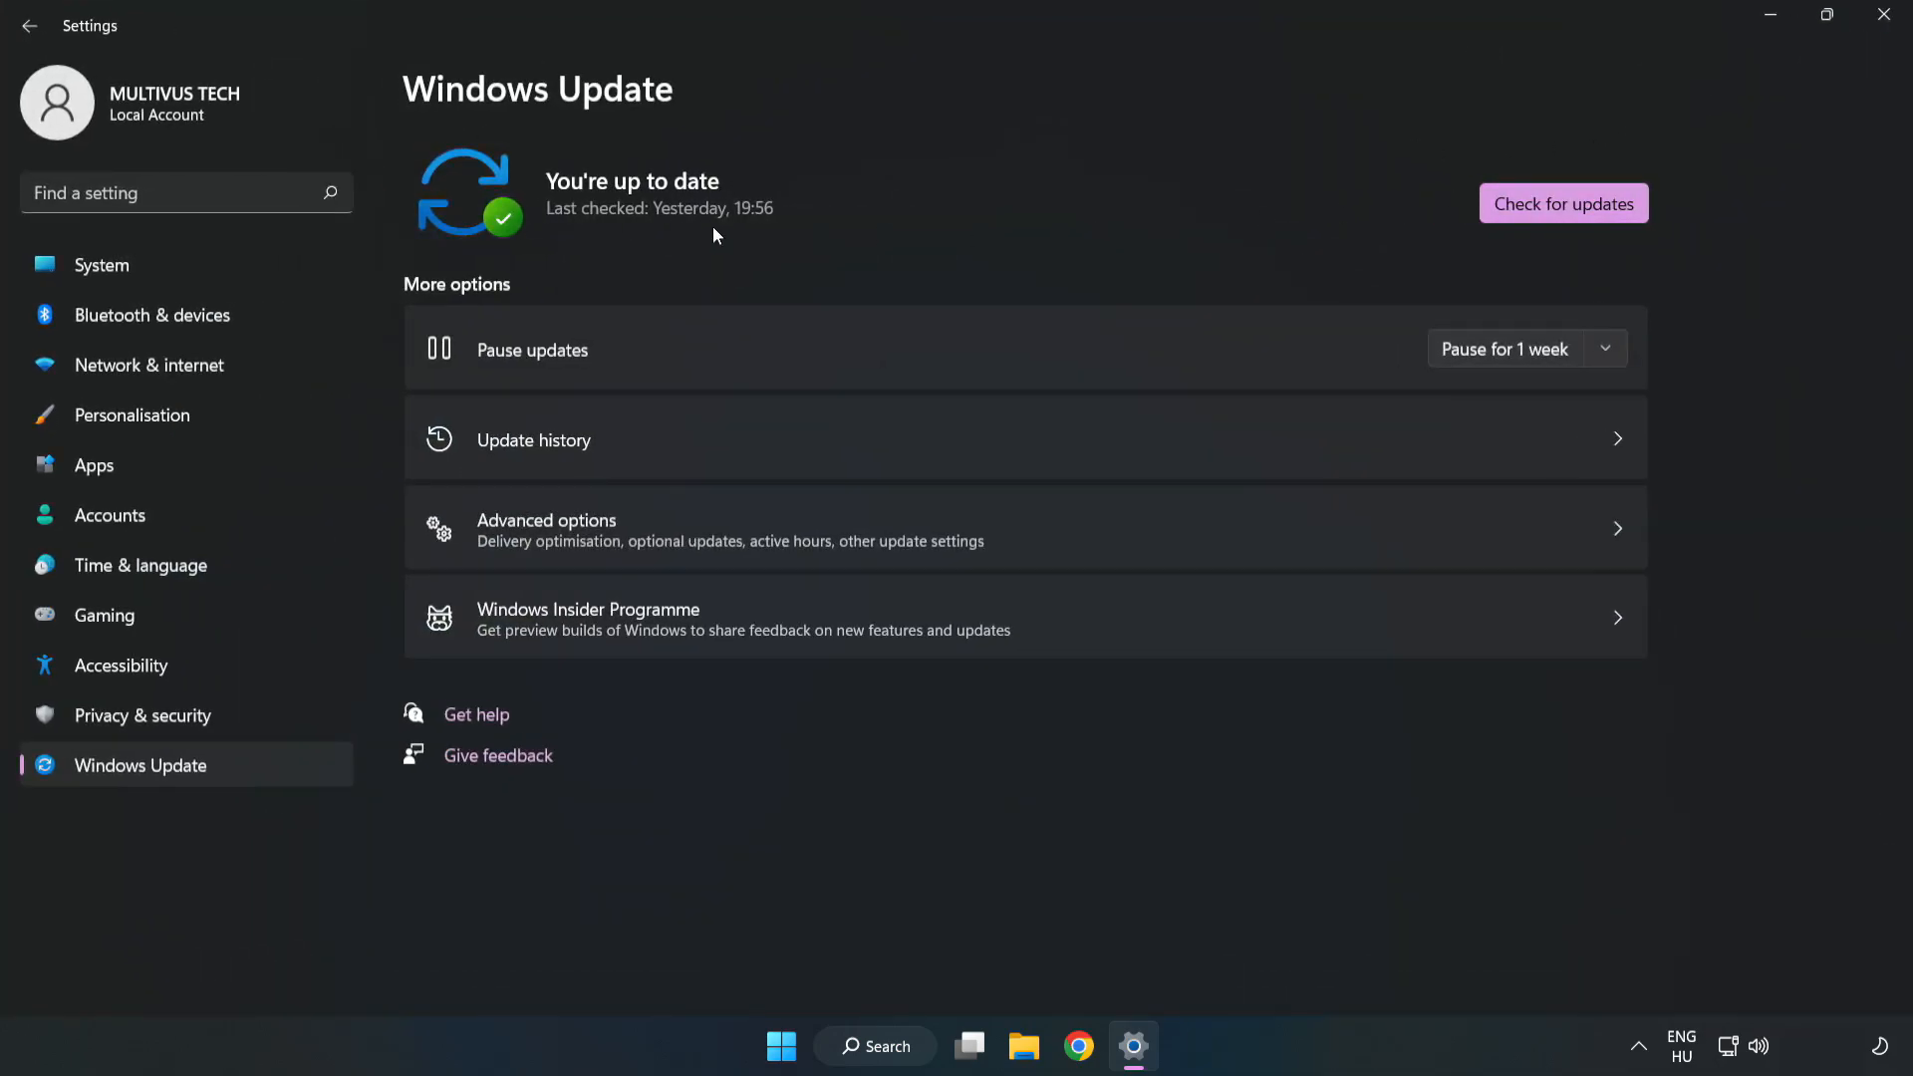
pyautogui.click(1563, 203)
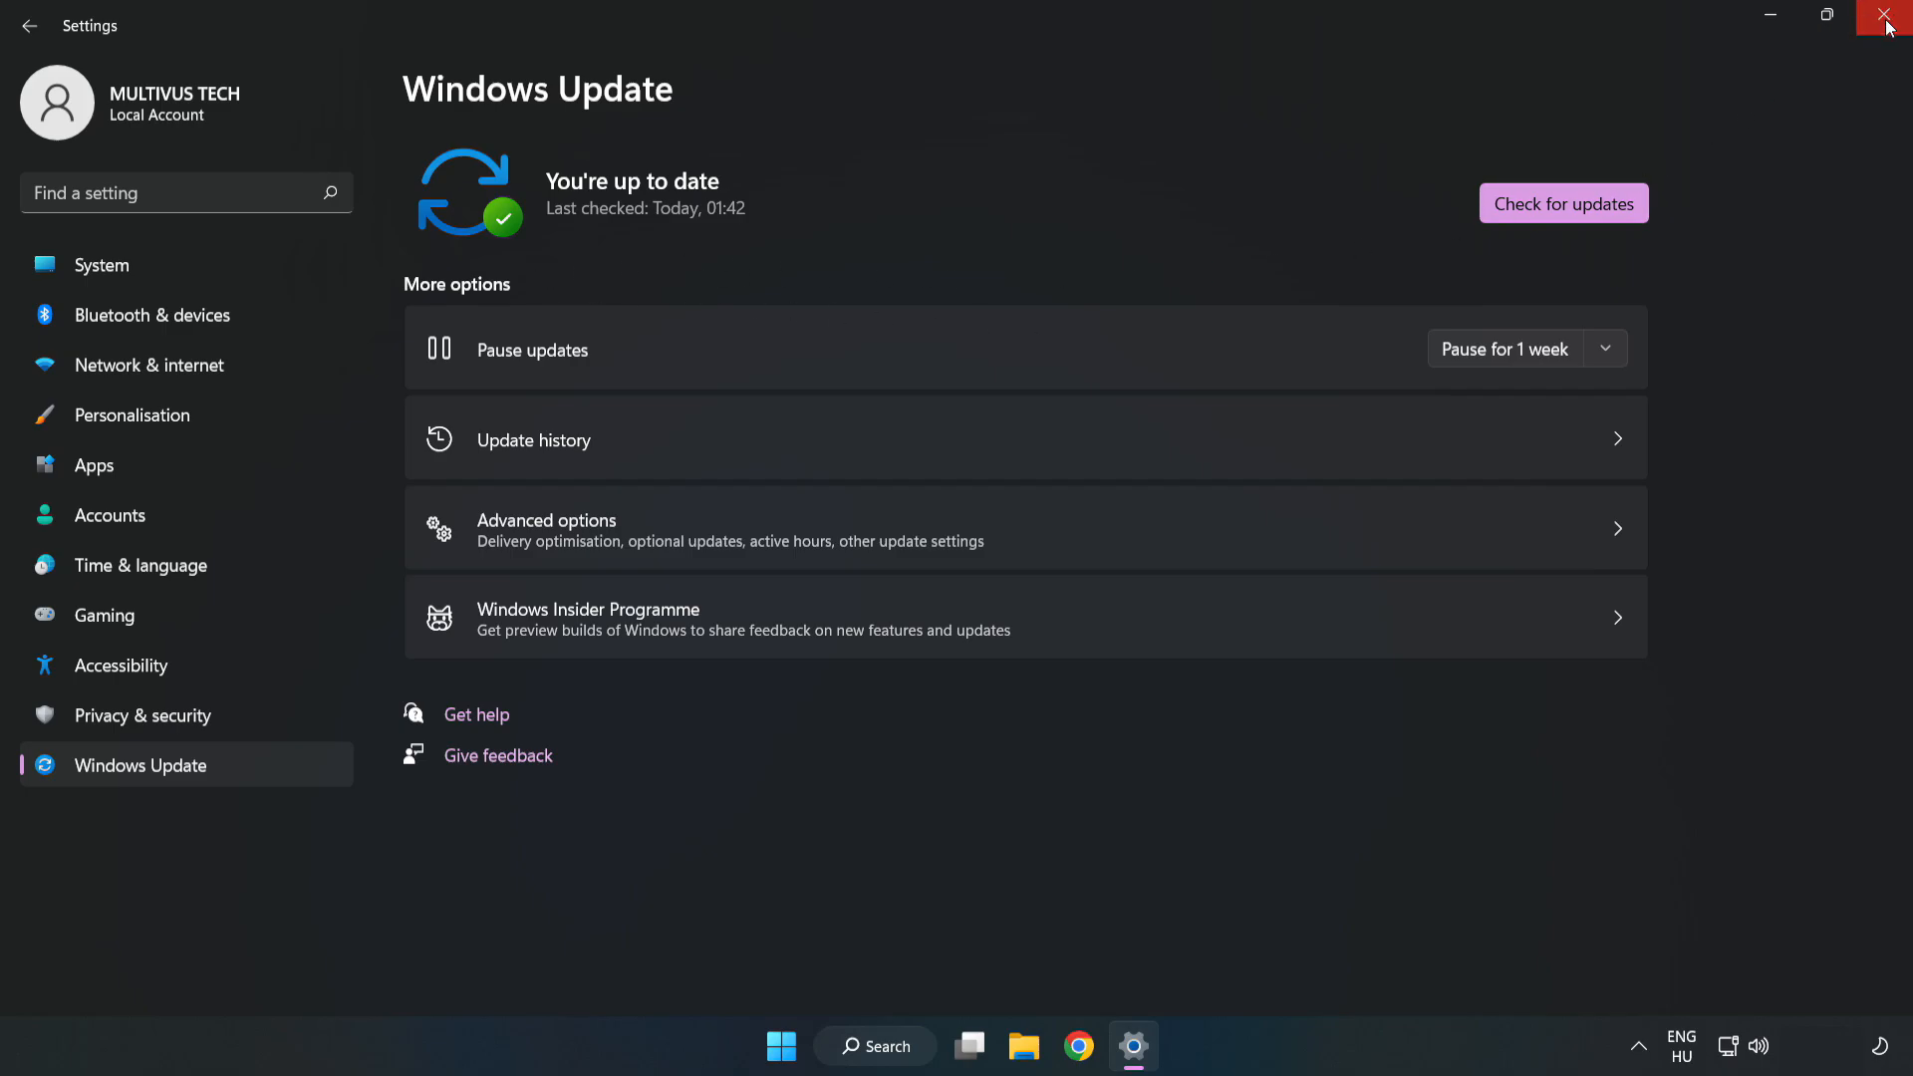
# - Close Settings, go to the Steam Library home and bring up options for YOUR NOT WORKING GAME
pyautogui.click(1889, 16)
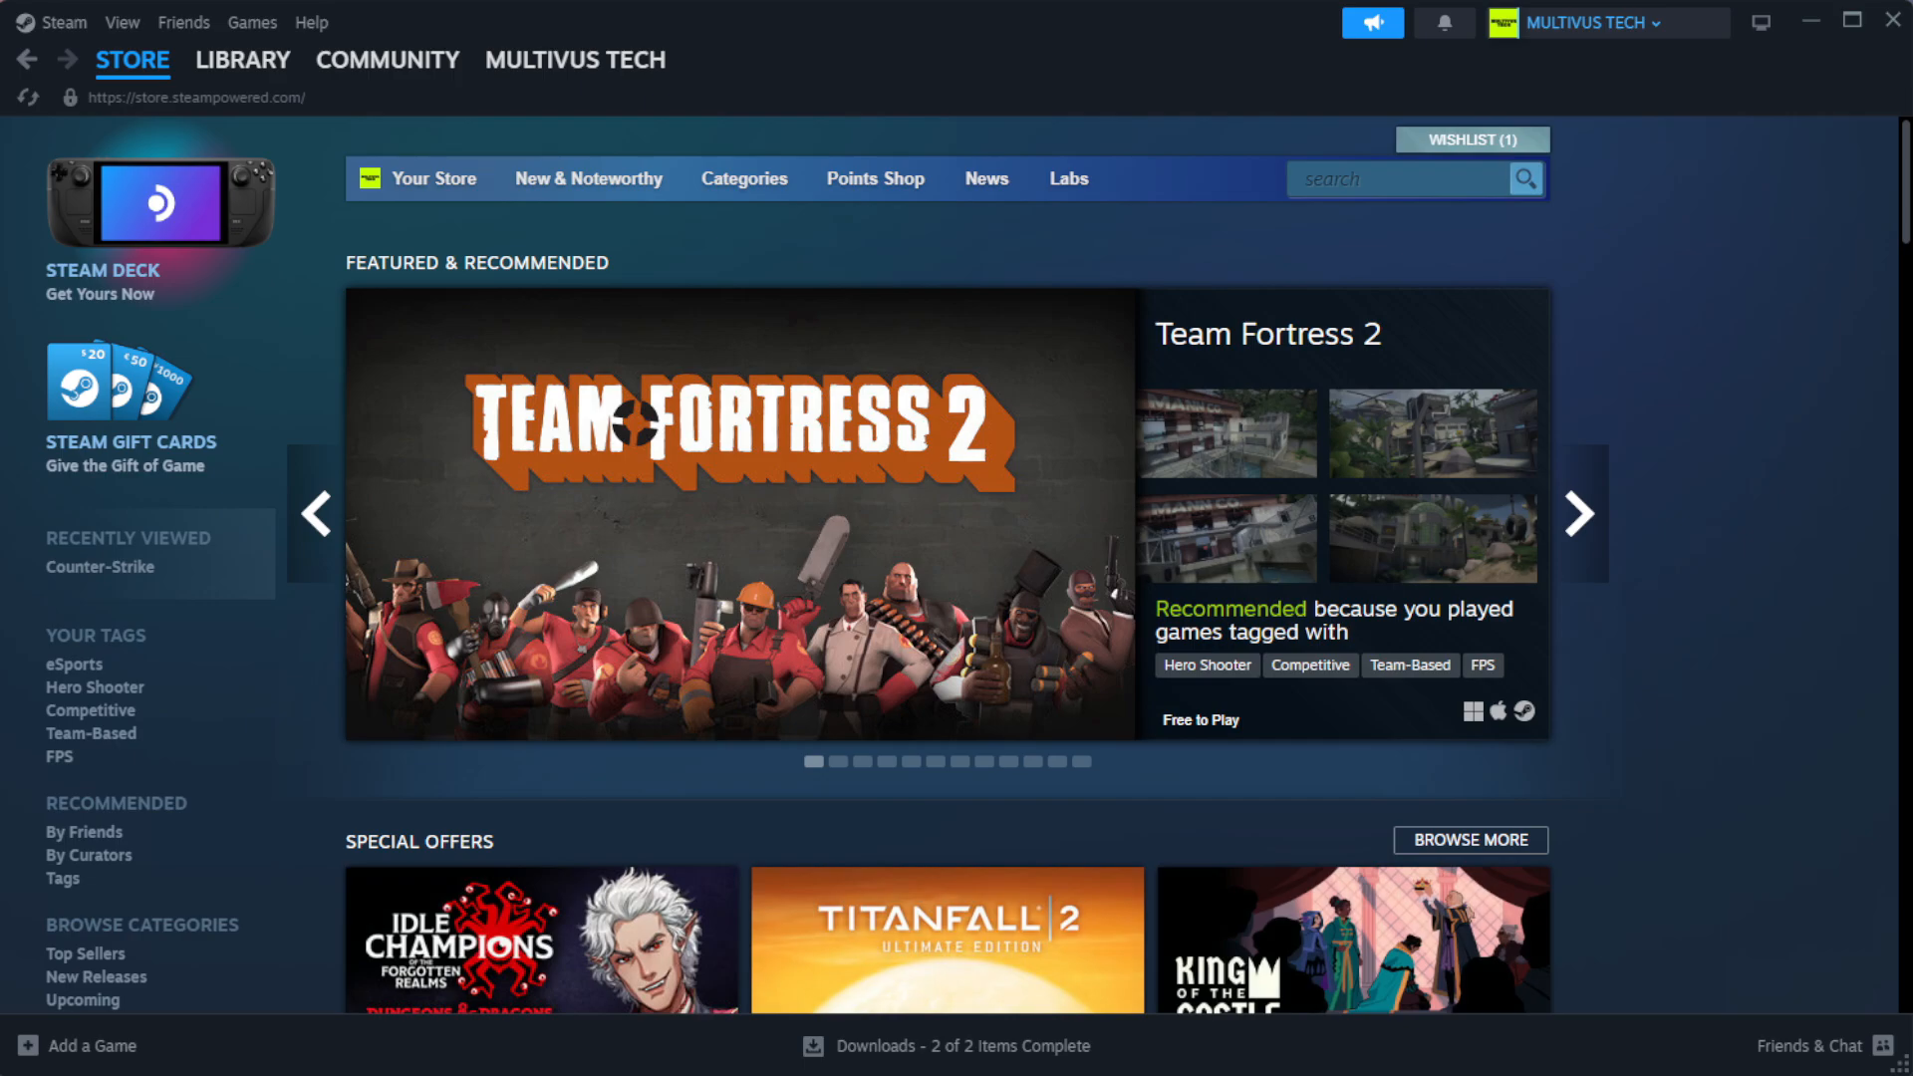
pyautogui.click(241, 59)
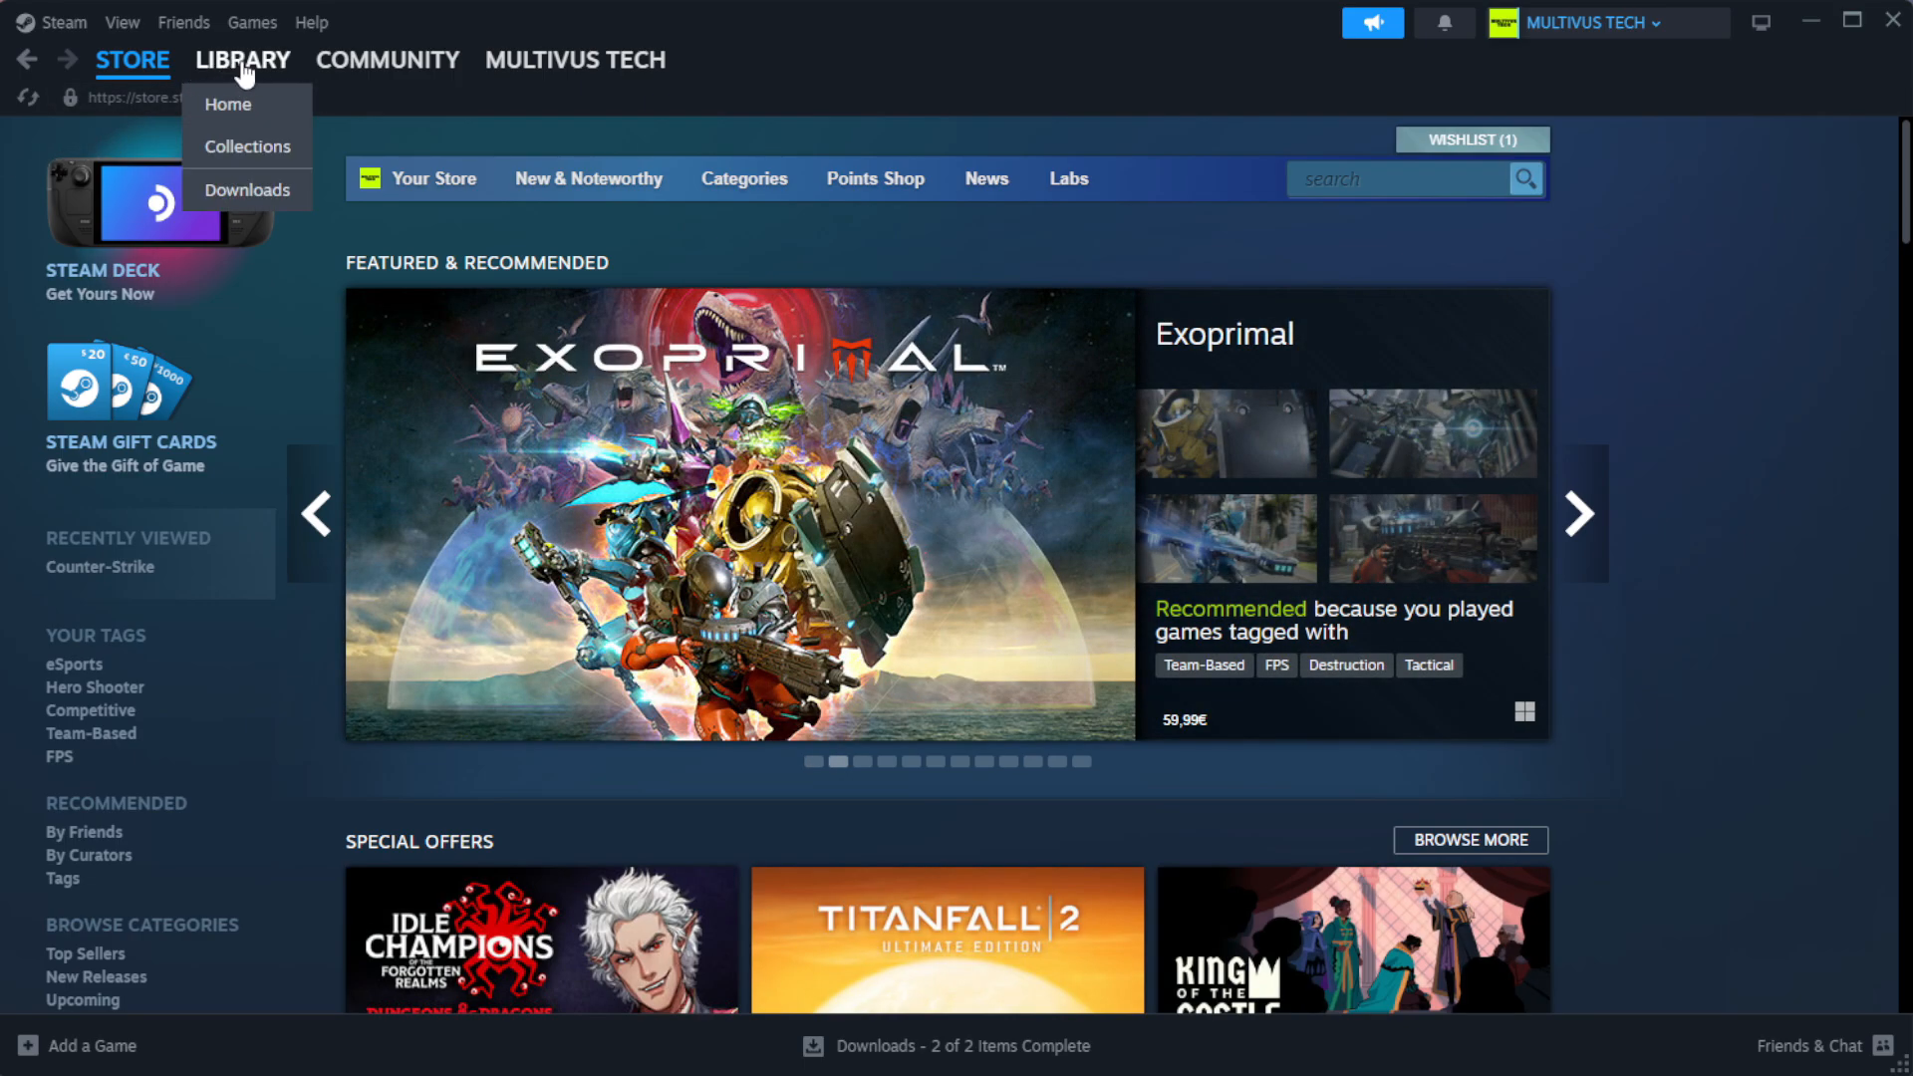
pyautogui.click(226, 103)
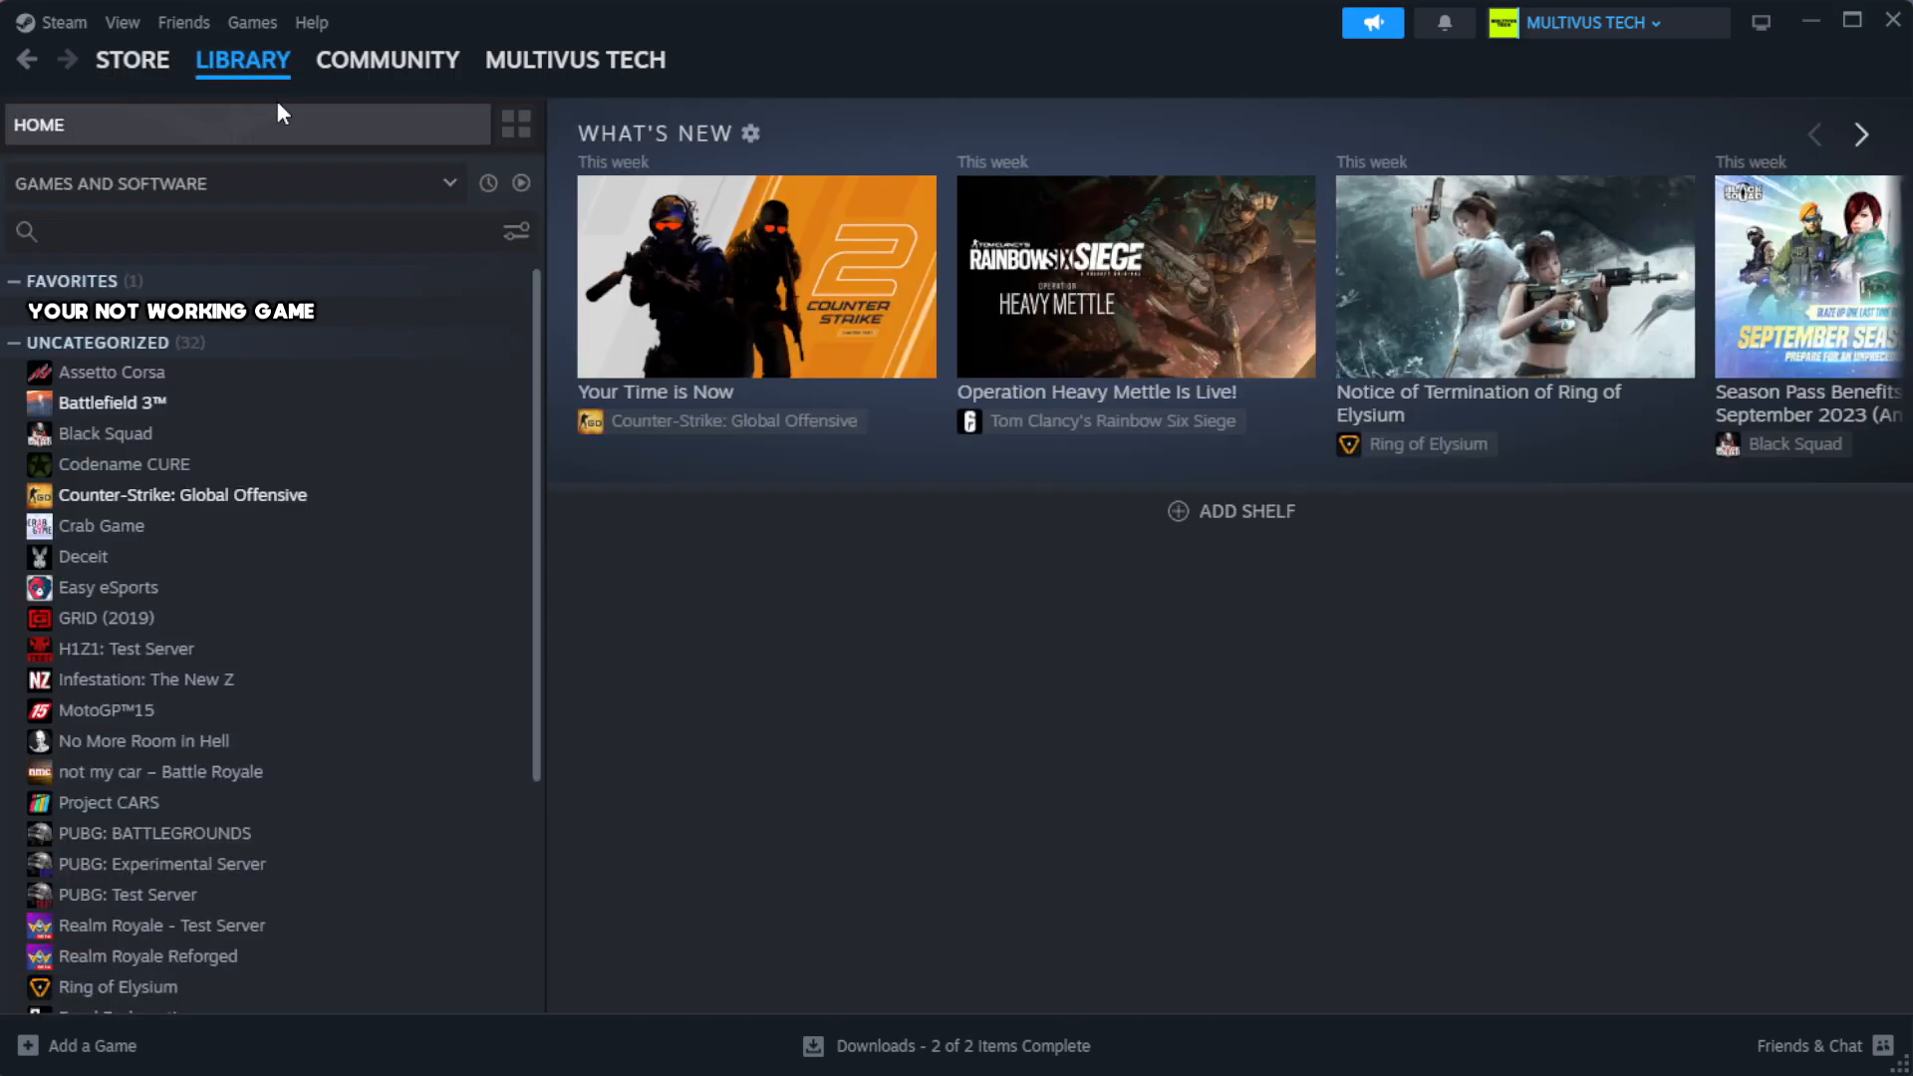
pyautogui.moveTo(323, 162)
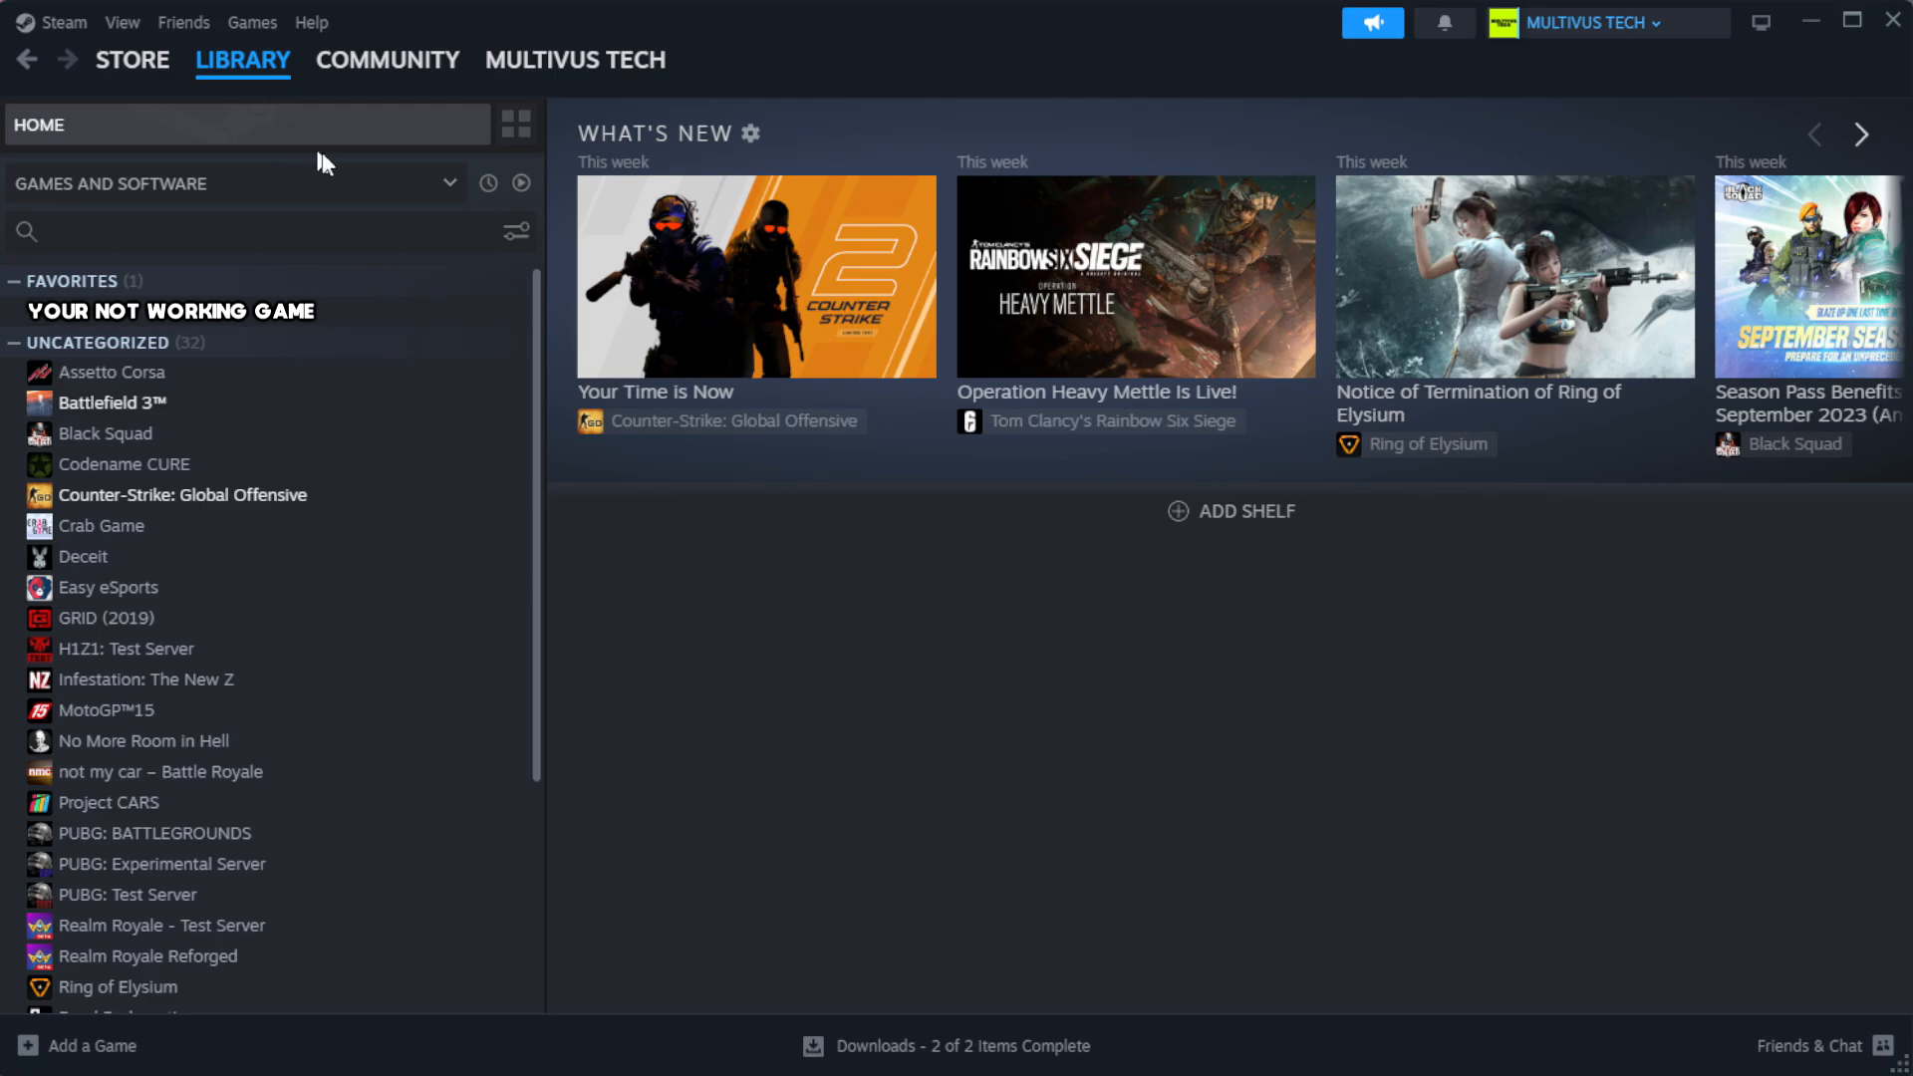
pyautogui.moveTo(461, 327)
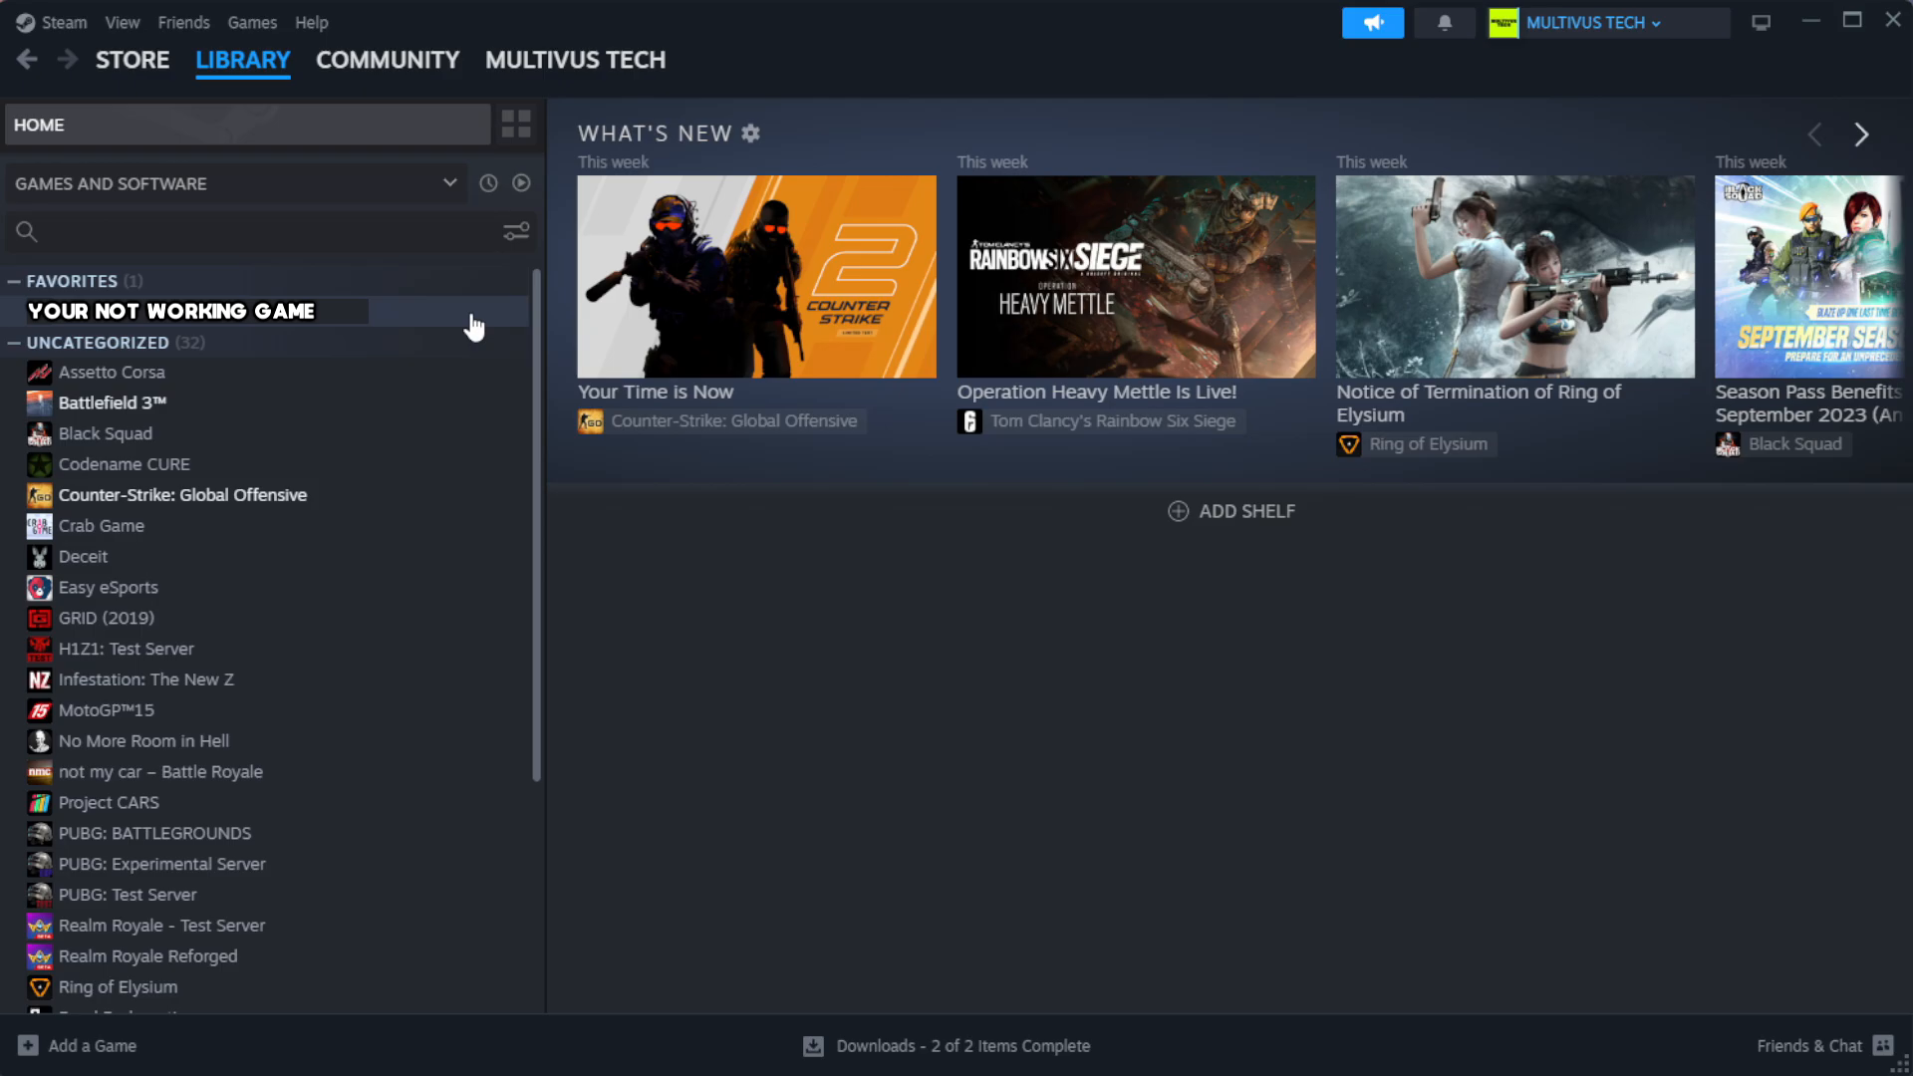
pyautogui.rightClick(170, 310)
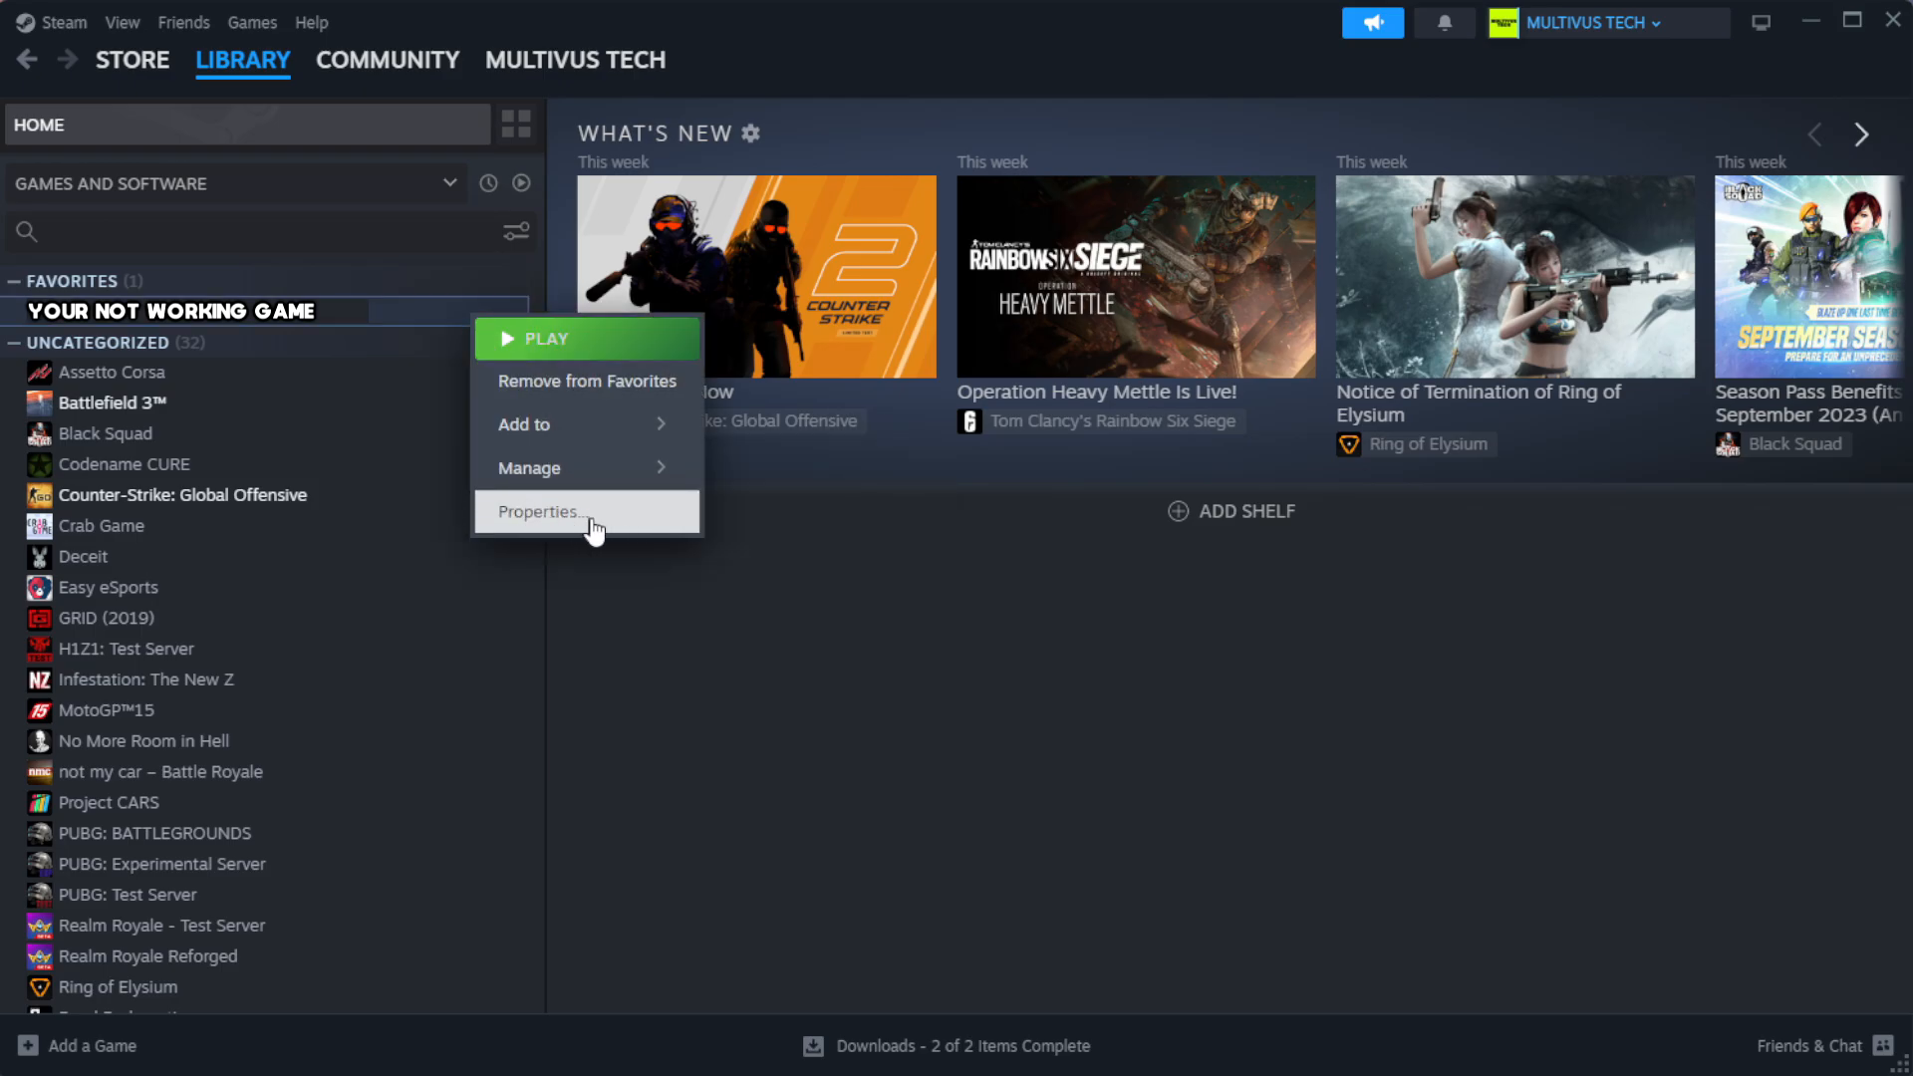
# - In the game's Properties, verify the integrity of its files from Installed Files
pyautogui.click(539, 511)
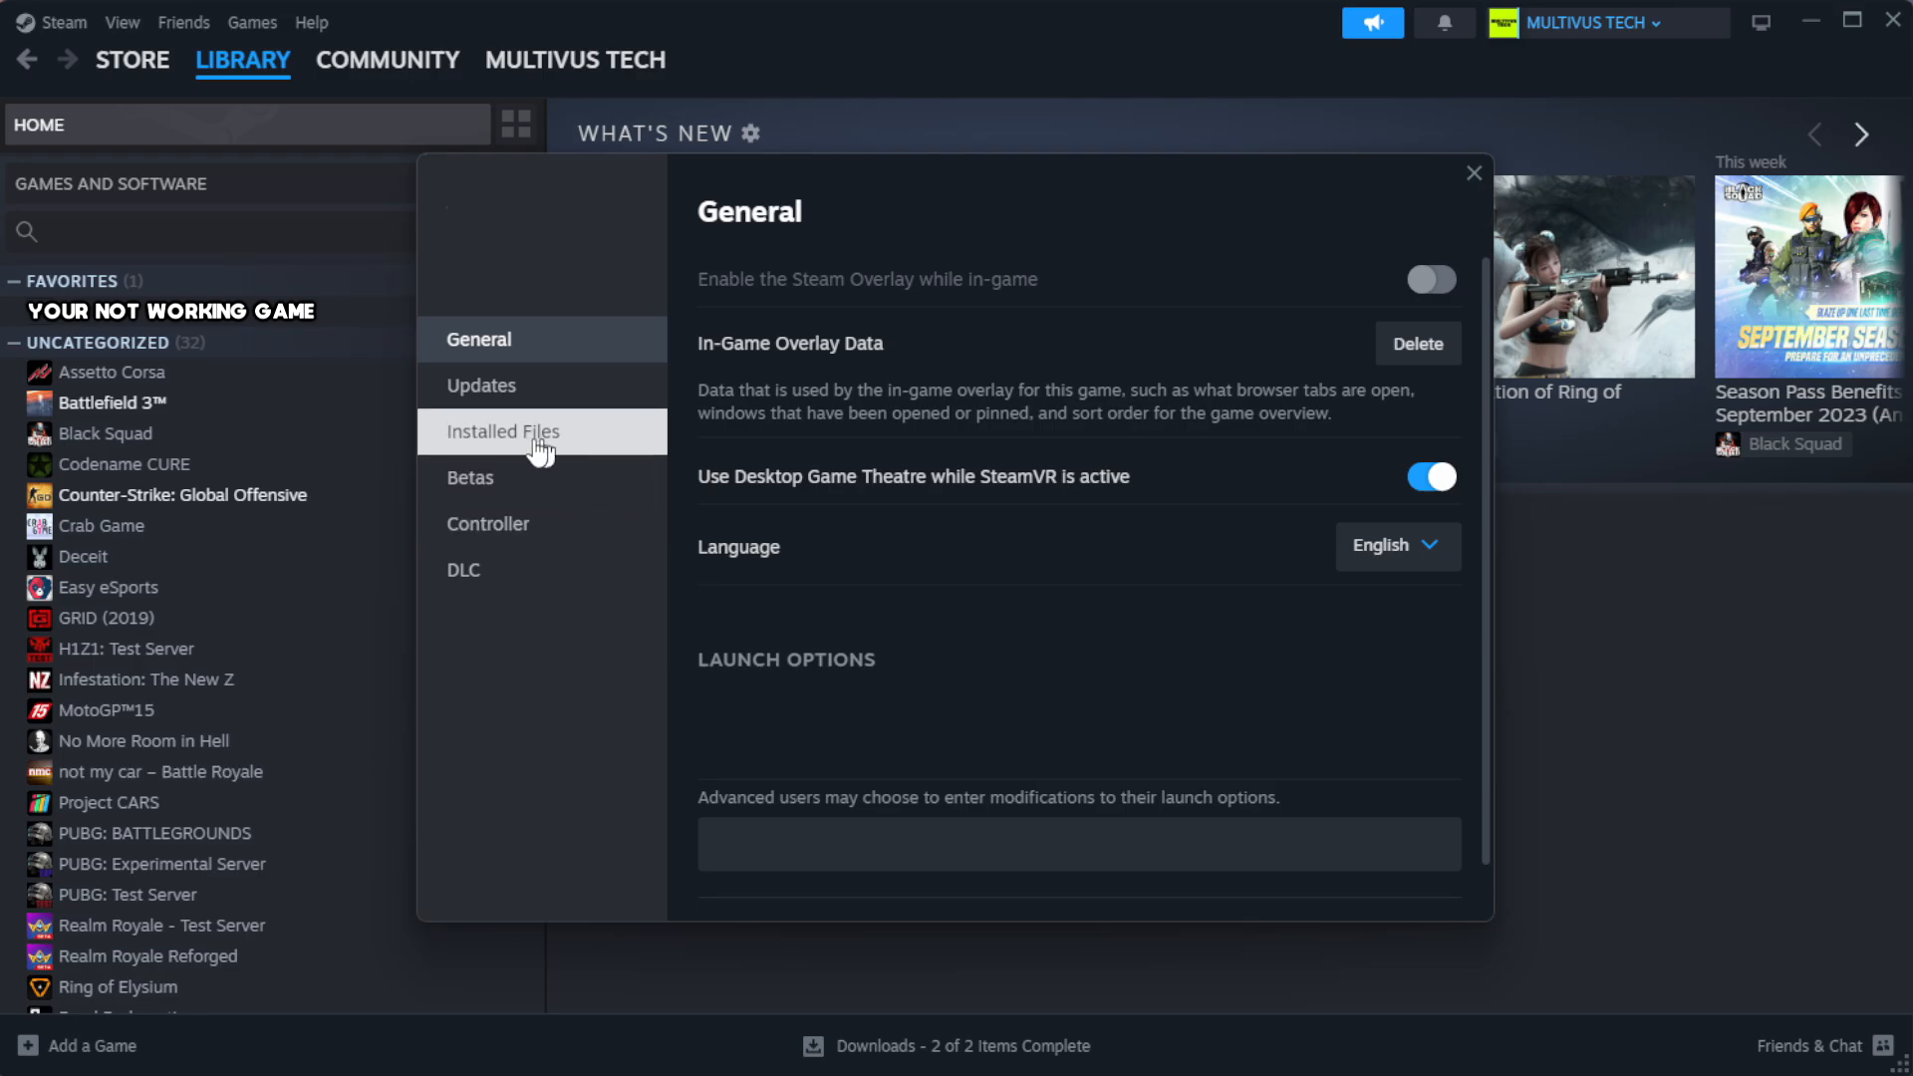
pyautogui.moveTo(626, 452)
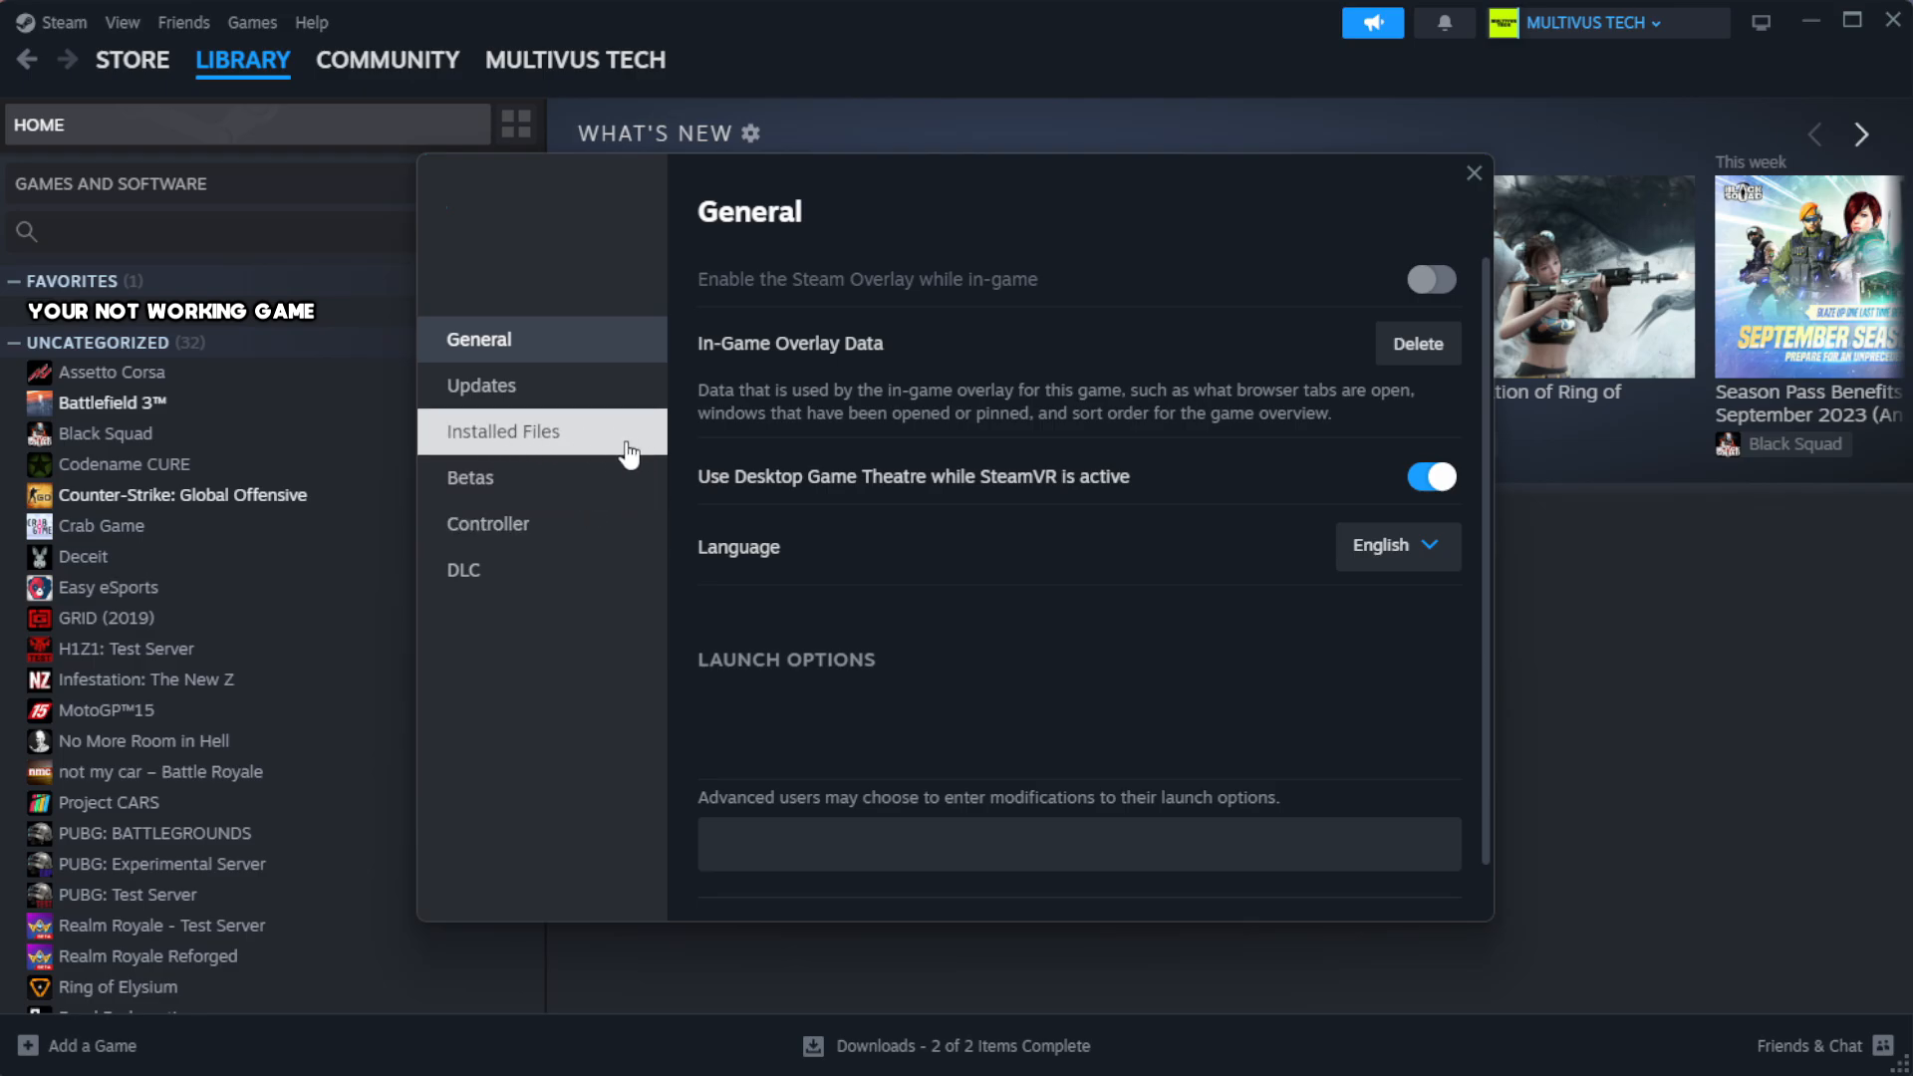
pyautogui.click(502, 430)
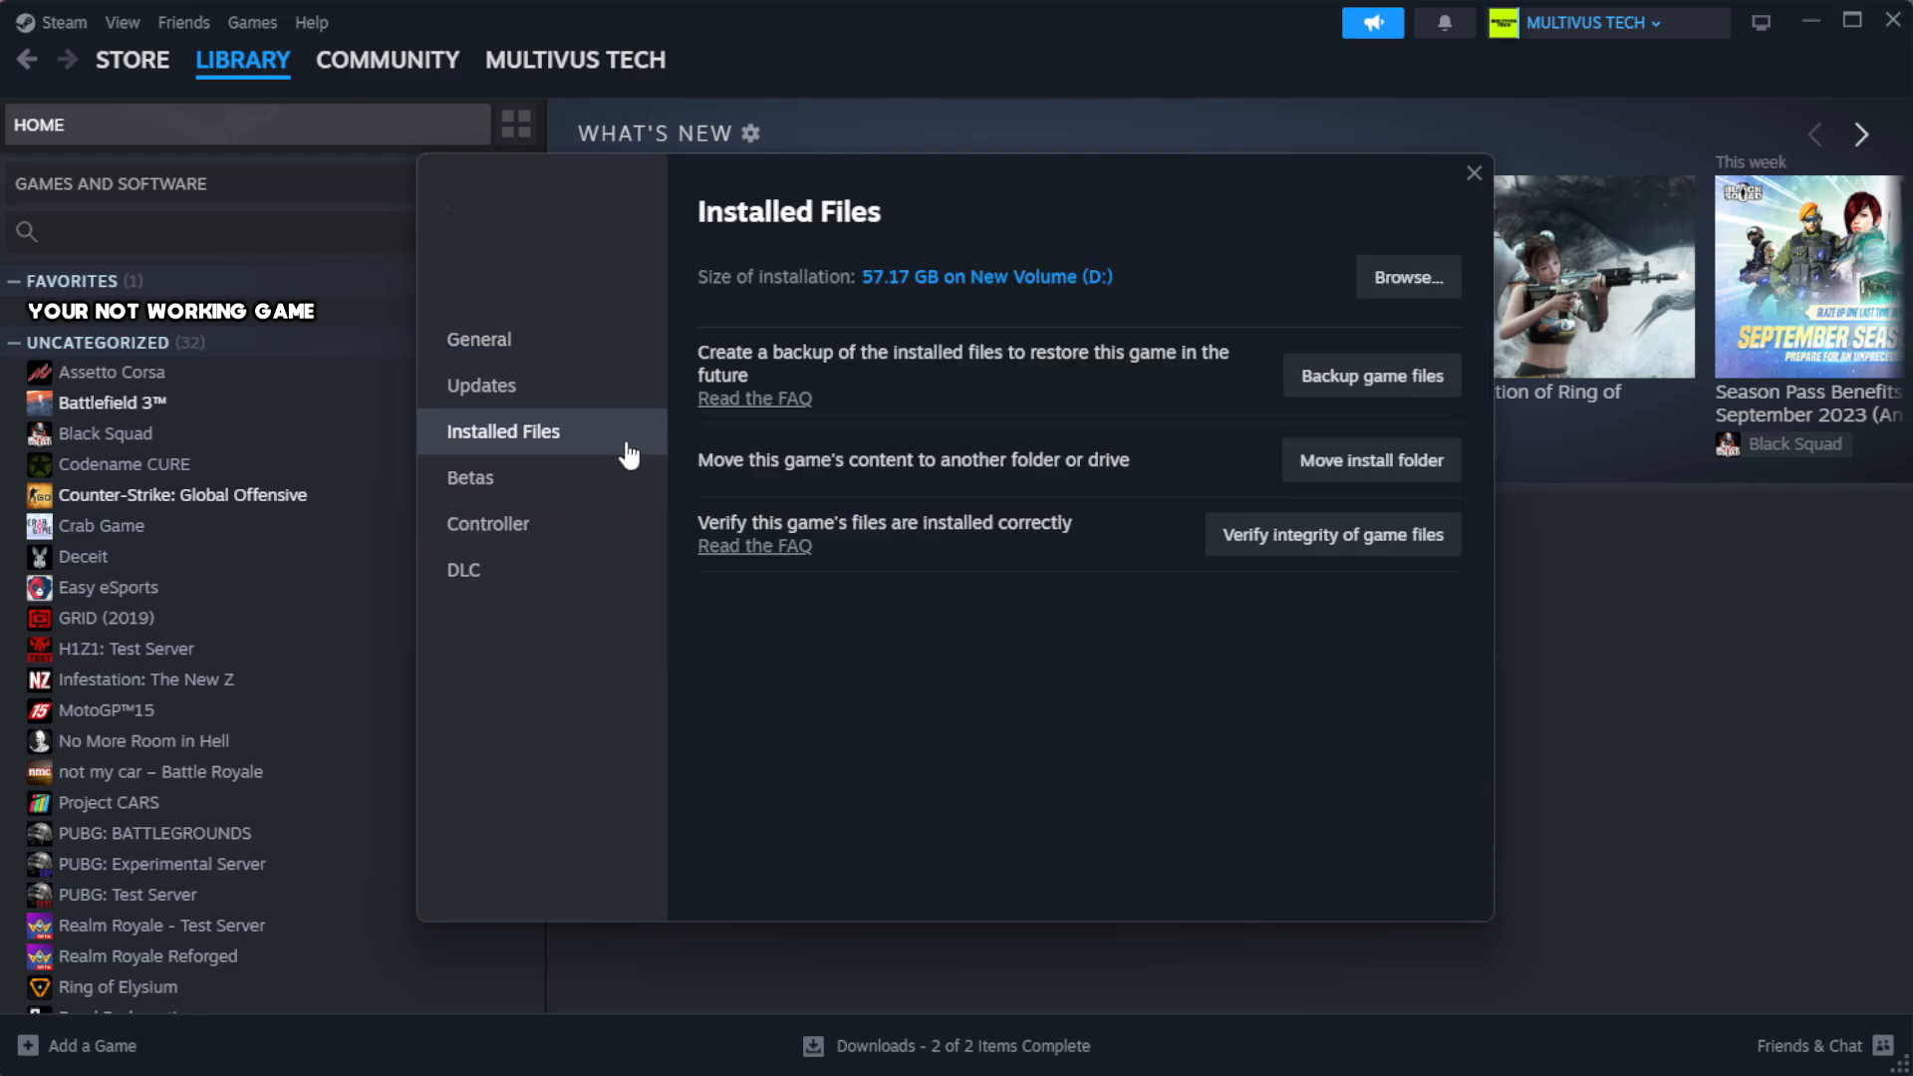
pyautogui.moveTo(1229, 608)
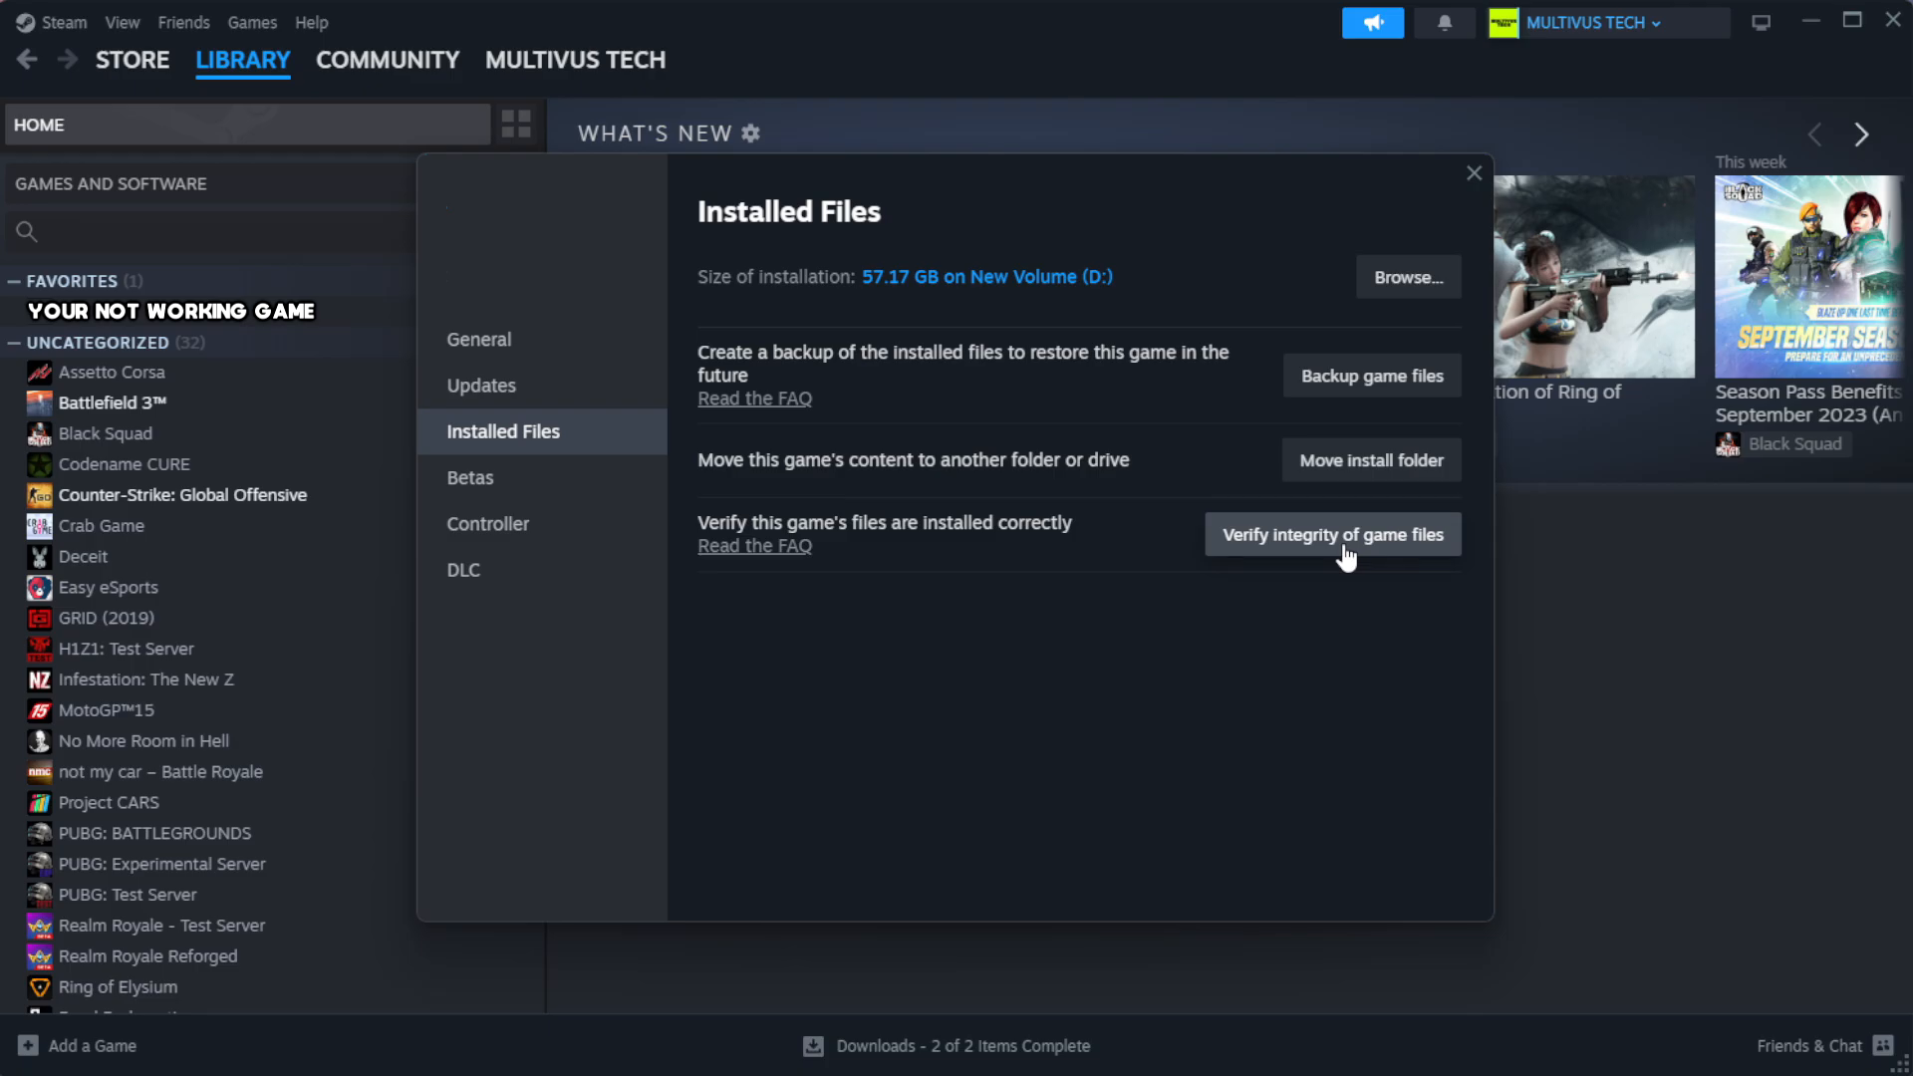
pyautogui.click(1331, 534)
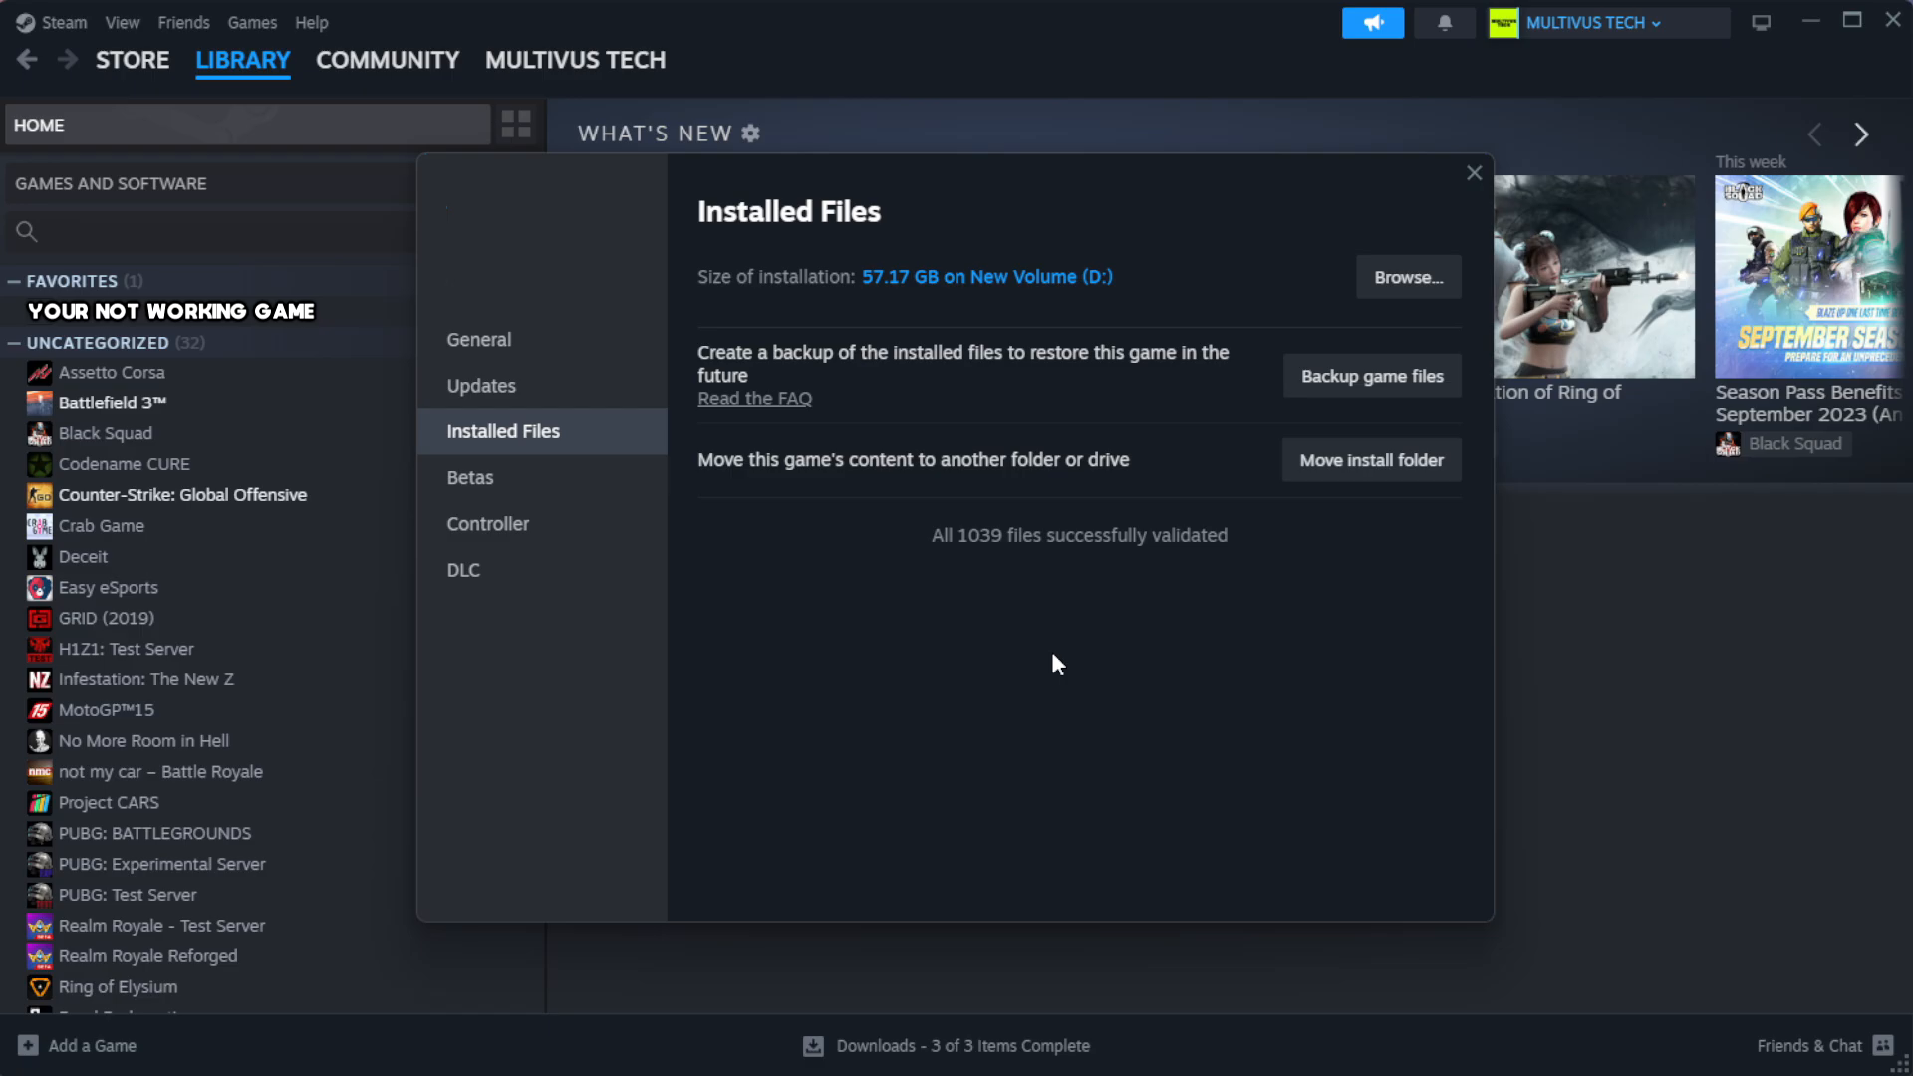
pyautogui.moveTo(1056, 577)
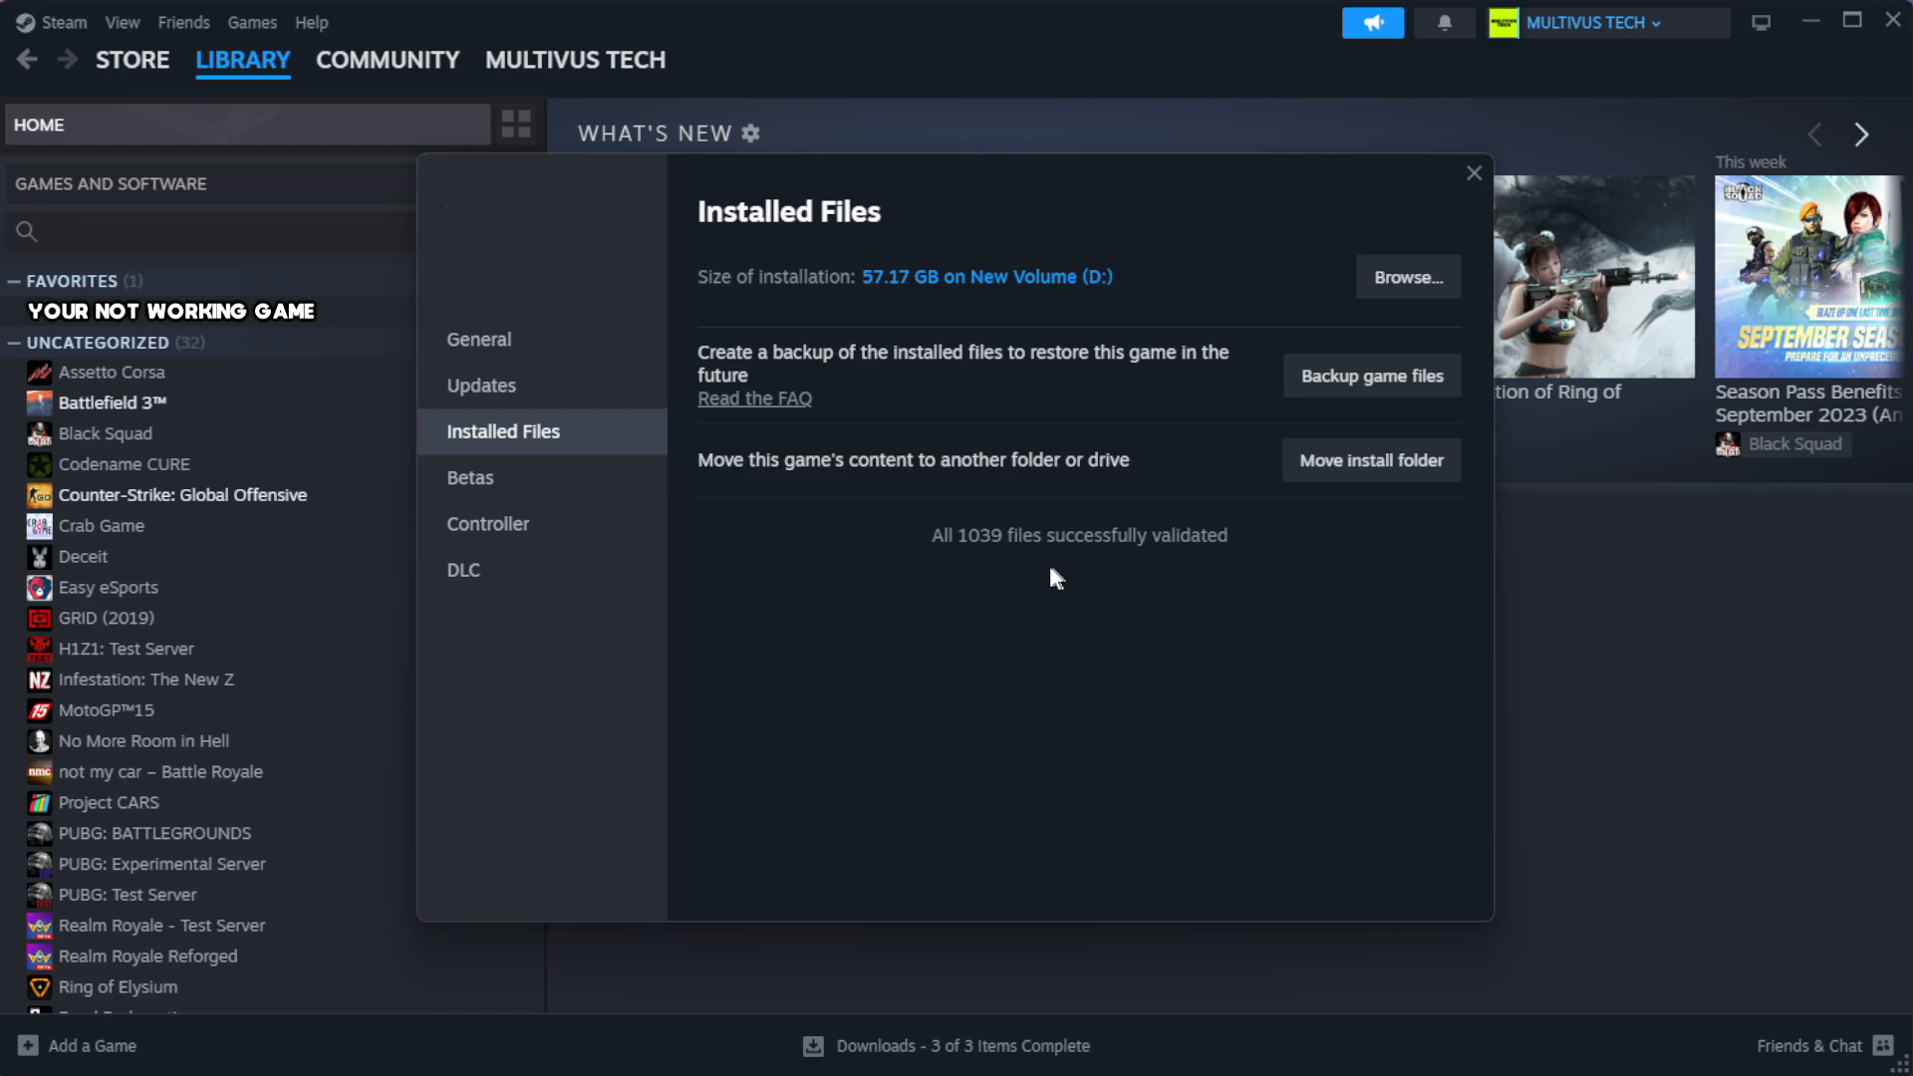
pyautogui.moveTo(1407, 276)
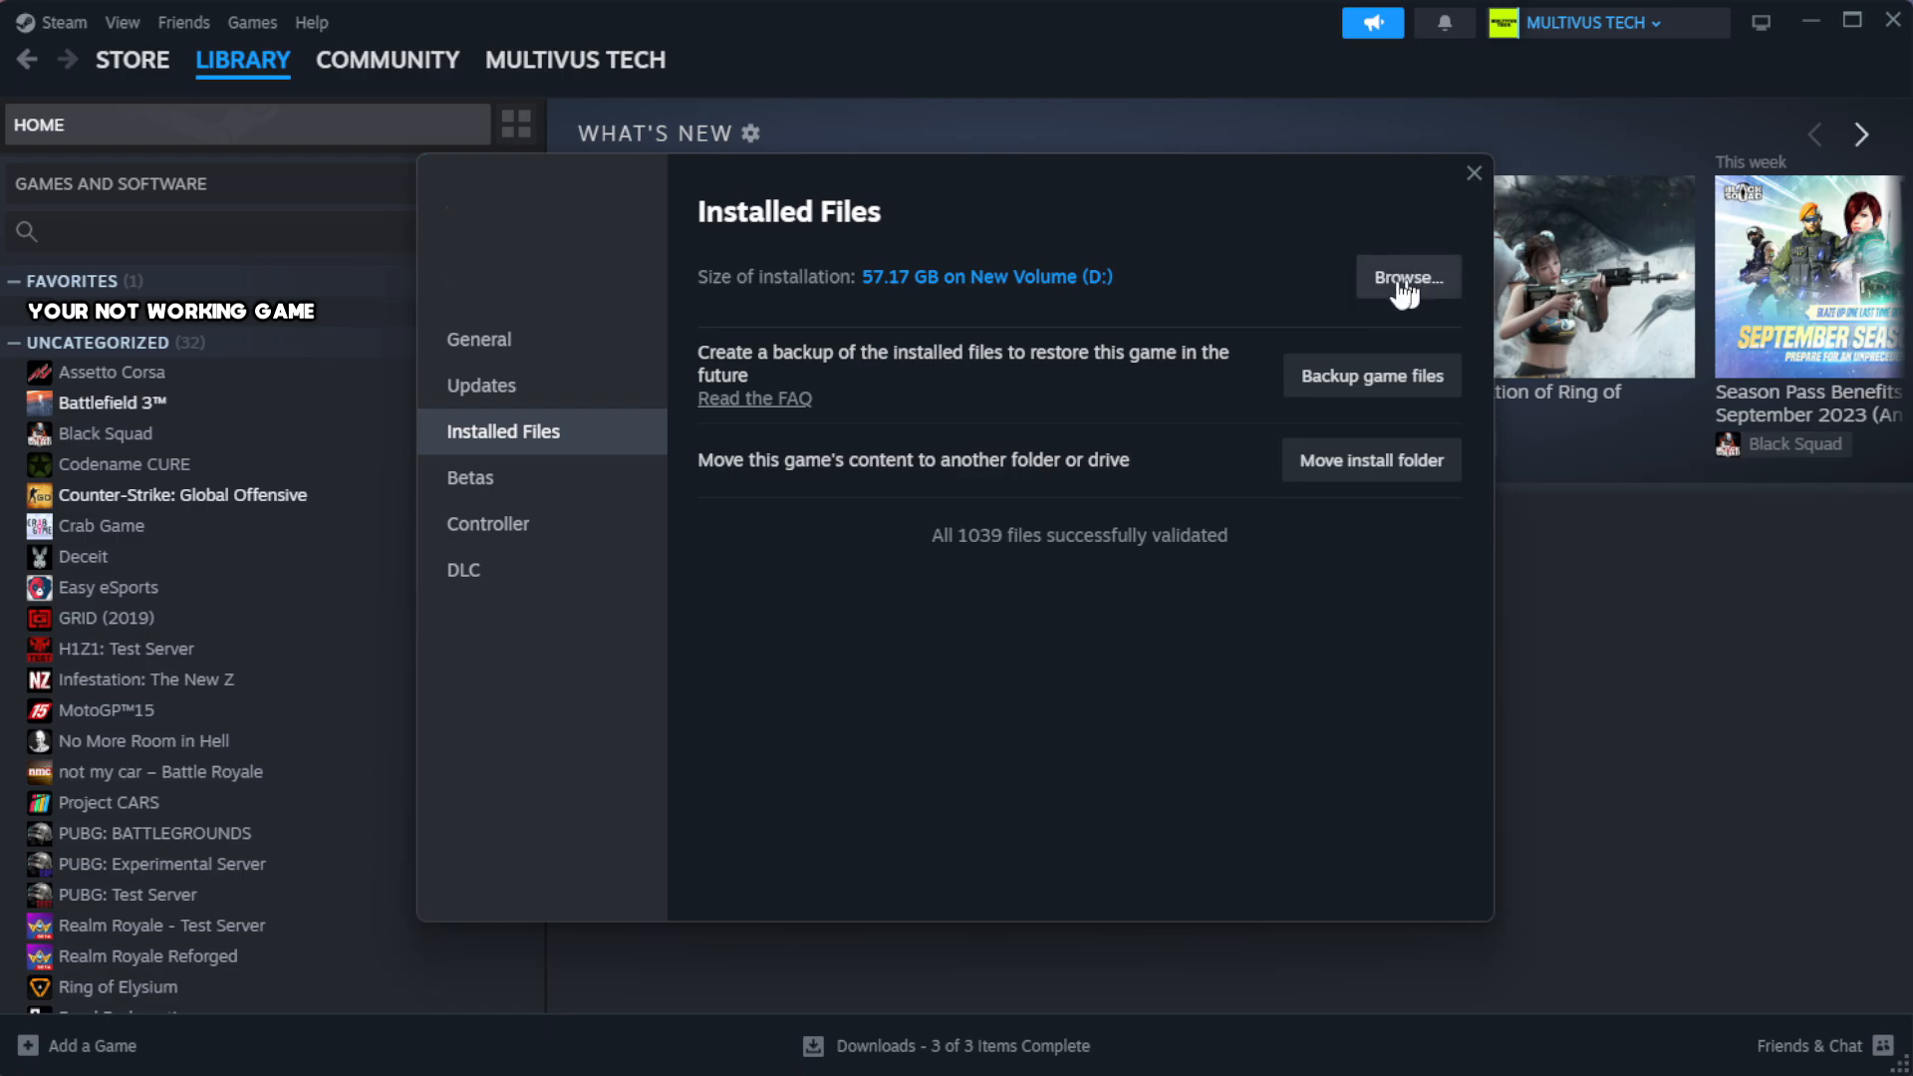
# - Browse to the install folder and bring up Properties for the YOUR NOT WORKING GAME shortcut
pyautogui.click(1404, 277)
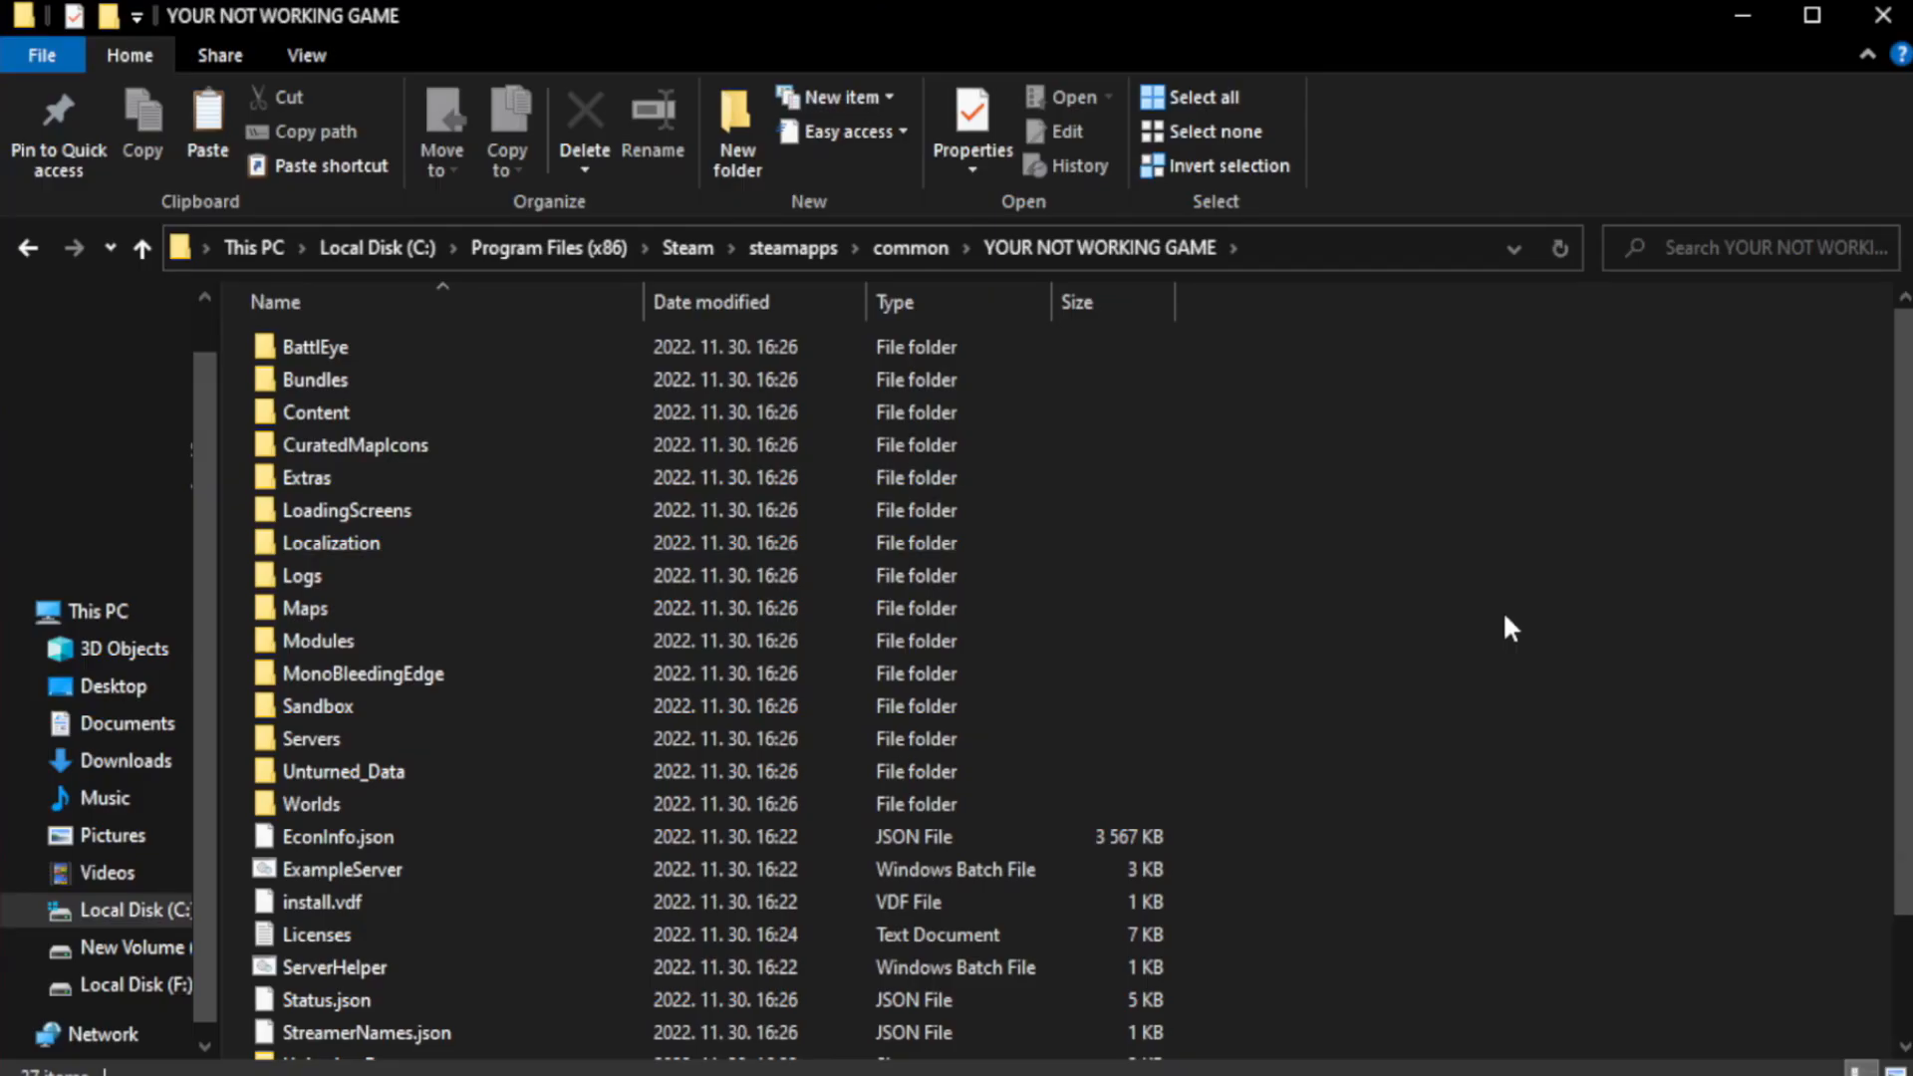
pyautogui.scroll(-3)
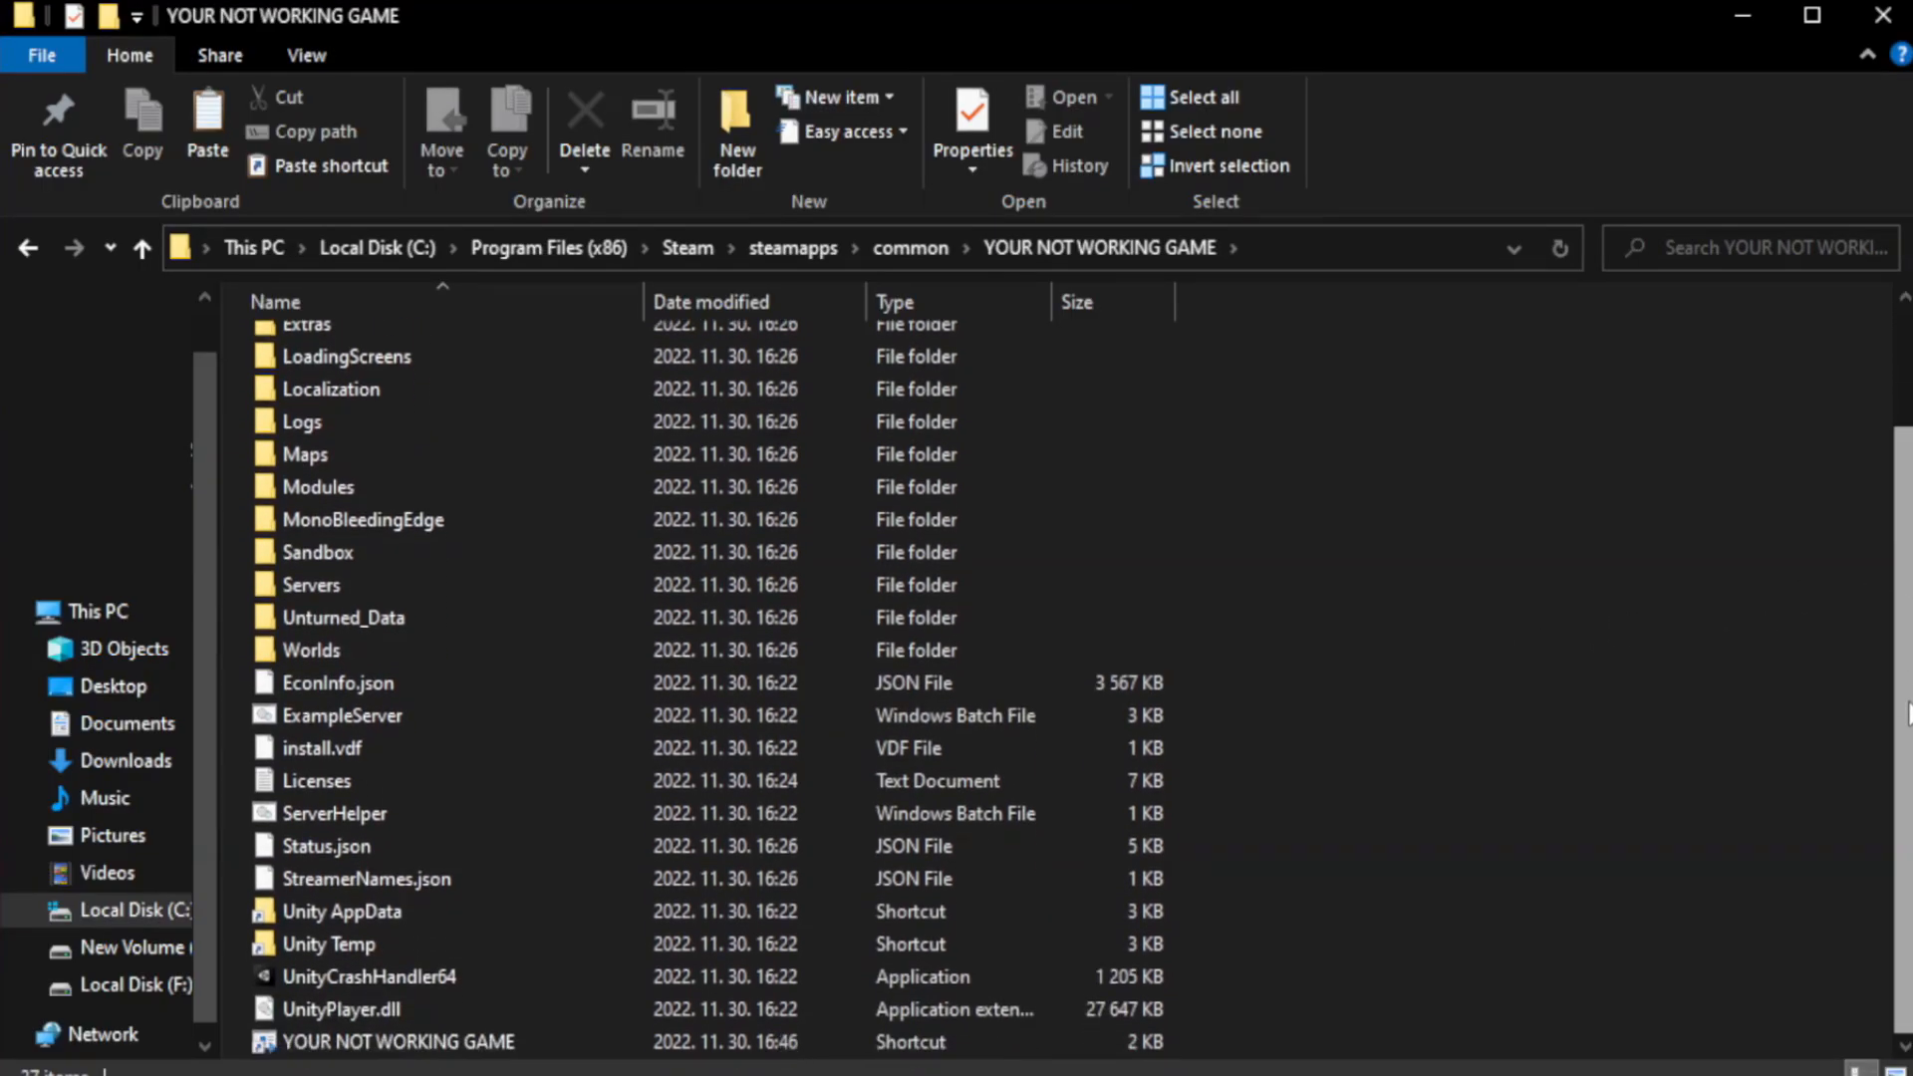
pyautogui.click(396, 1040)
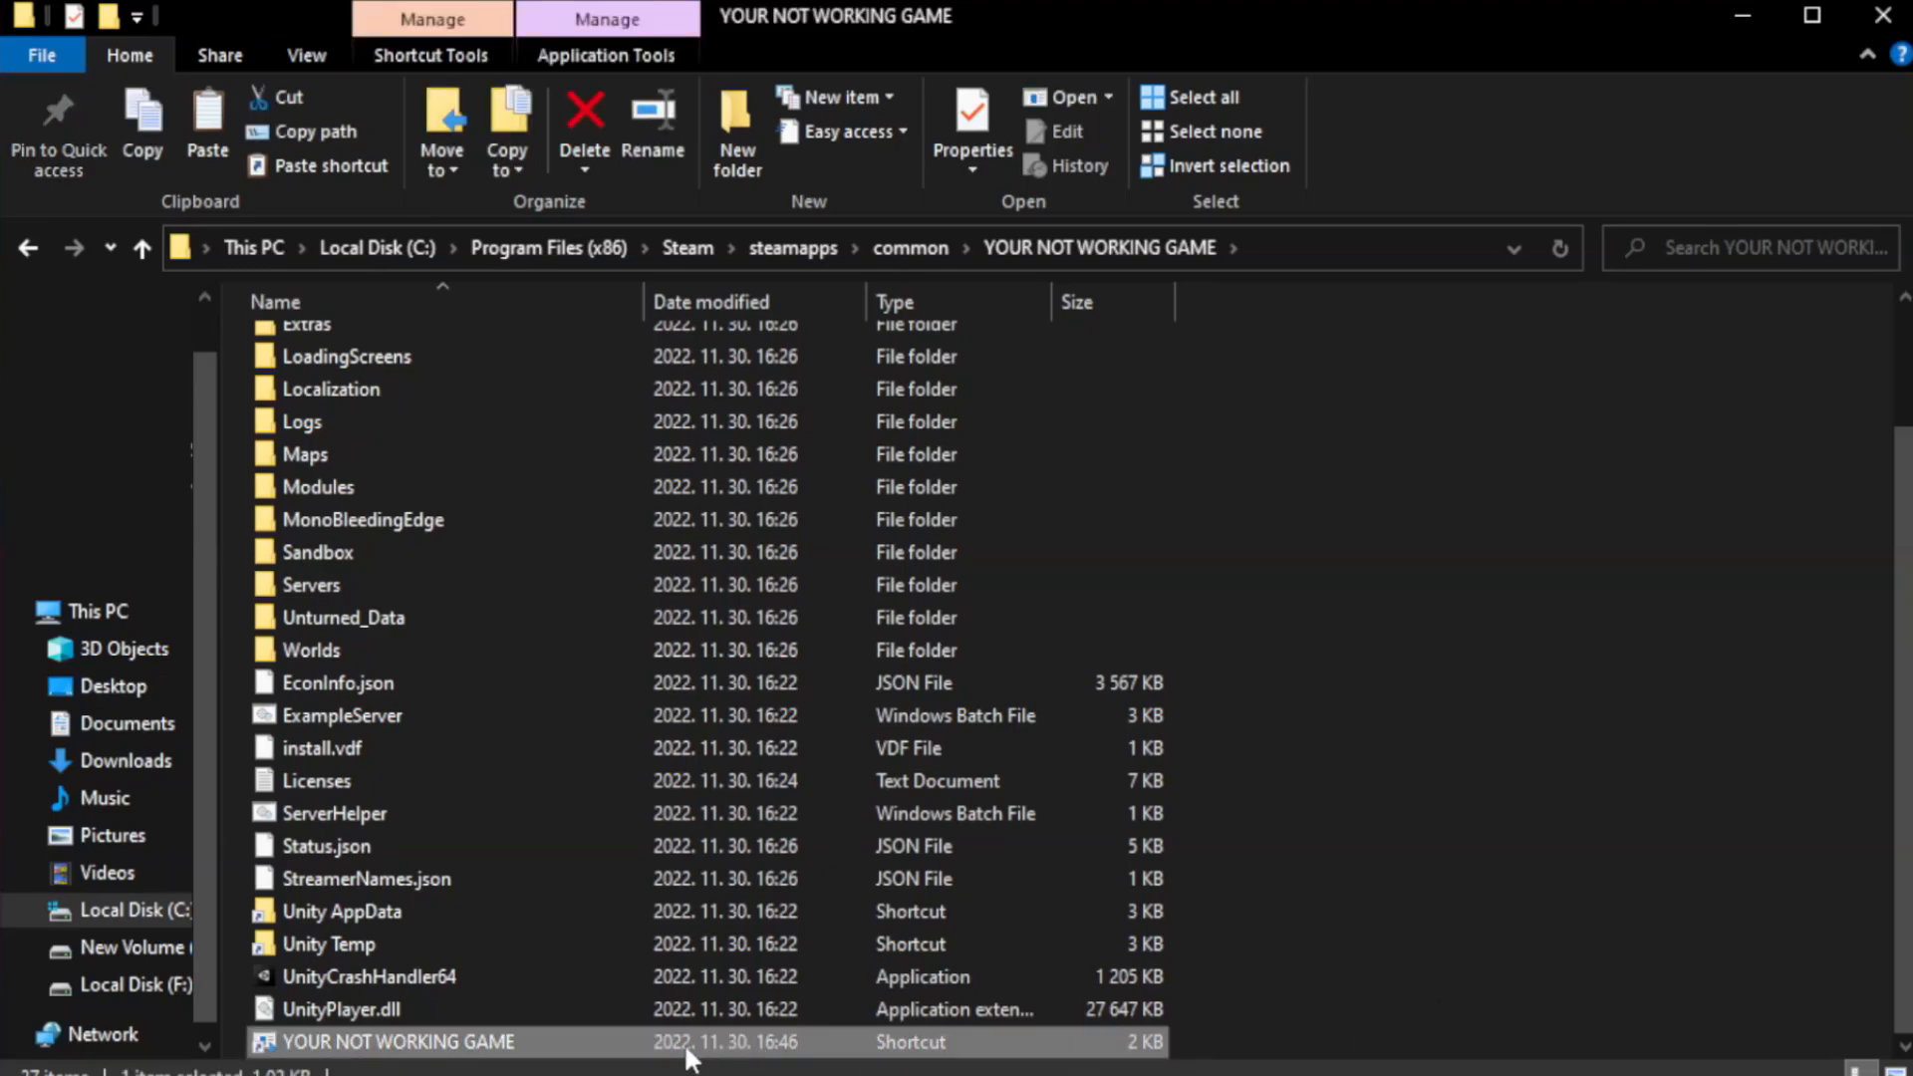
pyautogui.rightClick(396, 1042)
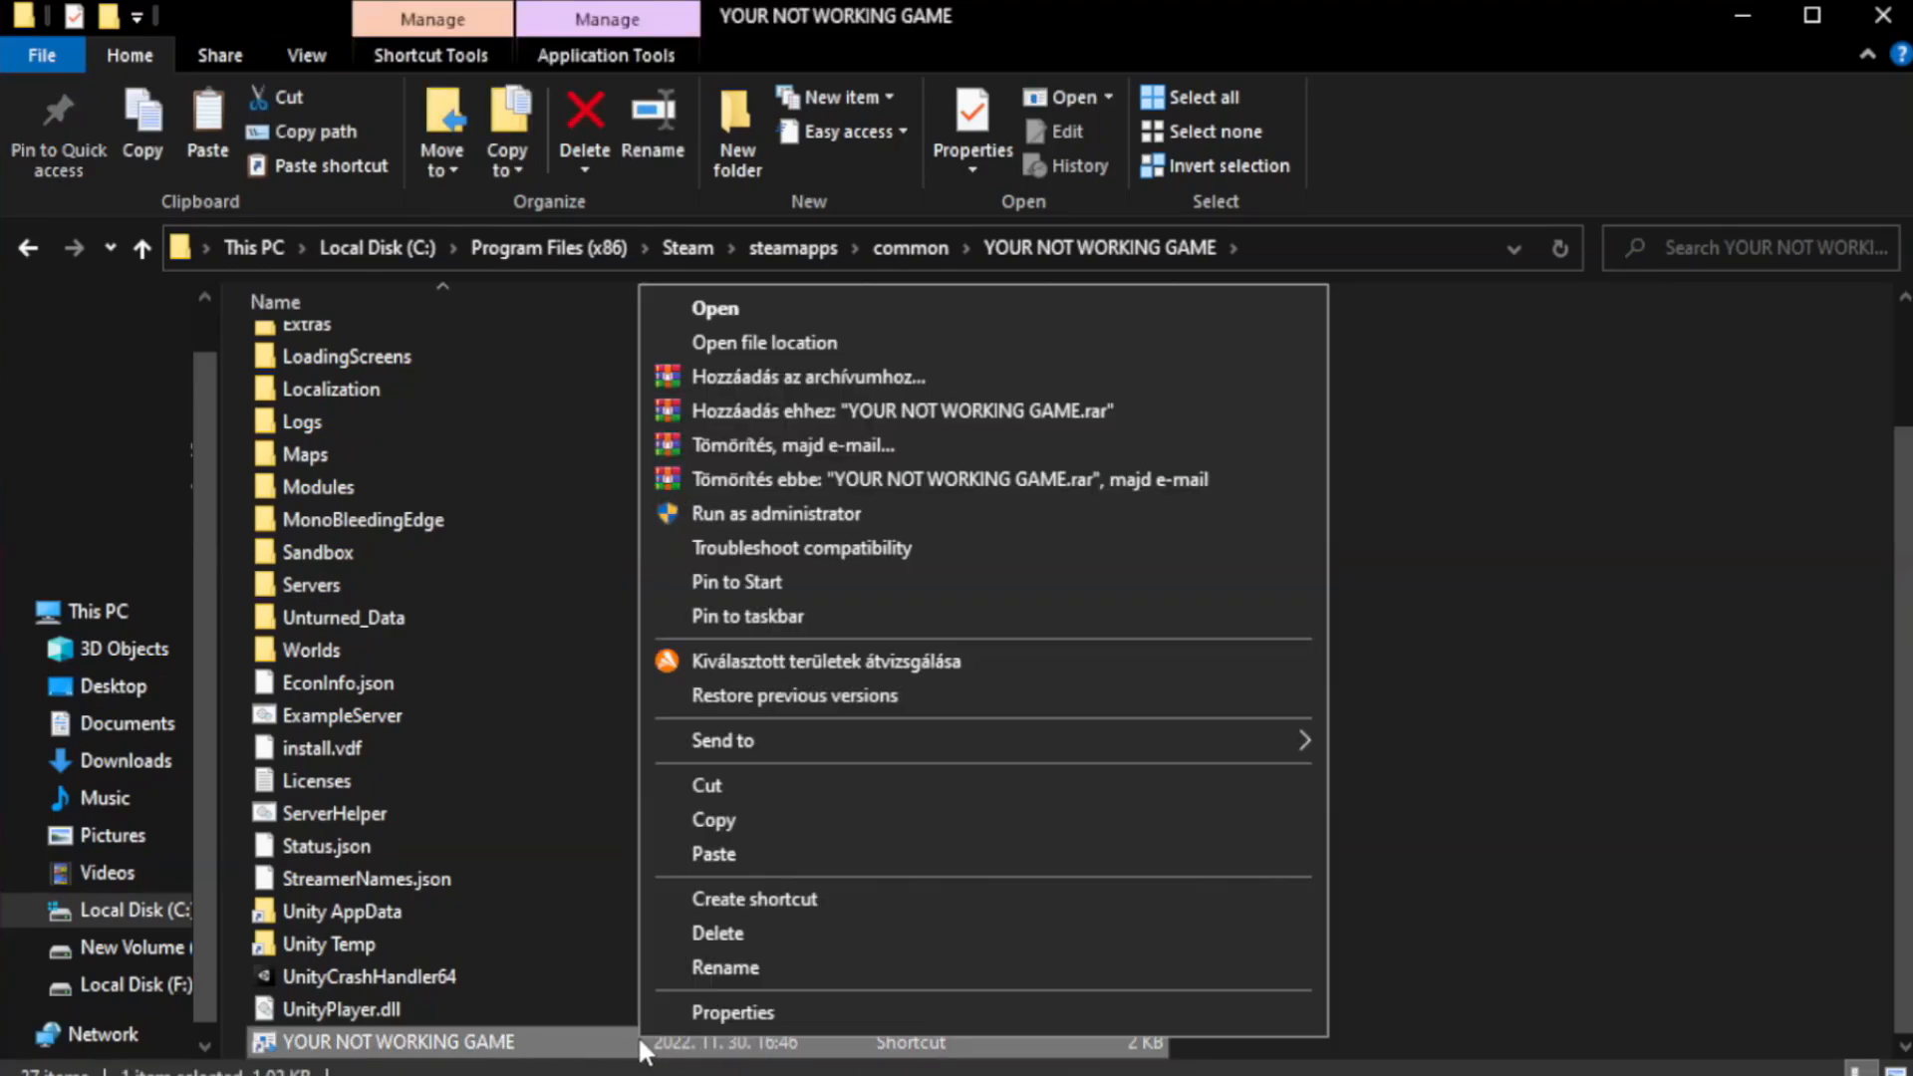
pyautogui.moveTo(900, 1027)
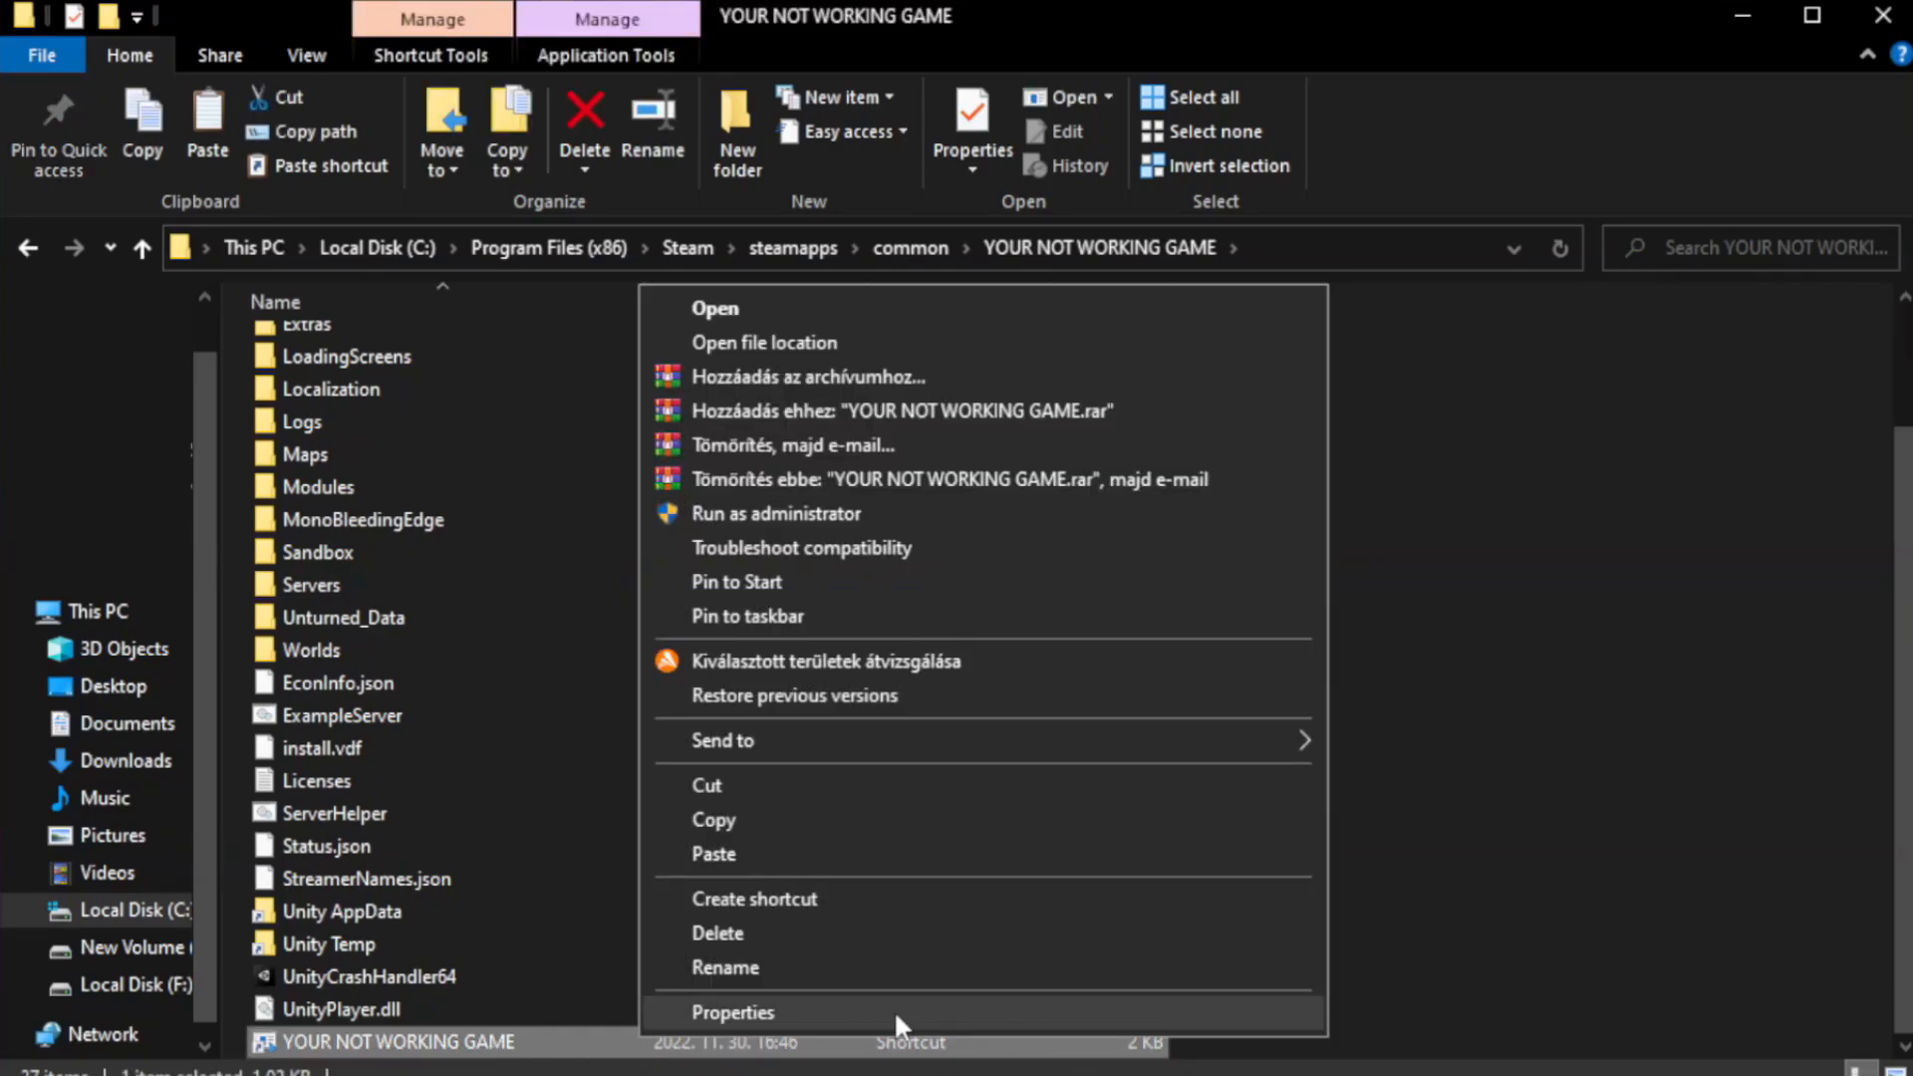
pyautogui.click(733, 1011)
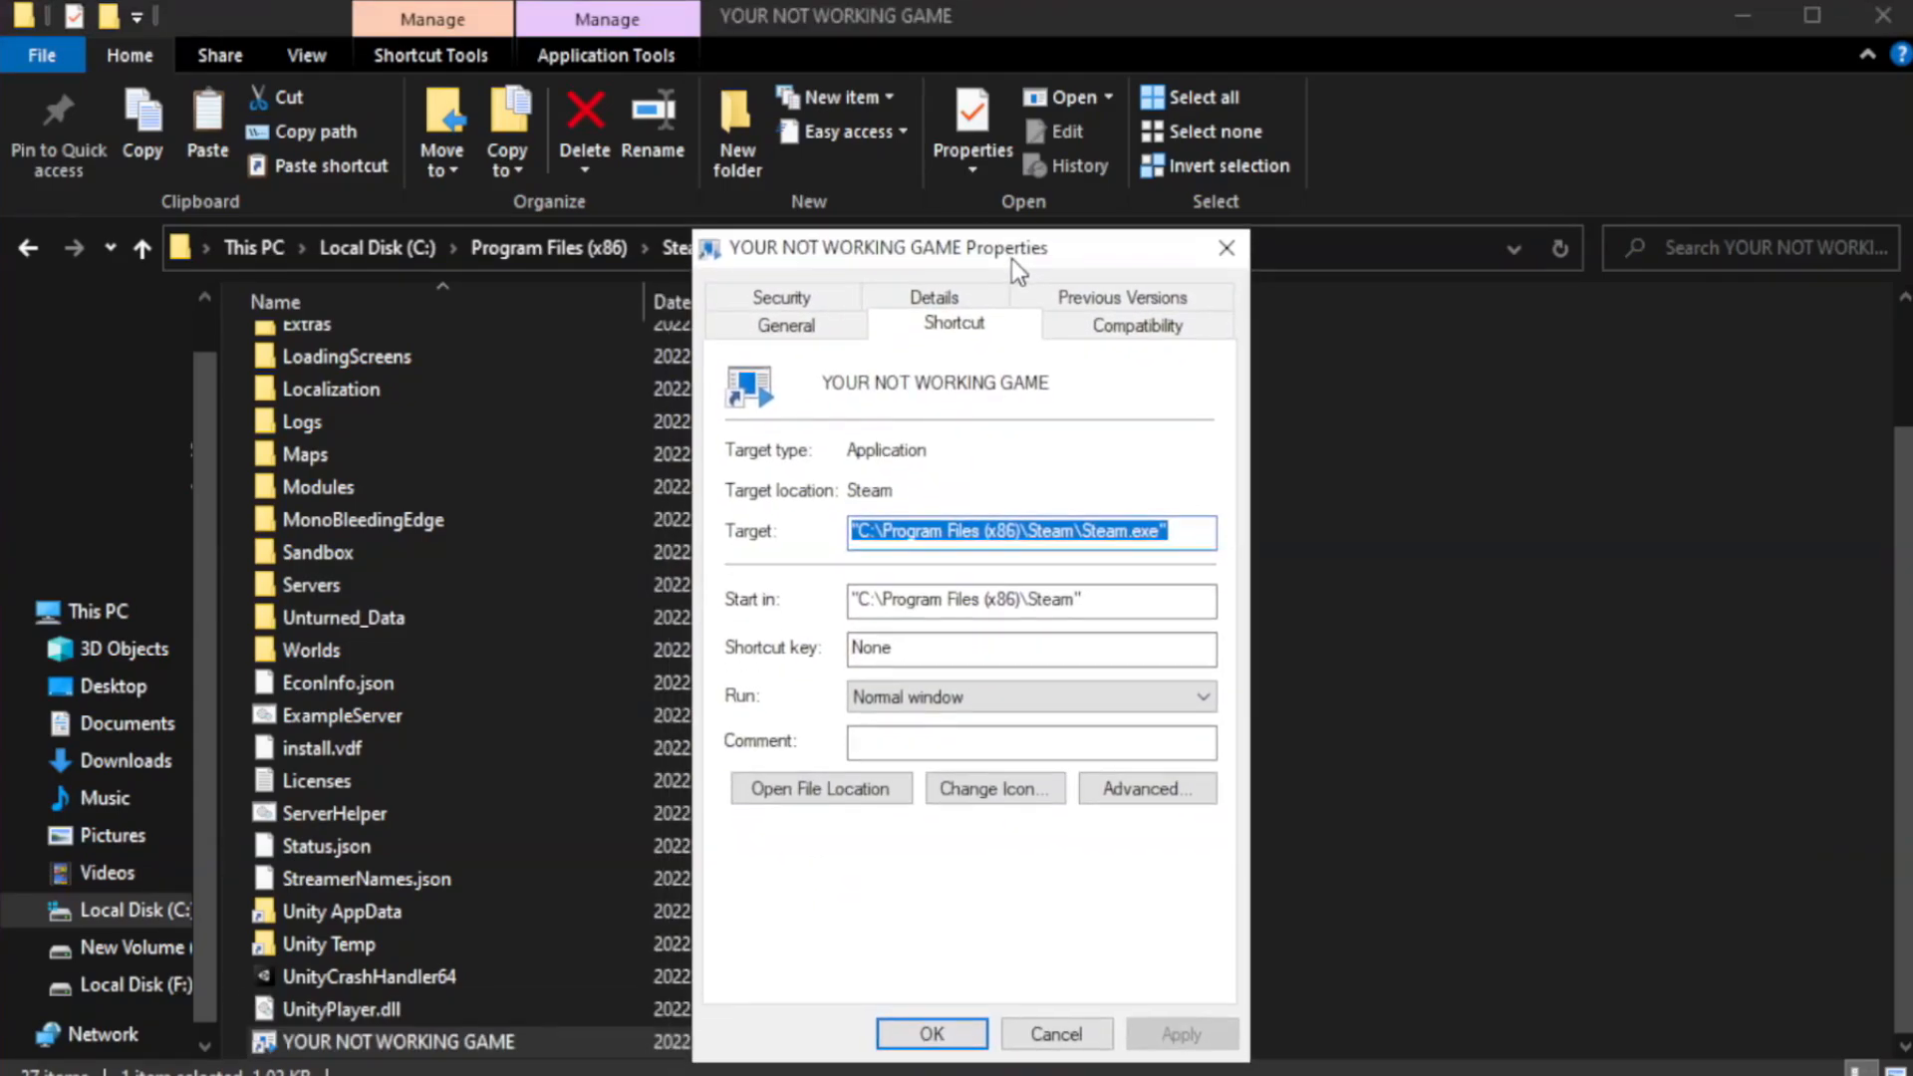
# - On Compatibility, enable Windows 8 mode, disable fullscreen optimizations, run as administrator, and confirm with OK
pyautogui.moveTo(1019, 246); pyautogui.dragTo(940, 185)
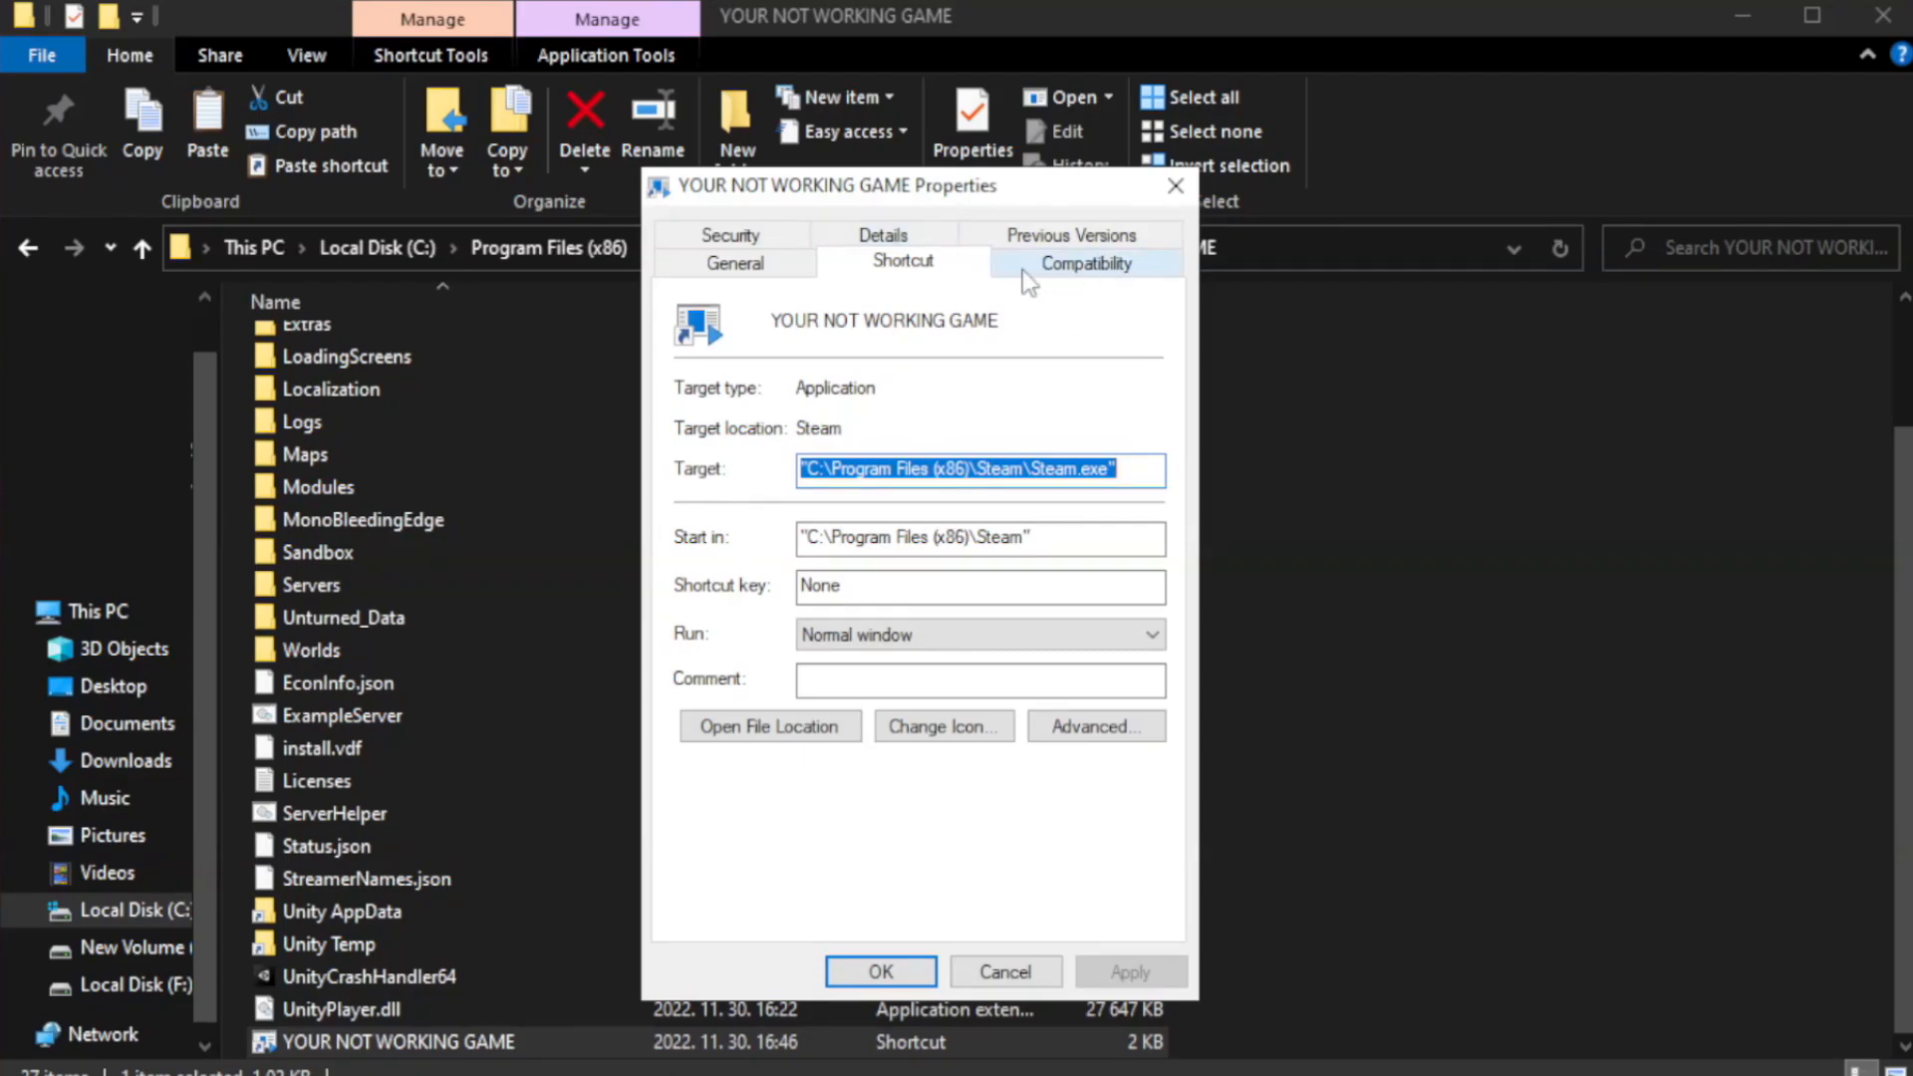
pyautogui.click(1083, 261)
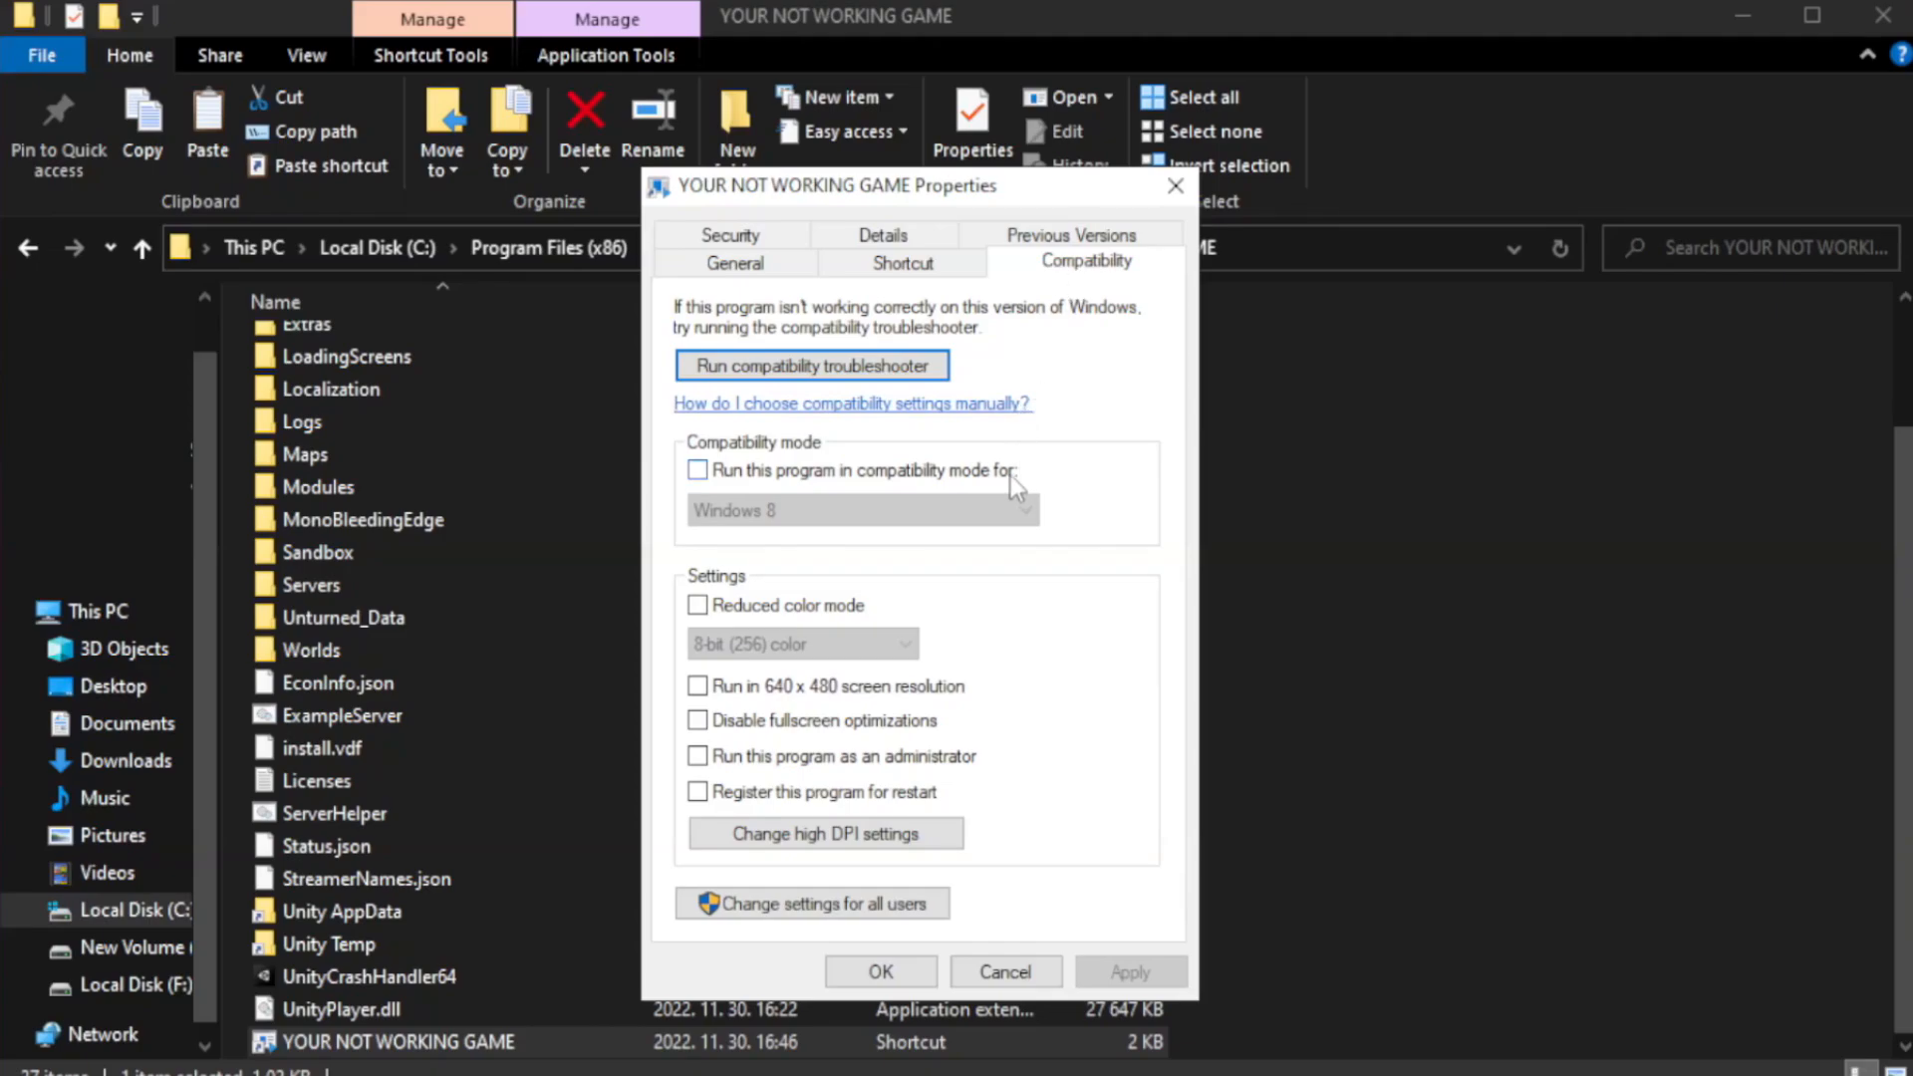
pyautogui.moveTo(852, 494)
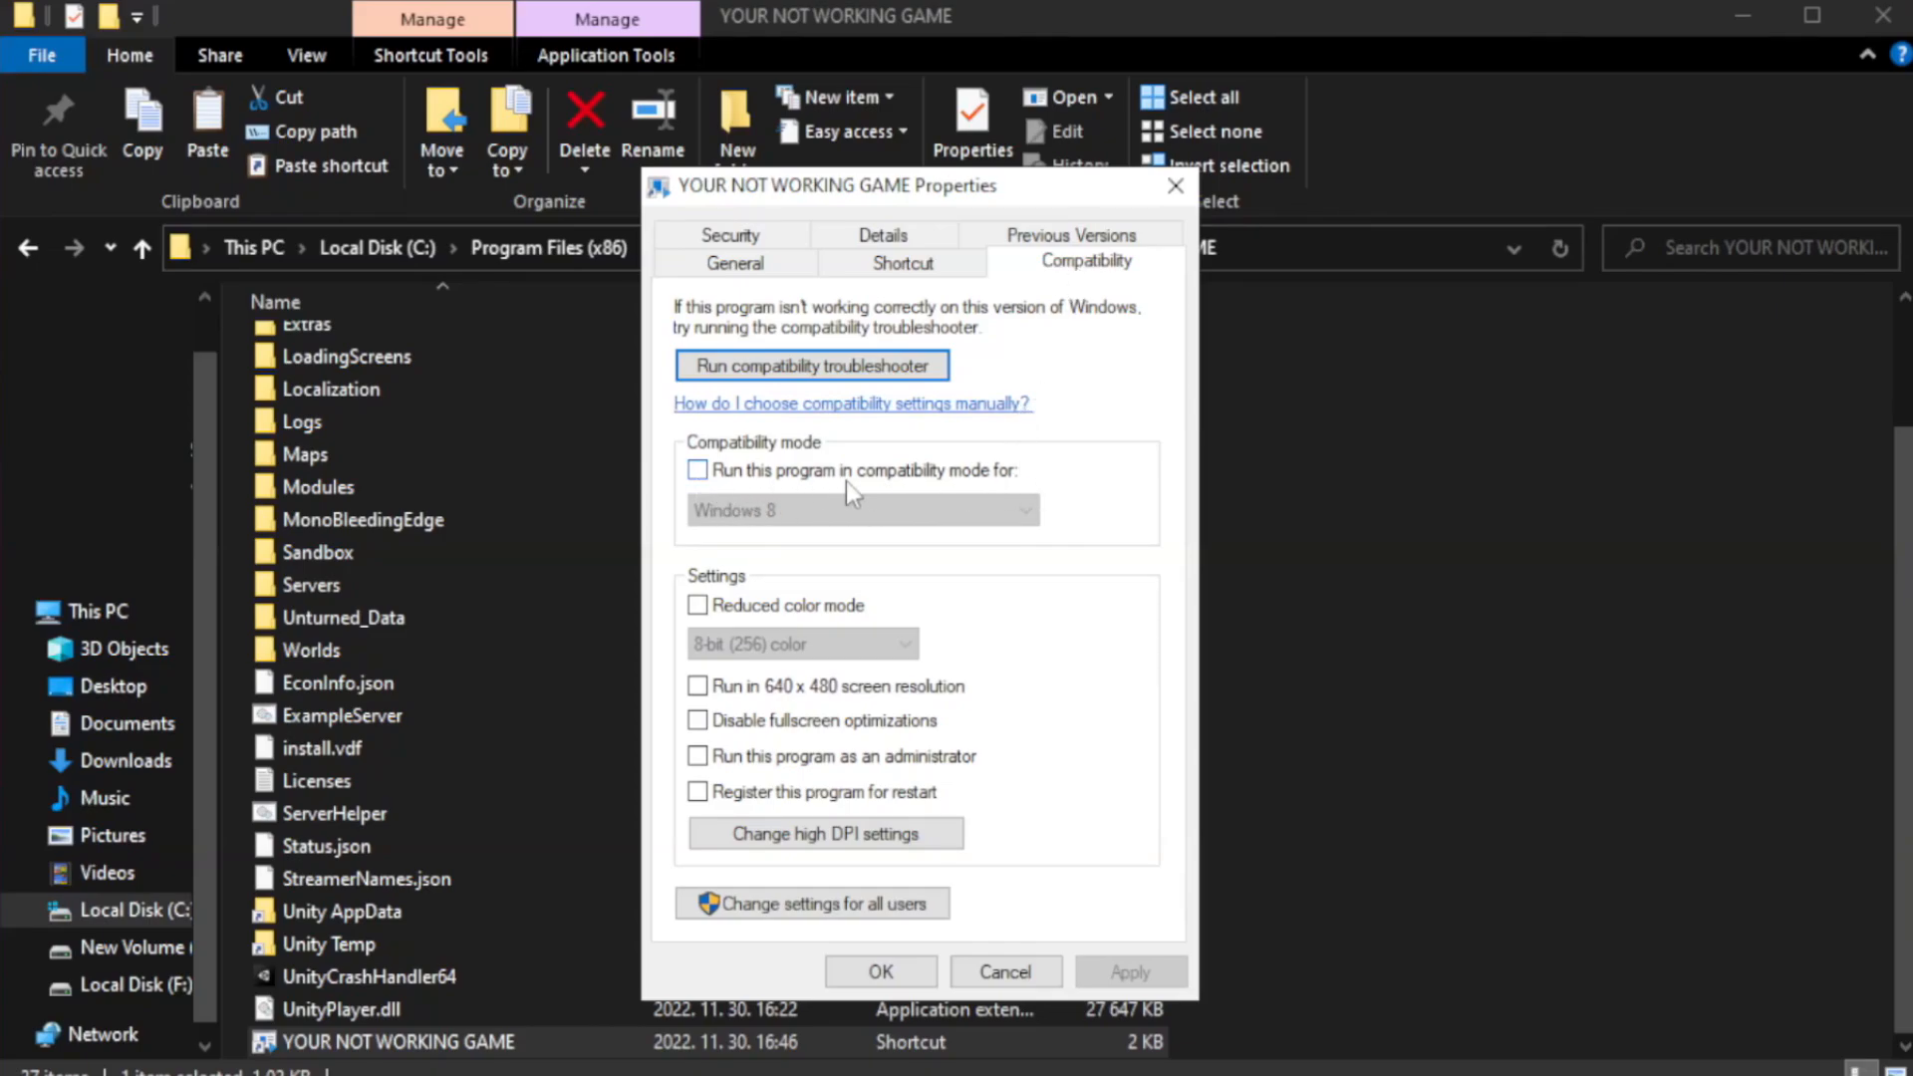
pyautogui.click(697, 470)
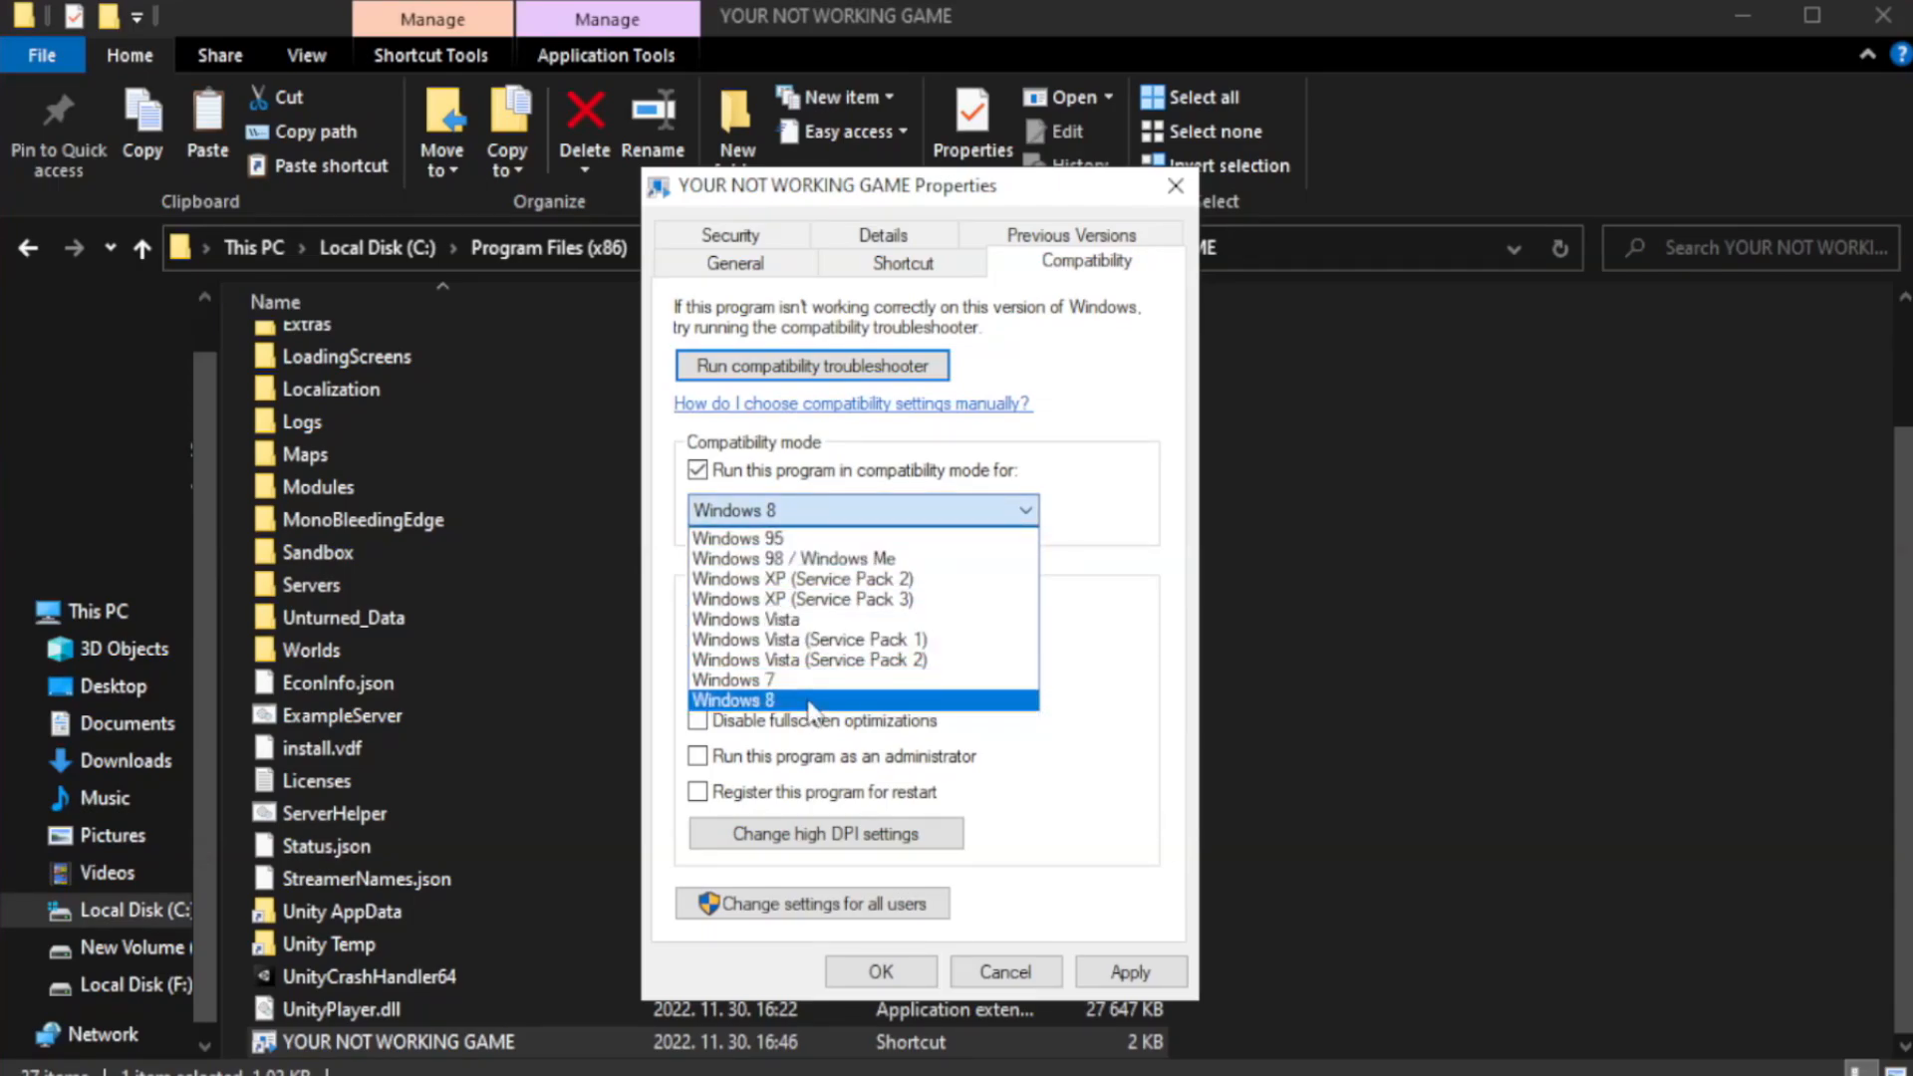
pyautogui.click(733, 700)
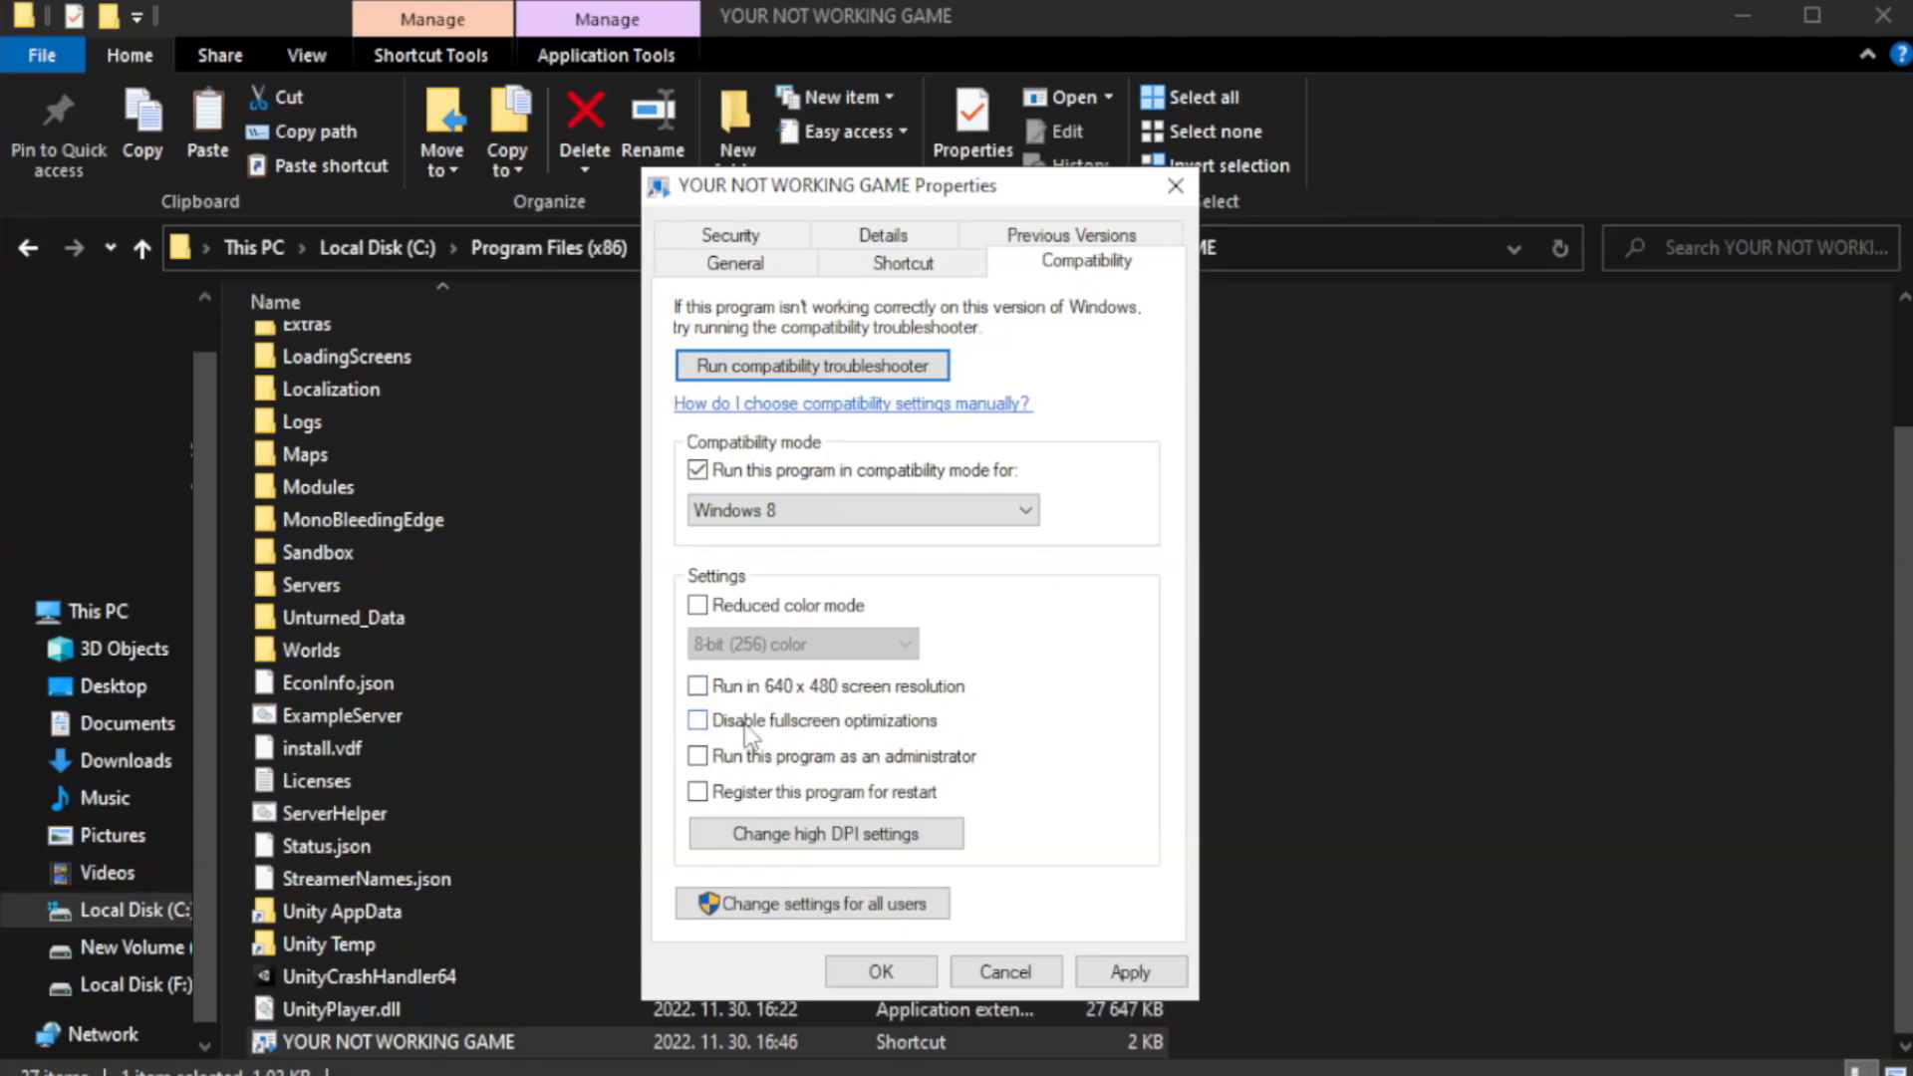
pyautogui.click(697, 720)
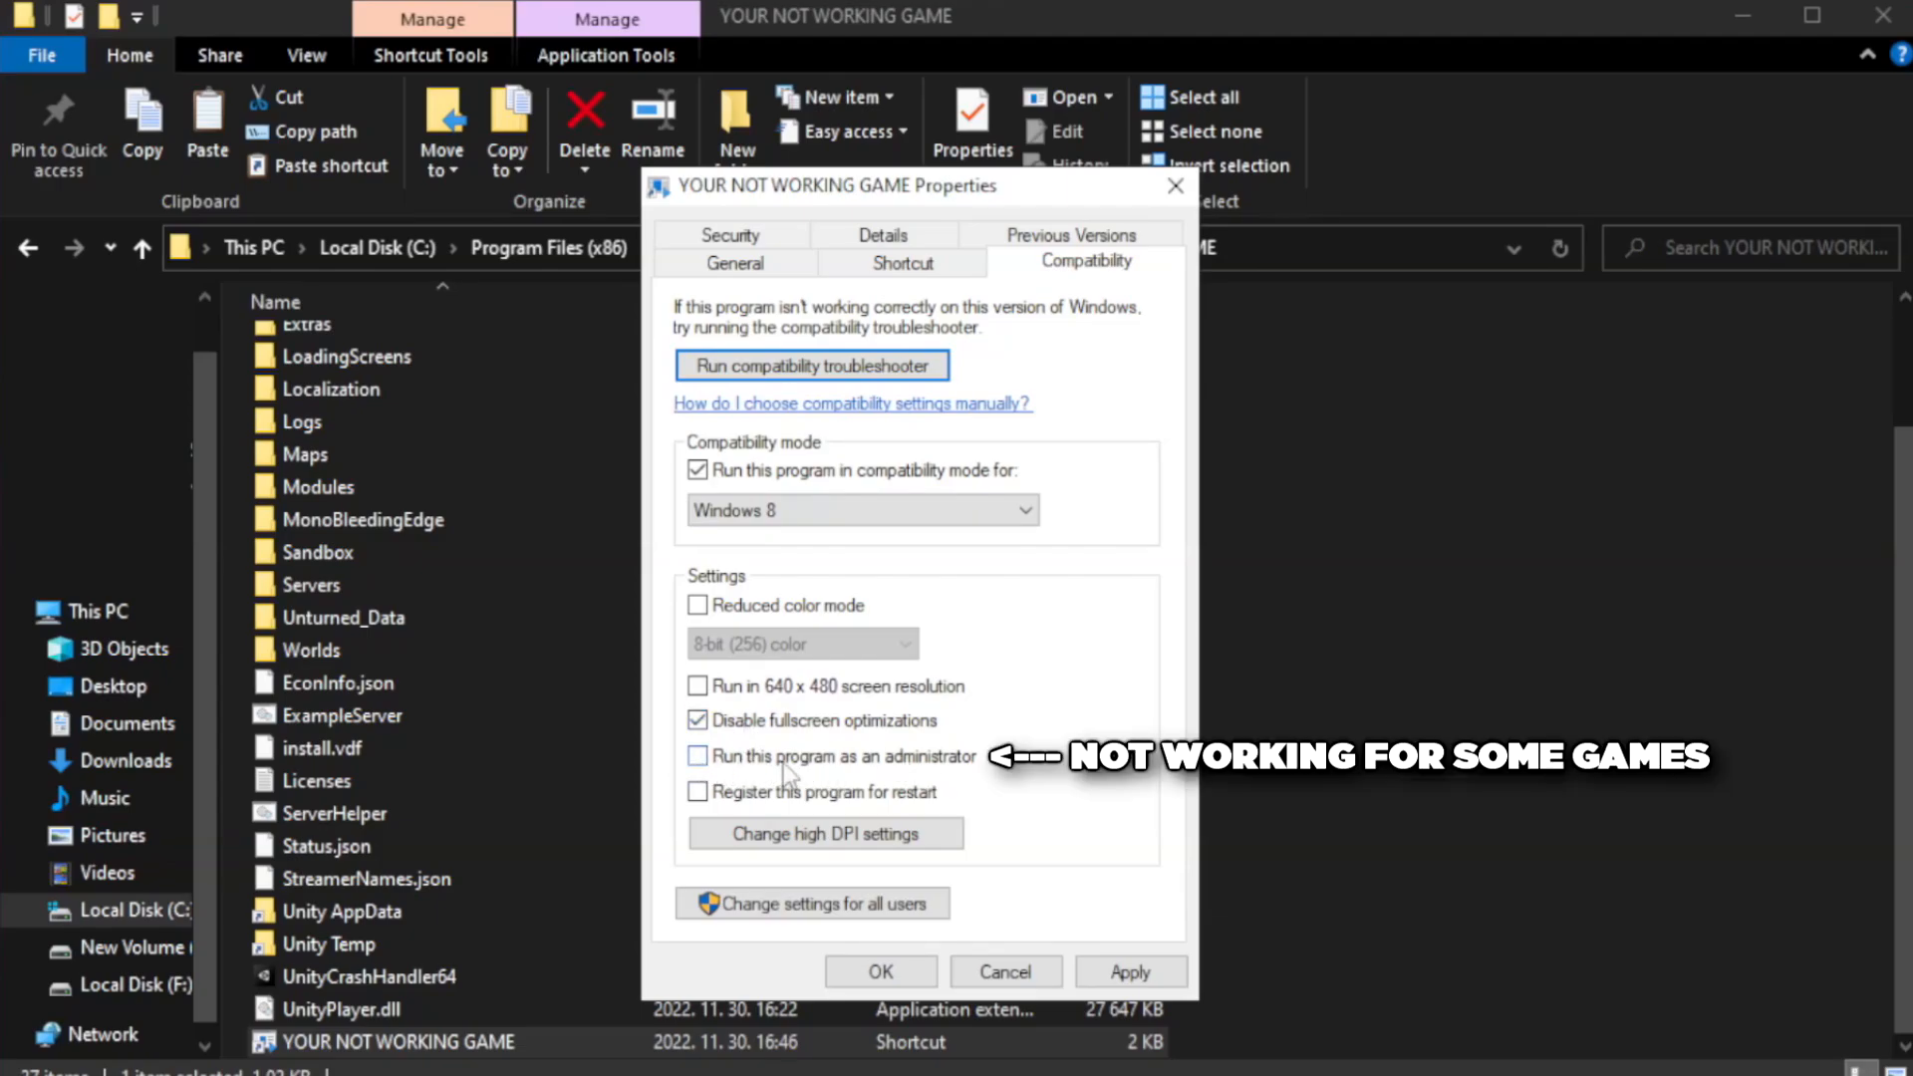
pyautogui.click(698, 757)
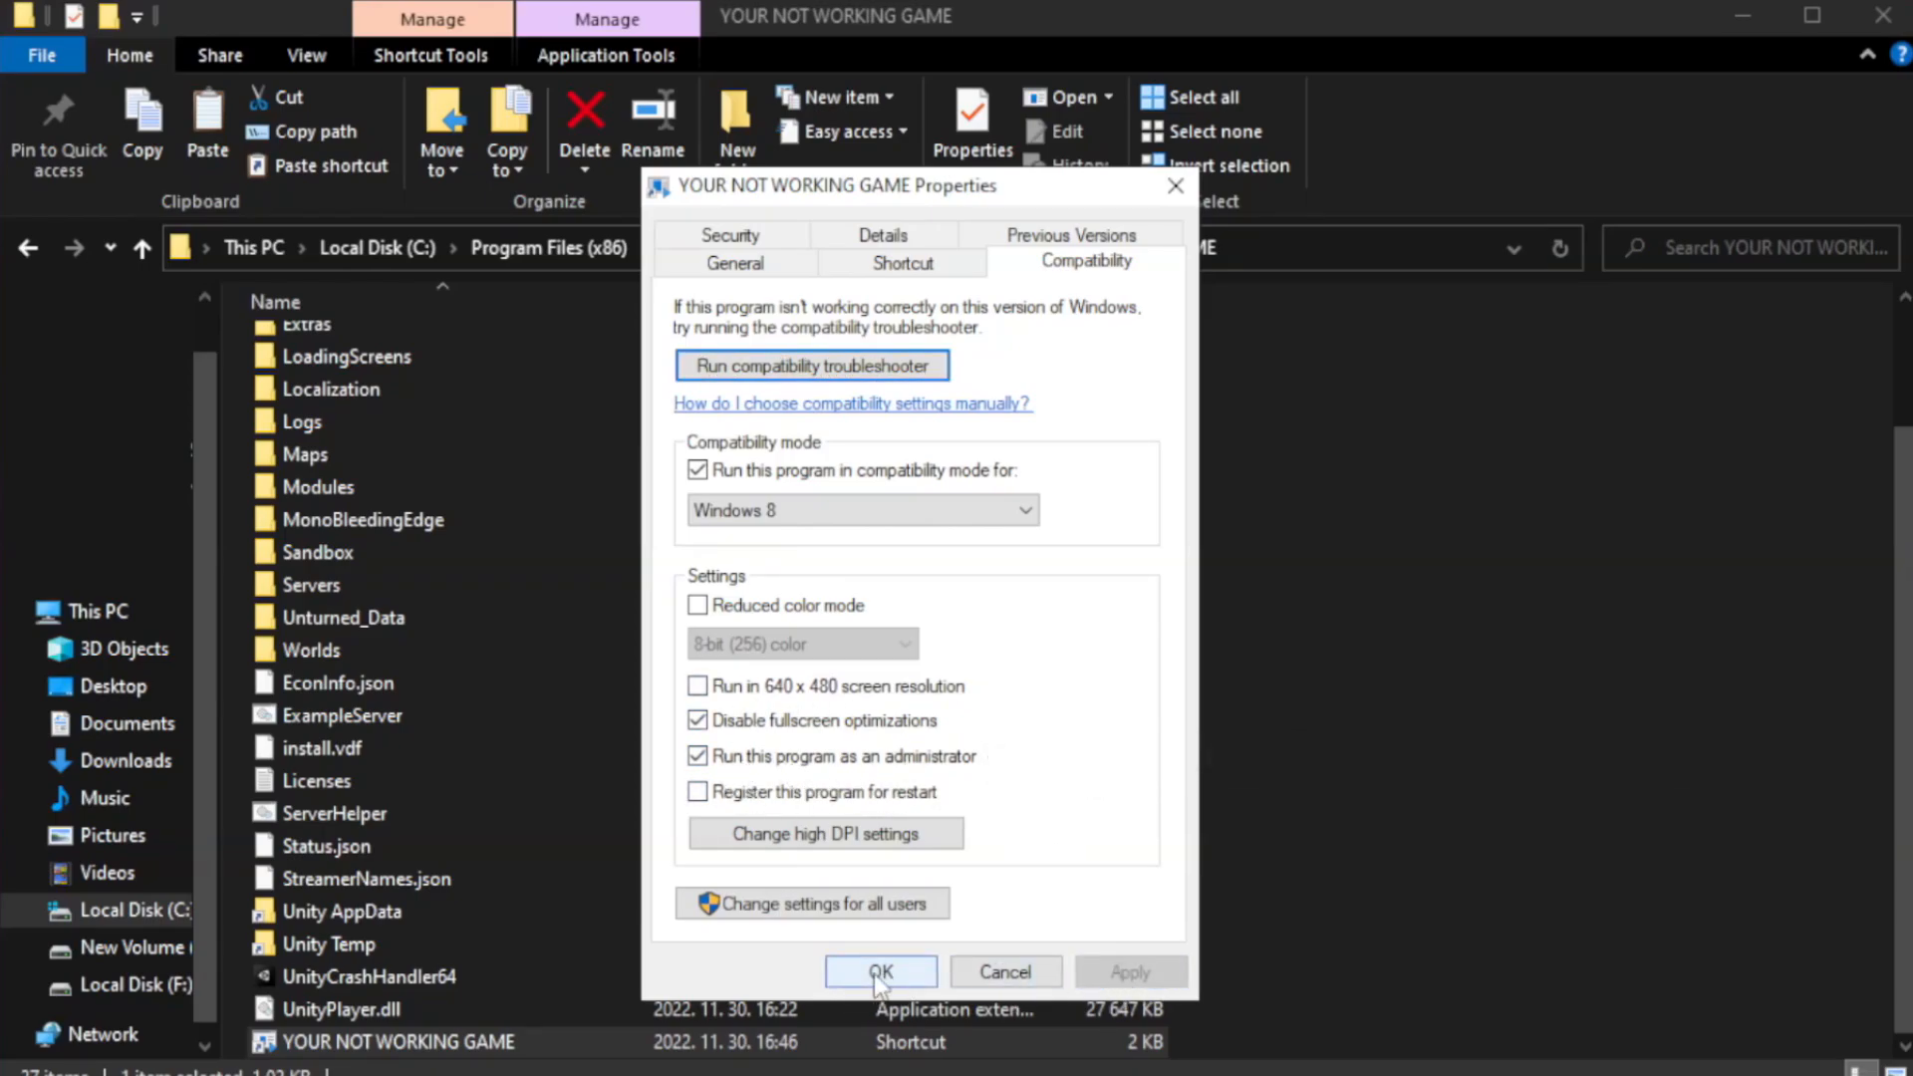
pyautogui.click(880, 971)
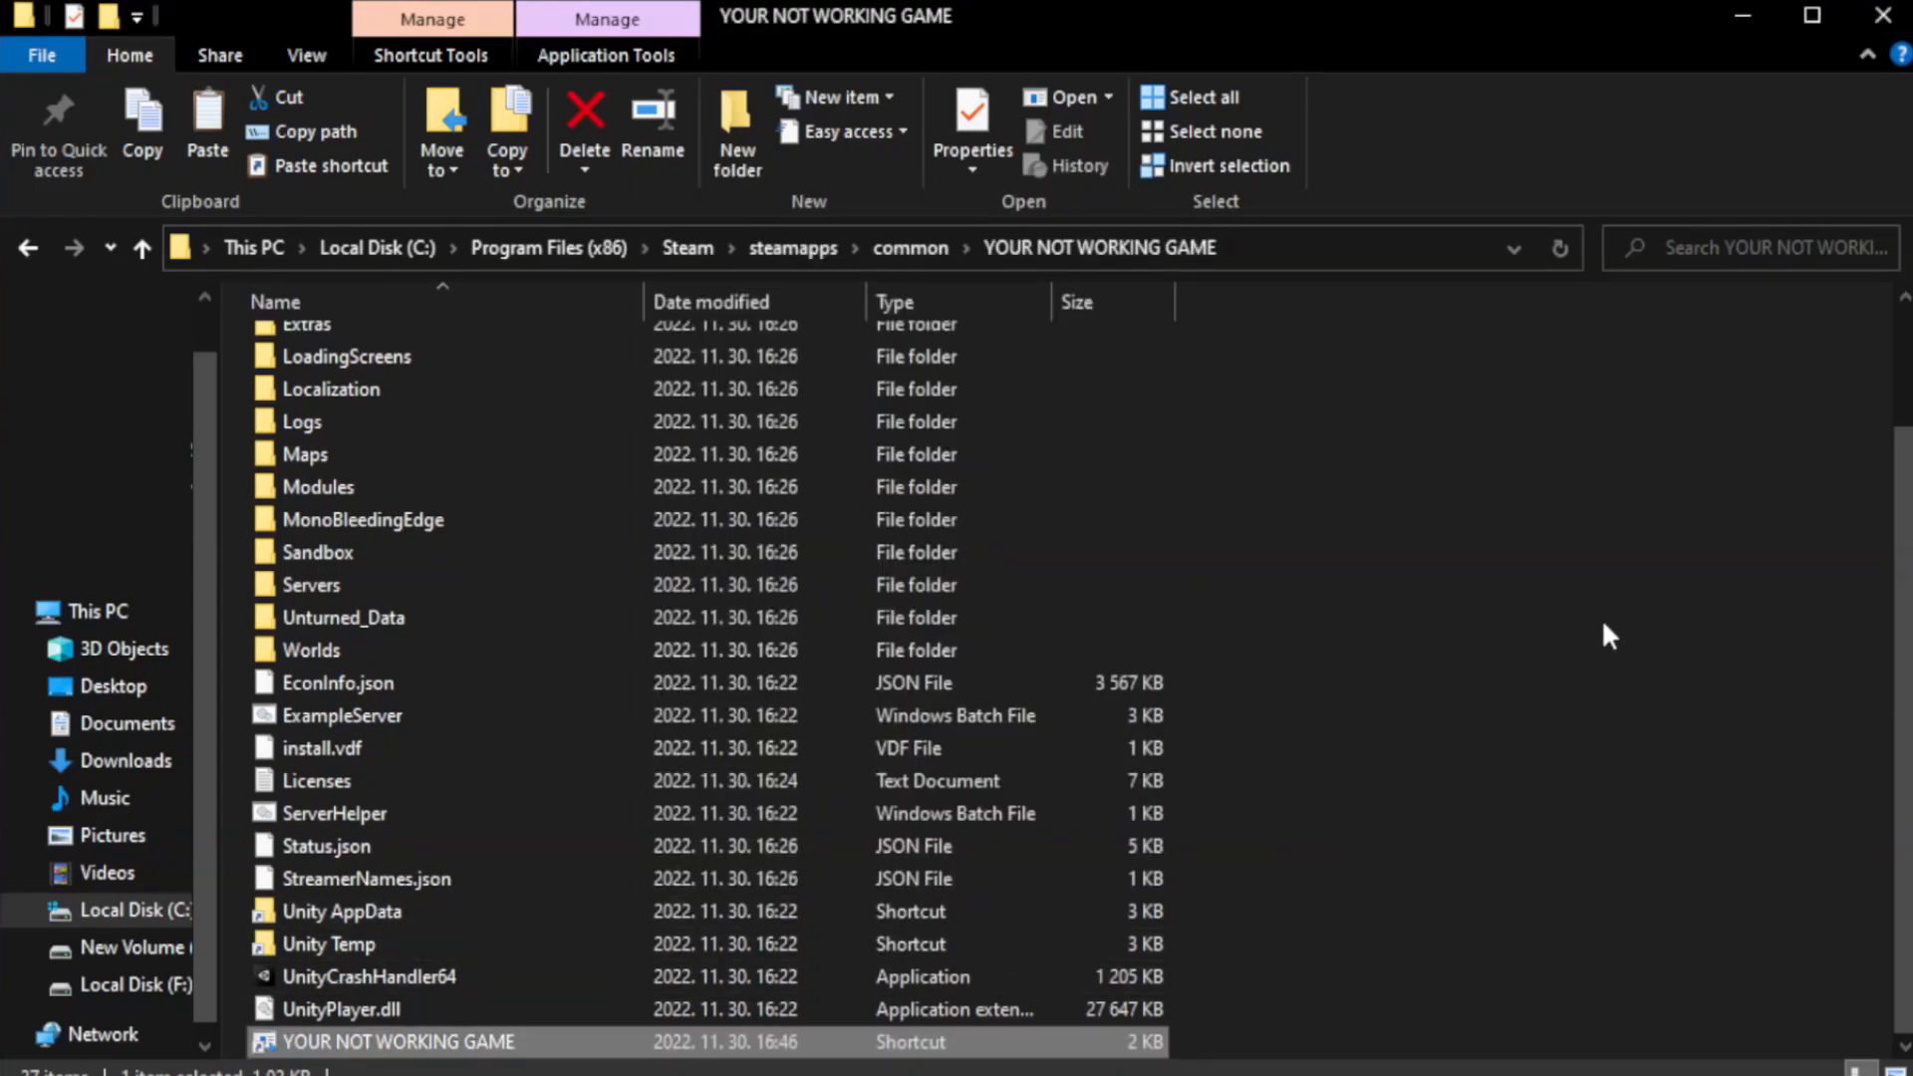
pyautogui.moveTo(1882, 16)
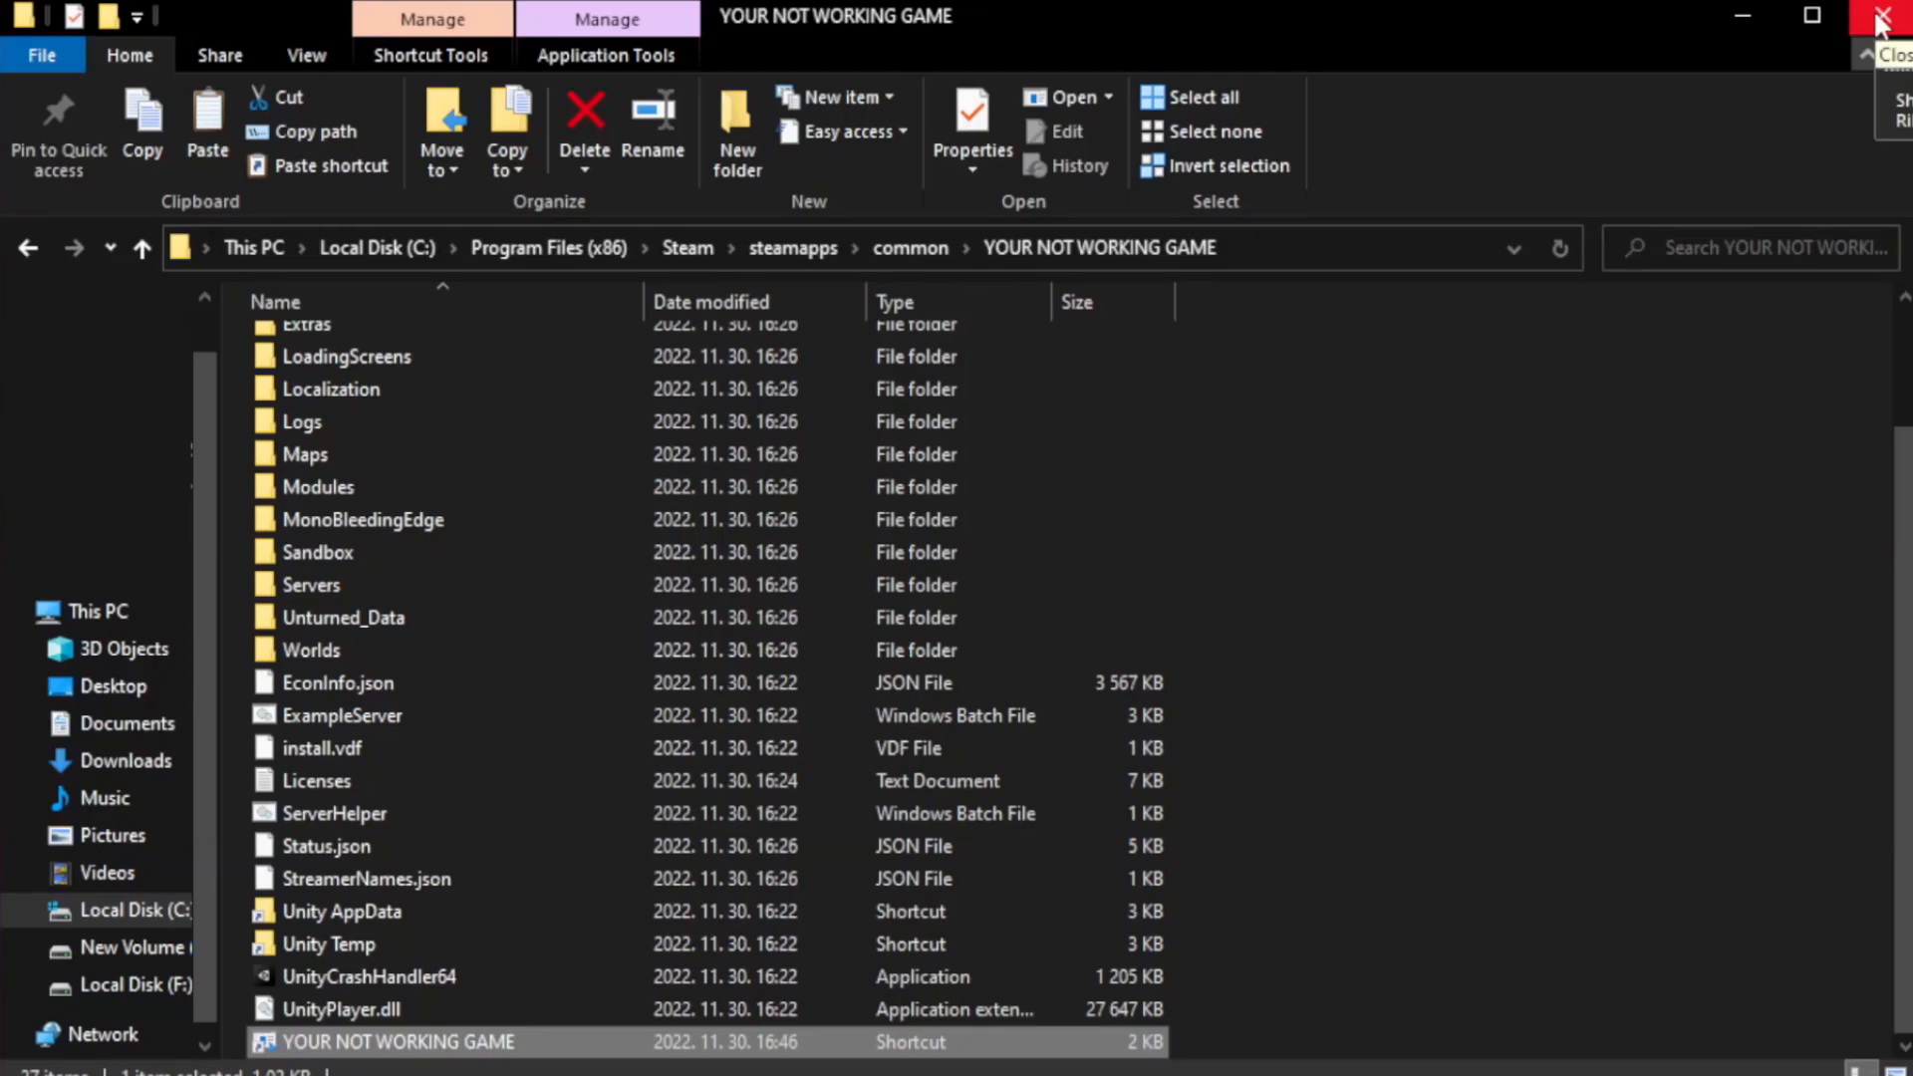
# - Close the game folder window, leaving the desktop showing
pyautogui.click(1889, 16)
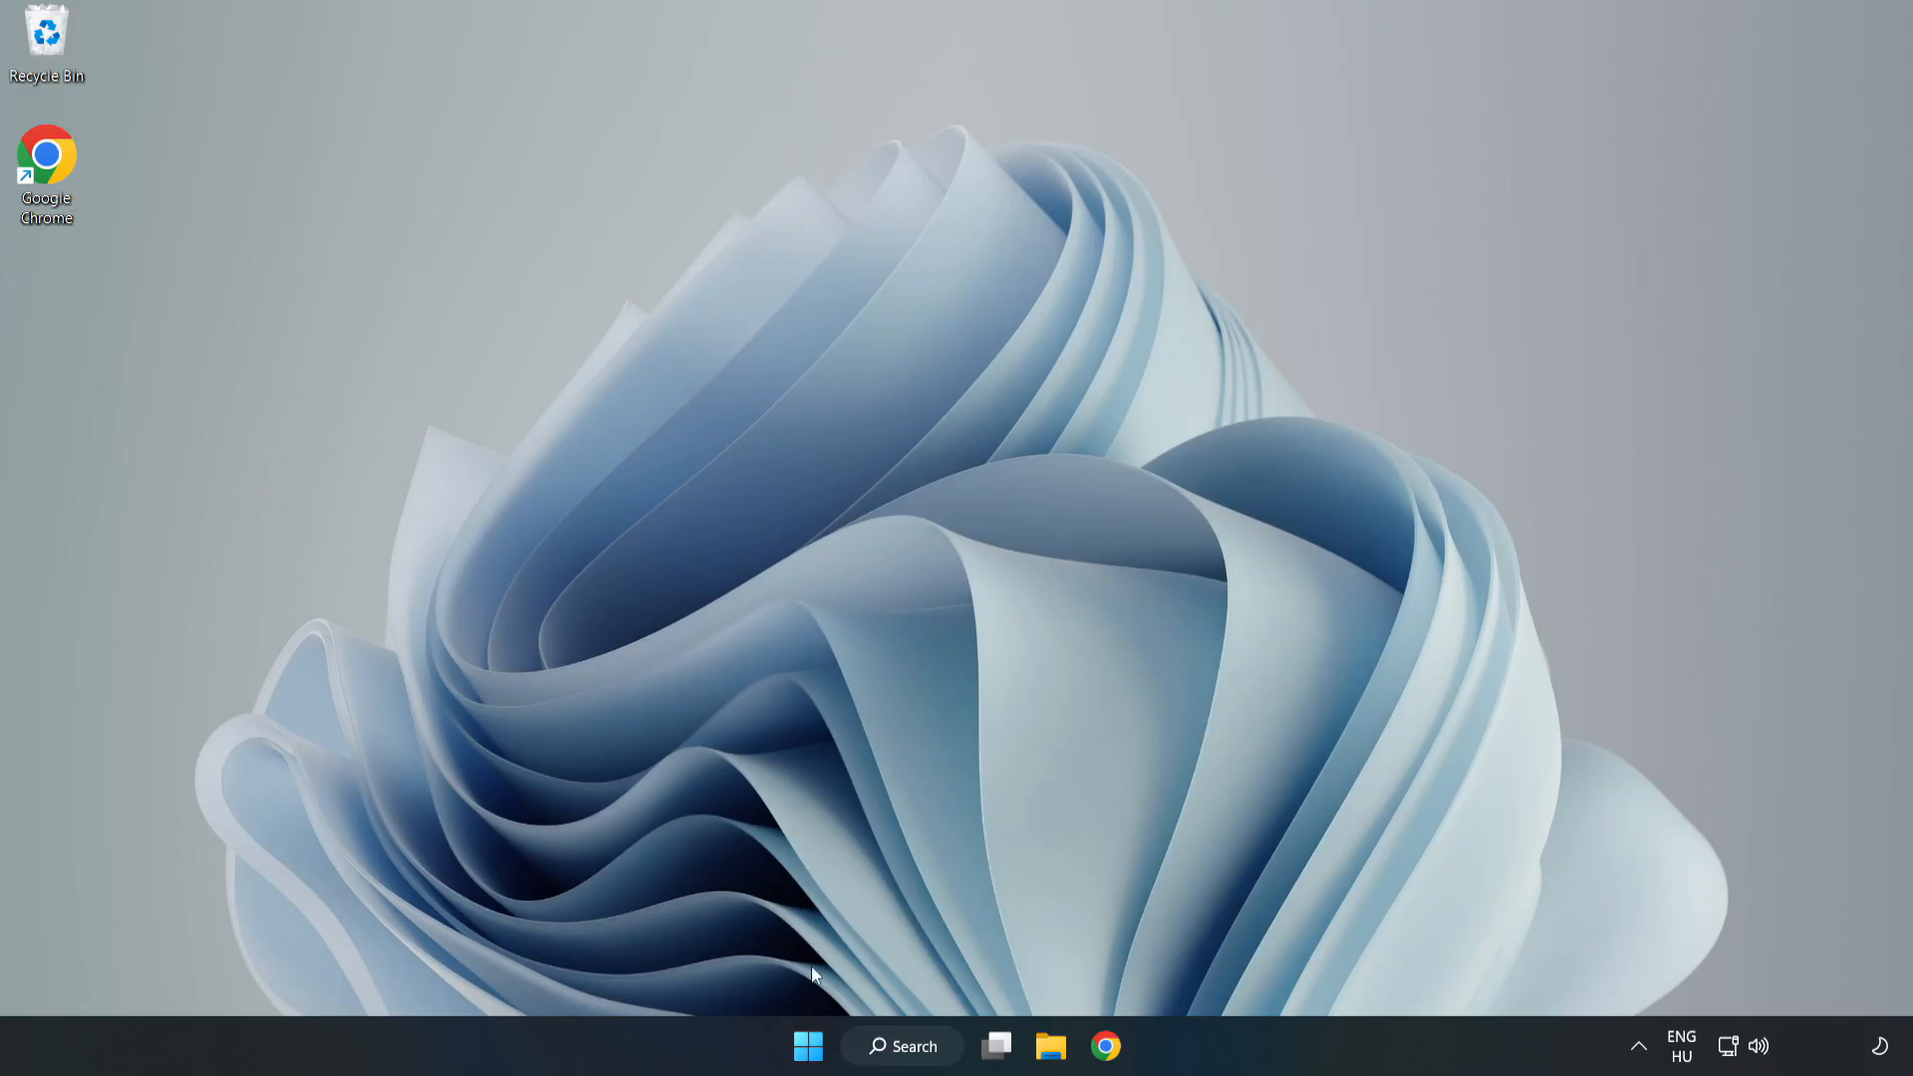
pyautogui.moveTo(808, 1047)
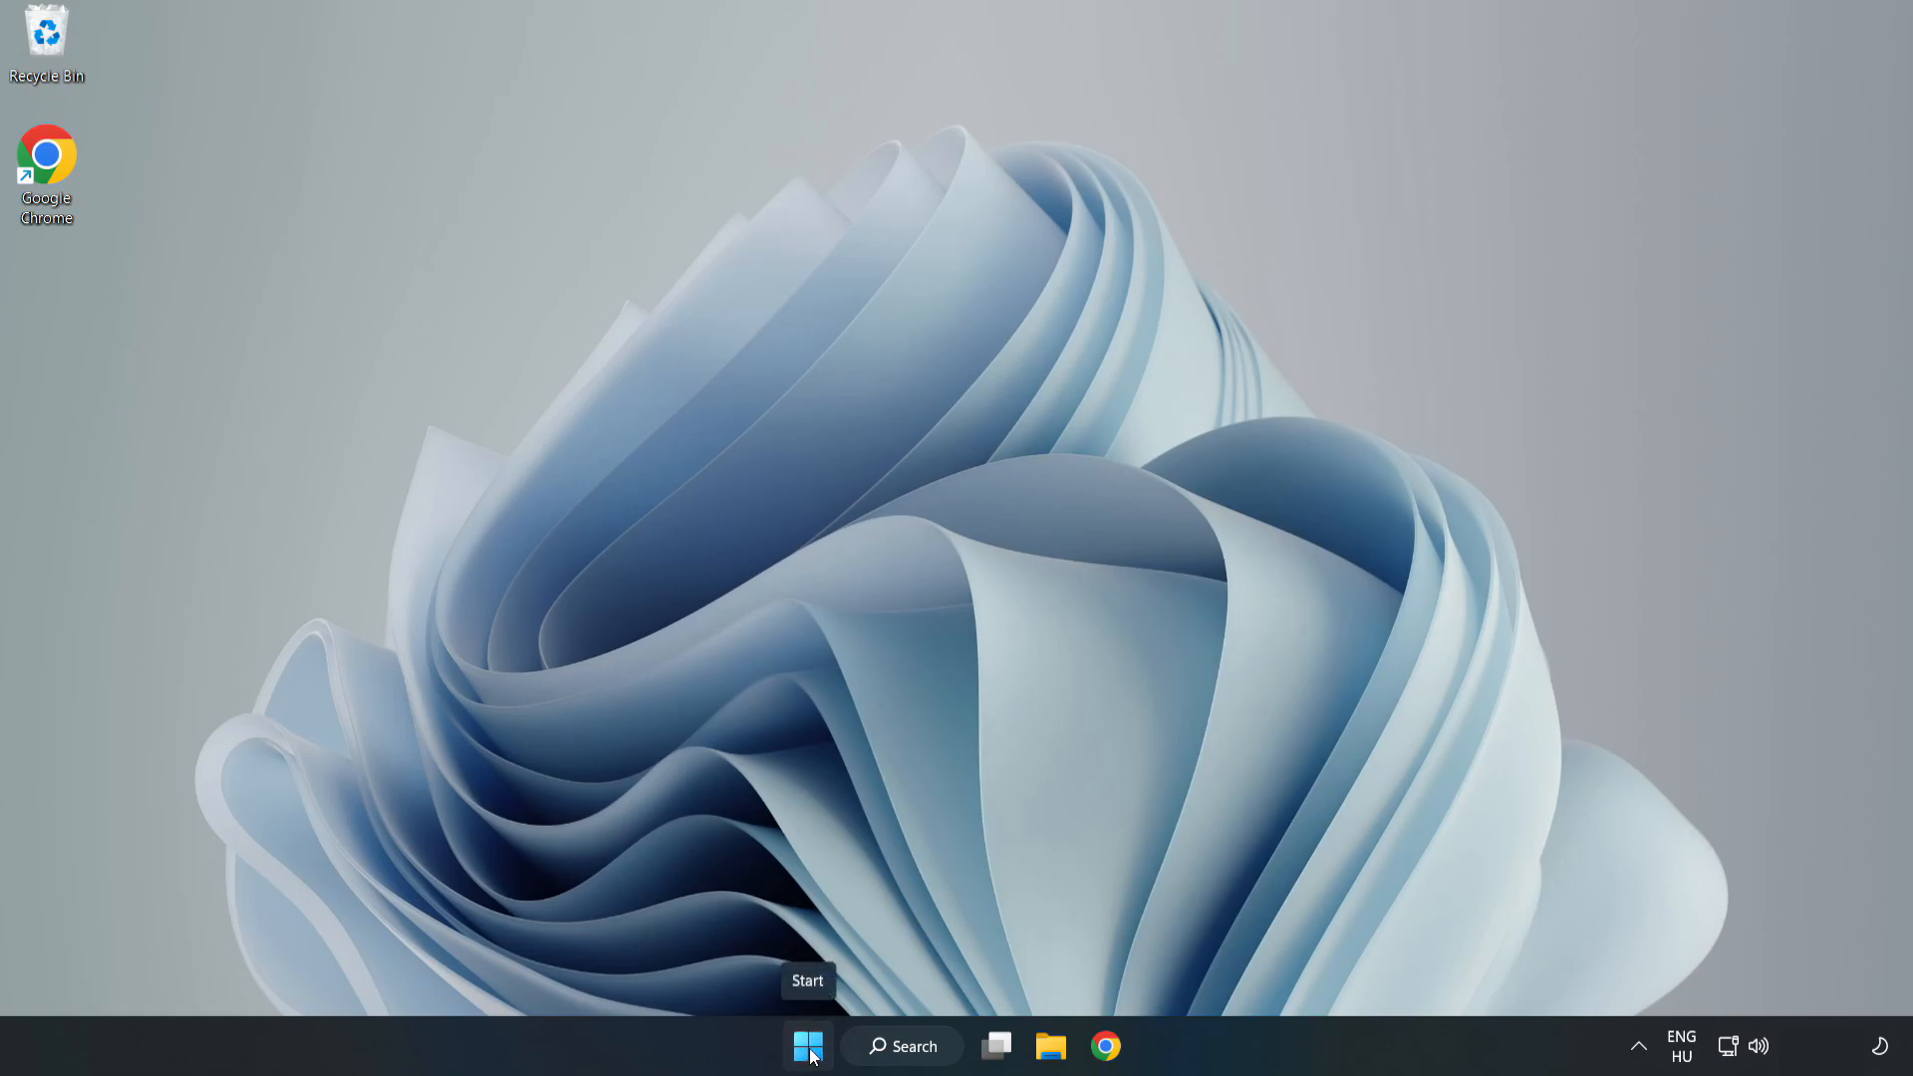
# - Bring up the Start button's system tools menu to launch Task Manager
pyautogui.rightClick(806, 1045)
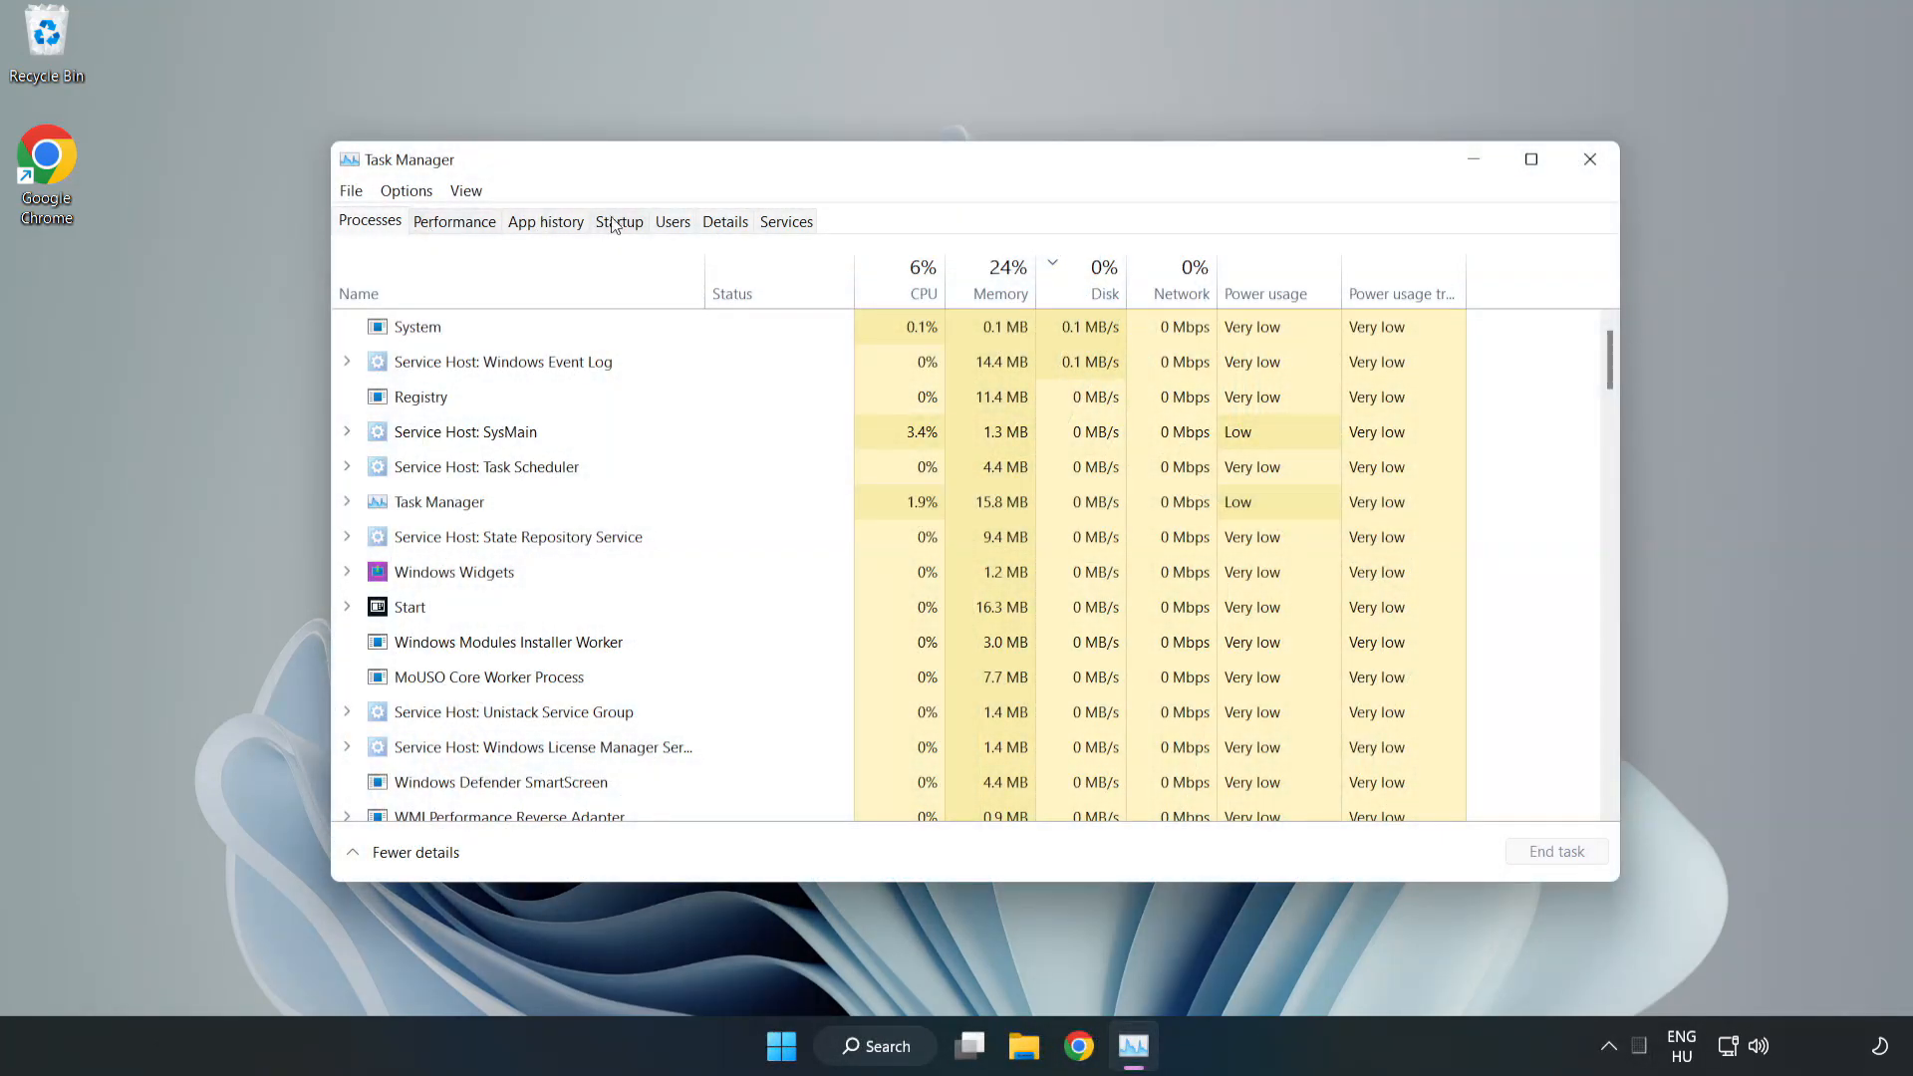
# - Disable Cortana, Edge, Teams and Phone Link in the Startup list, then close Task Manager
pyautogui.click(619, 221)
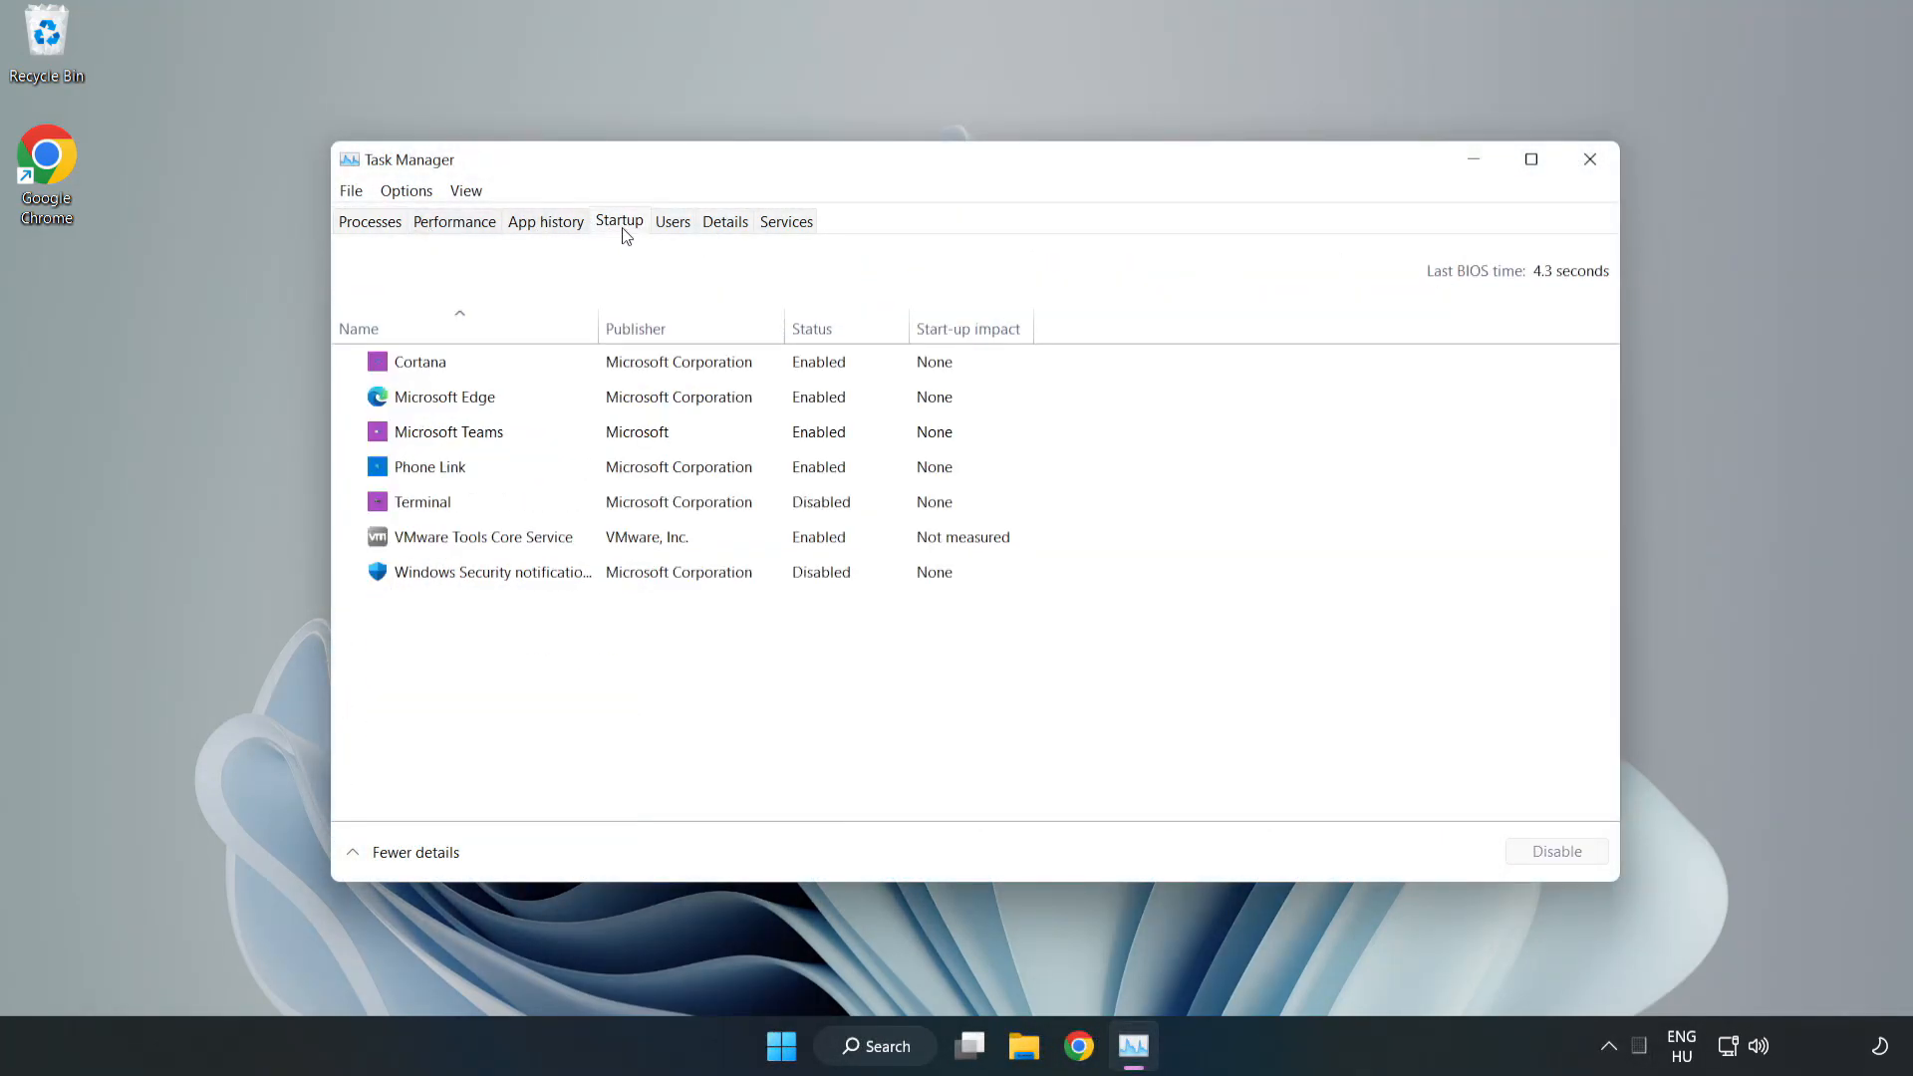
pyautogui.click(420, 361)
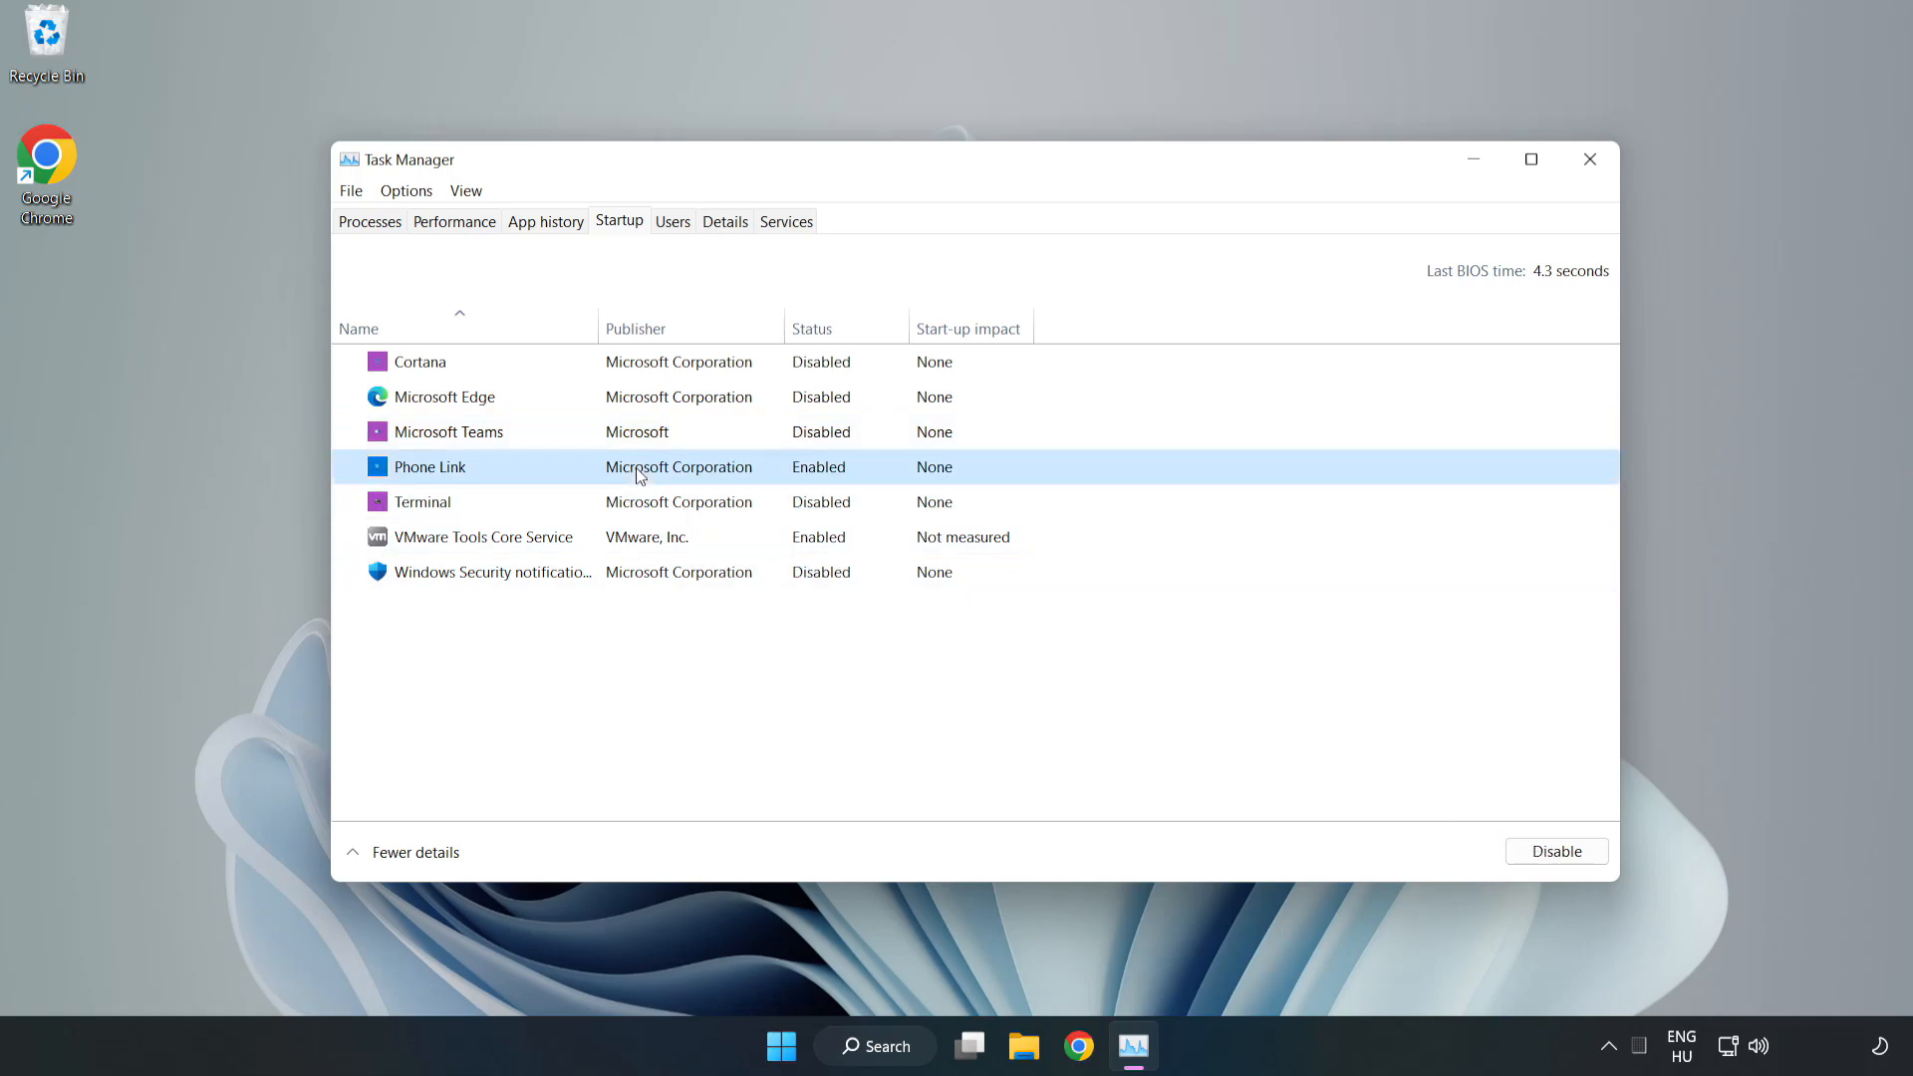
pyautogui.click(1555, 850)
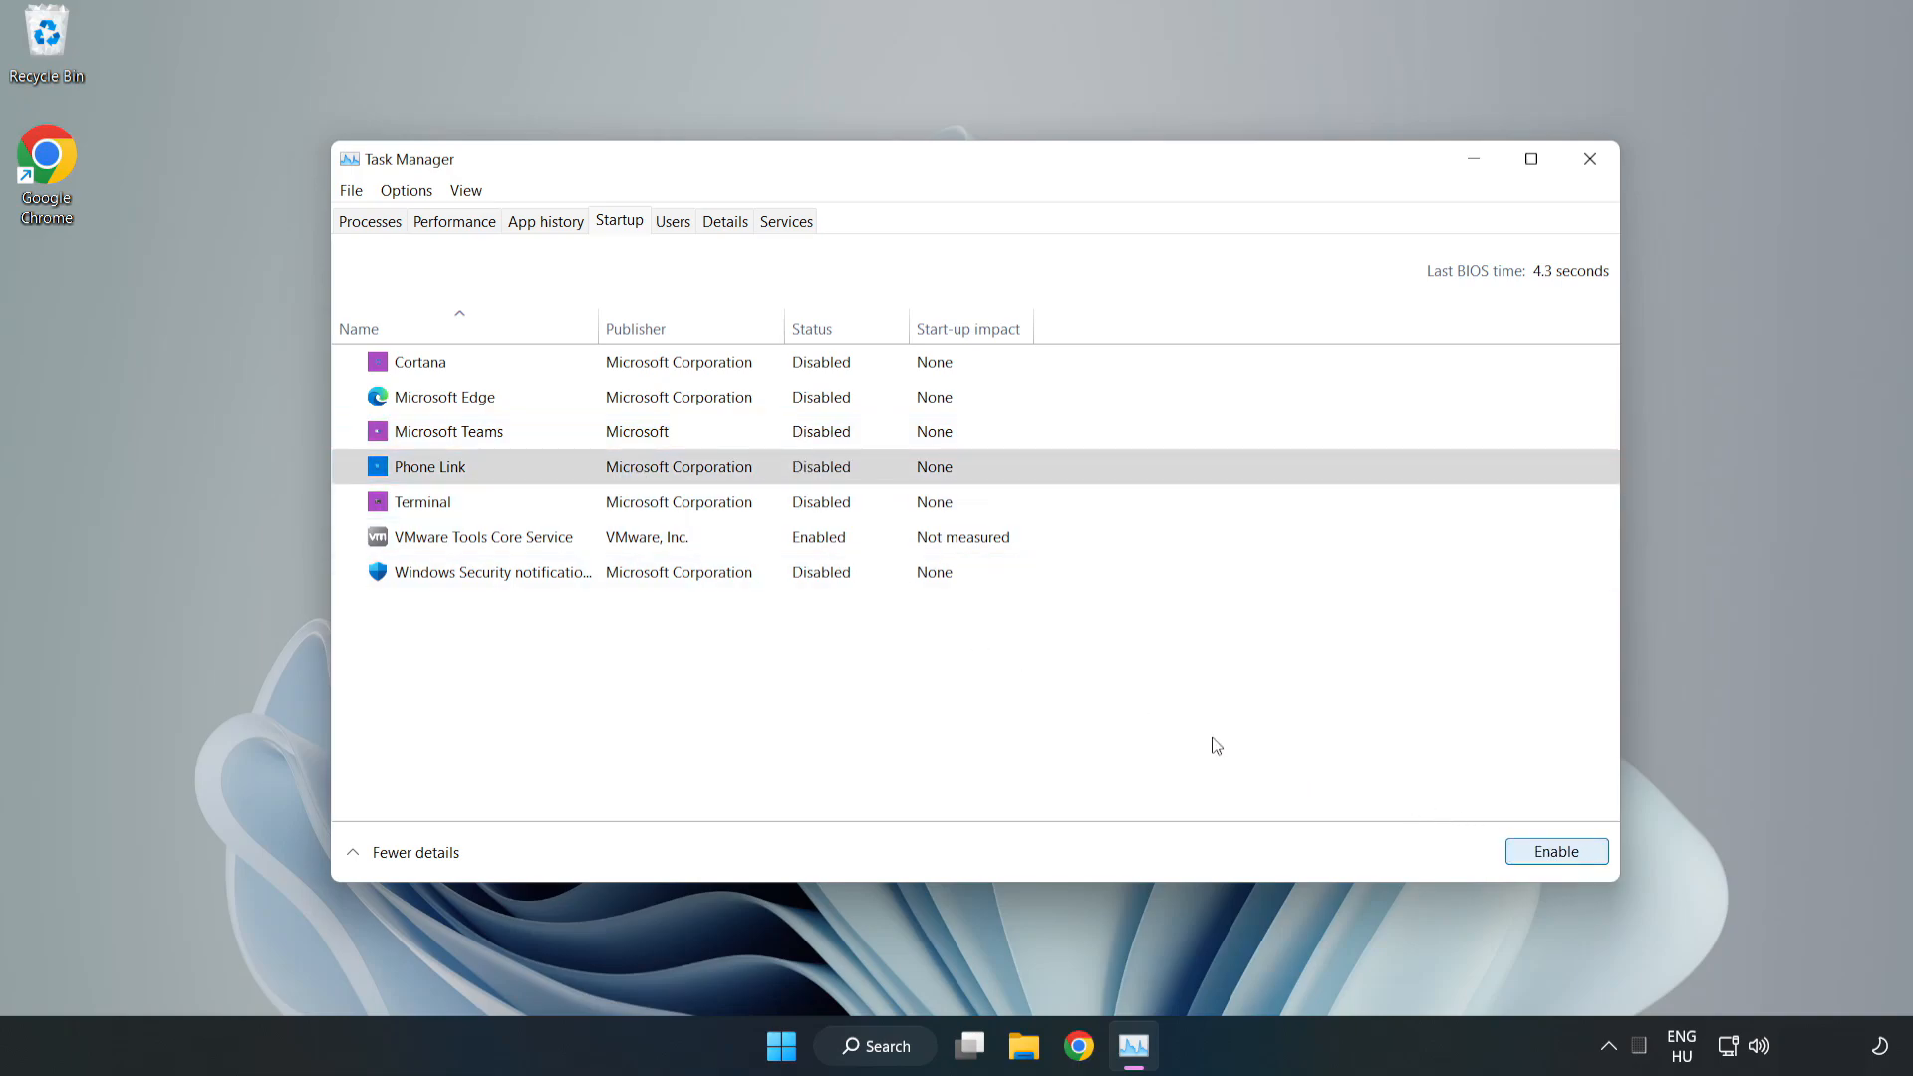
pyautogui.moveTo(1519, 207)
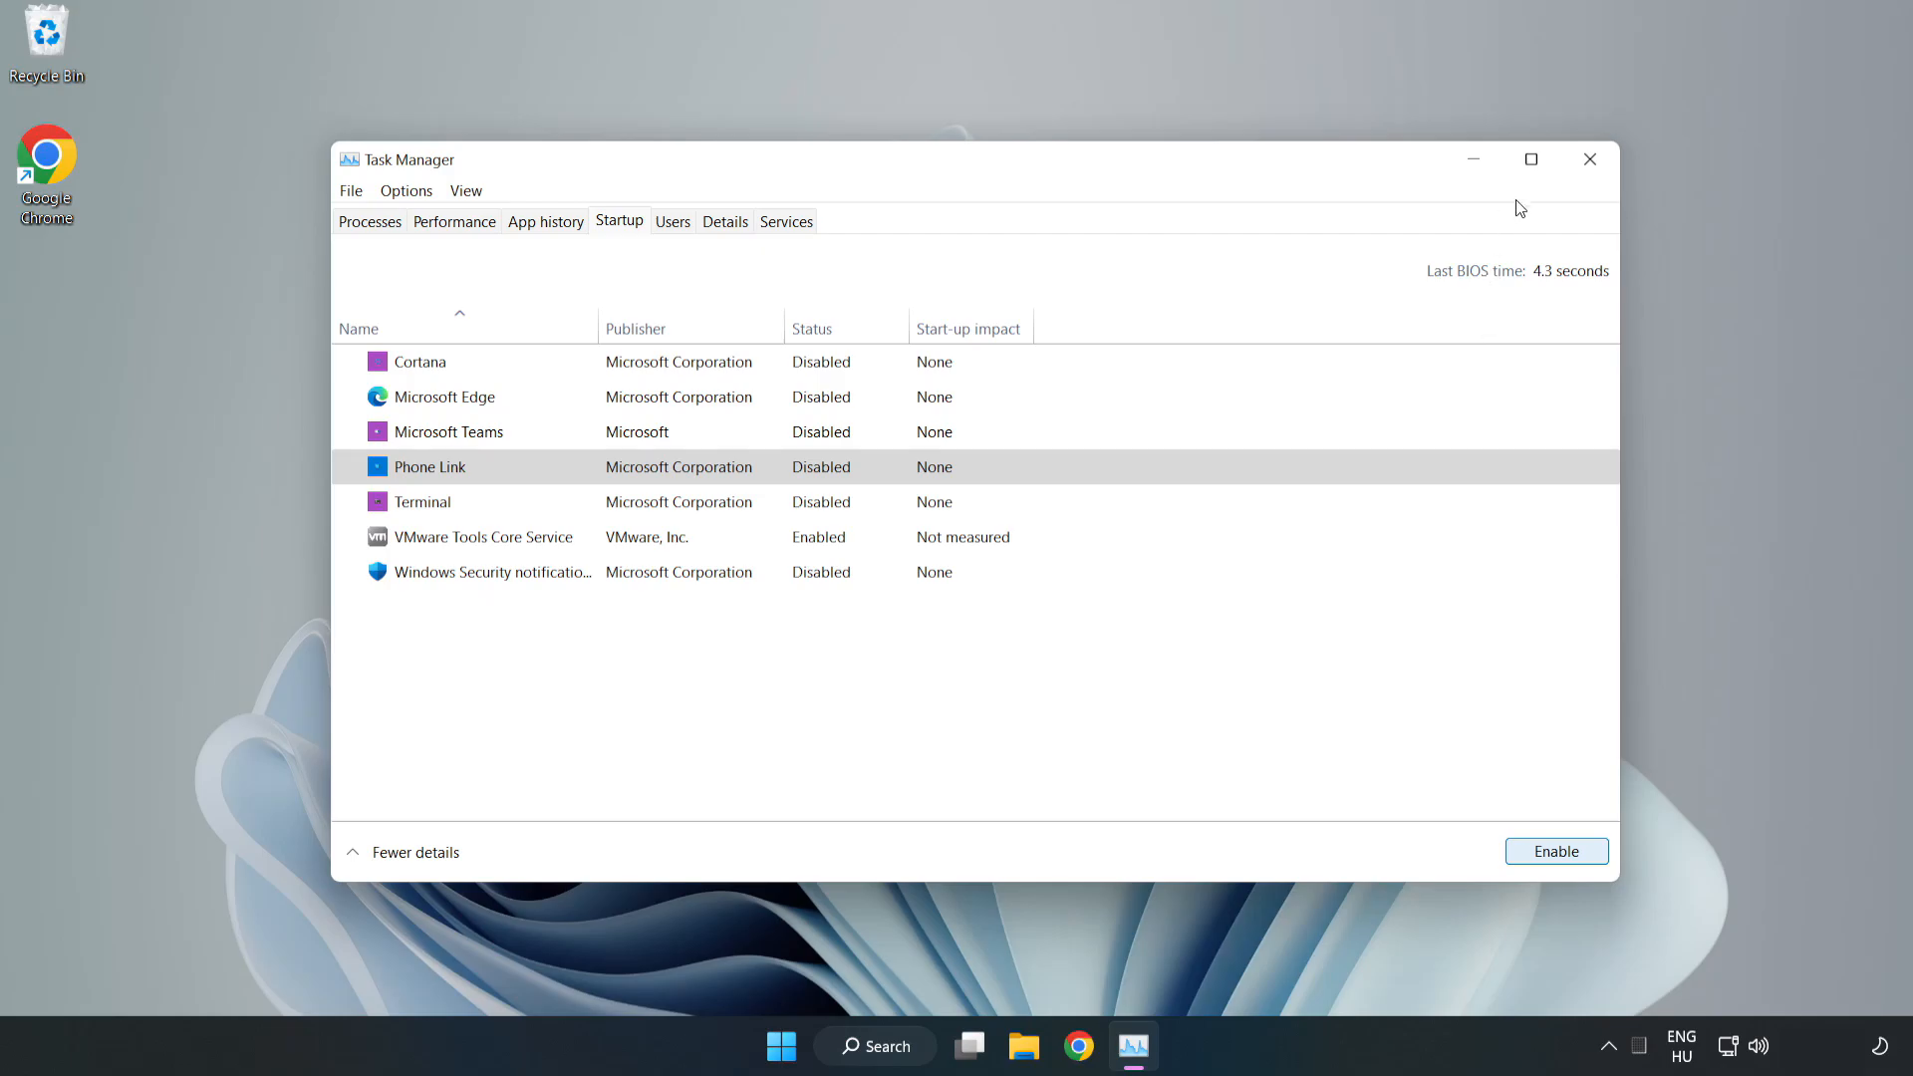
pyautogui.moveTo(1590, 159)
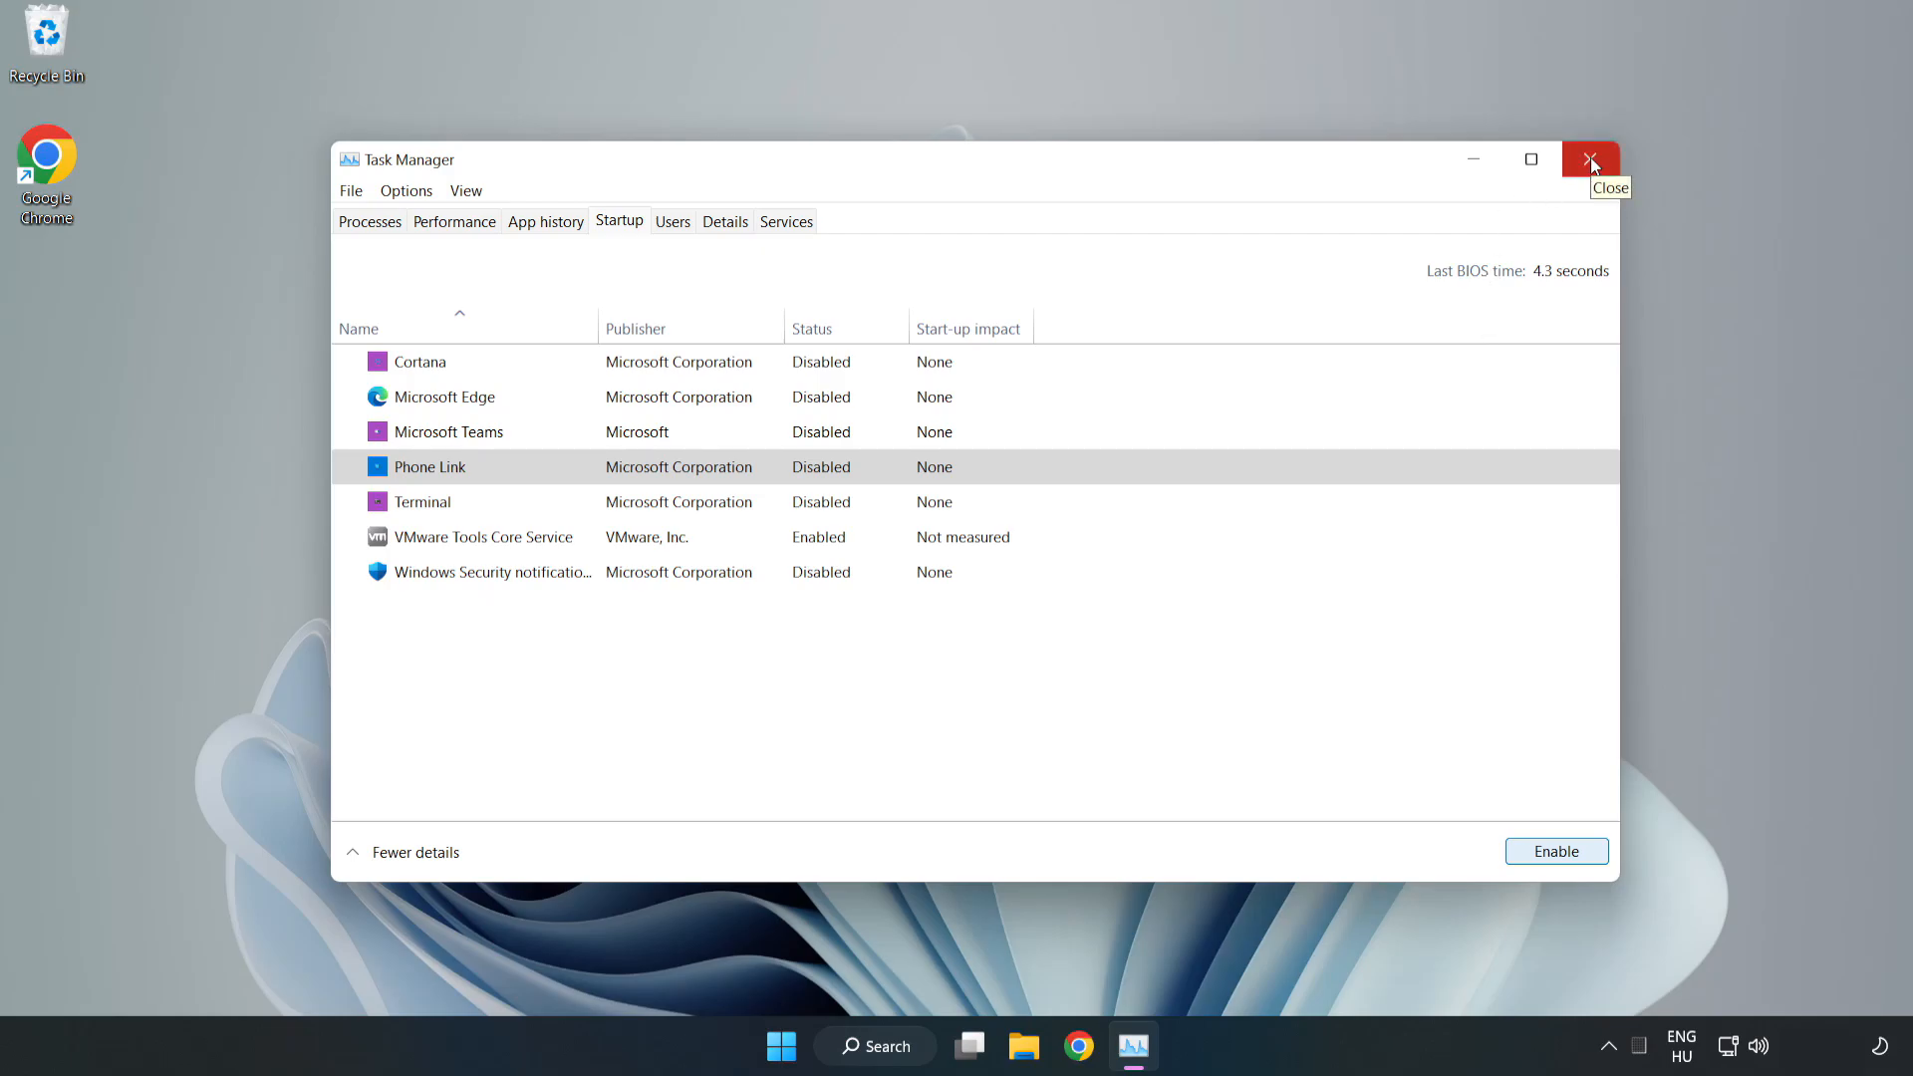
pyautogui.click(1590, 160)
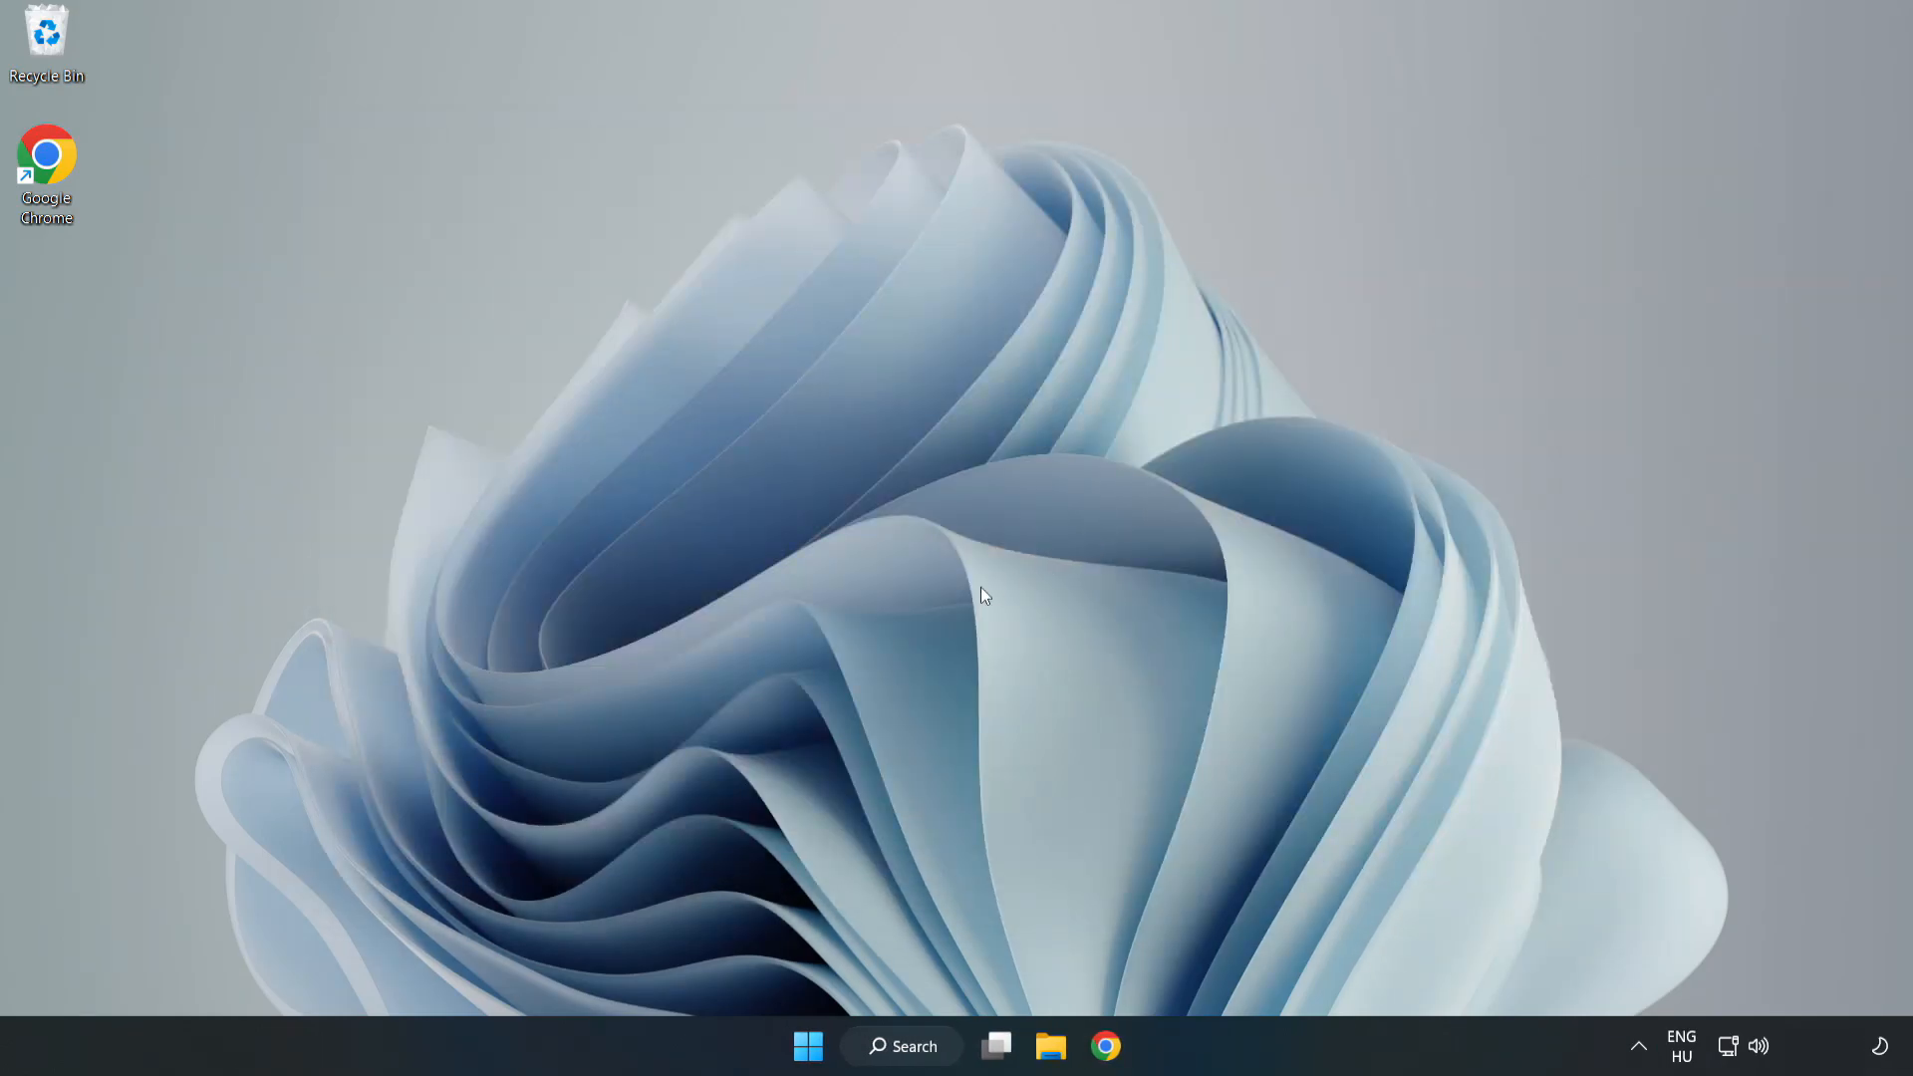
# - Search for cmd and launch Command Prompt as administrator
pyautogui.click(901, 1045)
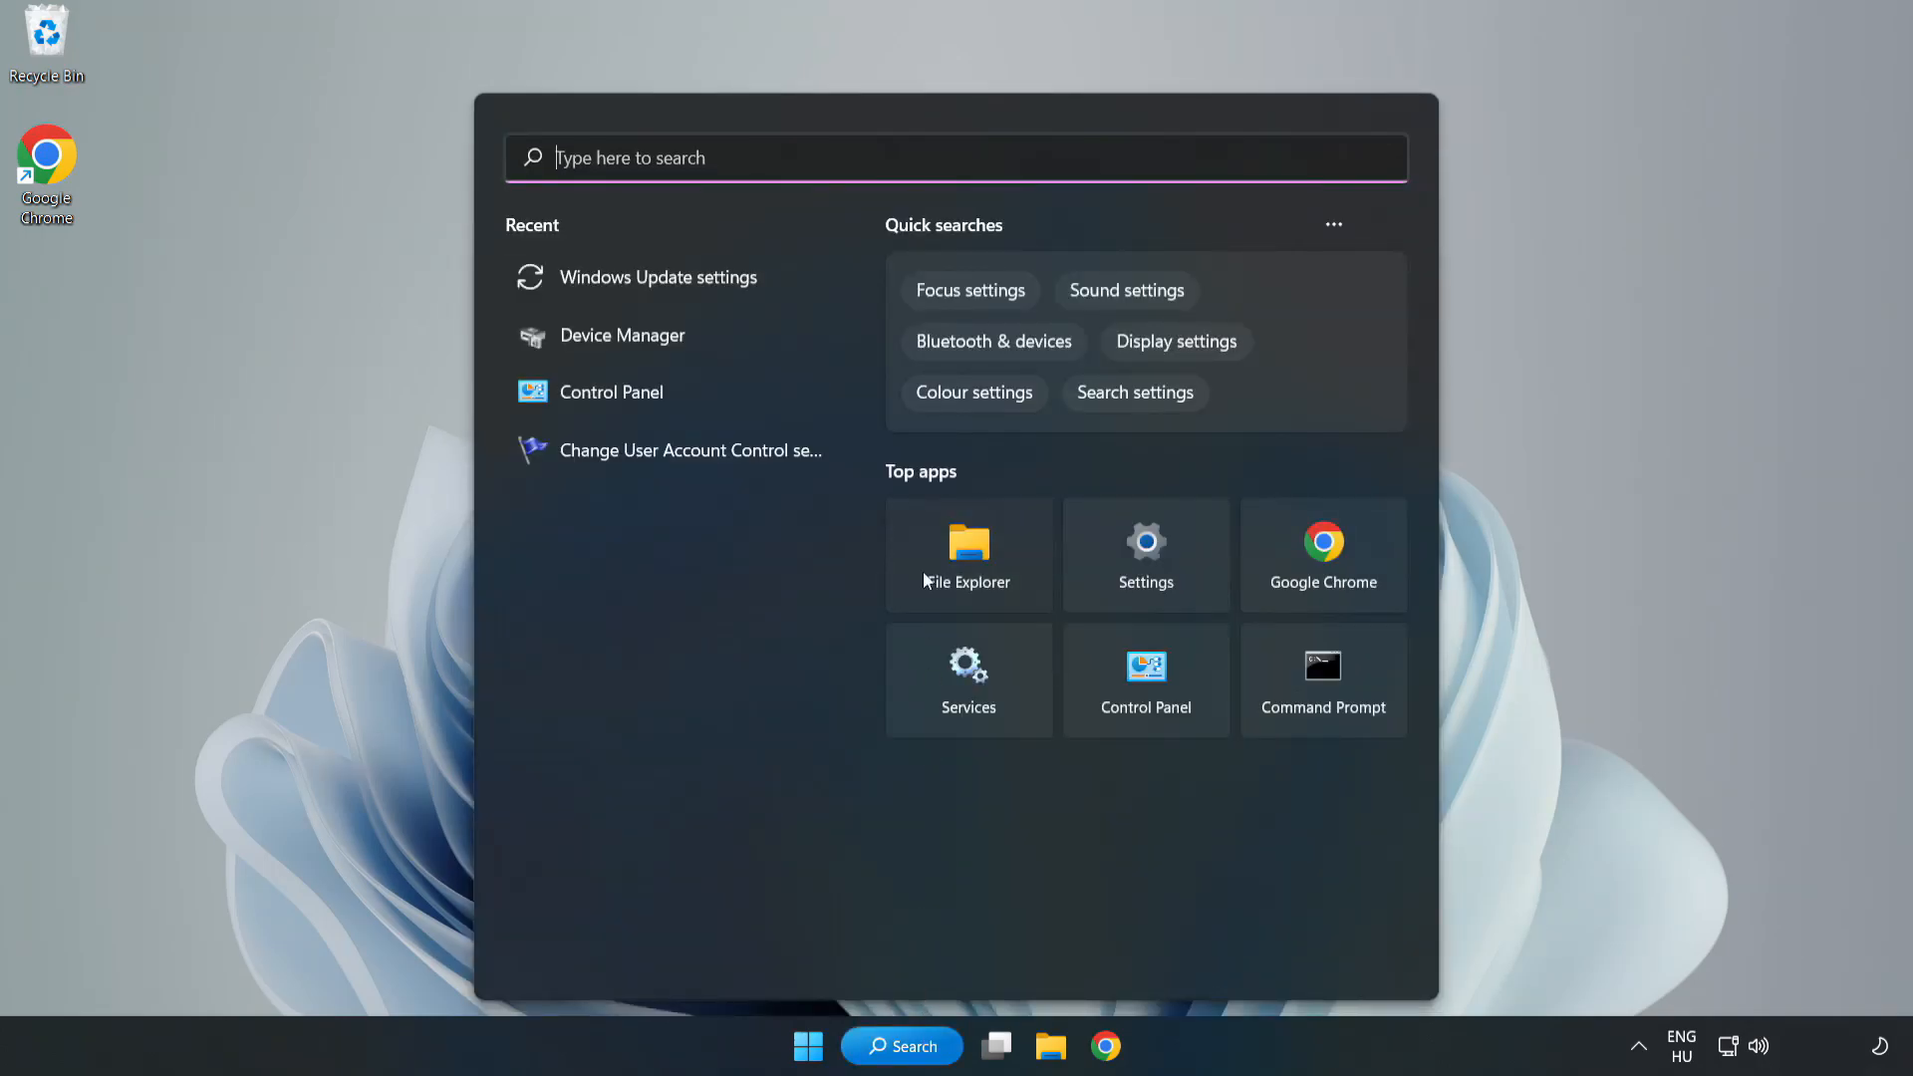
pyautogui.write('control Panel')
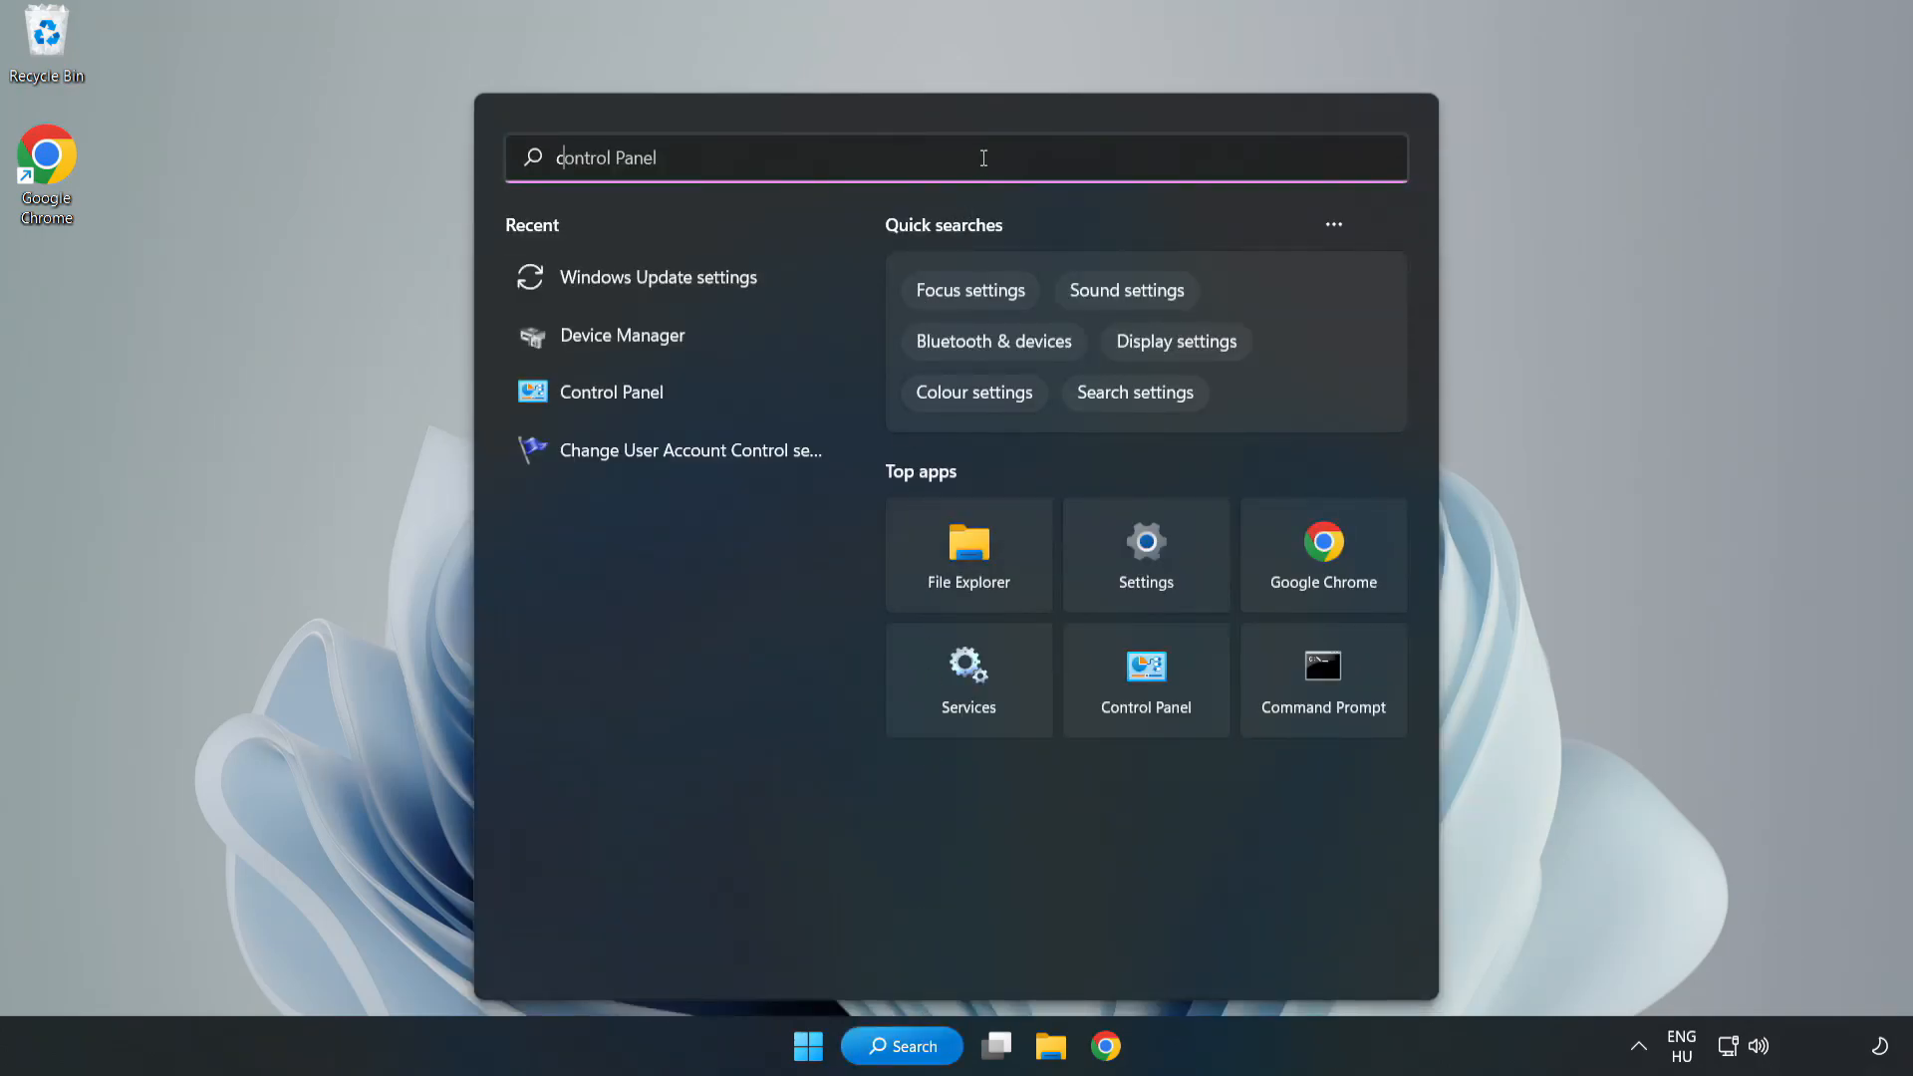
pyautogui.write('cmd')
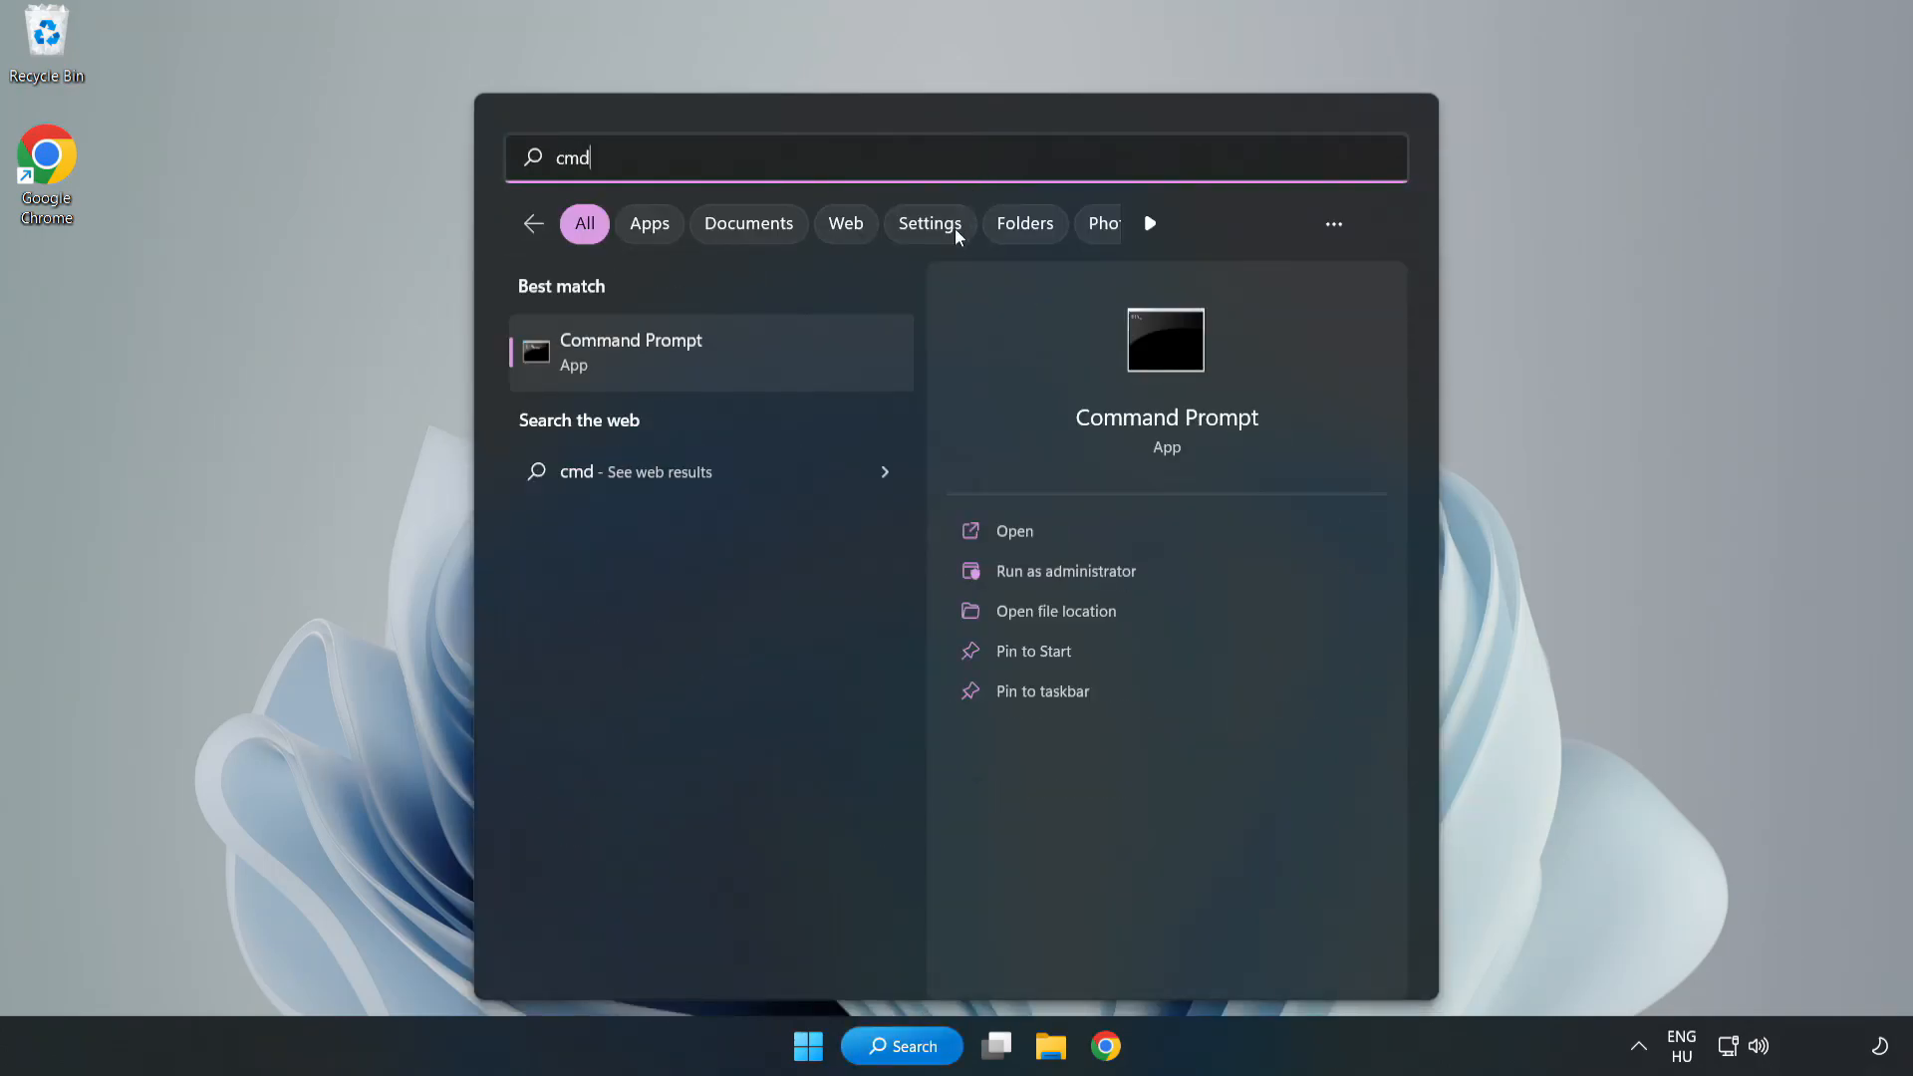
pyautogui.moveTo(750, 360)
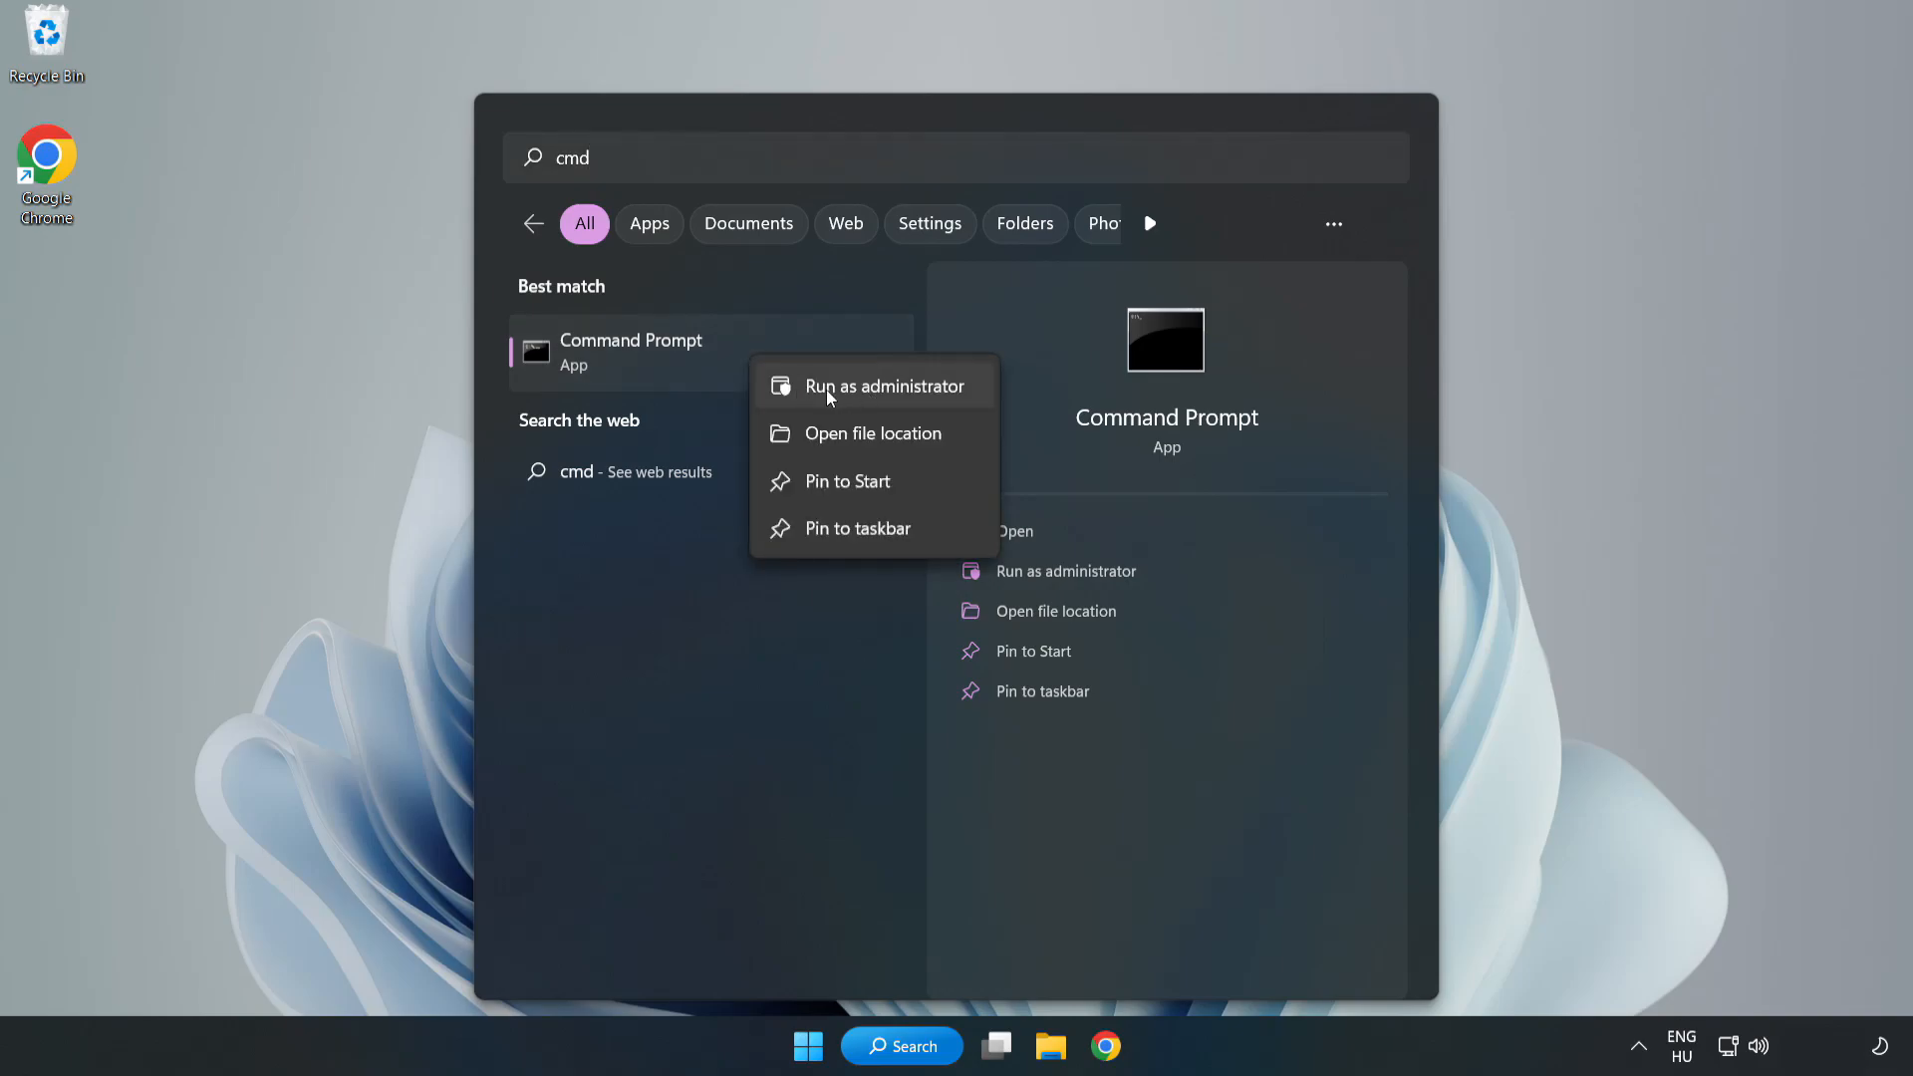
pyautogui.click(885, 385)
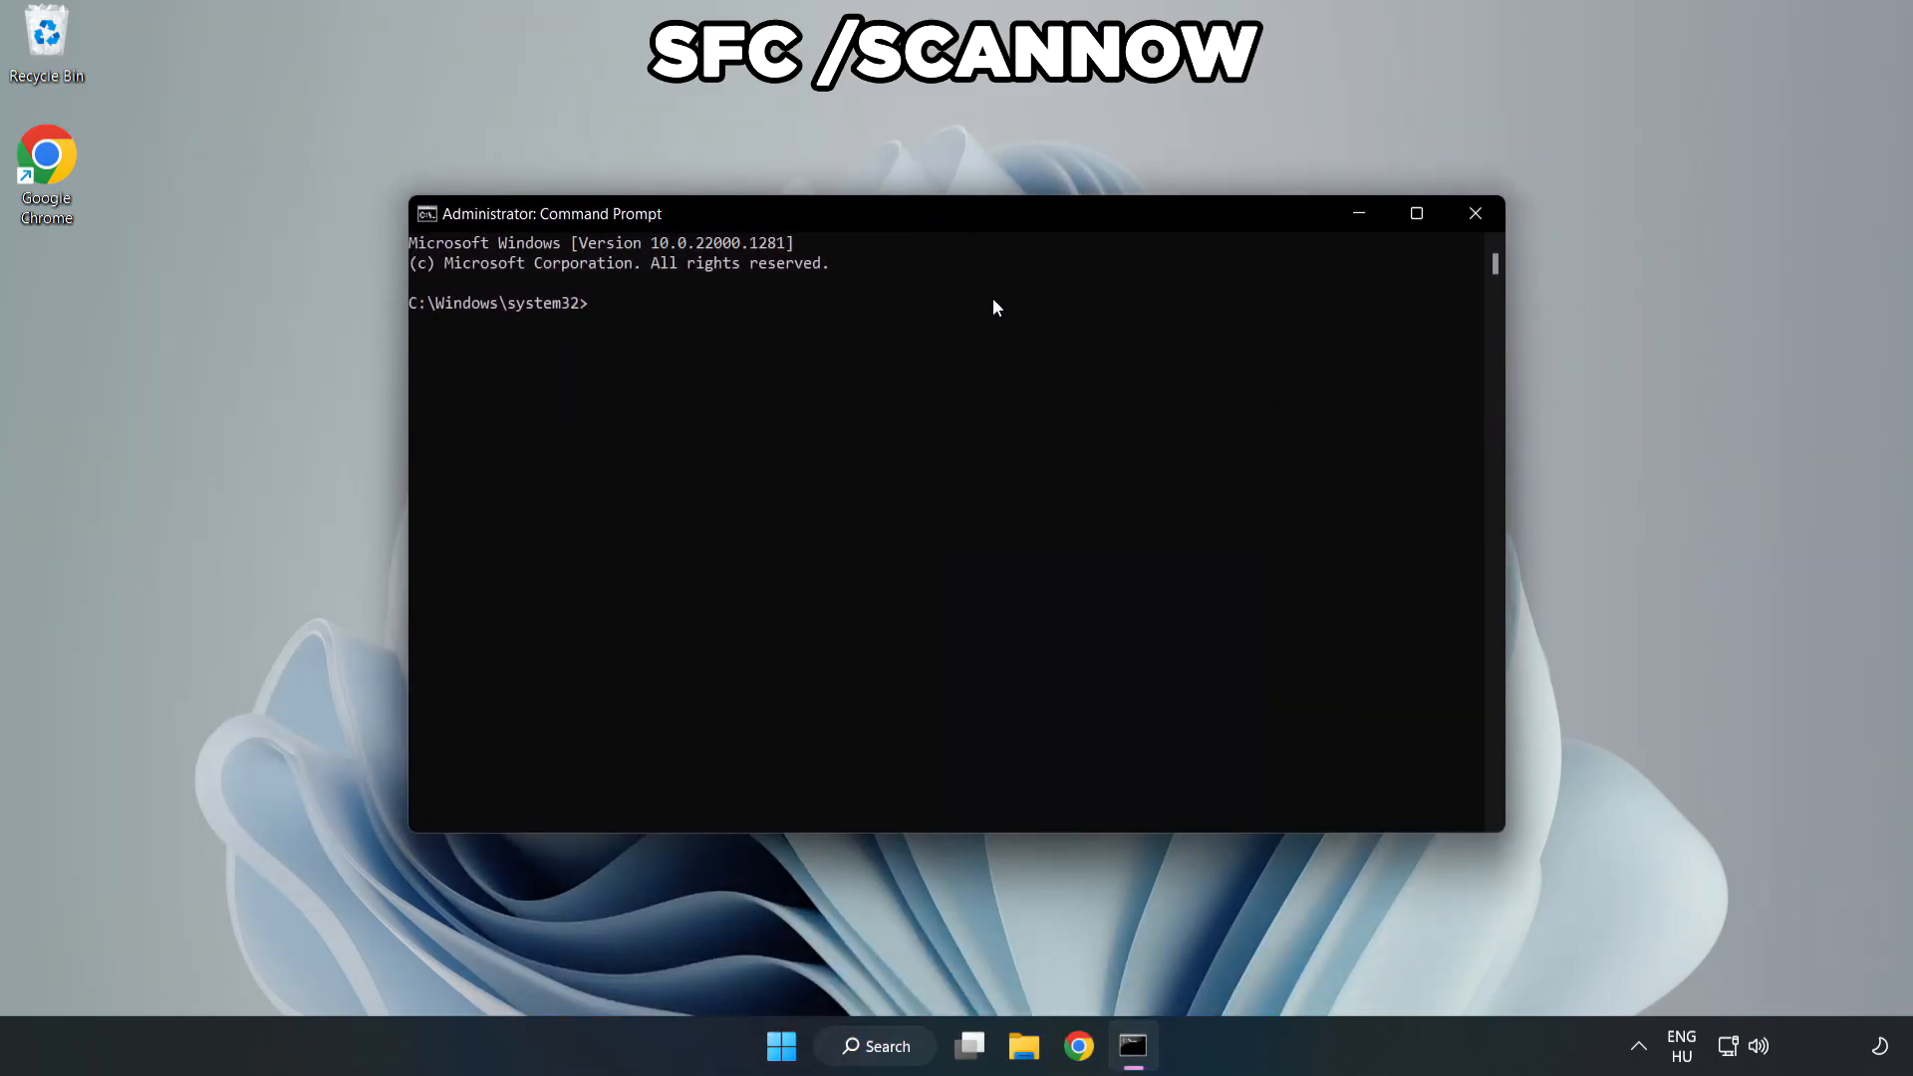
# - Run sfc /scannow to completion with no integrity violations, then close the window
pyautogui.write('sfc /')
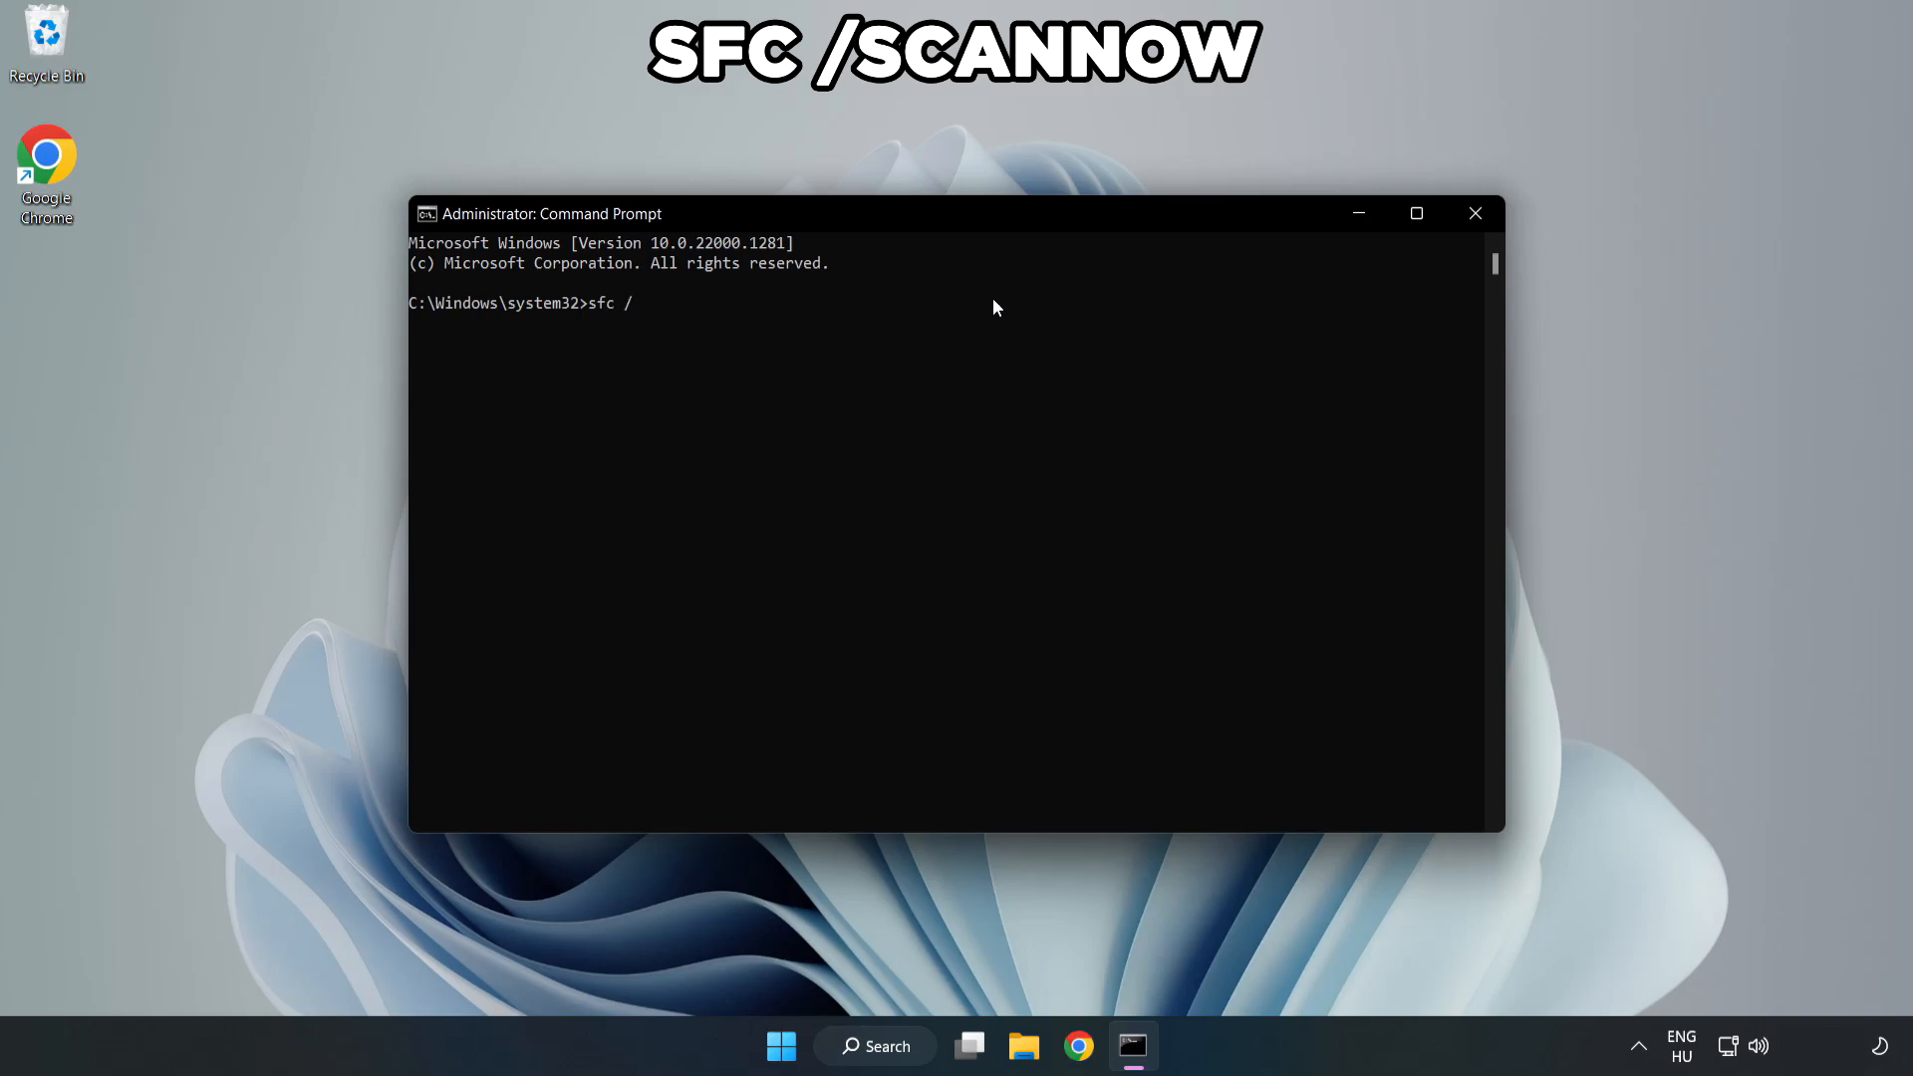
pyautogui.write('scannow')
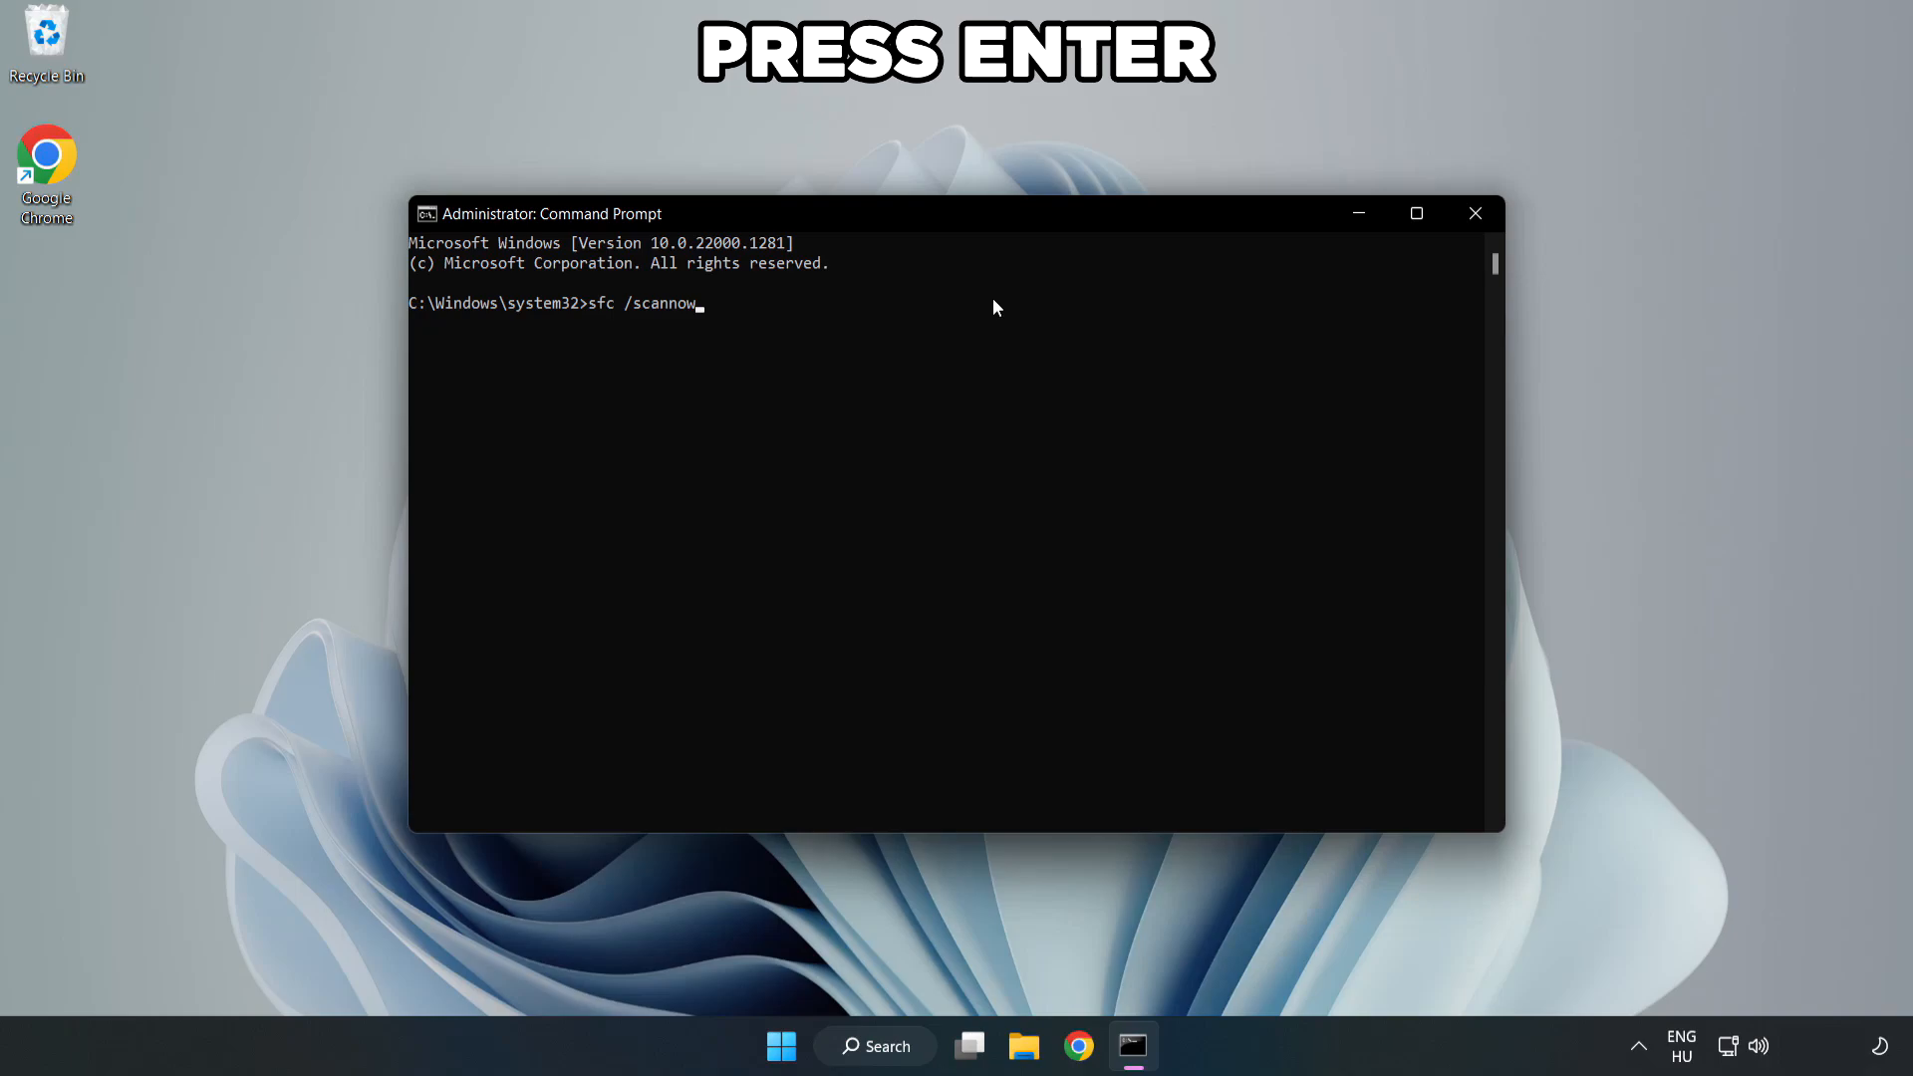
pyautogui.press('enter')
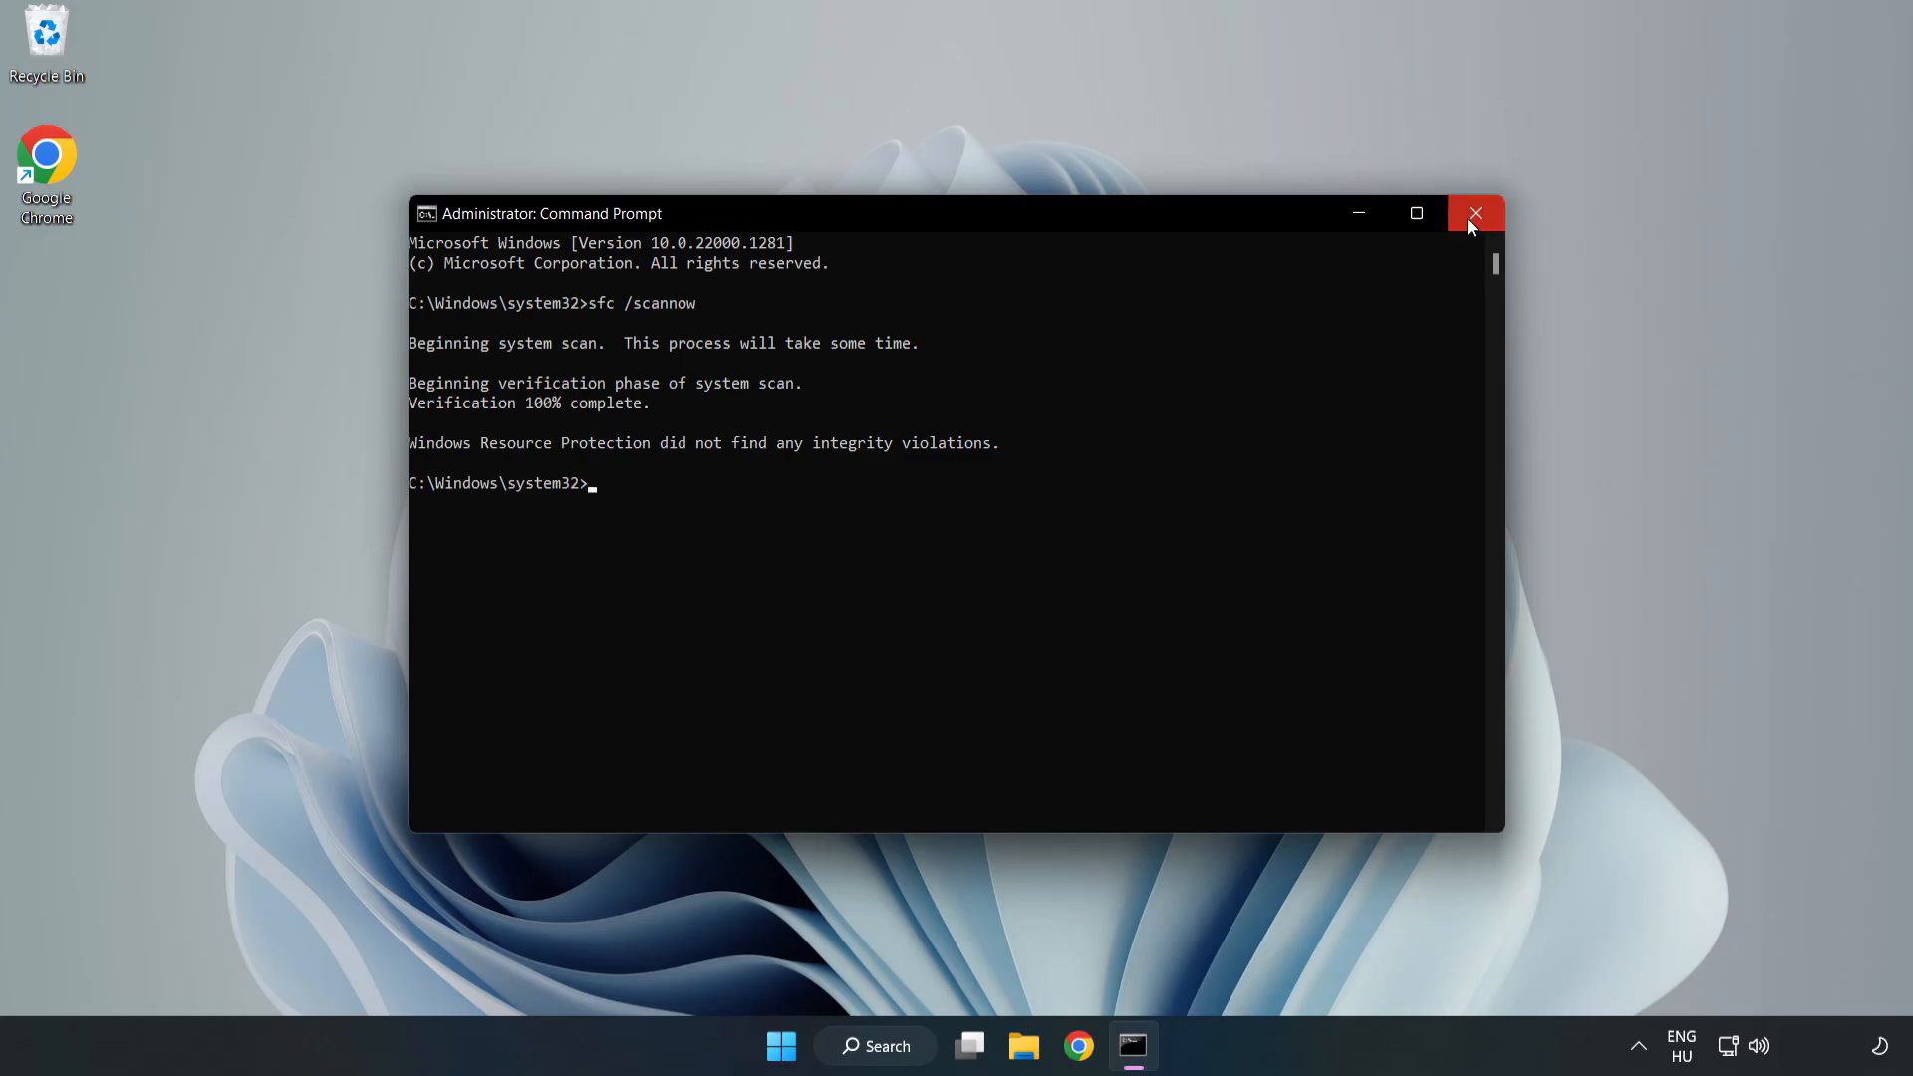
pyautogui.click(1475, 212)
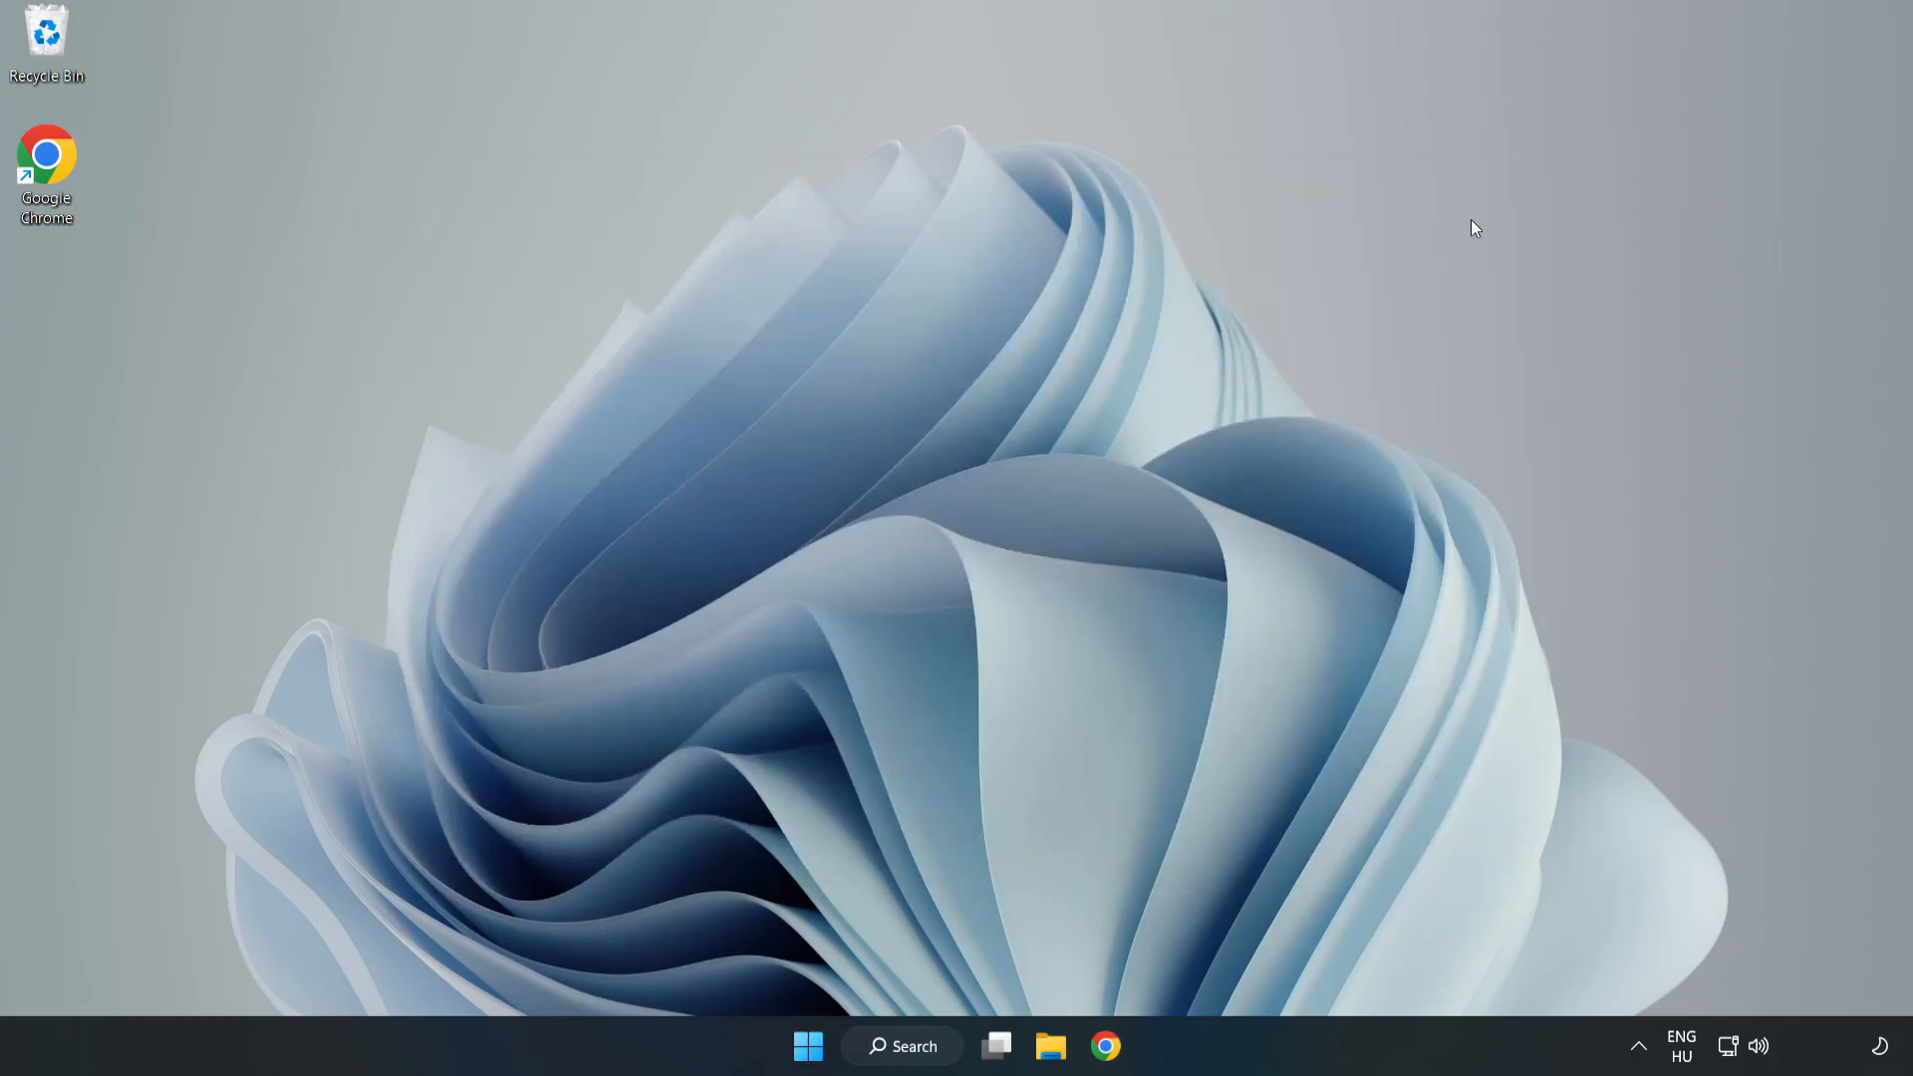
pyautogui.moveTo(1179, 456)
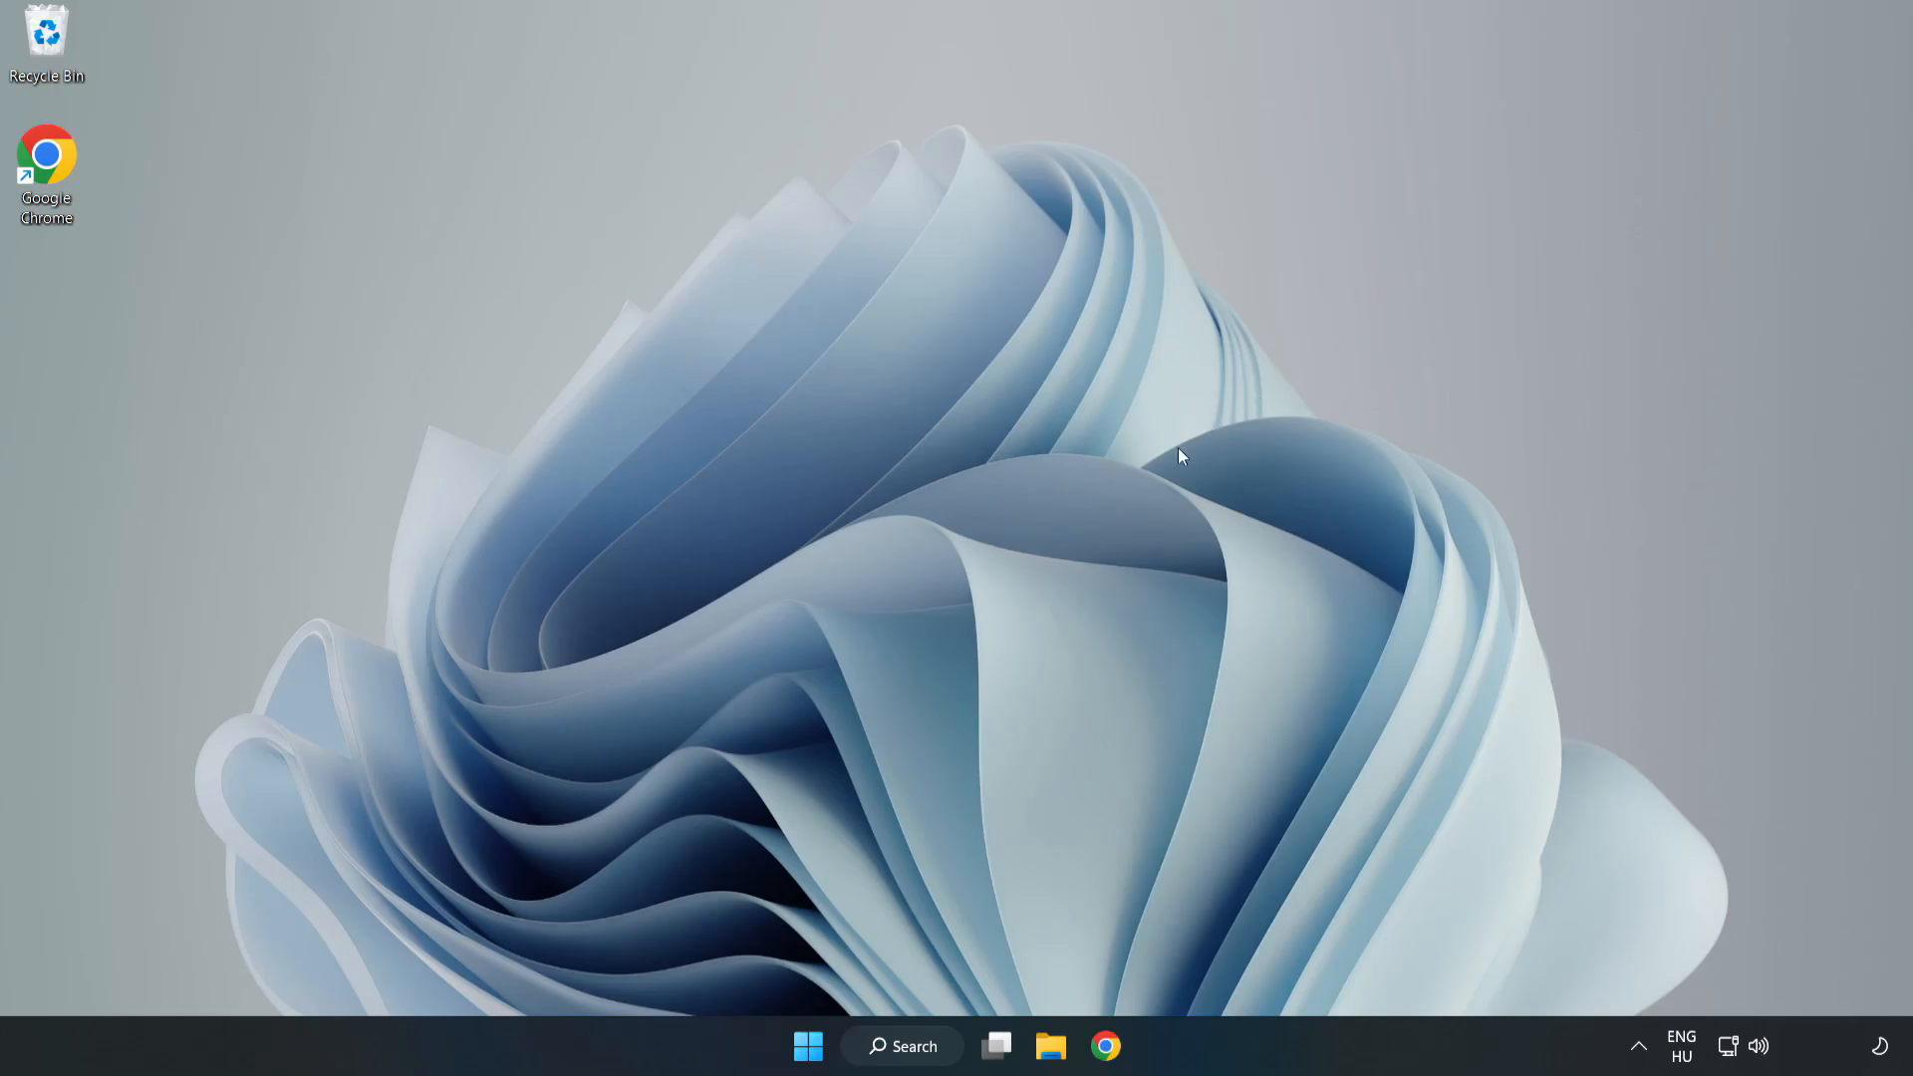
pyautogui.moveTo(956, 901)
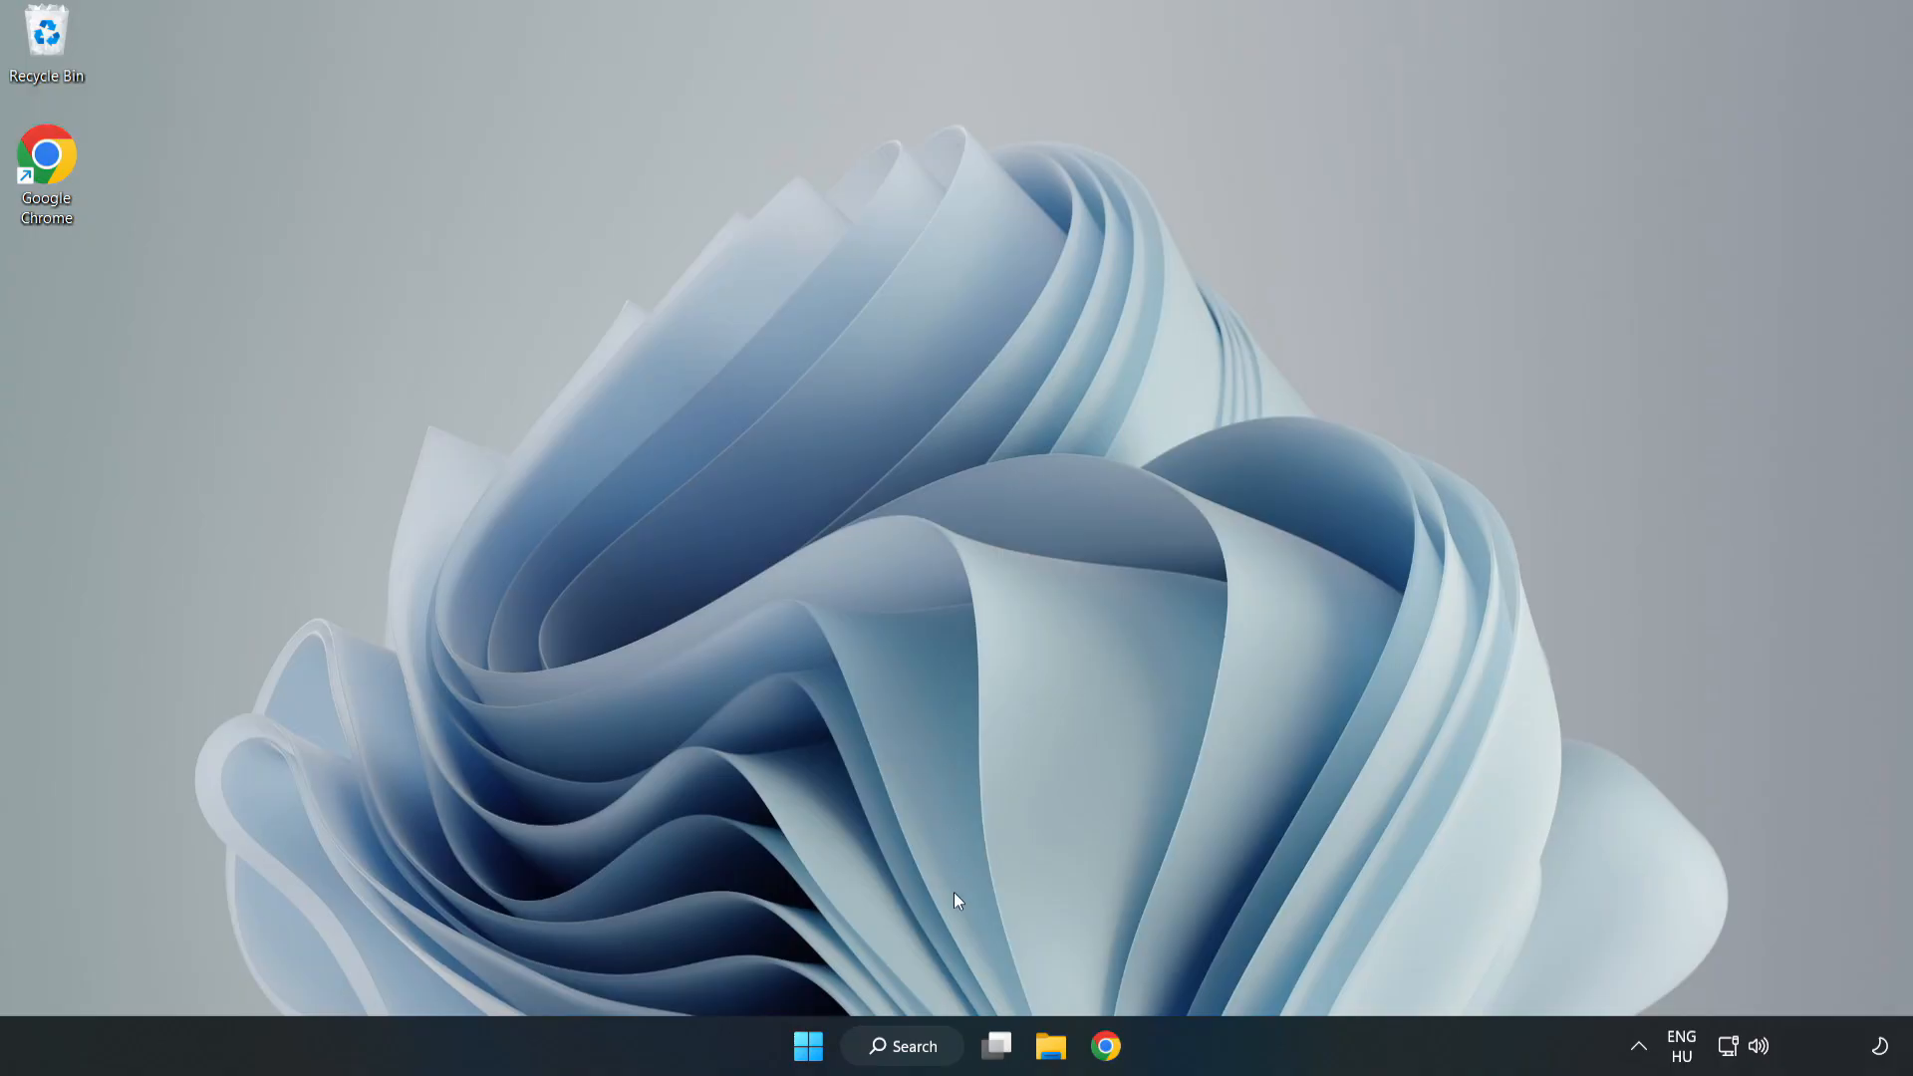
# - Search for 'secu' and launch the Windows Security app
pyautogui.click(901, 1045)
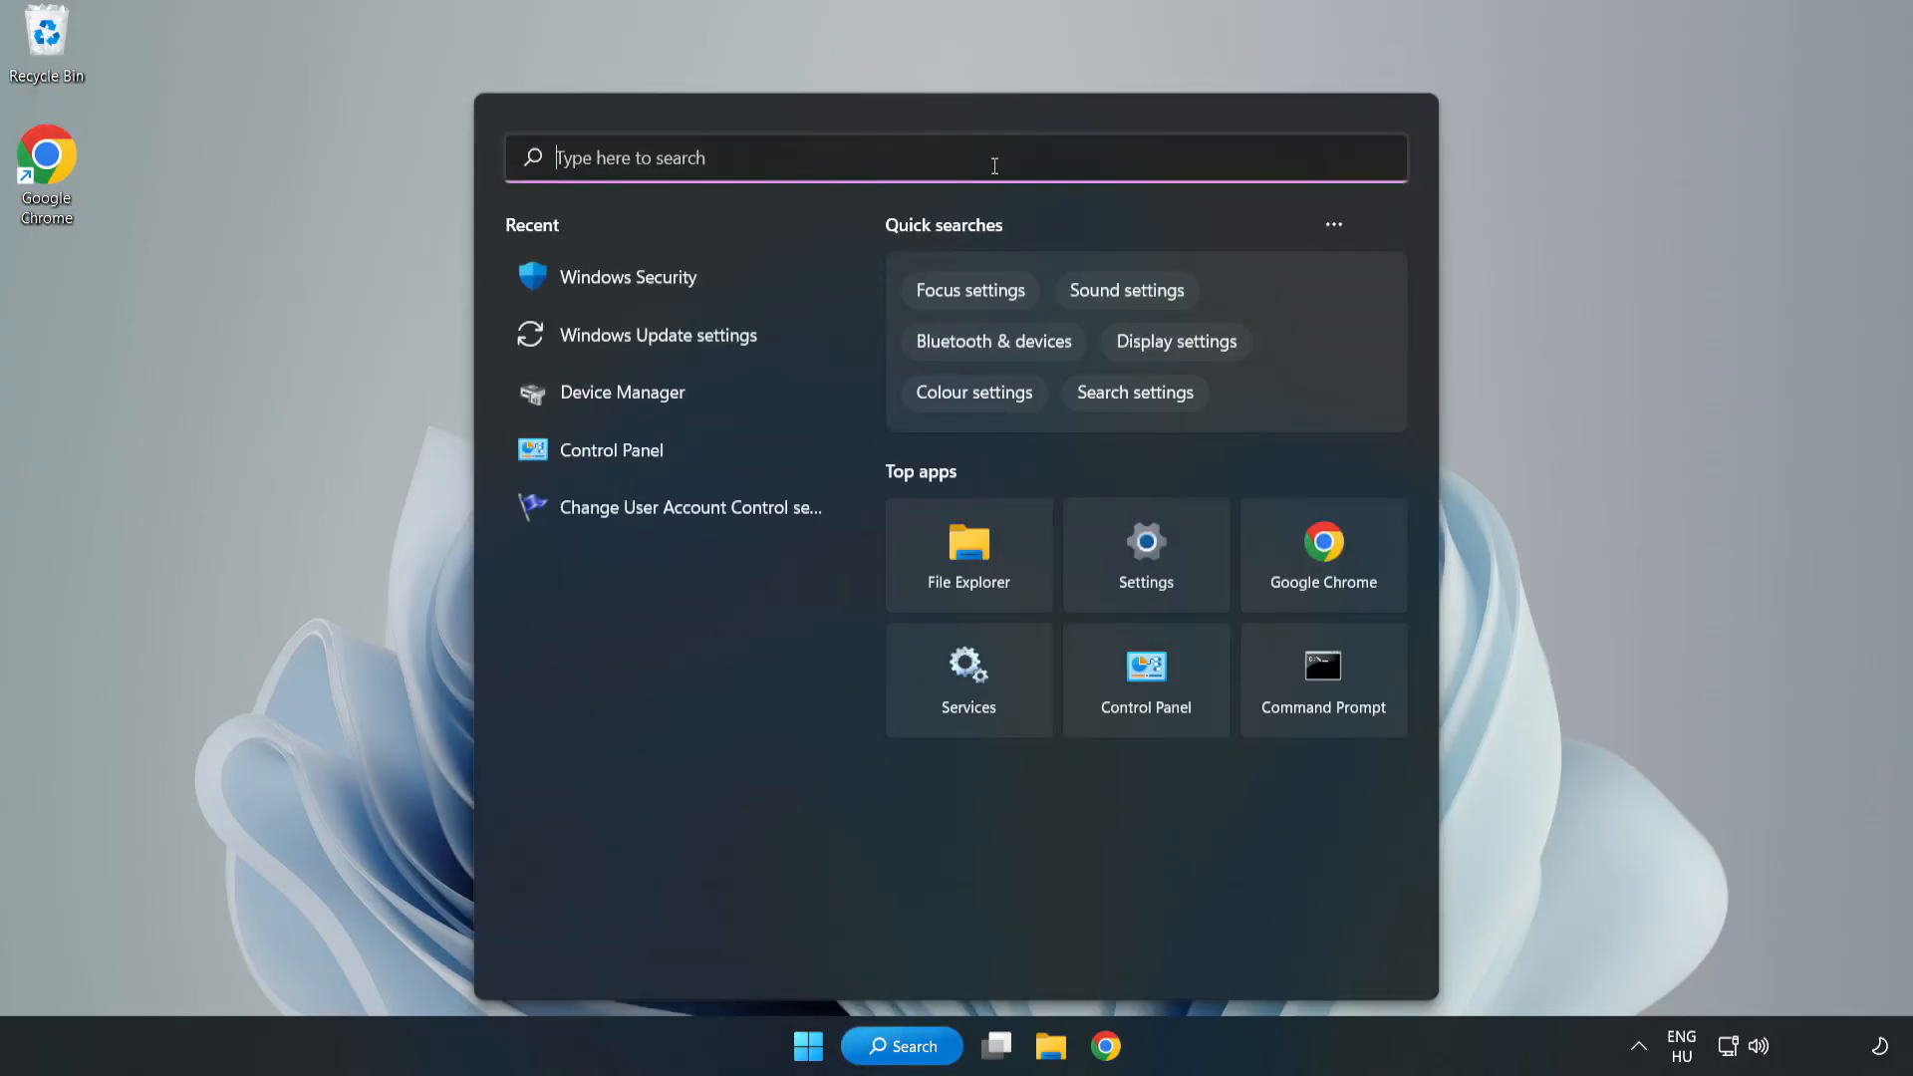
pyautogui.write('security')
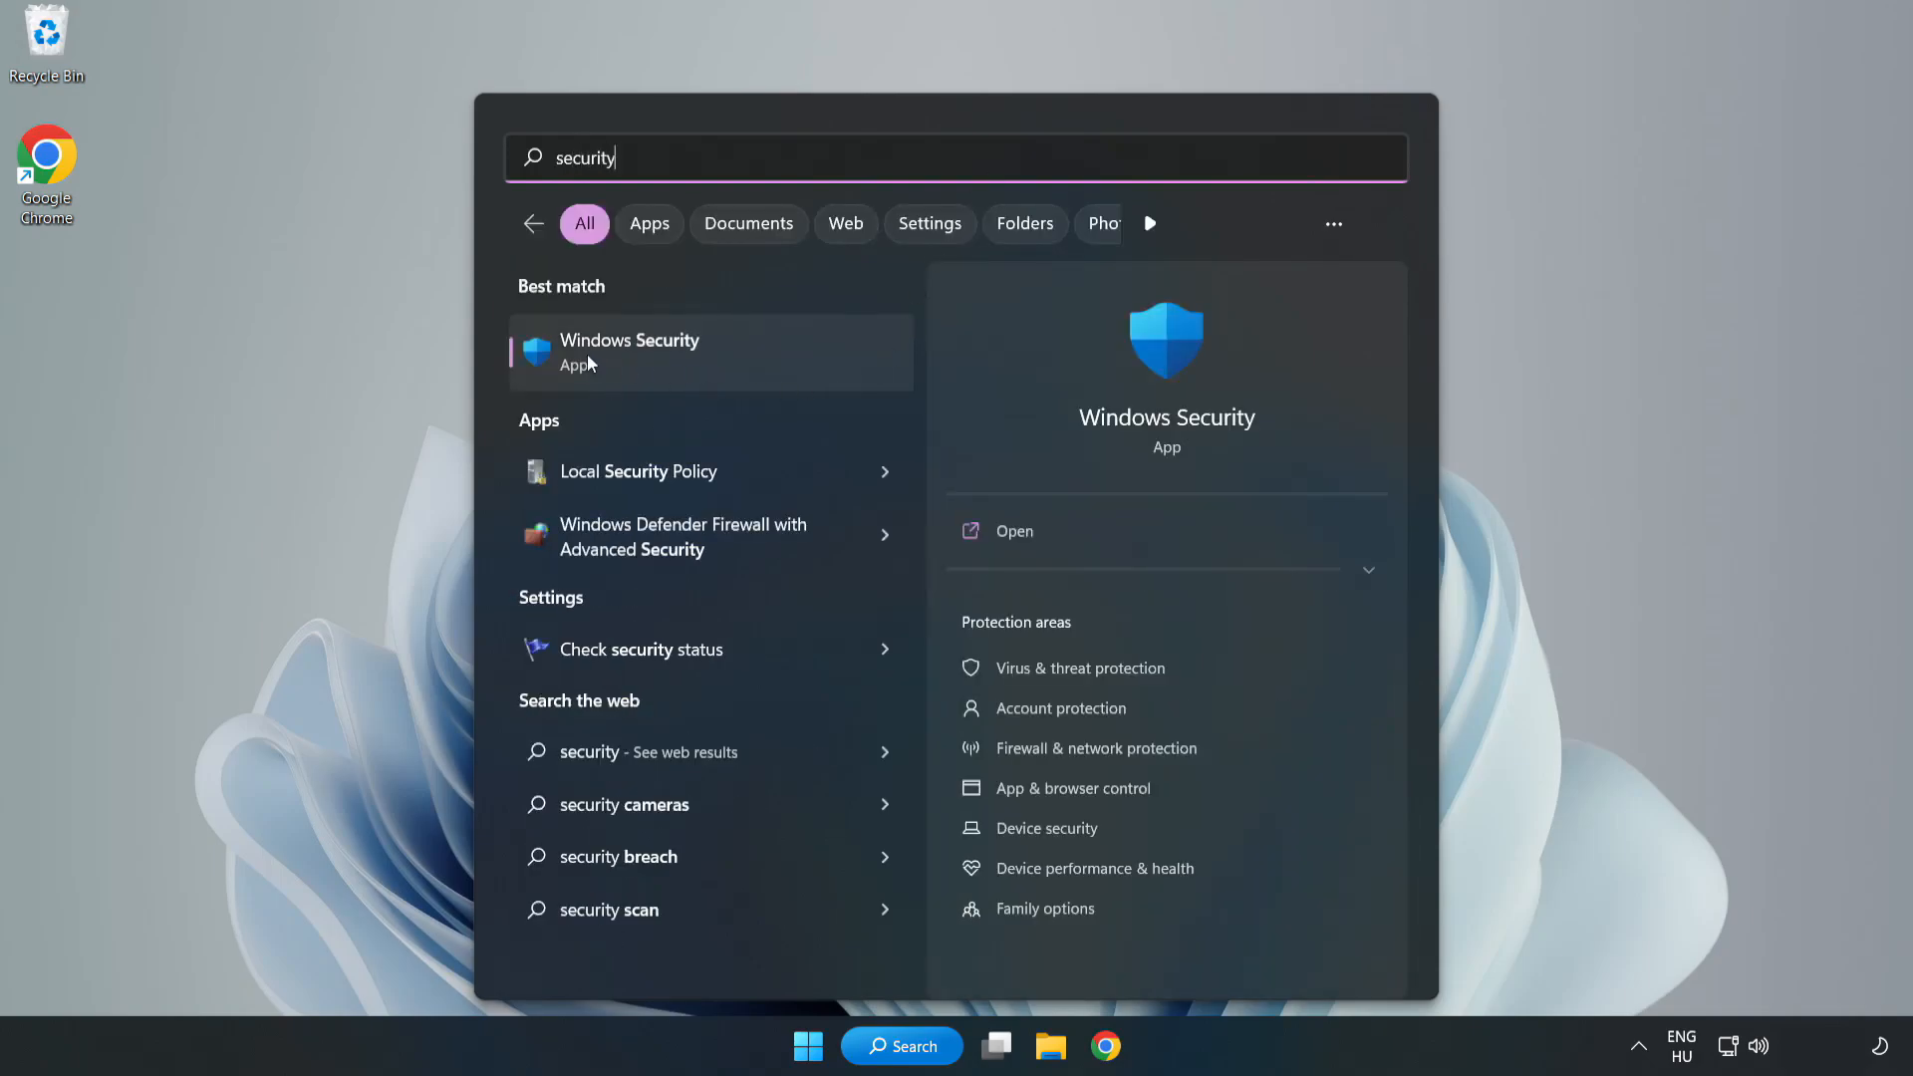
pyautogui.click(629, 351)
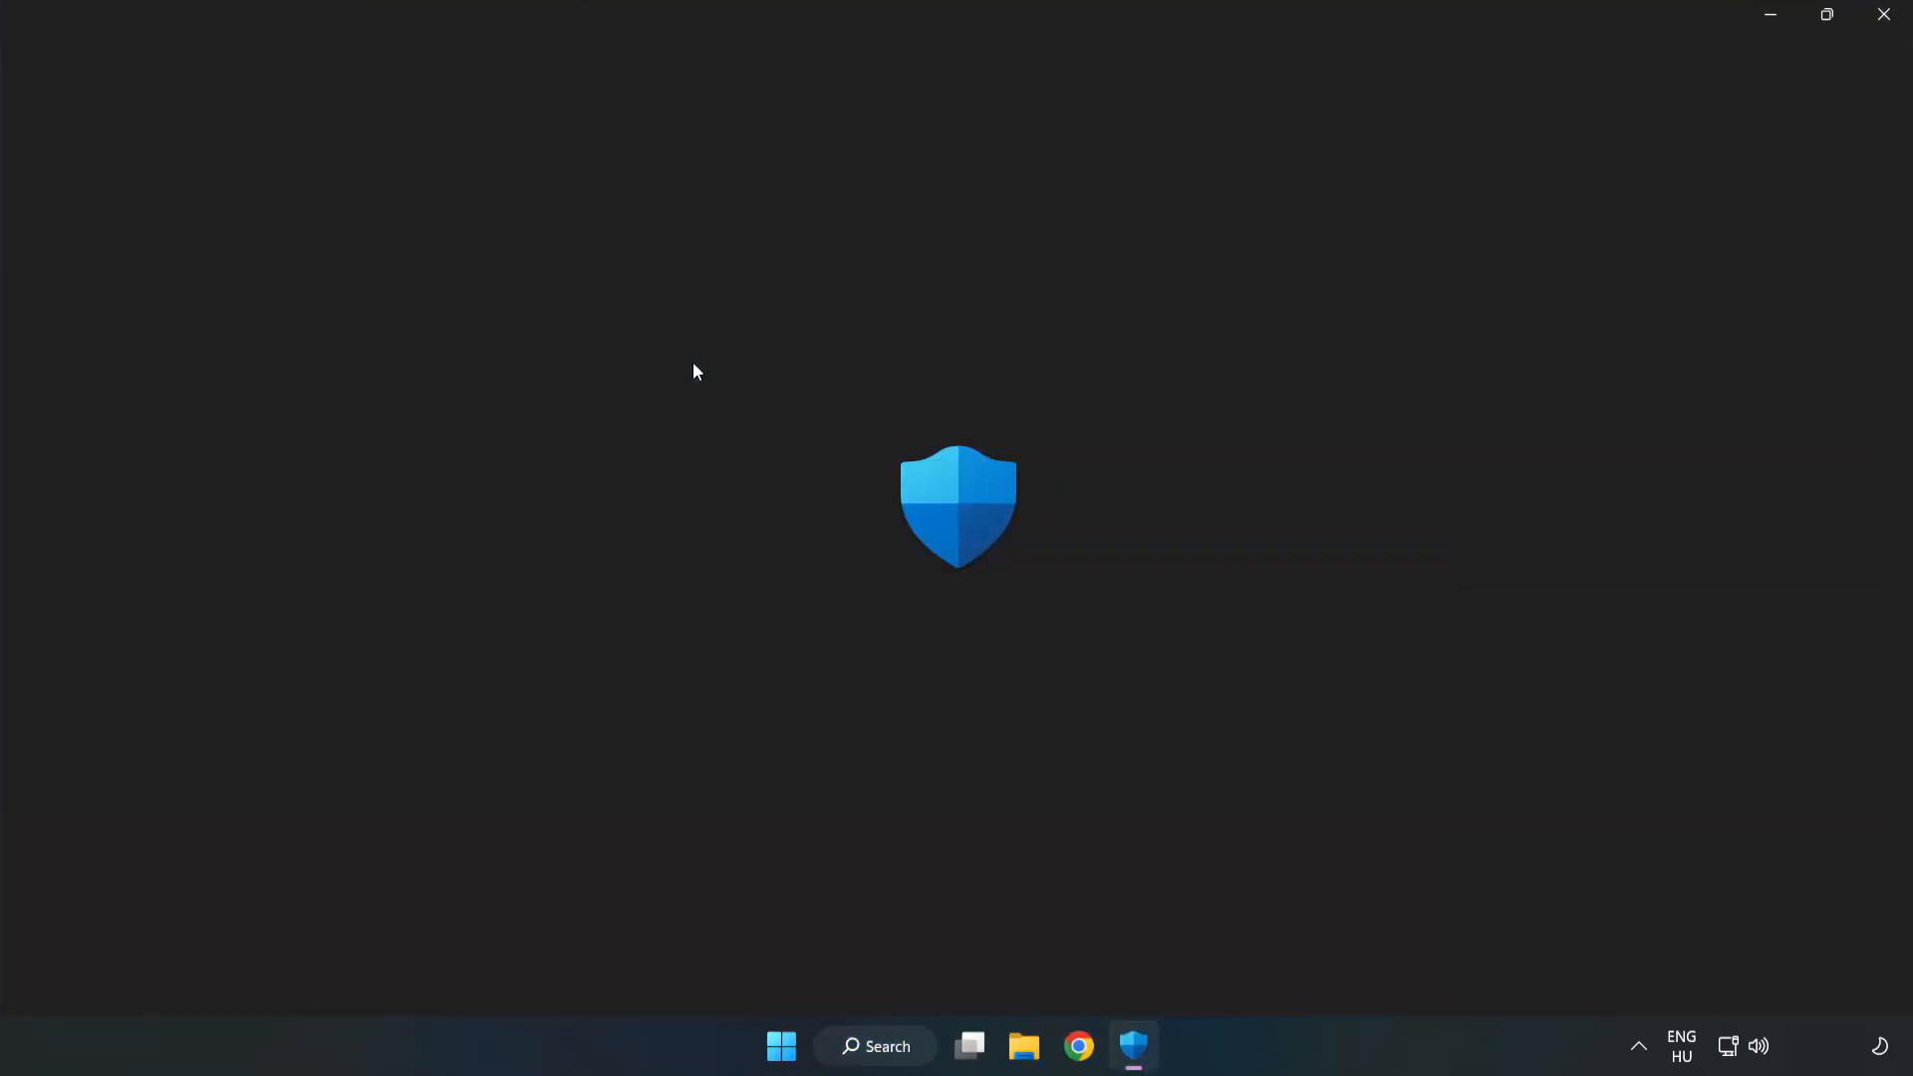
# - Go to Virus & threat protection and open Manage settings
pyautogui.click(1134, 1047)
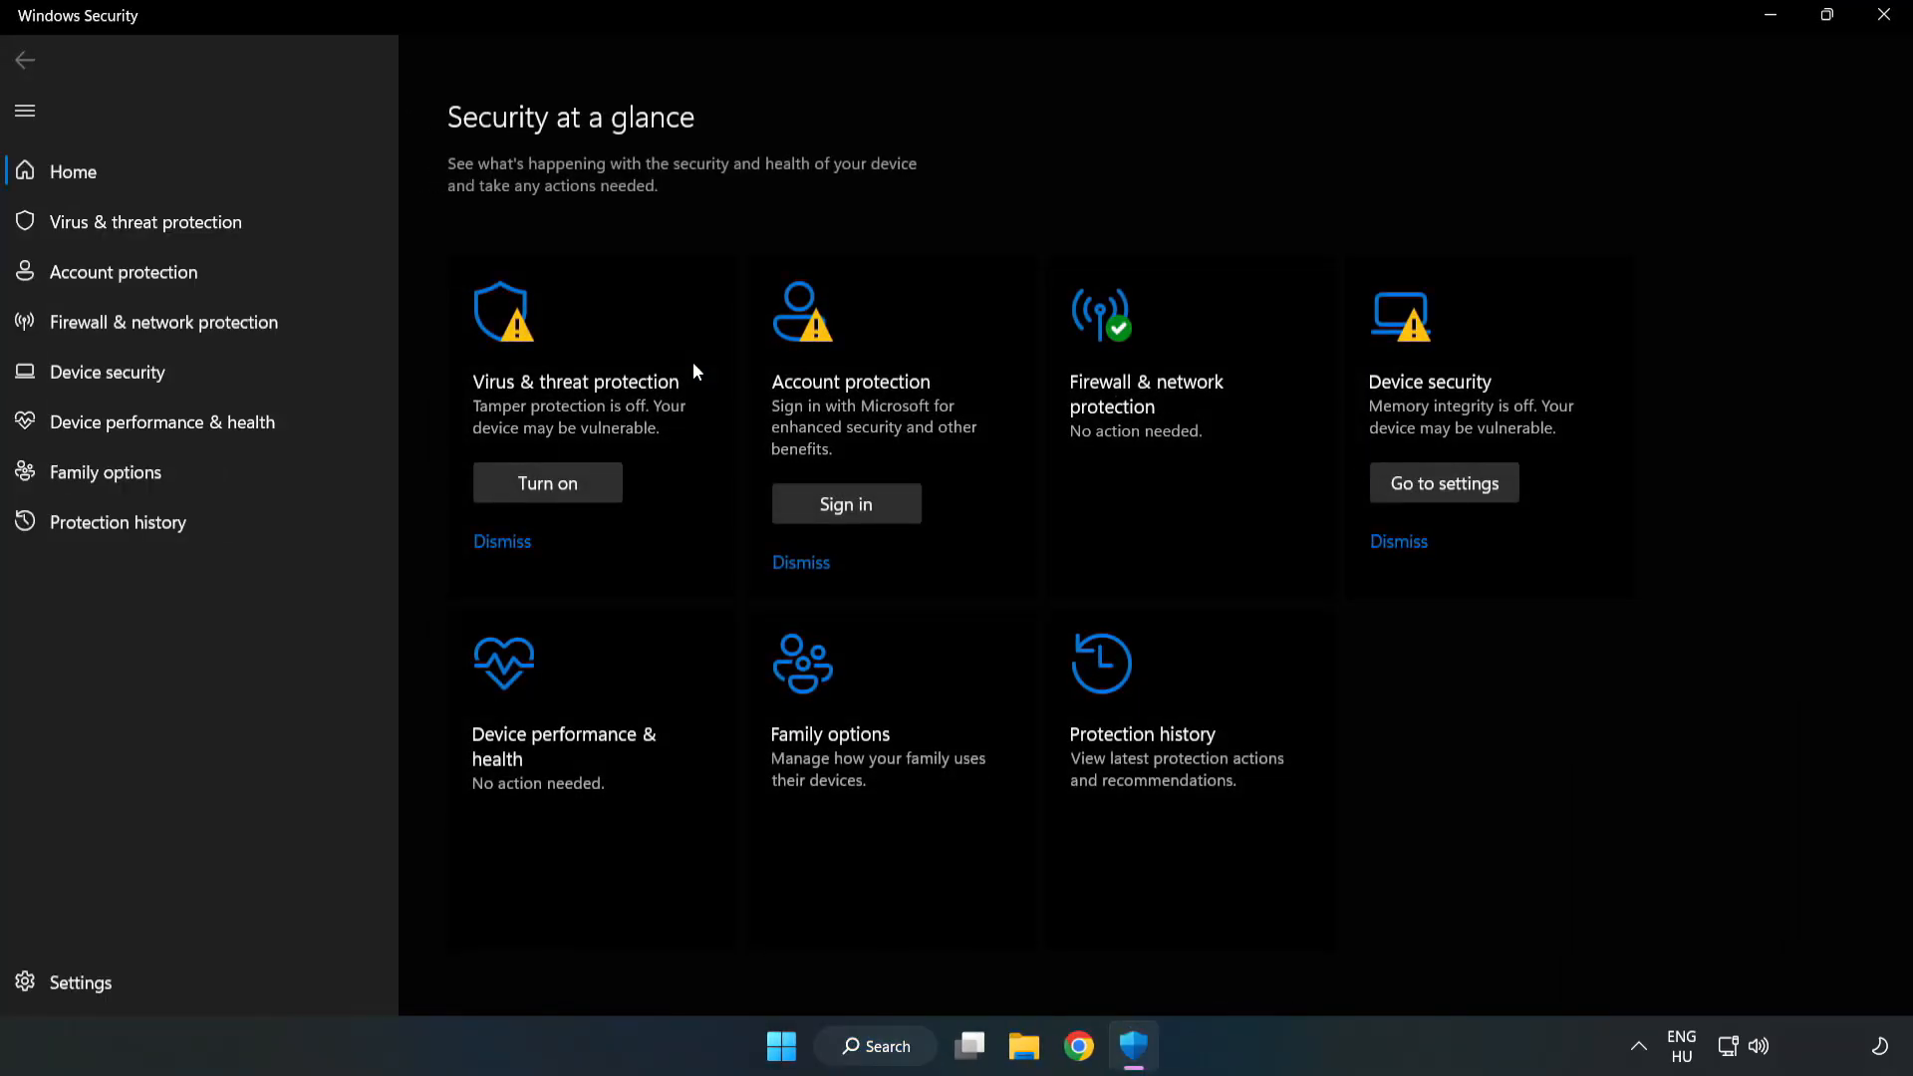
pyautogui.moveTo(146, 221)
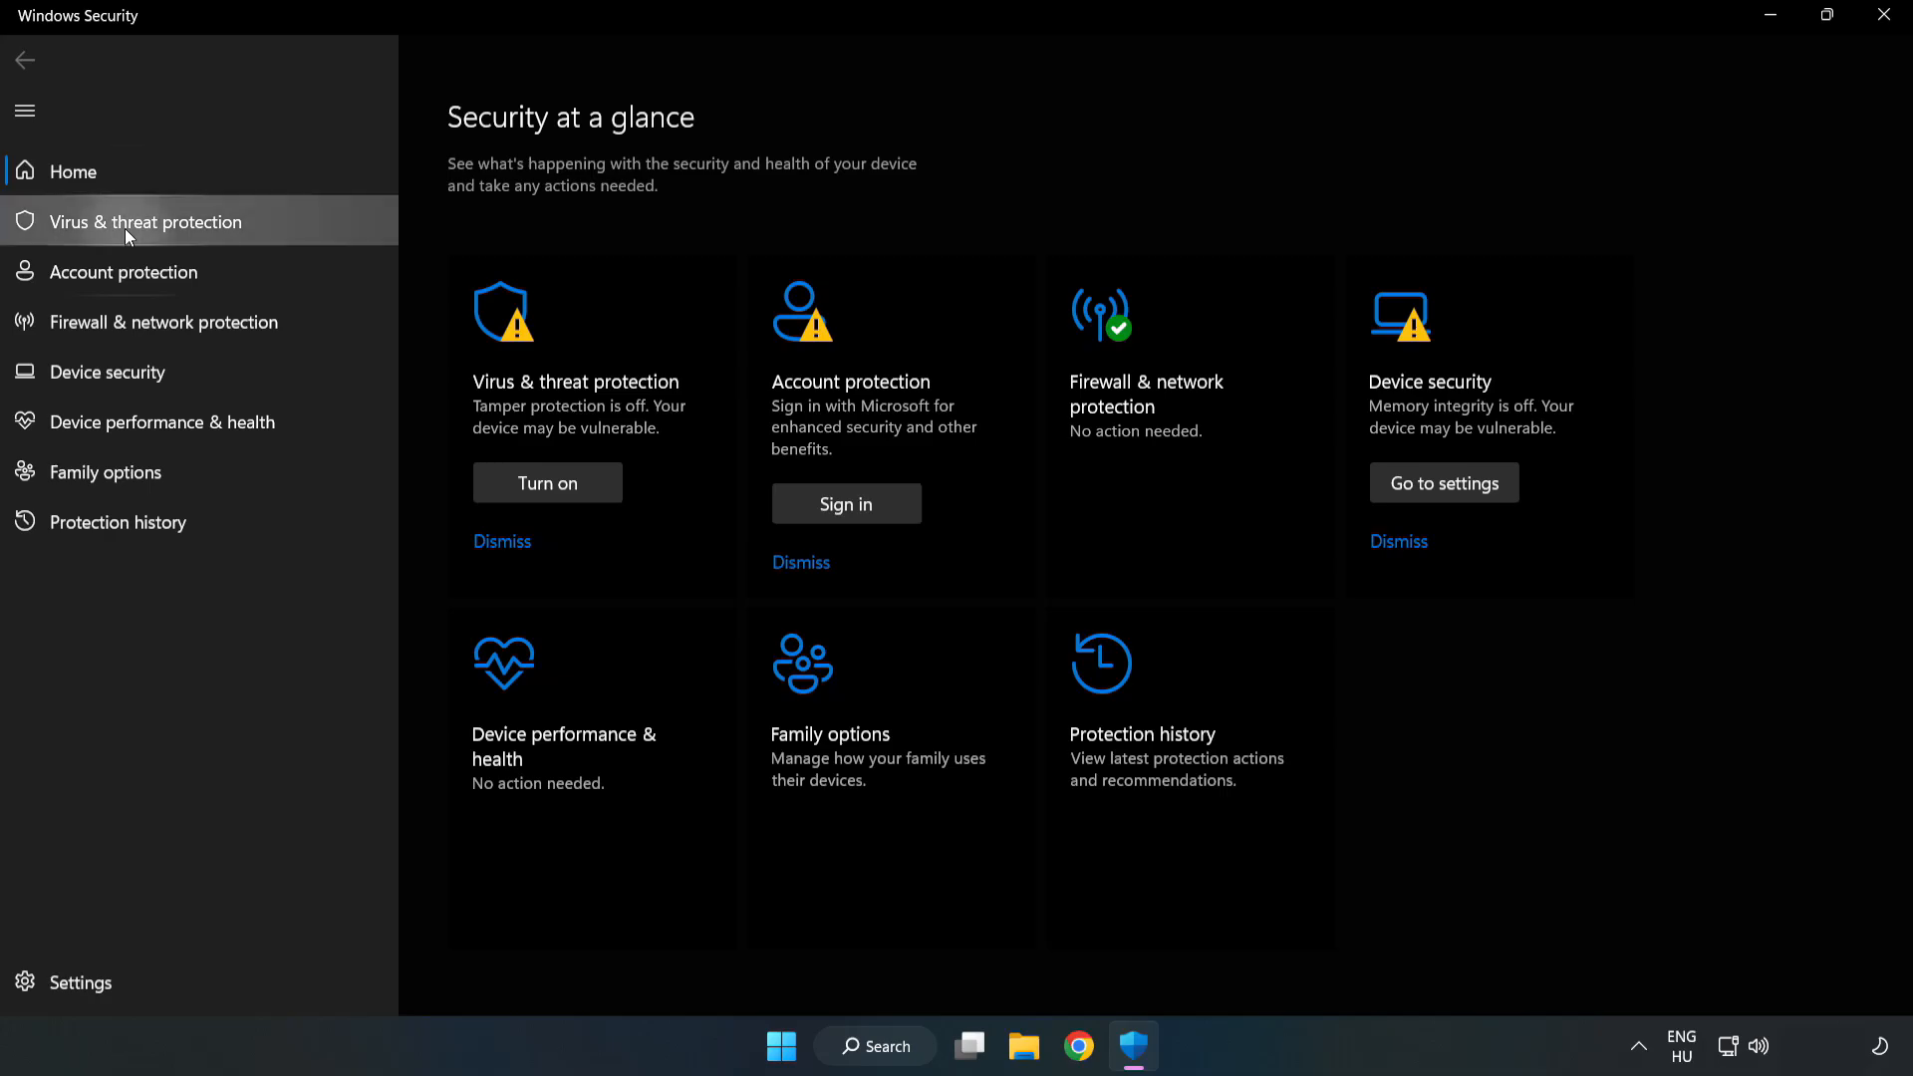
pyautogui.click(143, 221)
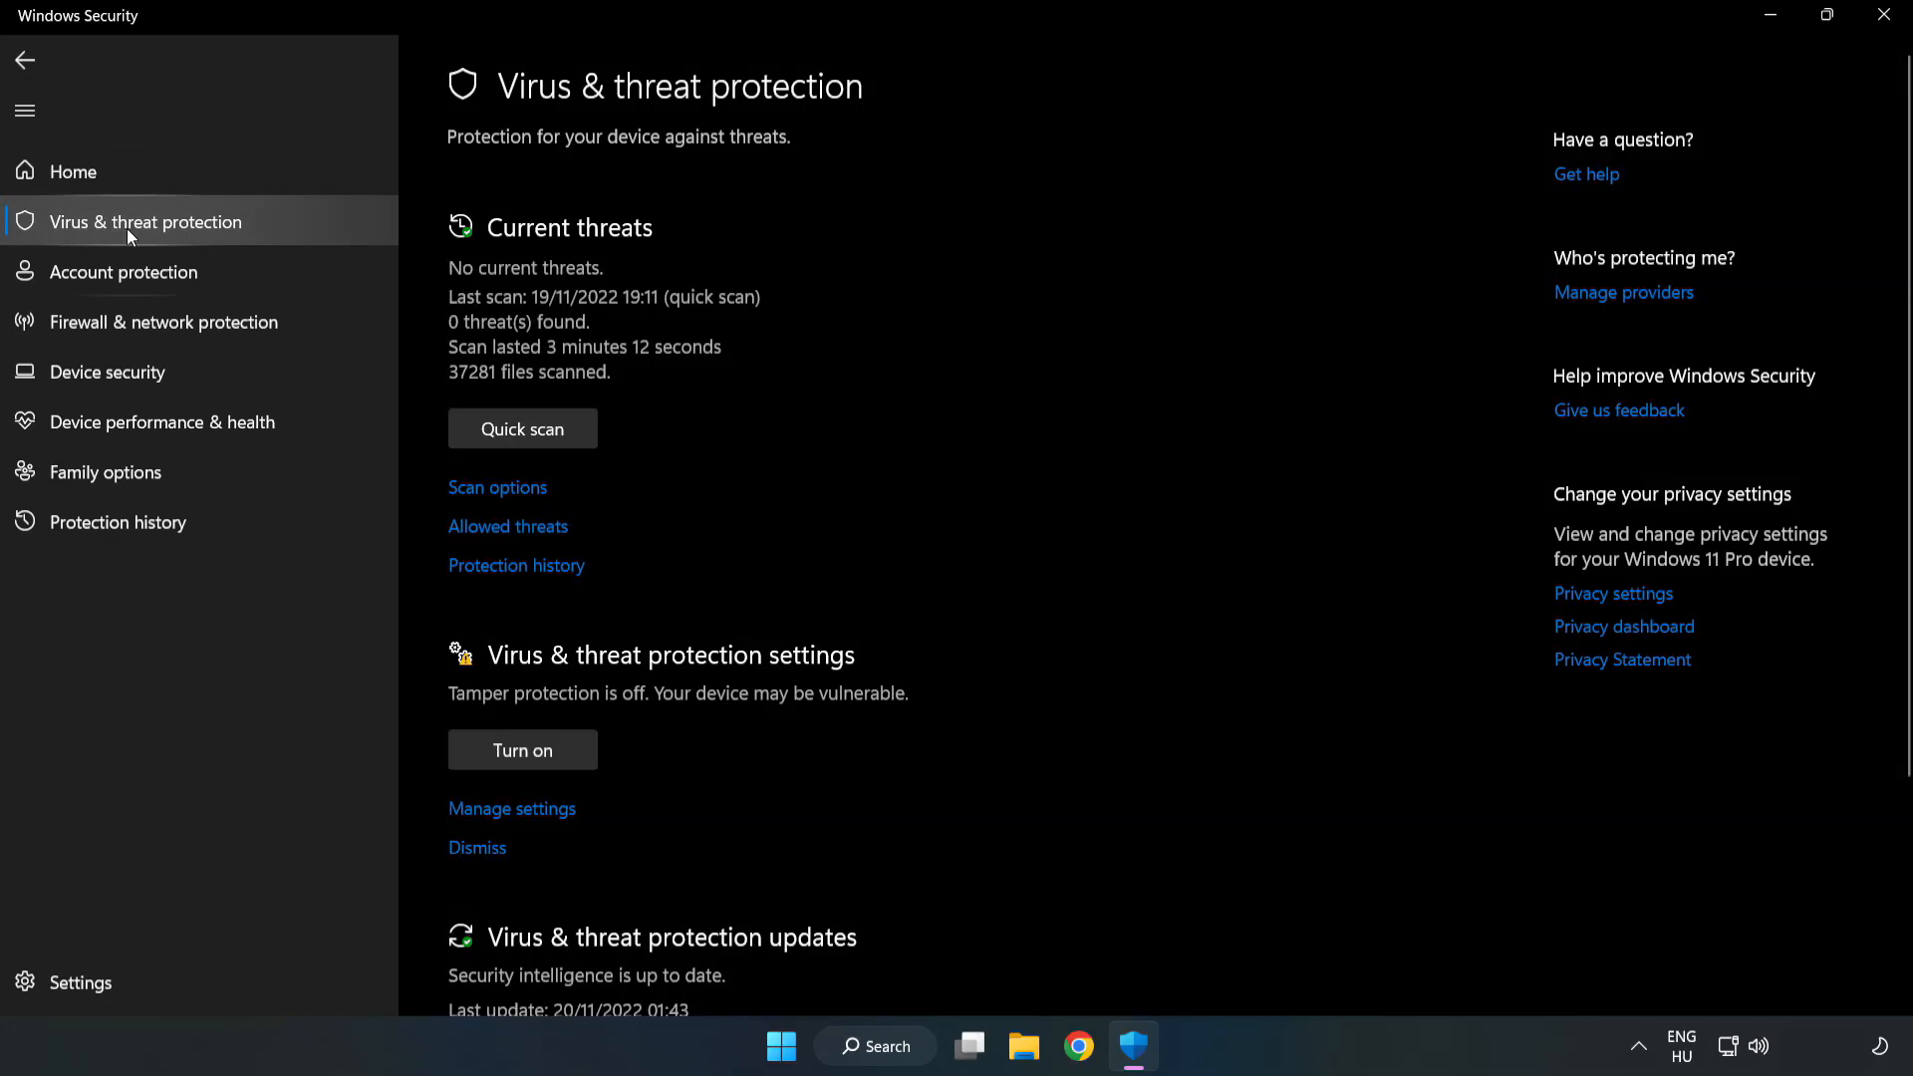
pyautogui.scroll(-3)
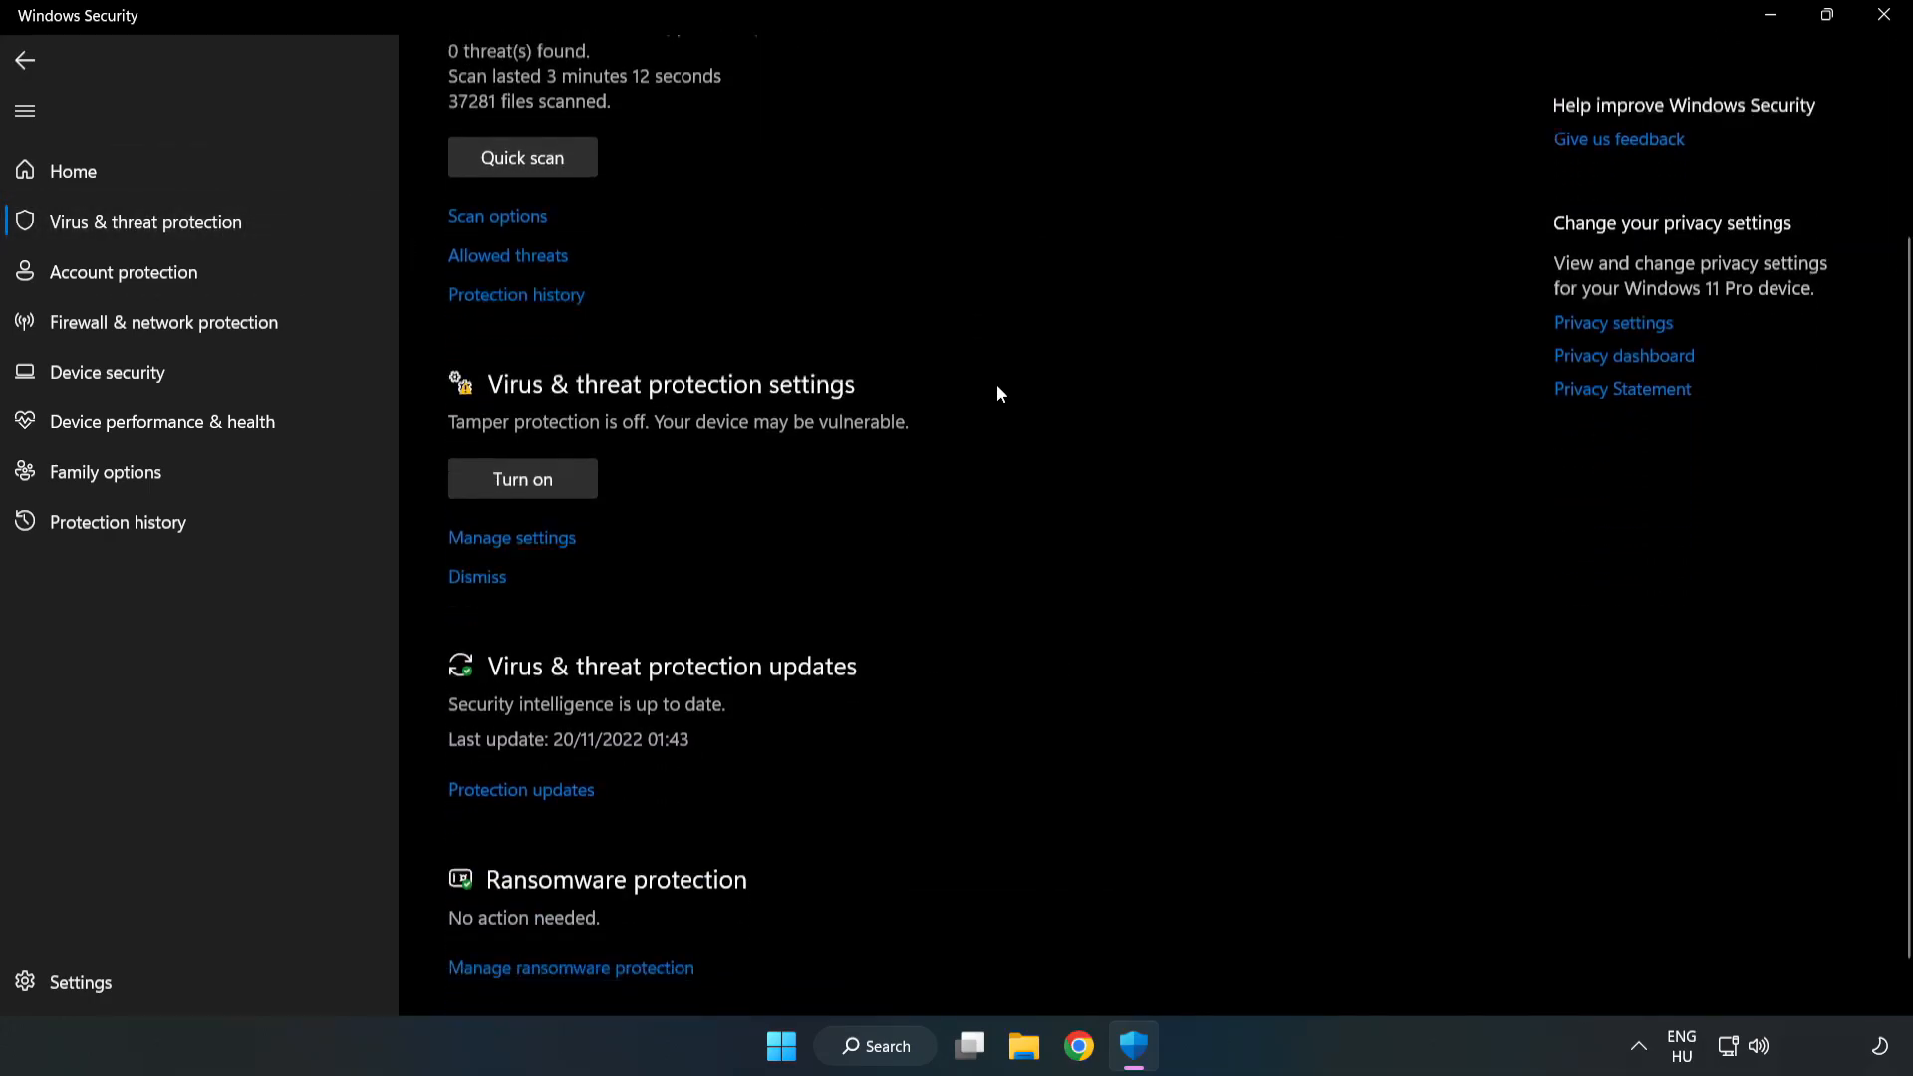
pyautogui.scroll(-3)
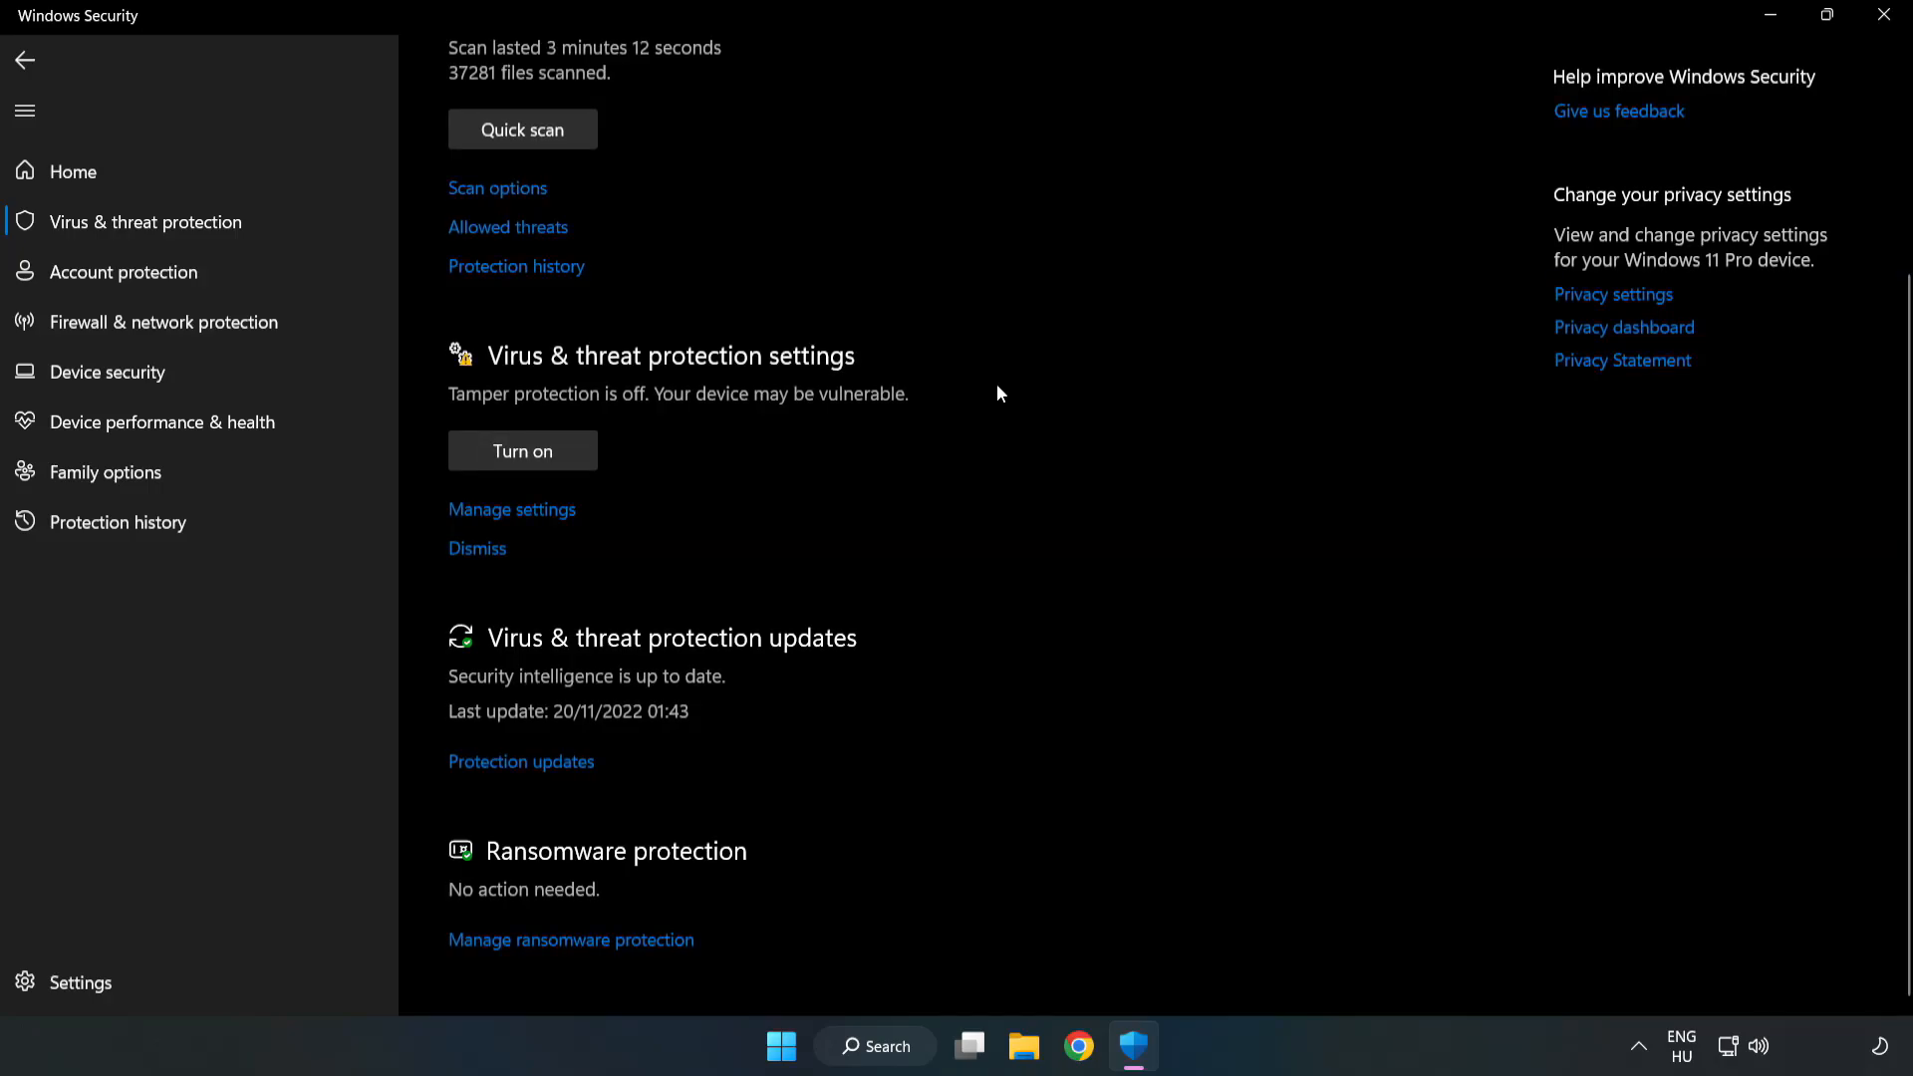
pyautogui.moveTo(512, 510)
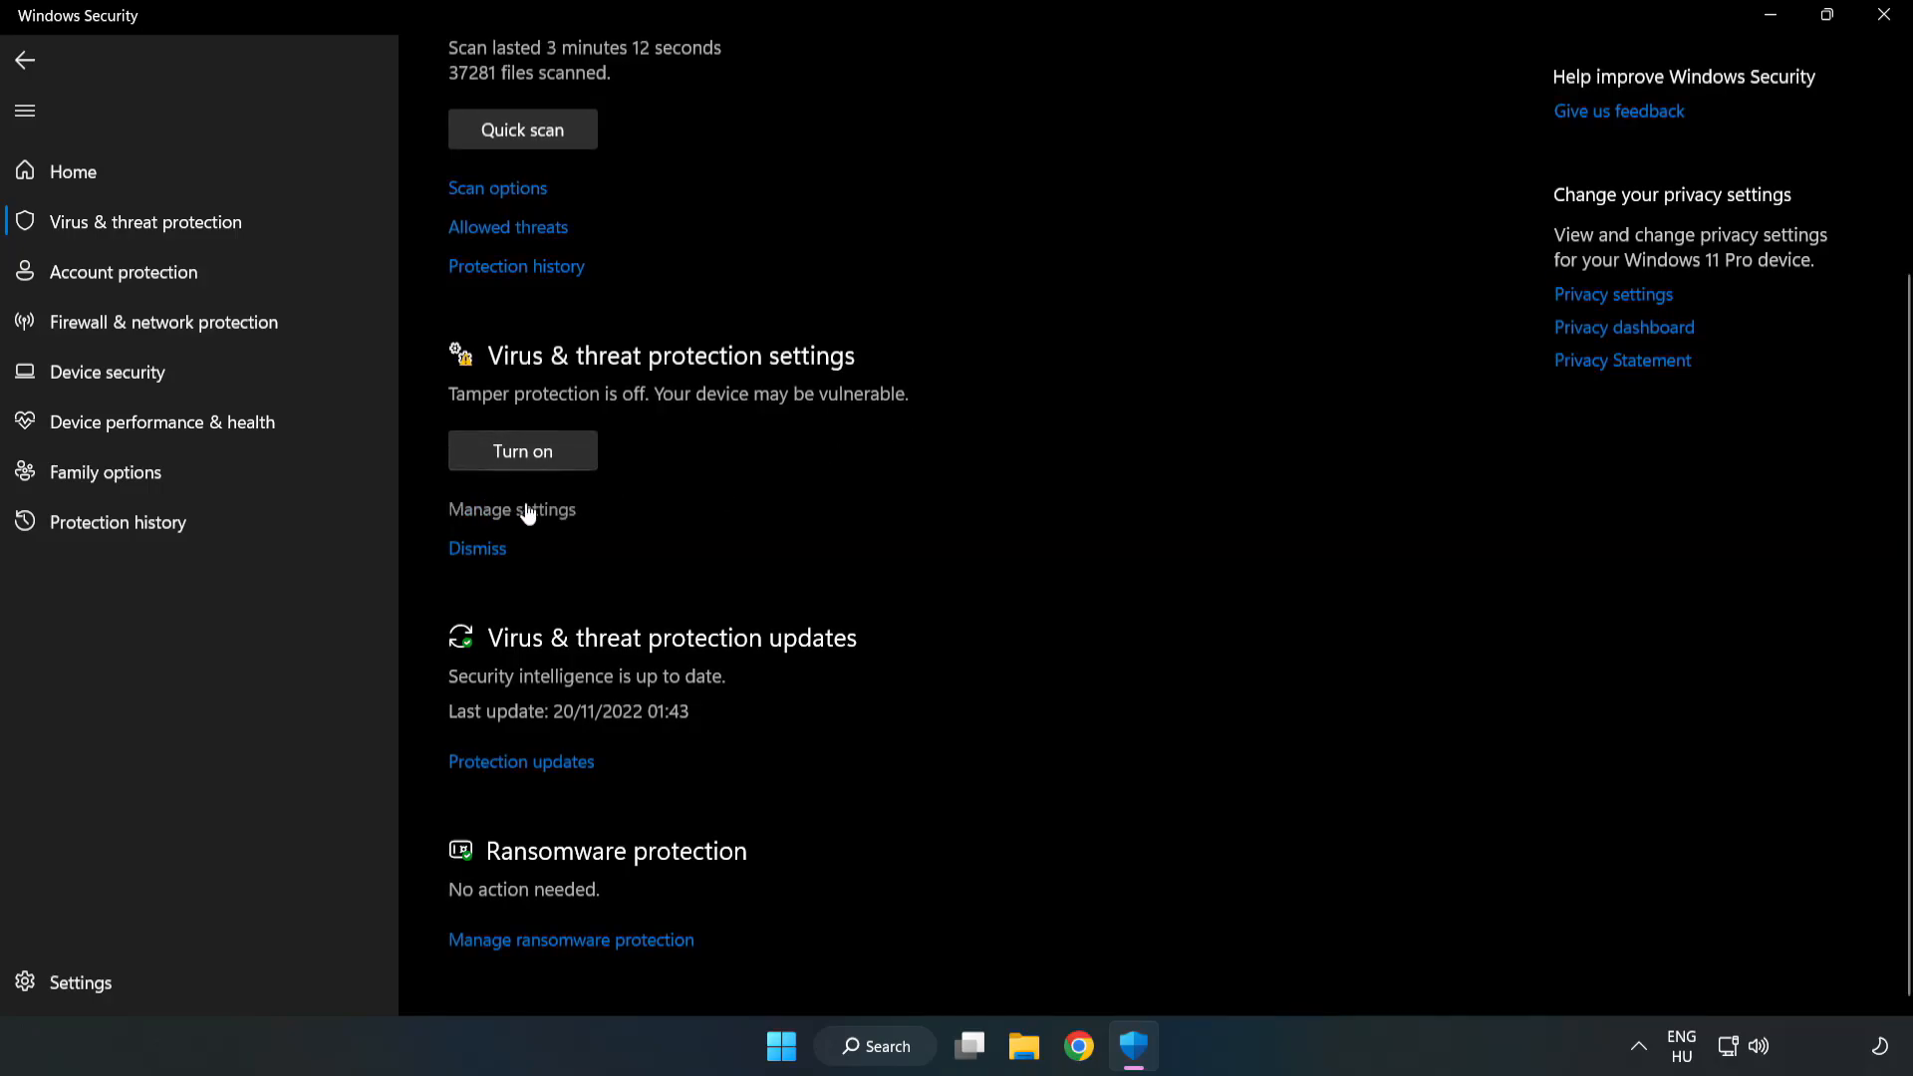
pyautogui.click(511, 509)
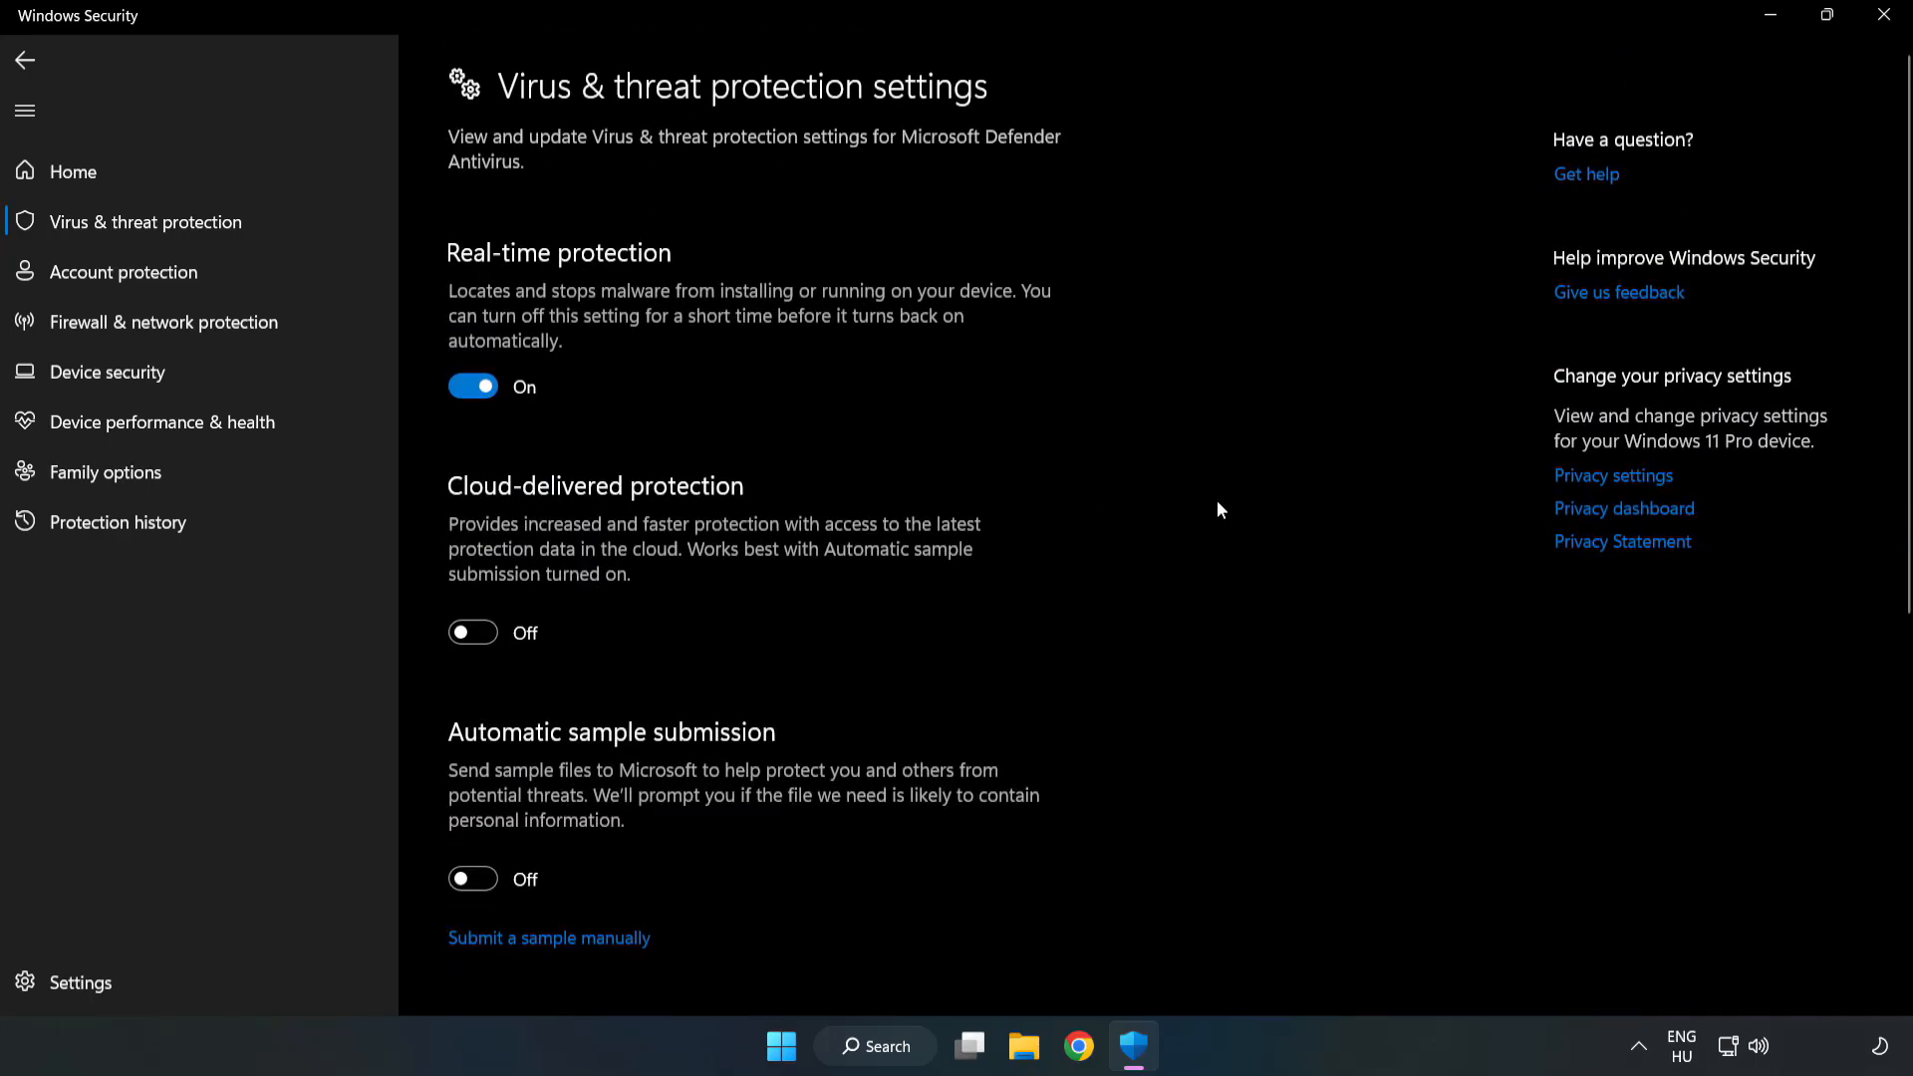
# - Reach the Add or remove exclusions page for Microsoft Defender Antivirus
pyautogui.scroll(-3)
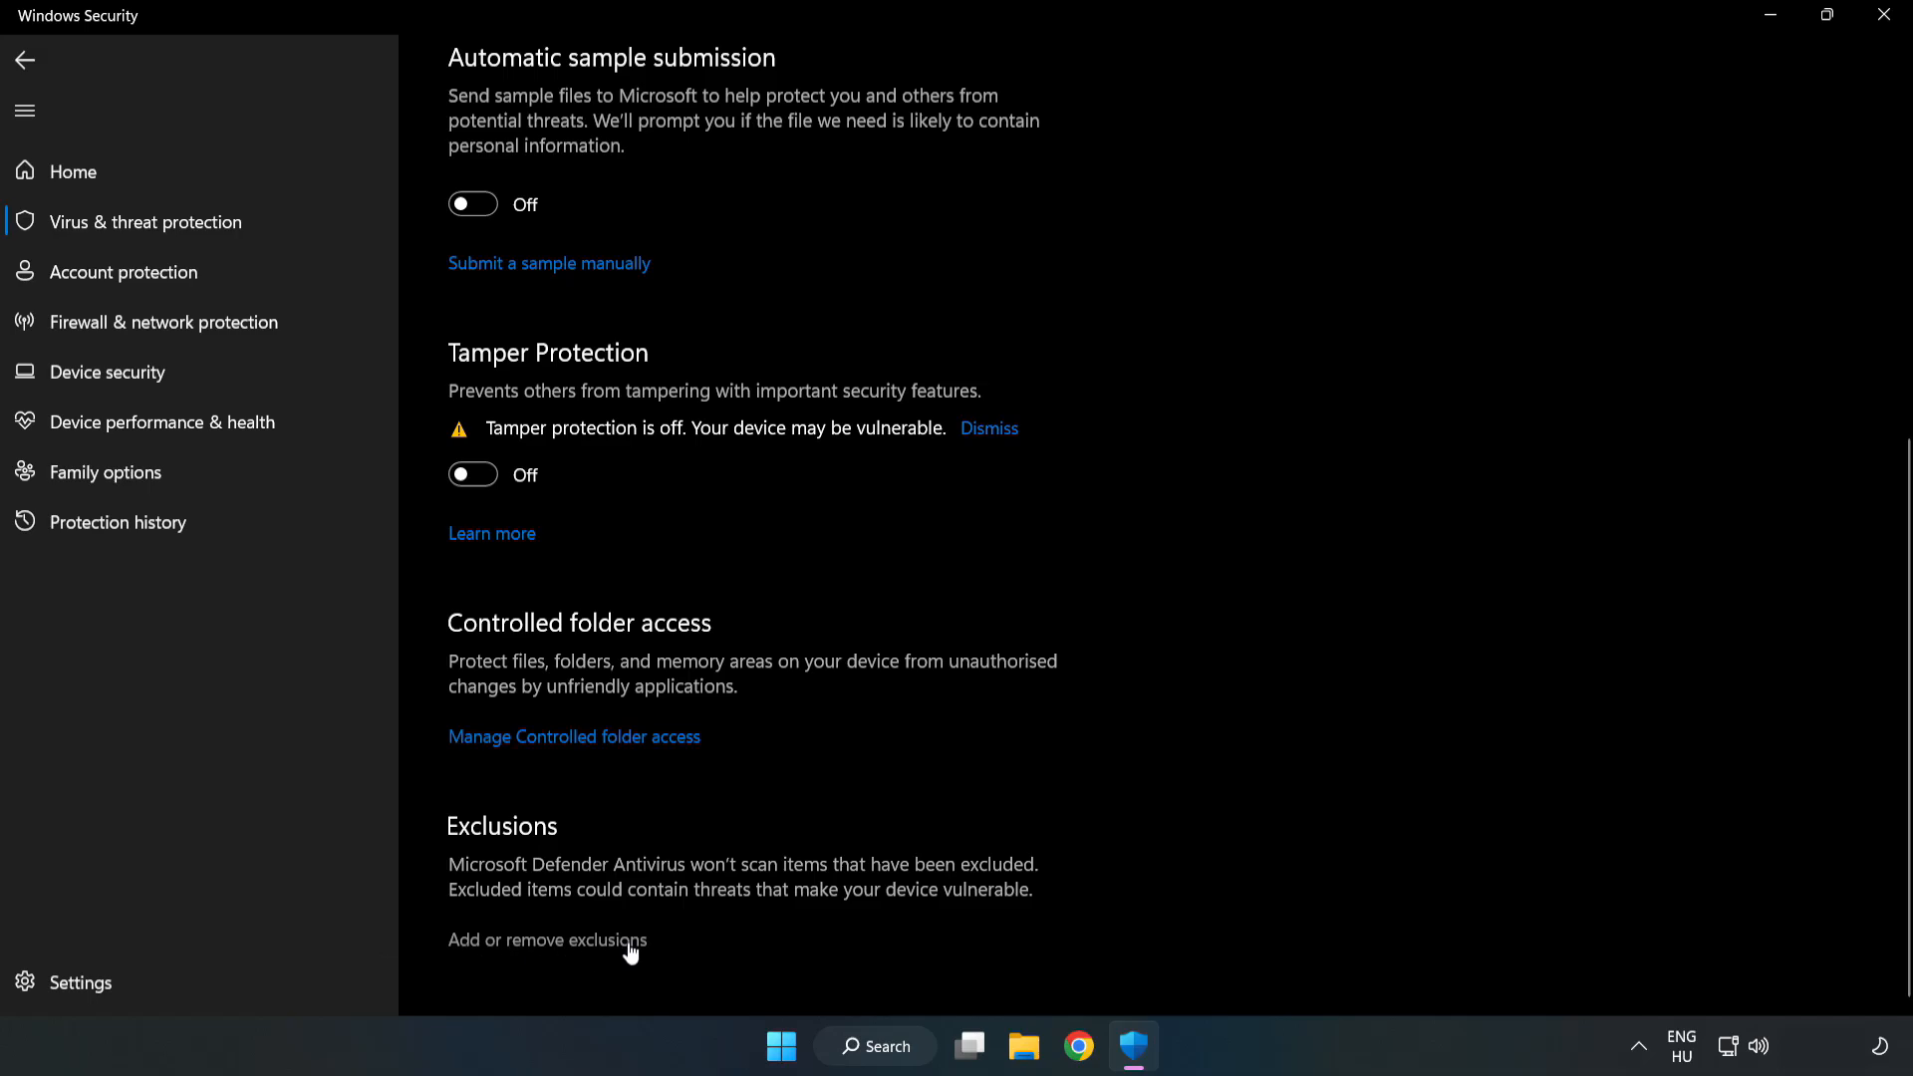
pyautogui.click(545, 941)
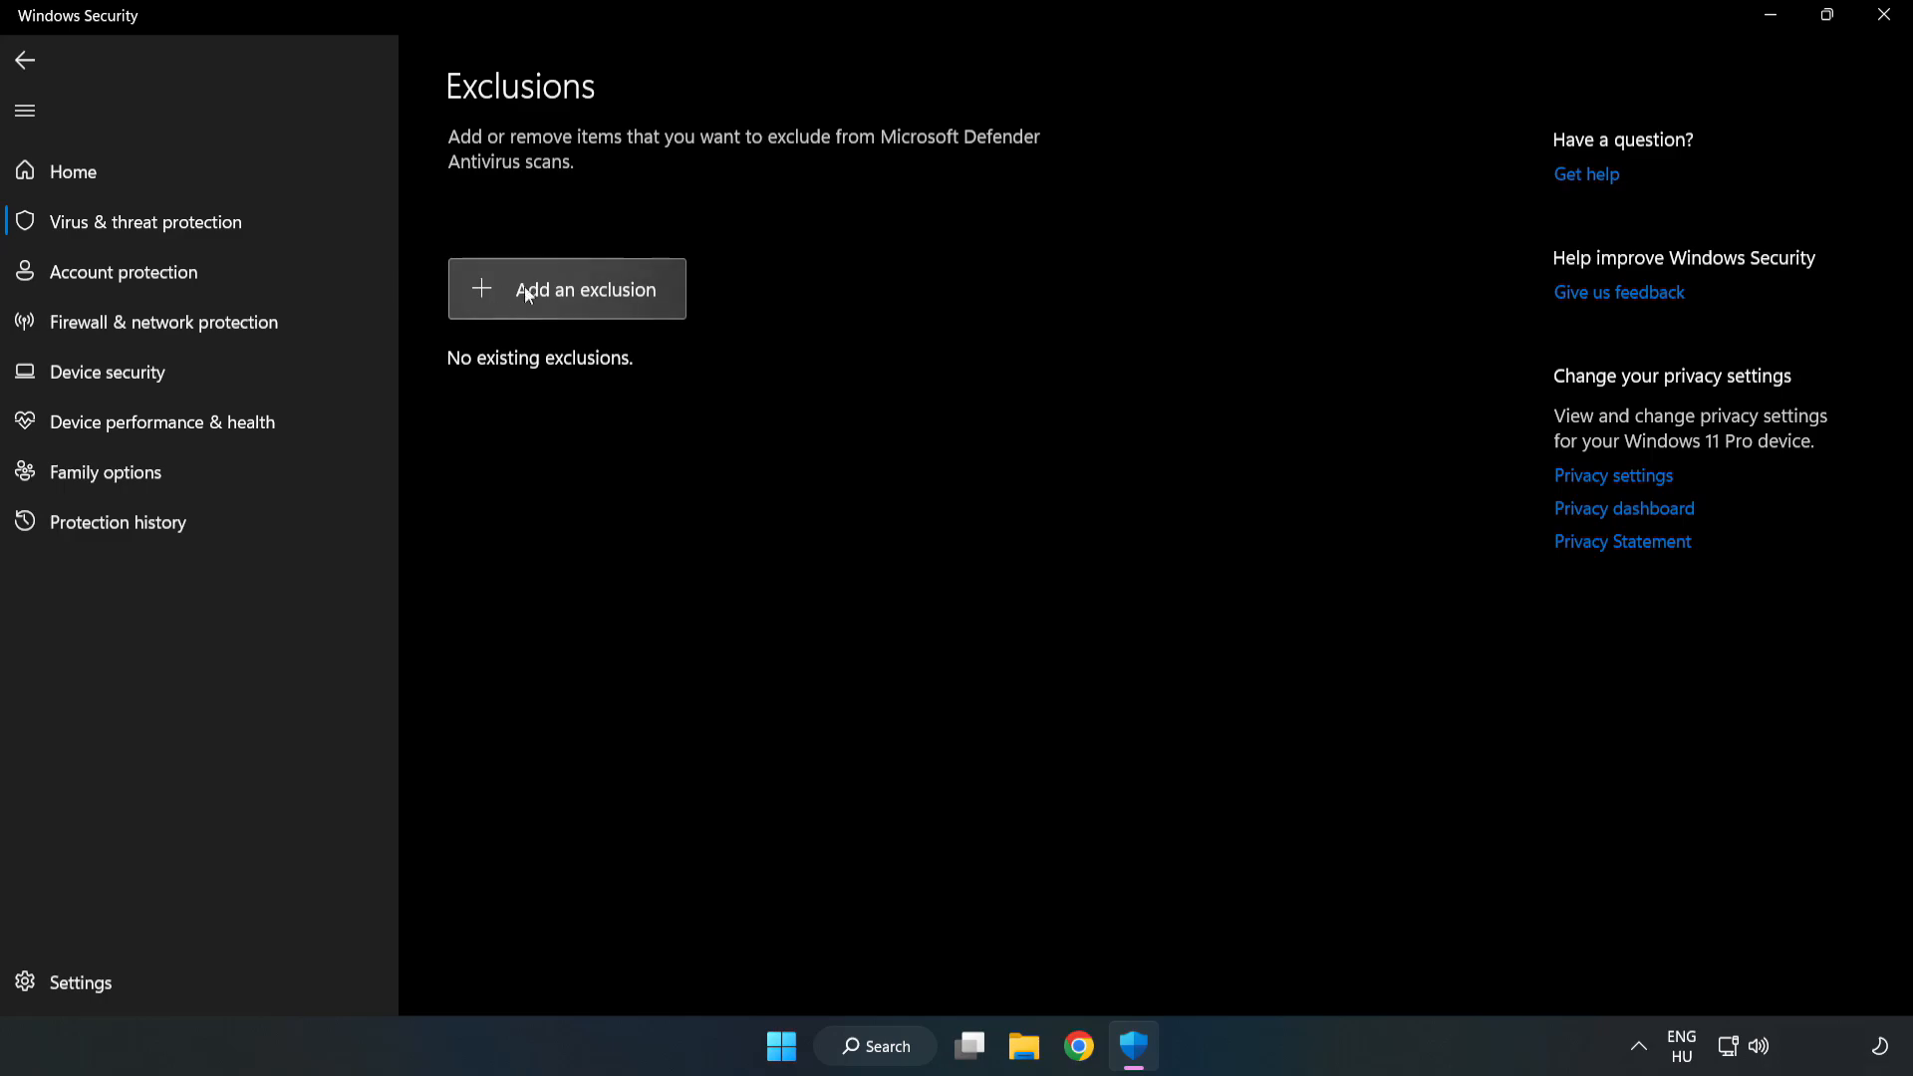
# - Add a File exclusion and browse to C:\Program Files (x86)\NOT WORKING APP
pyautogui.click(587, 289)
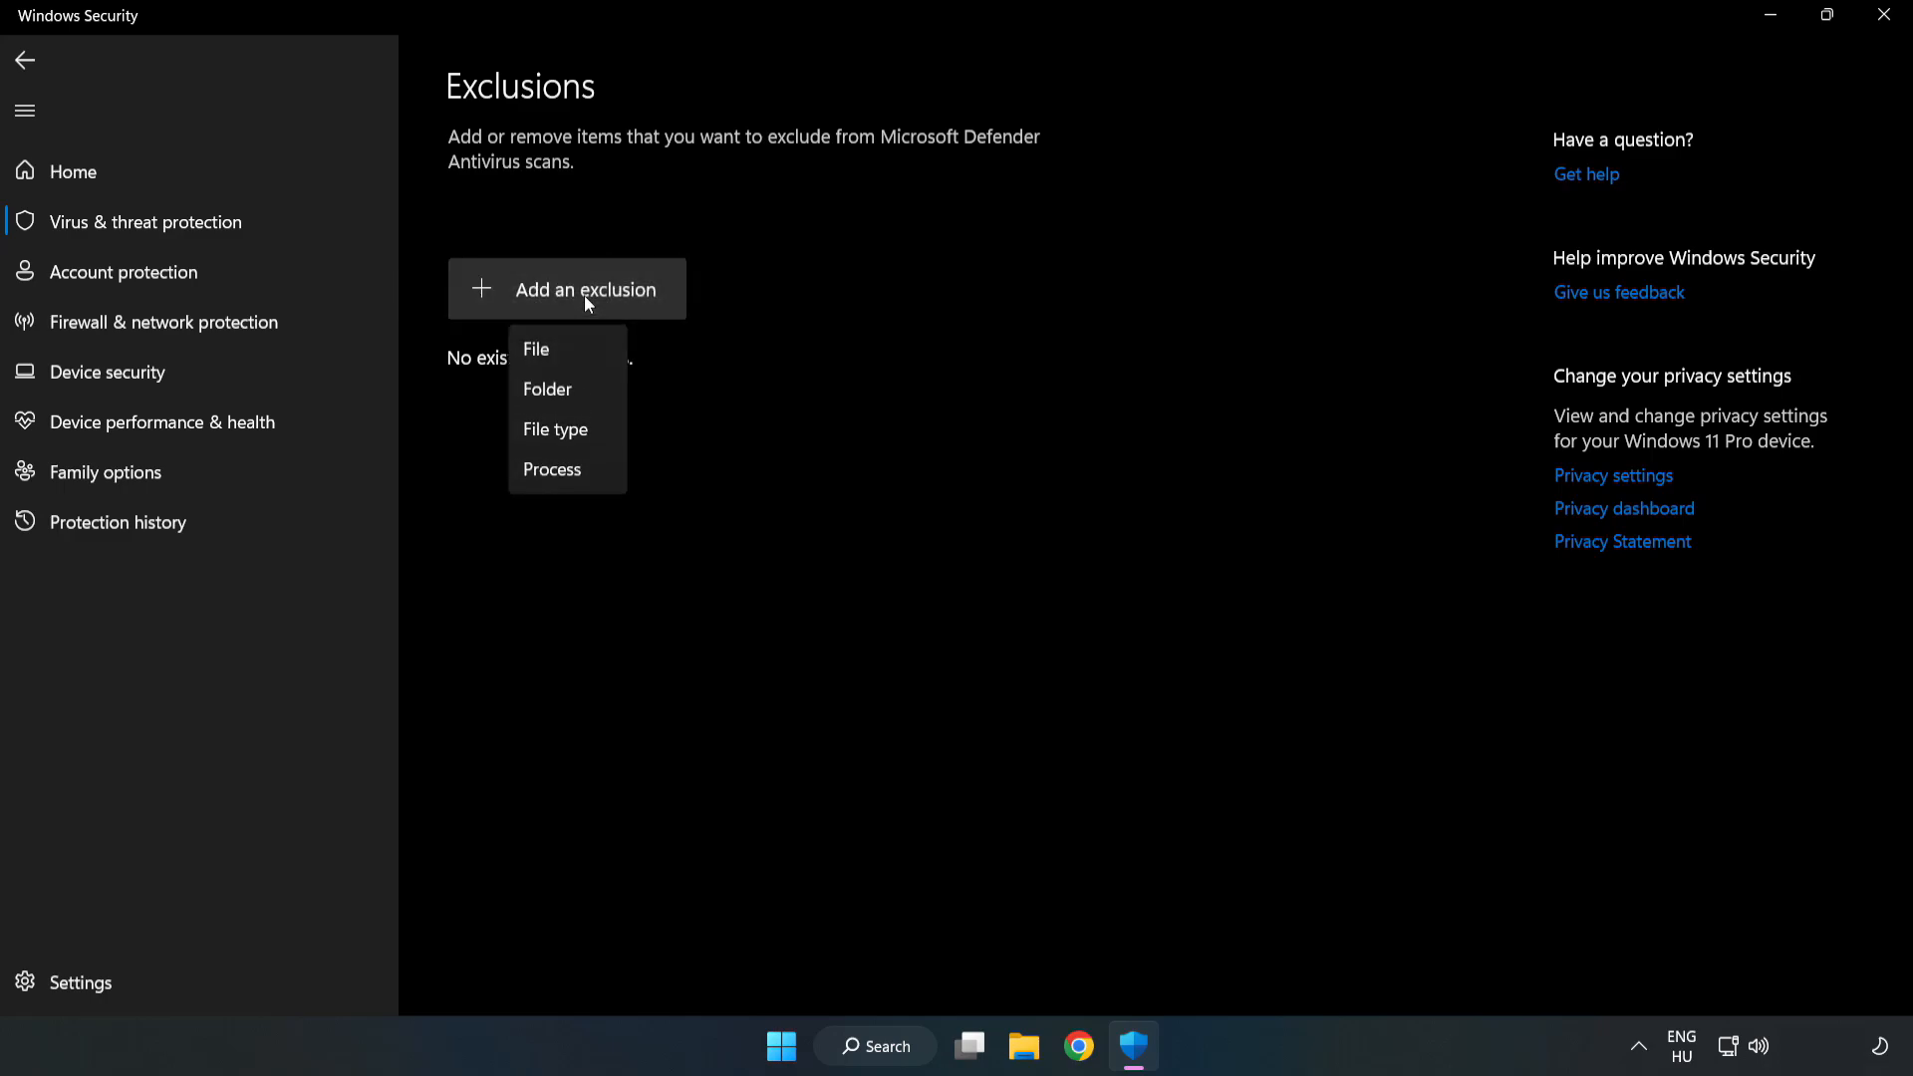
pyautogui.moveTo(534, 350)
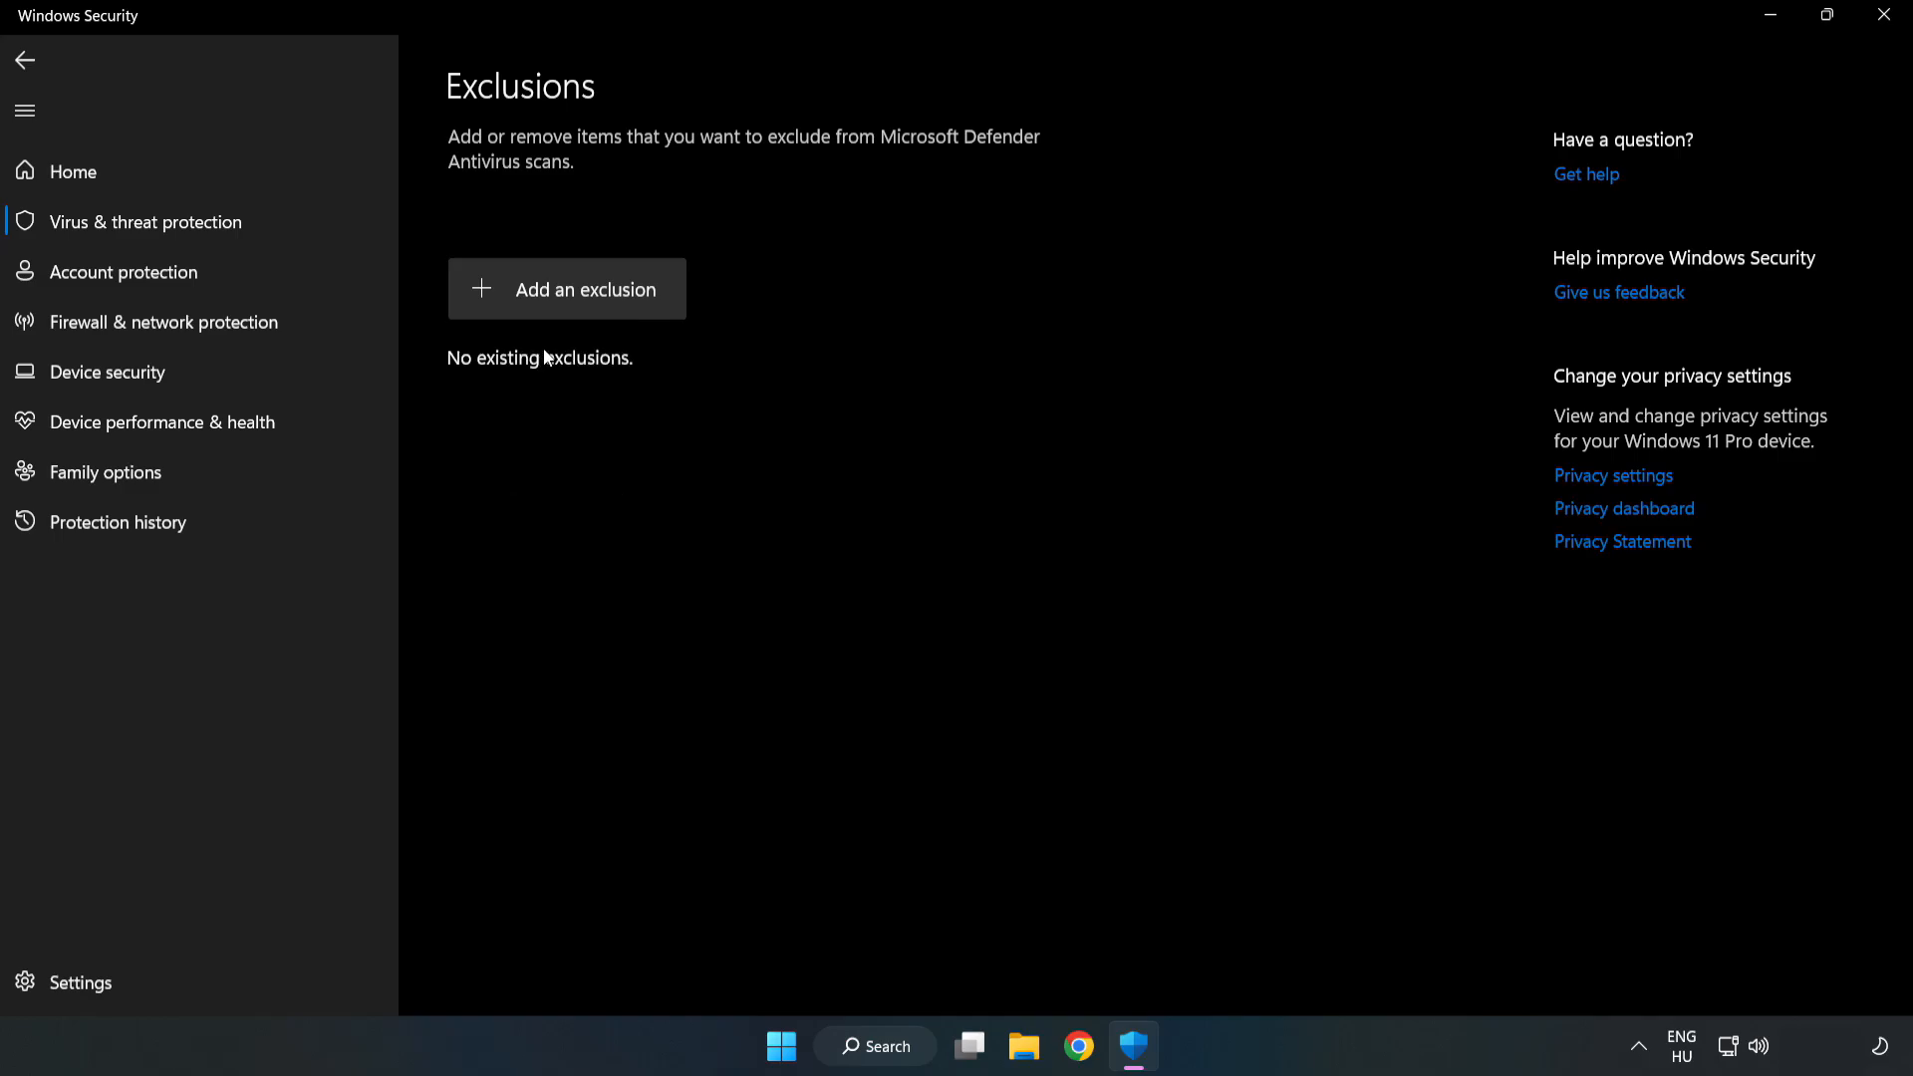
pyautogui.click(566, 289)
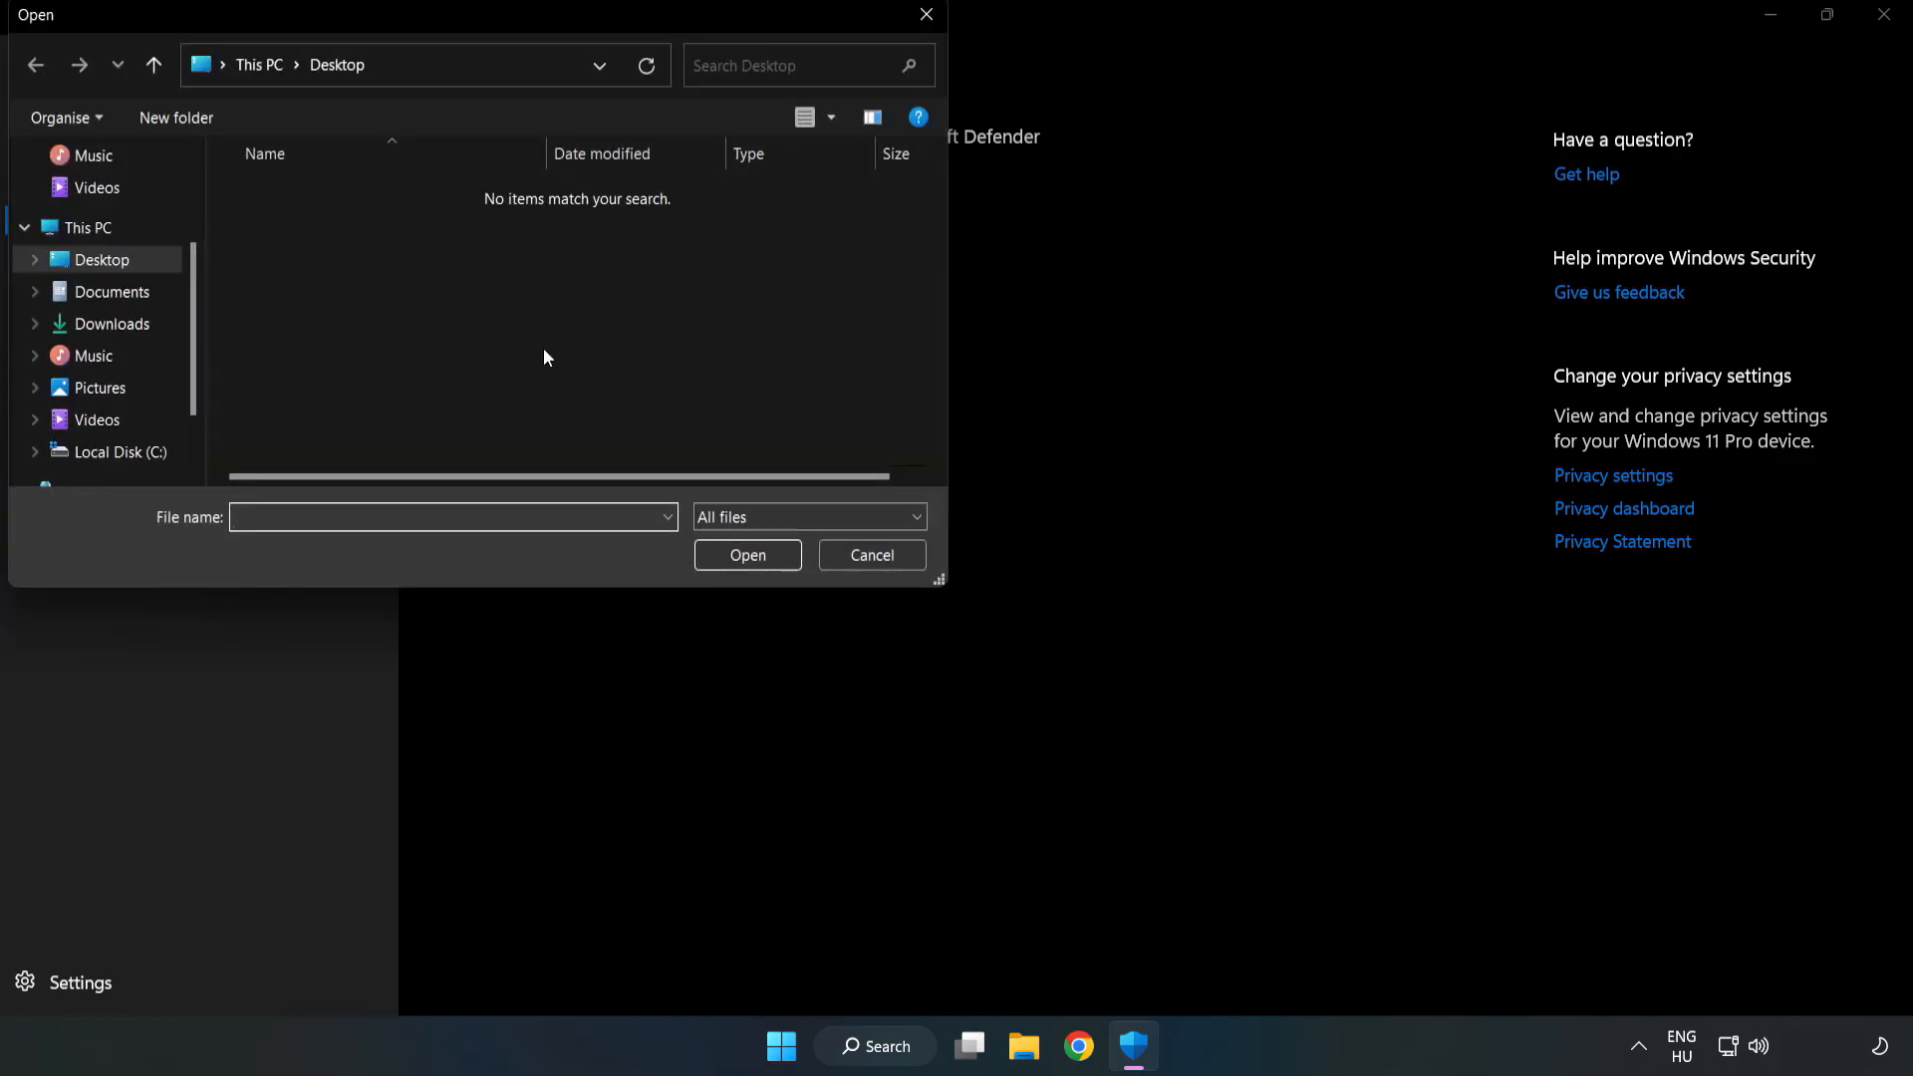
pyautogui.moveTo(512, 48)
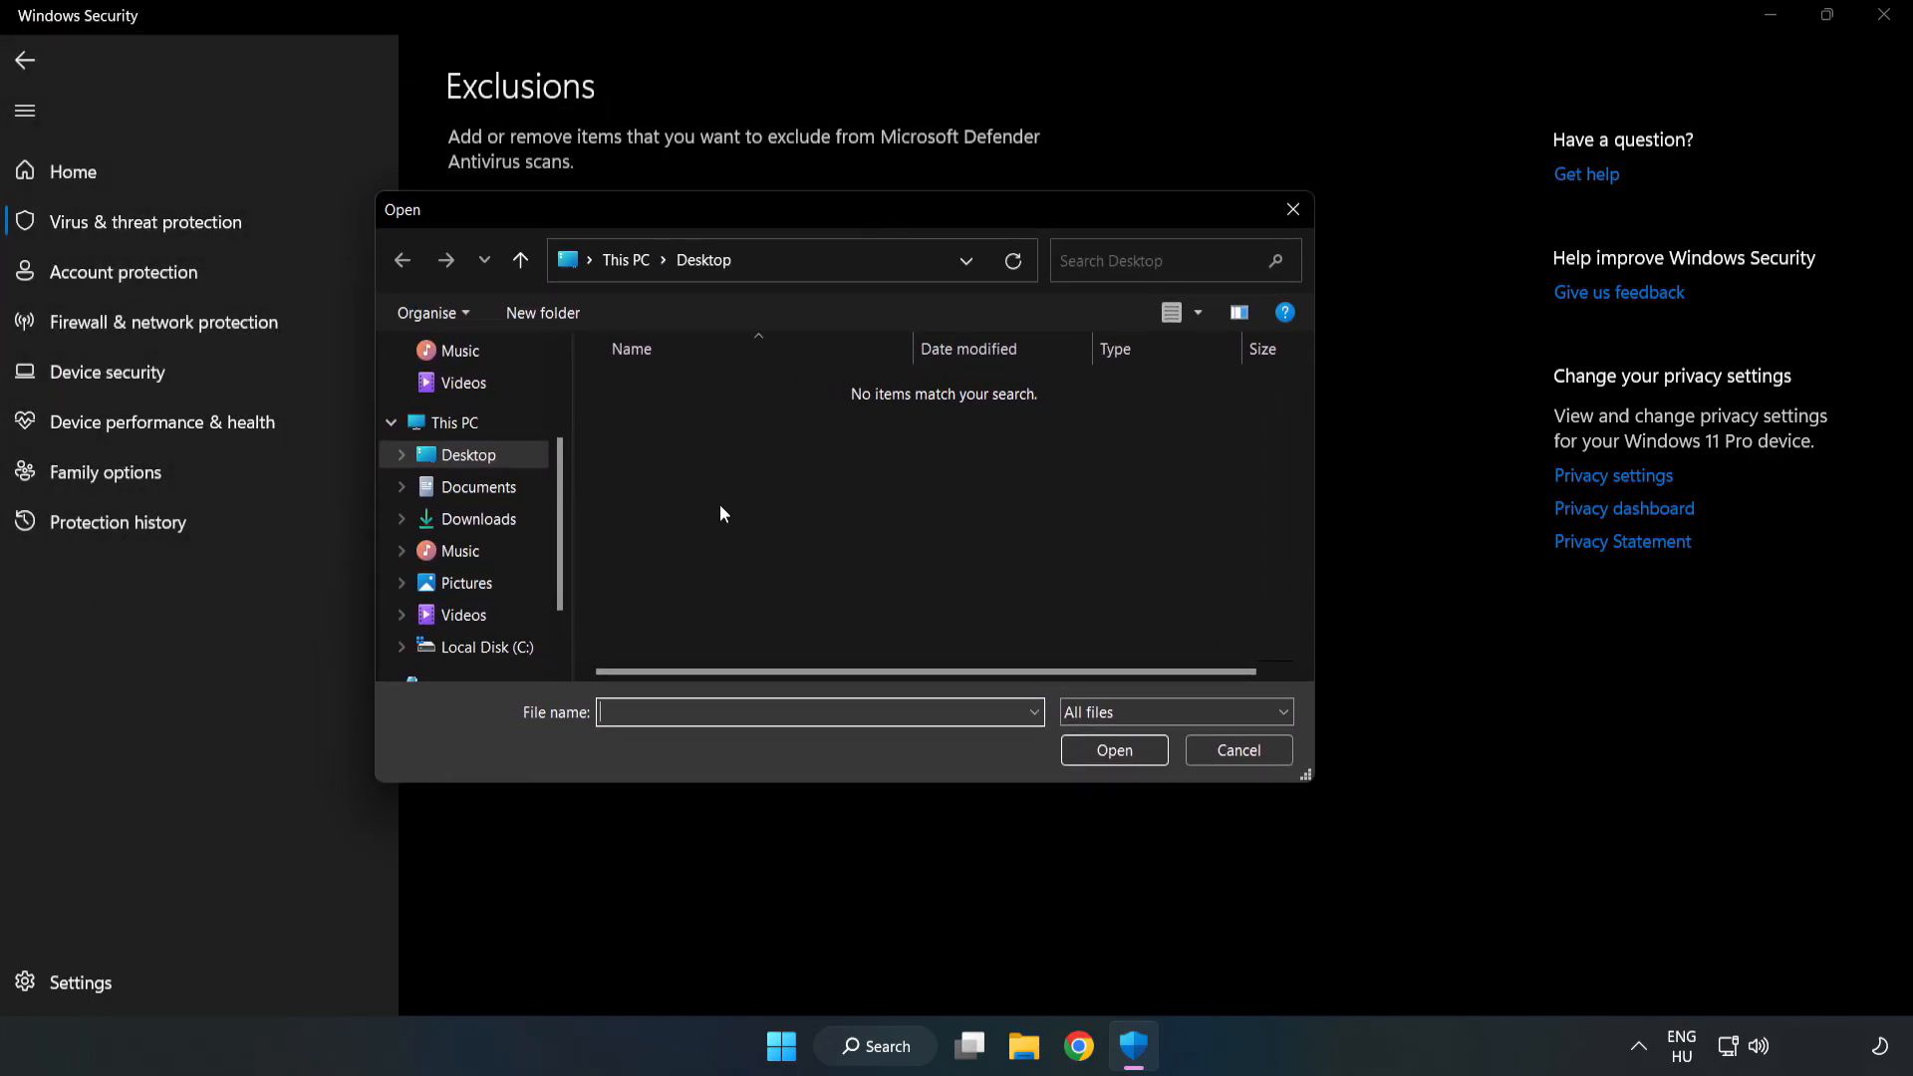
pyautogui.click(485, 647)
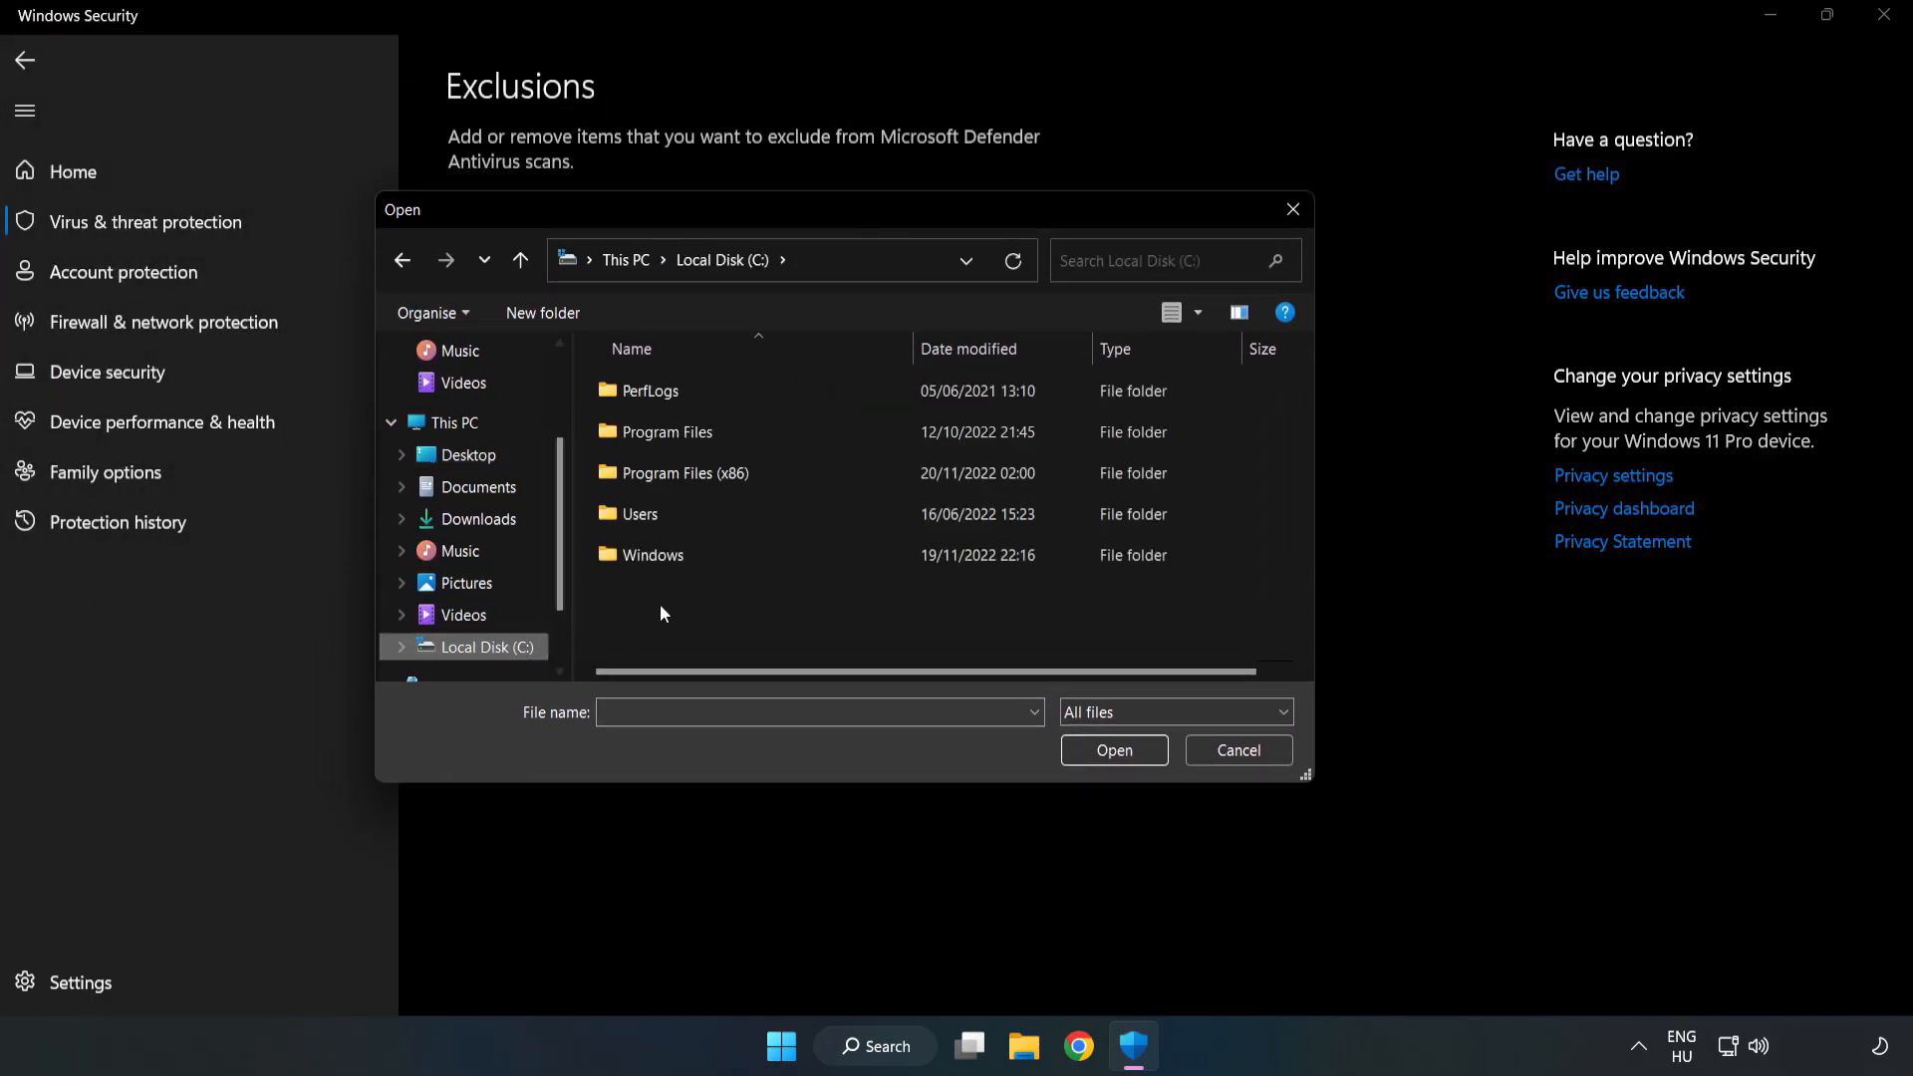
pyautogui.doubleClick(684, 473)
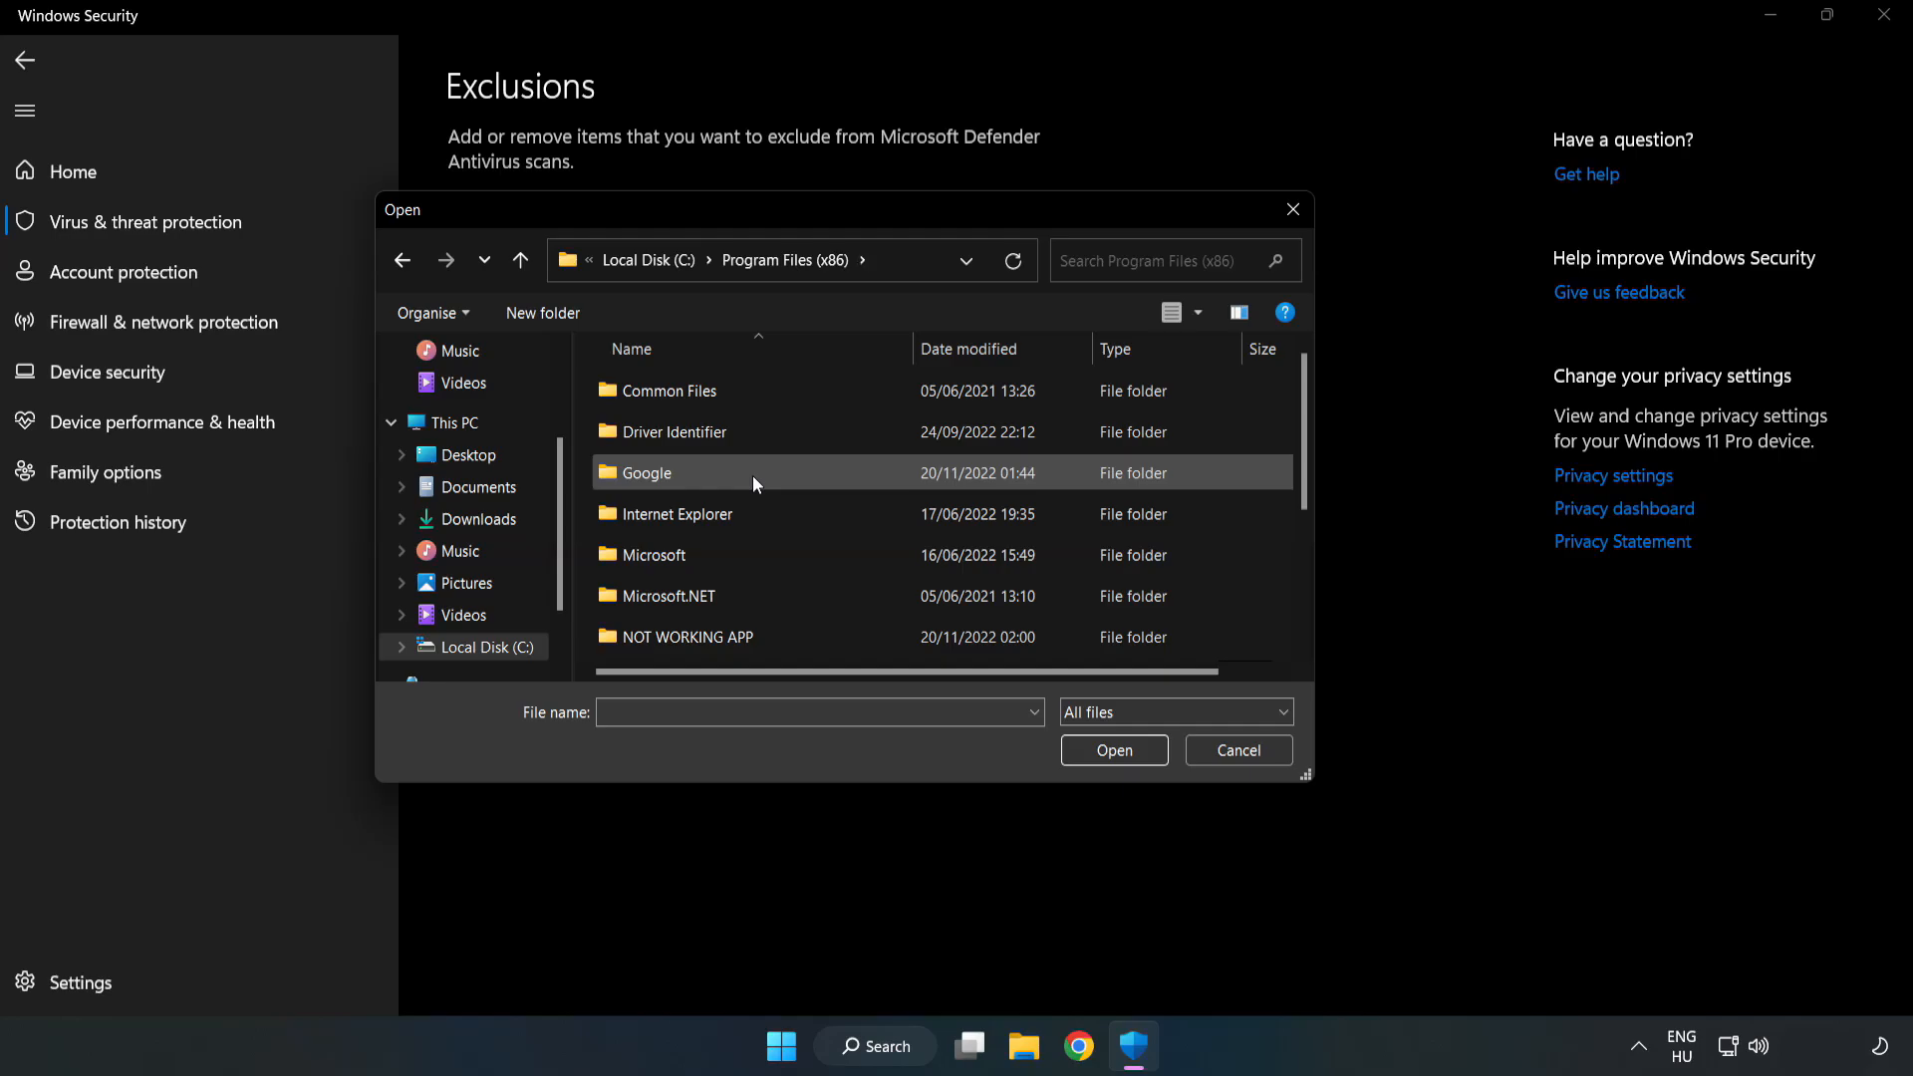
pyautogui.doubleClick(690, 636)
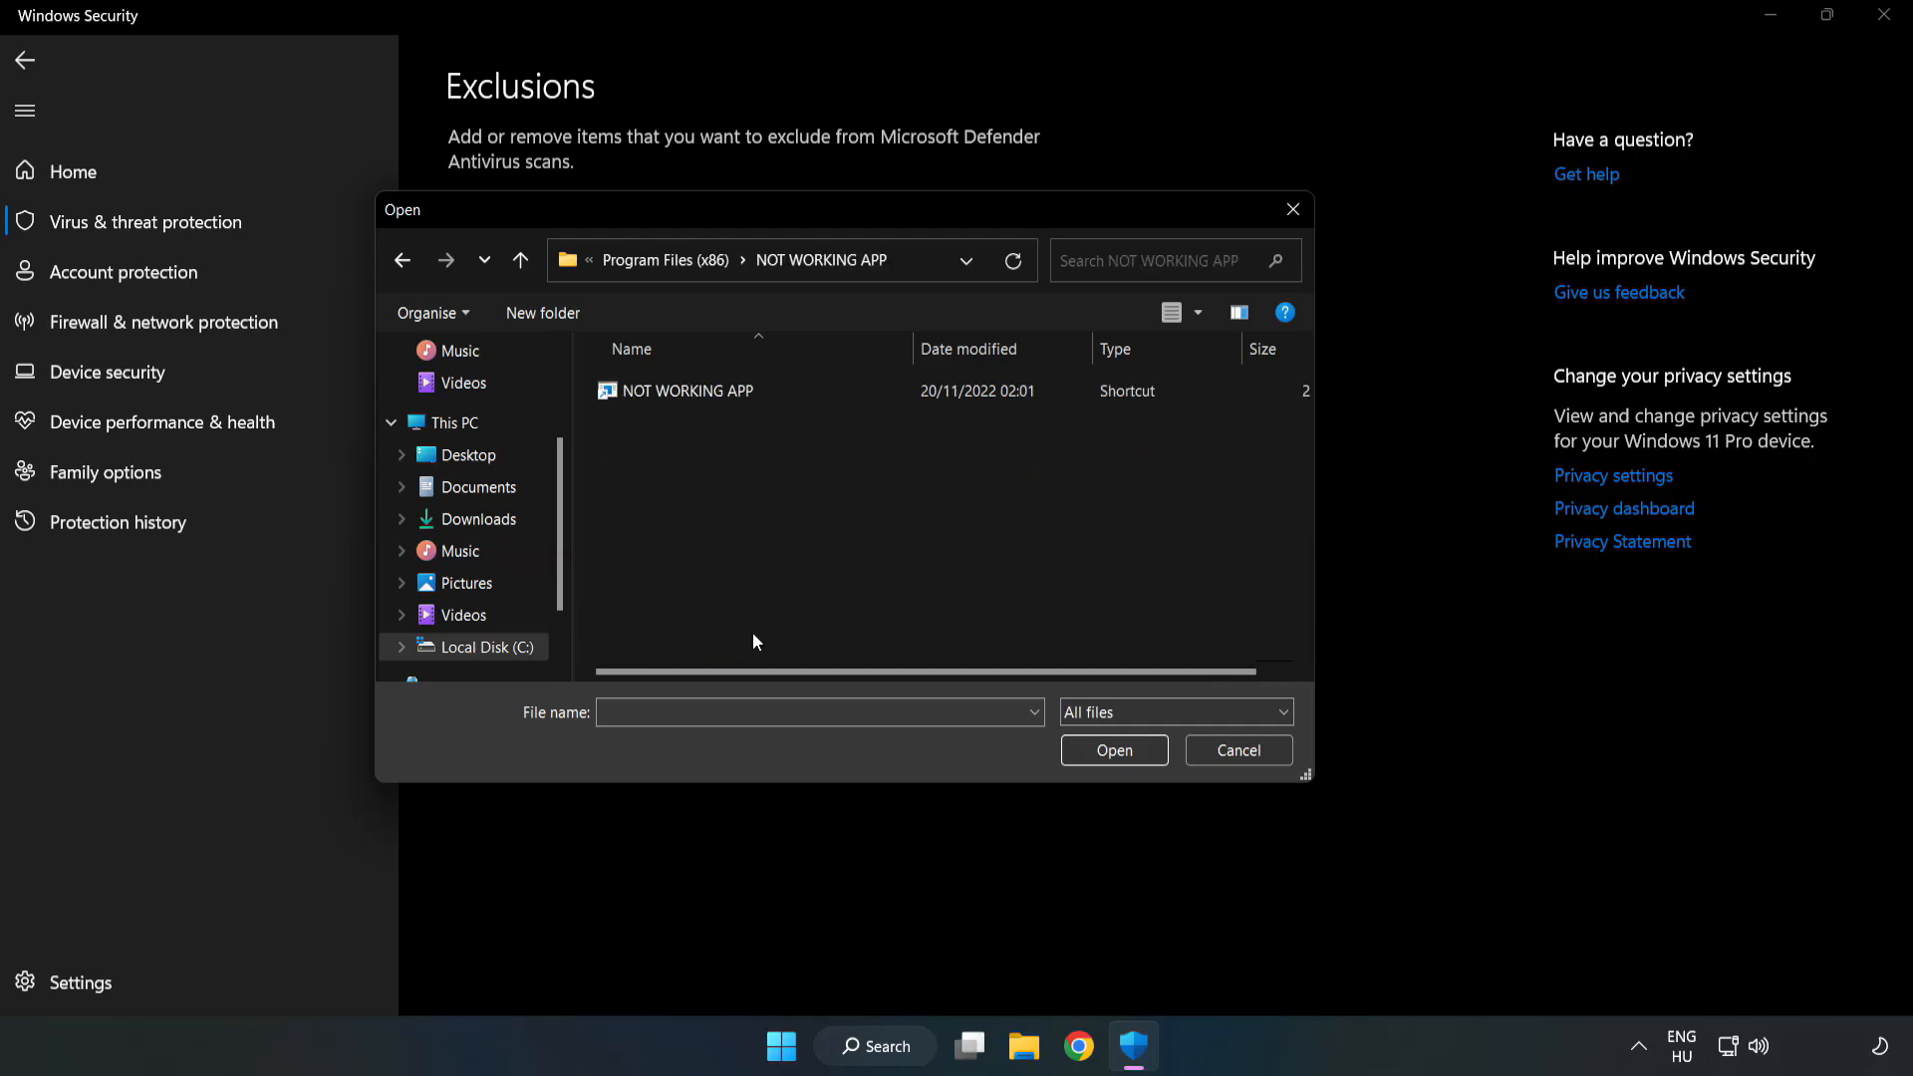
# - Select the NOT WORKING APP shortcut as the exclusion, then close Windows Security
pyautogui.click(687, 391)
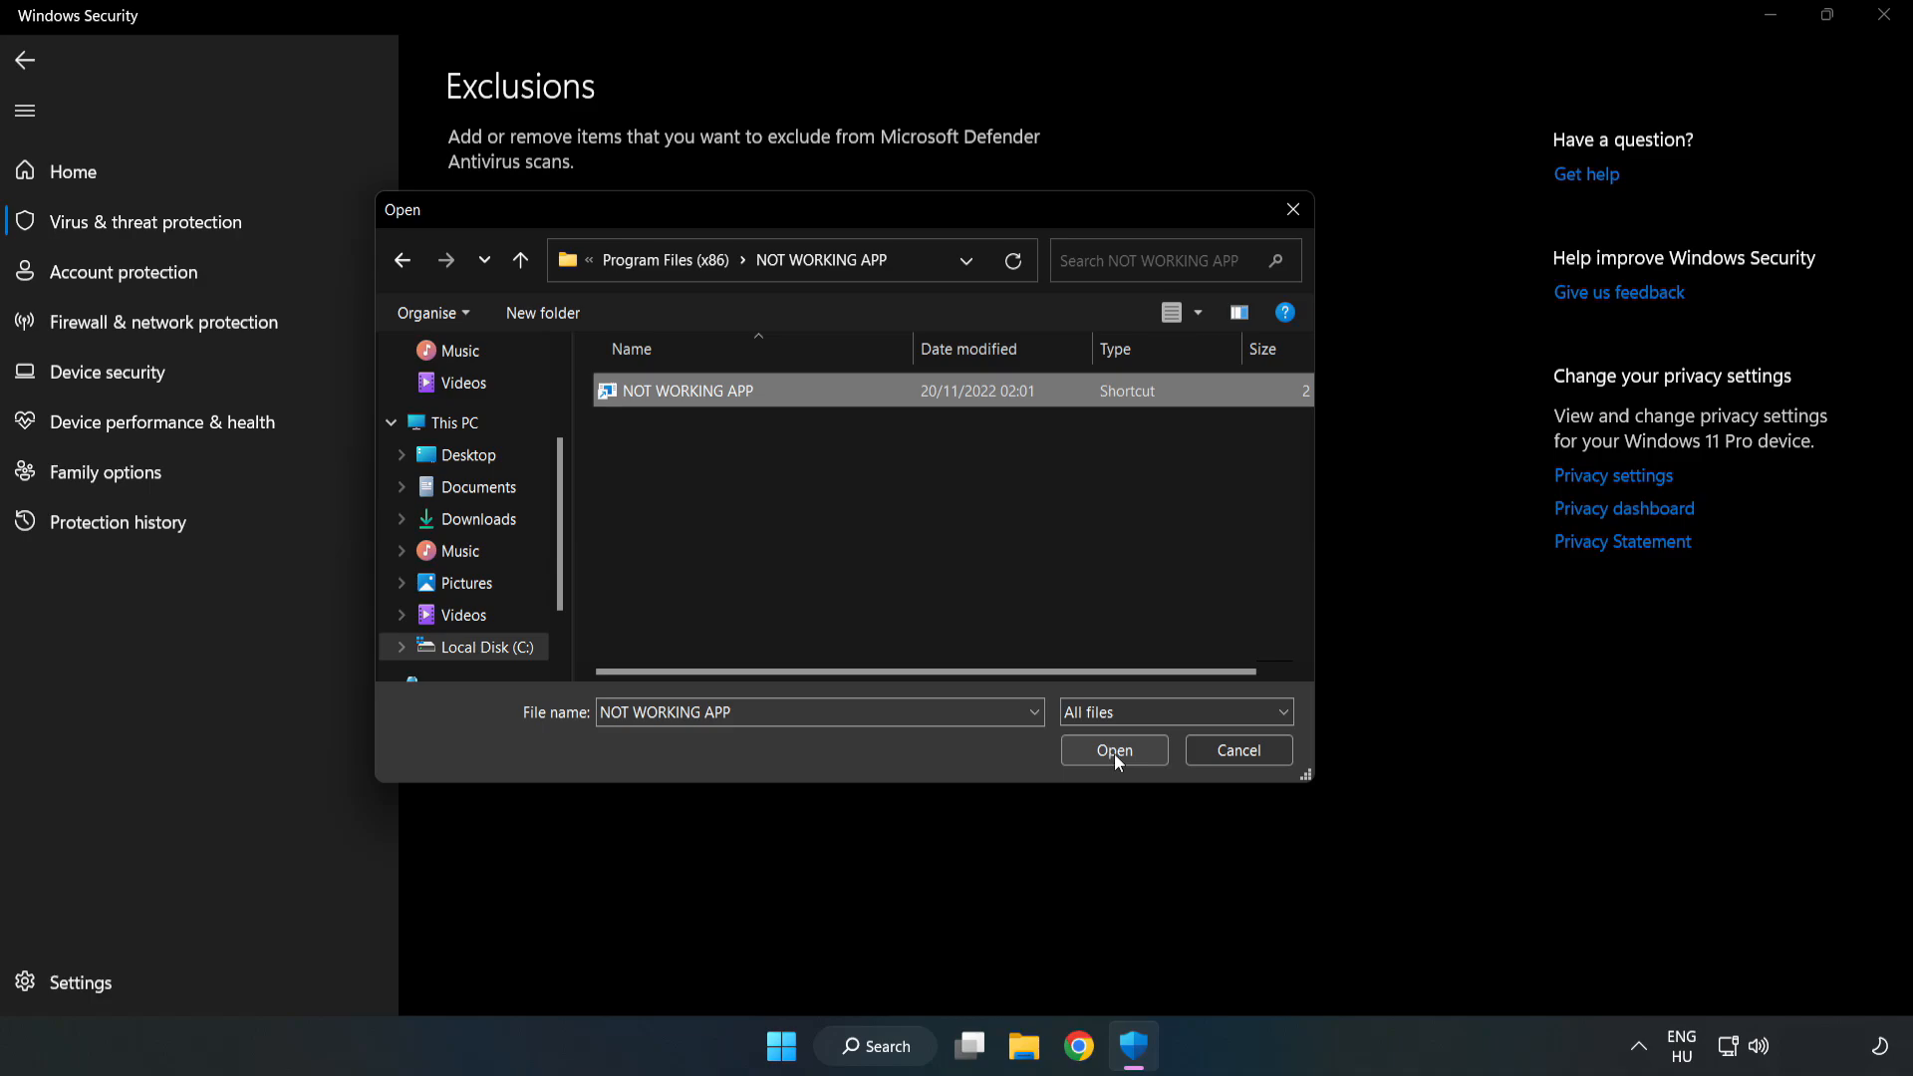
pyautogui.click(1111, 751)
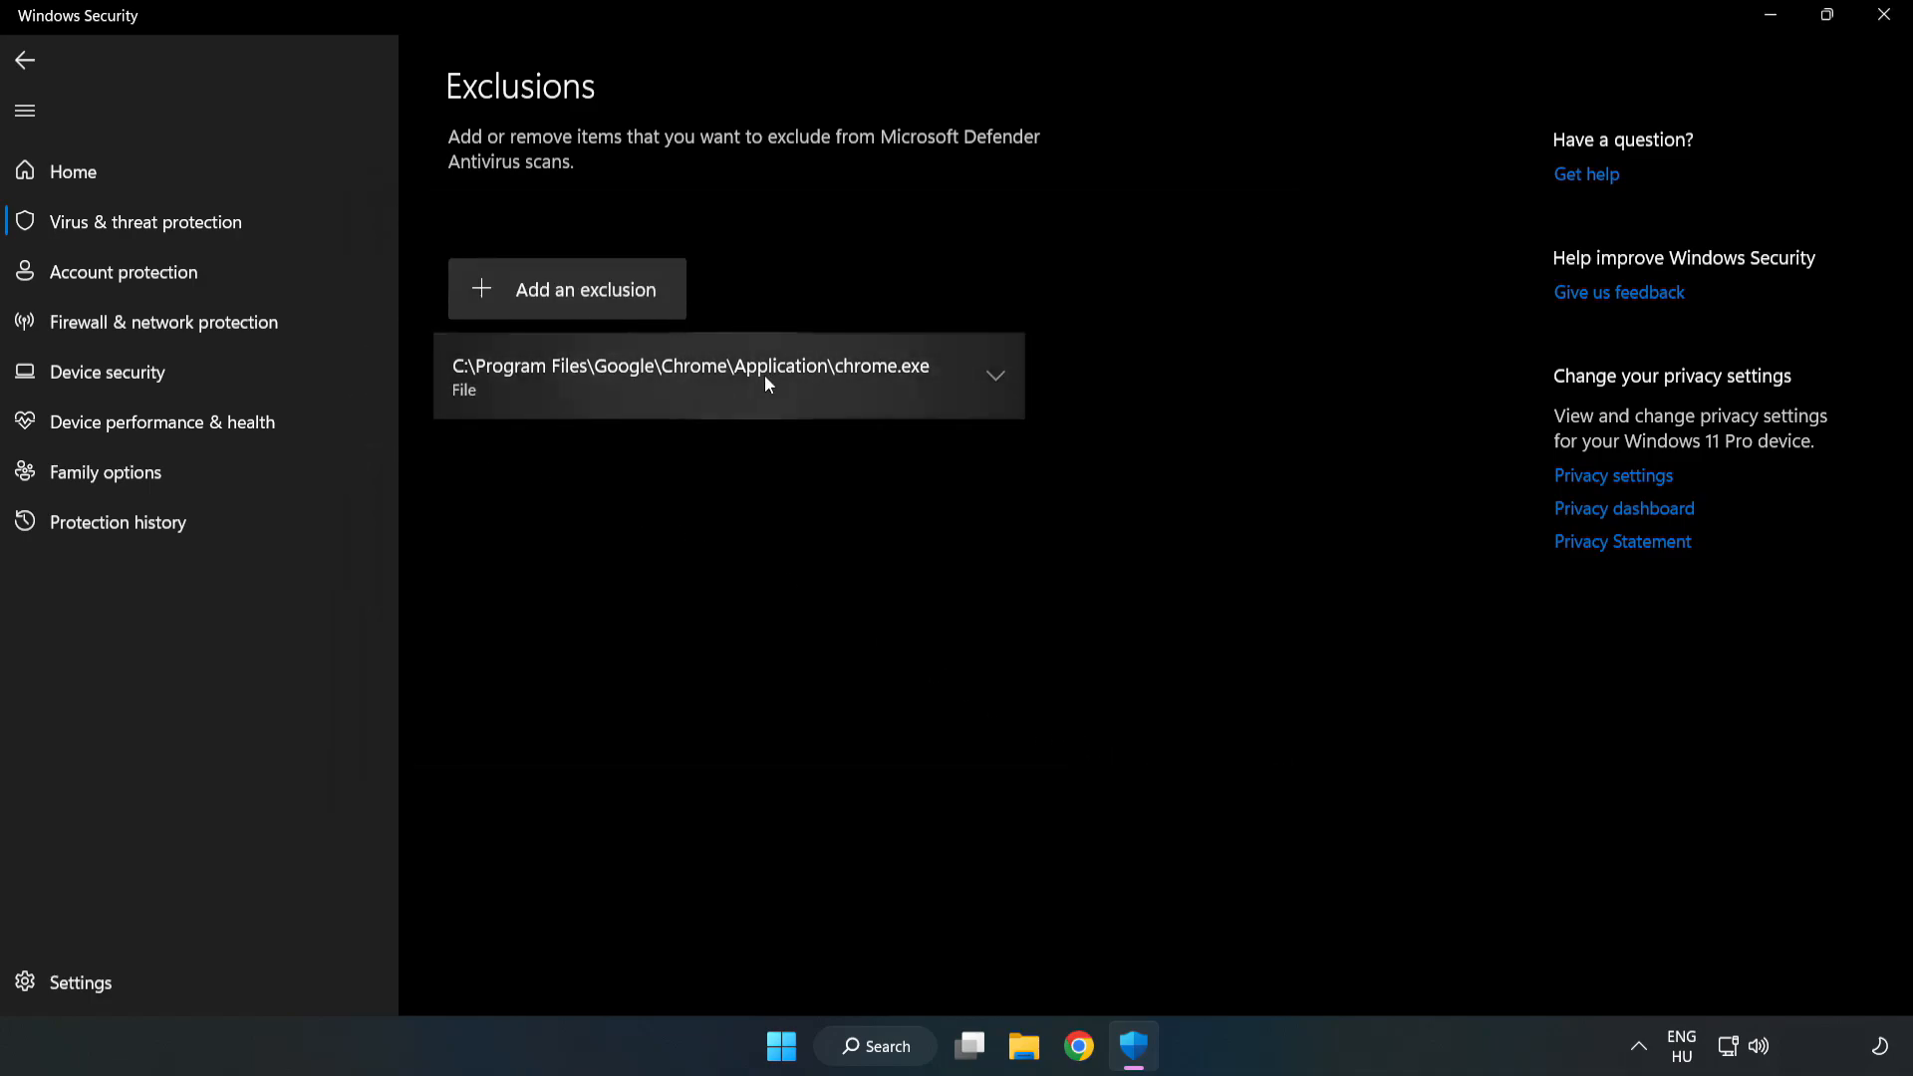
pyautogui.moveTo(1184, 514)
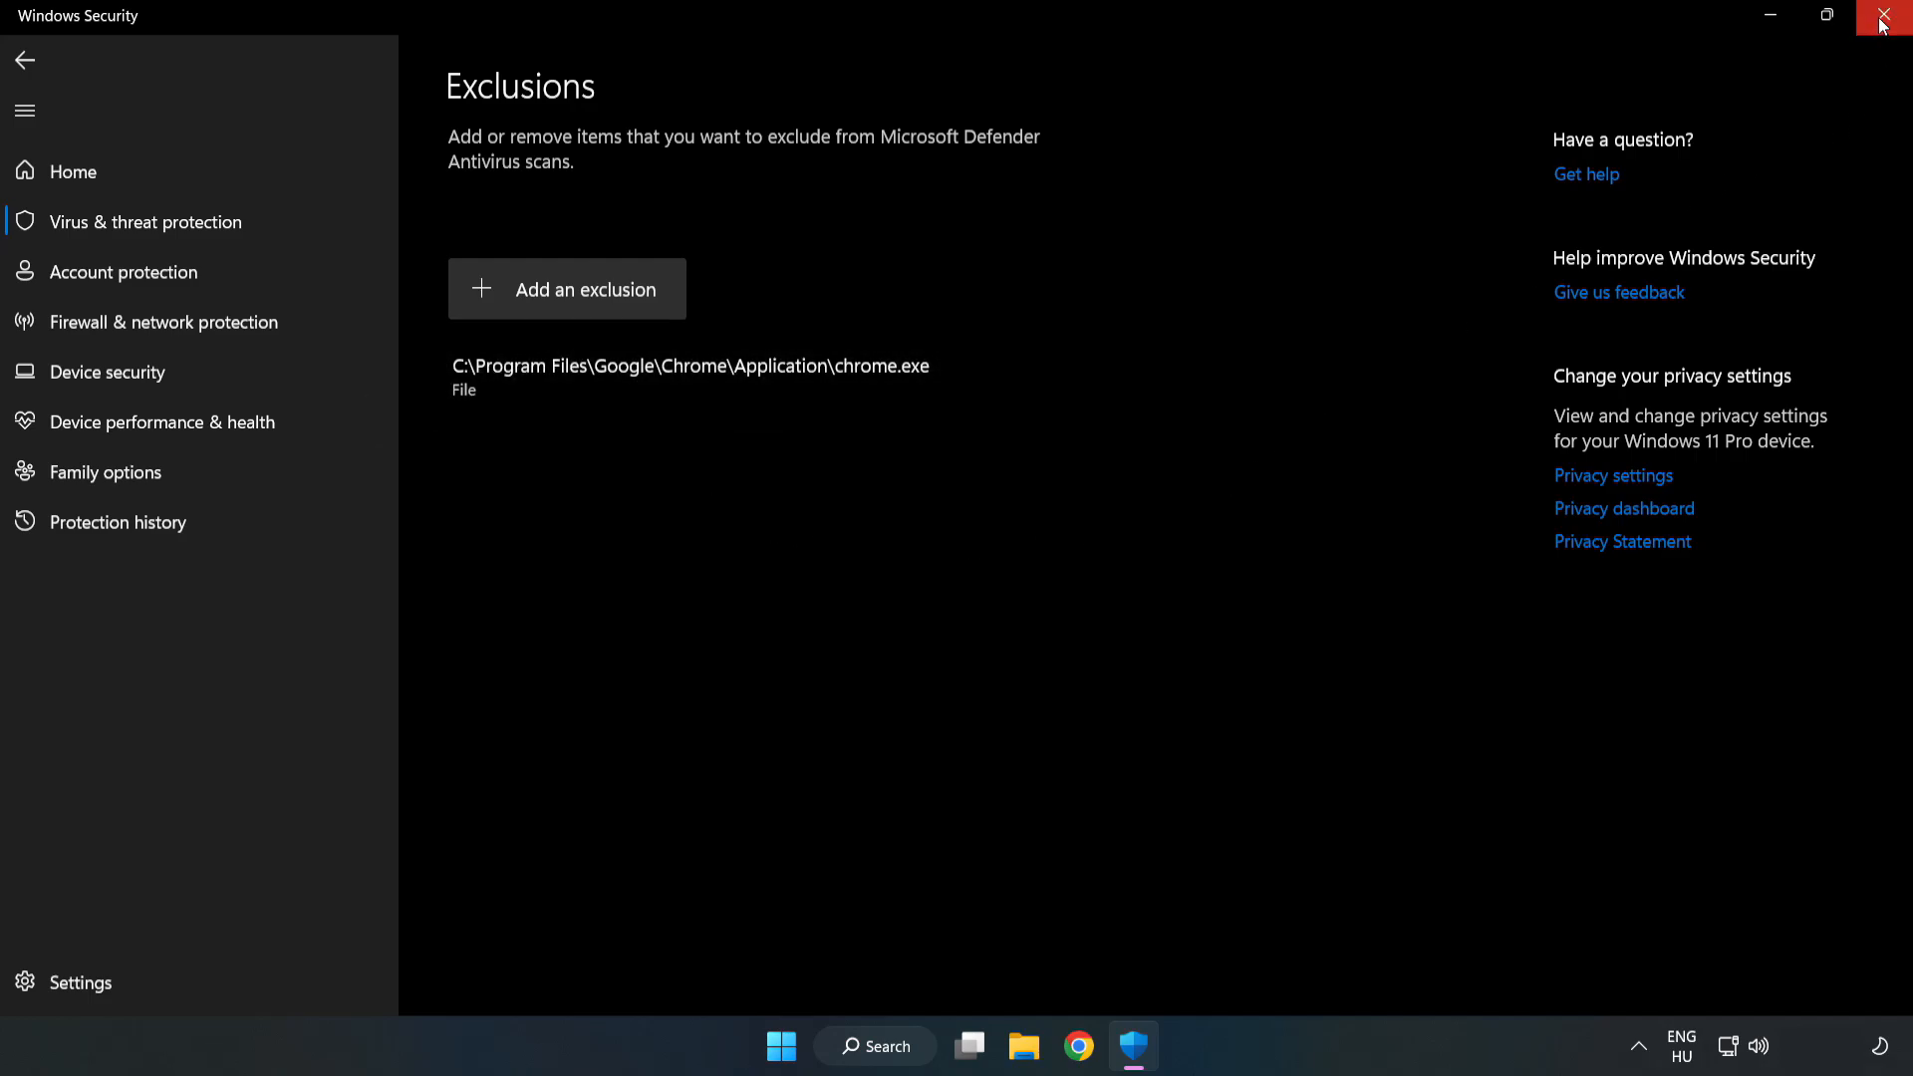
pyautogui.moveTo(1882, 24)
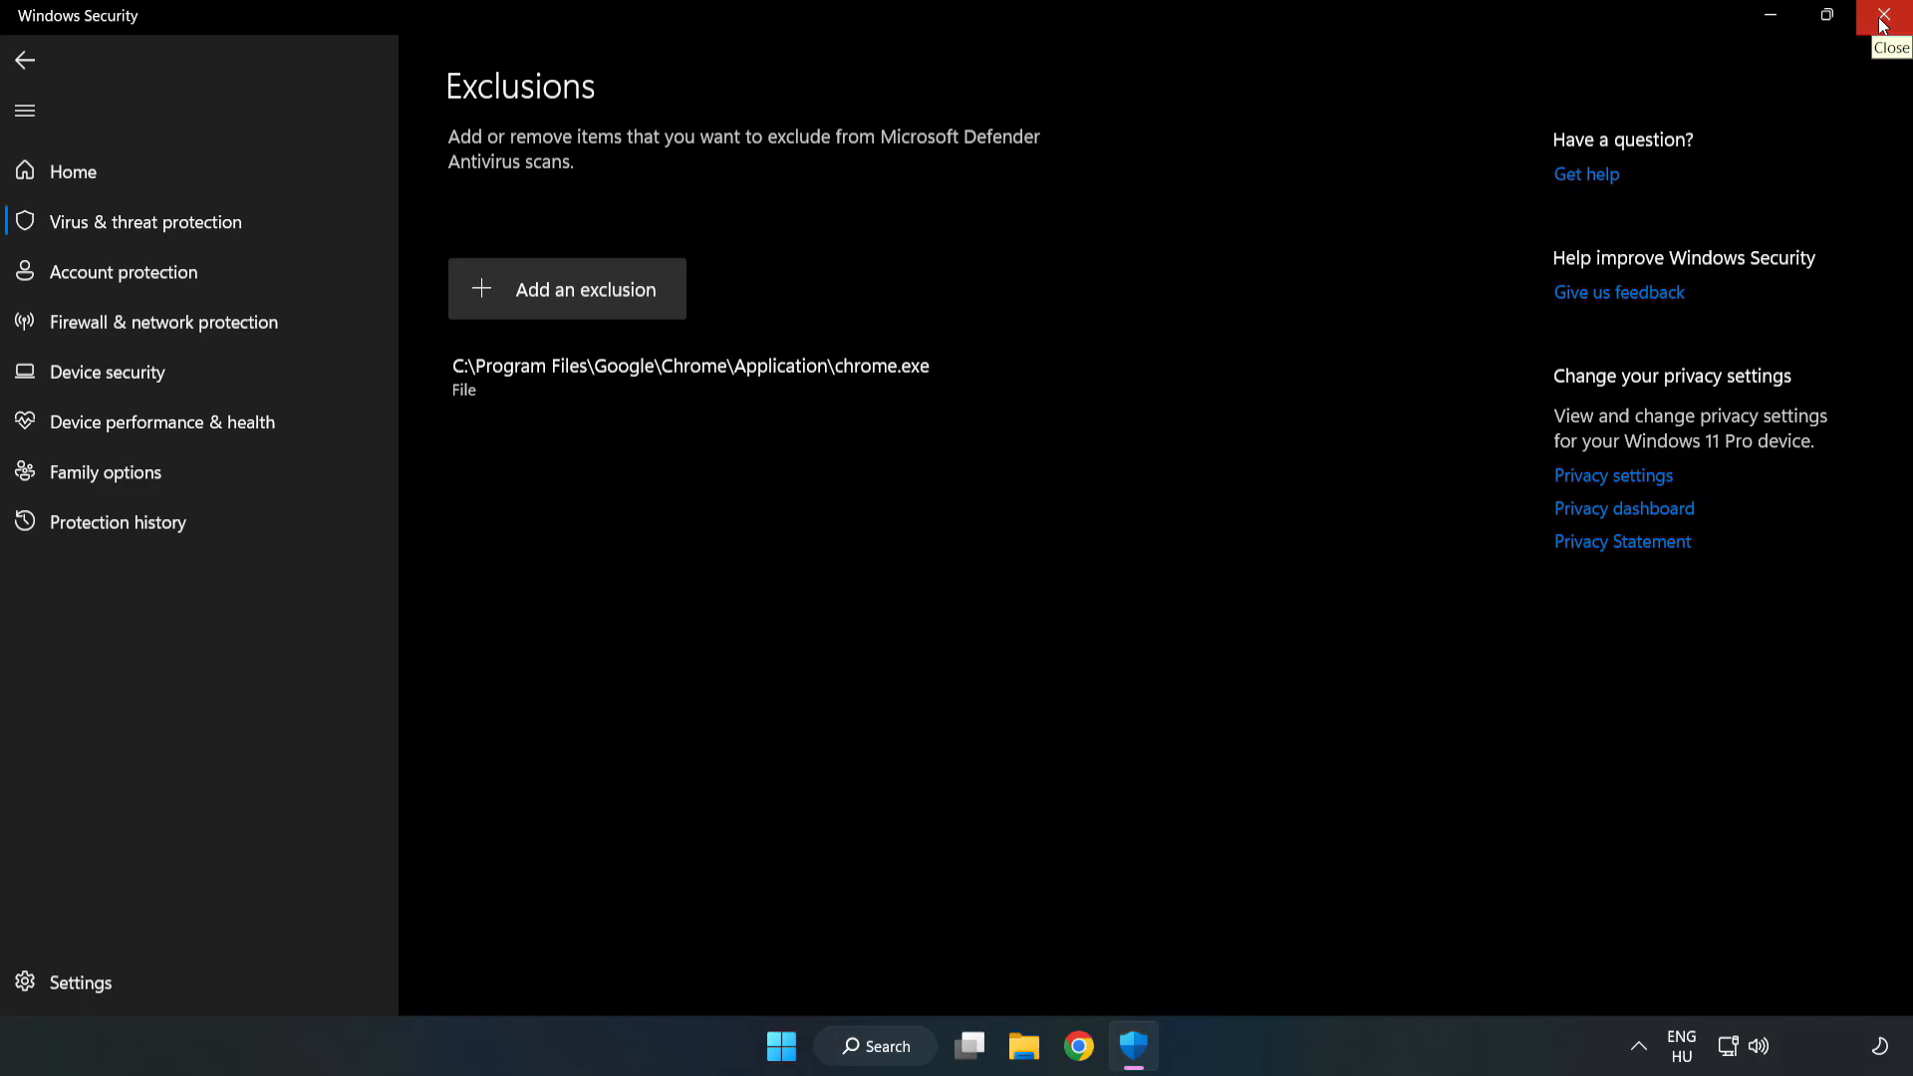
pyautogui.click(1885, 16)
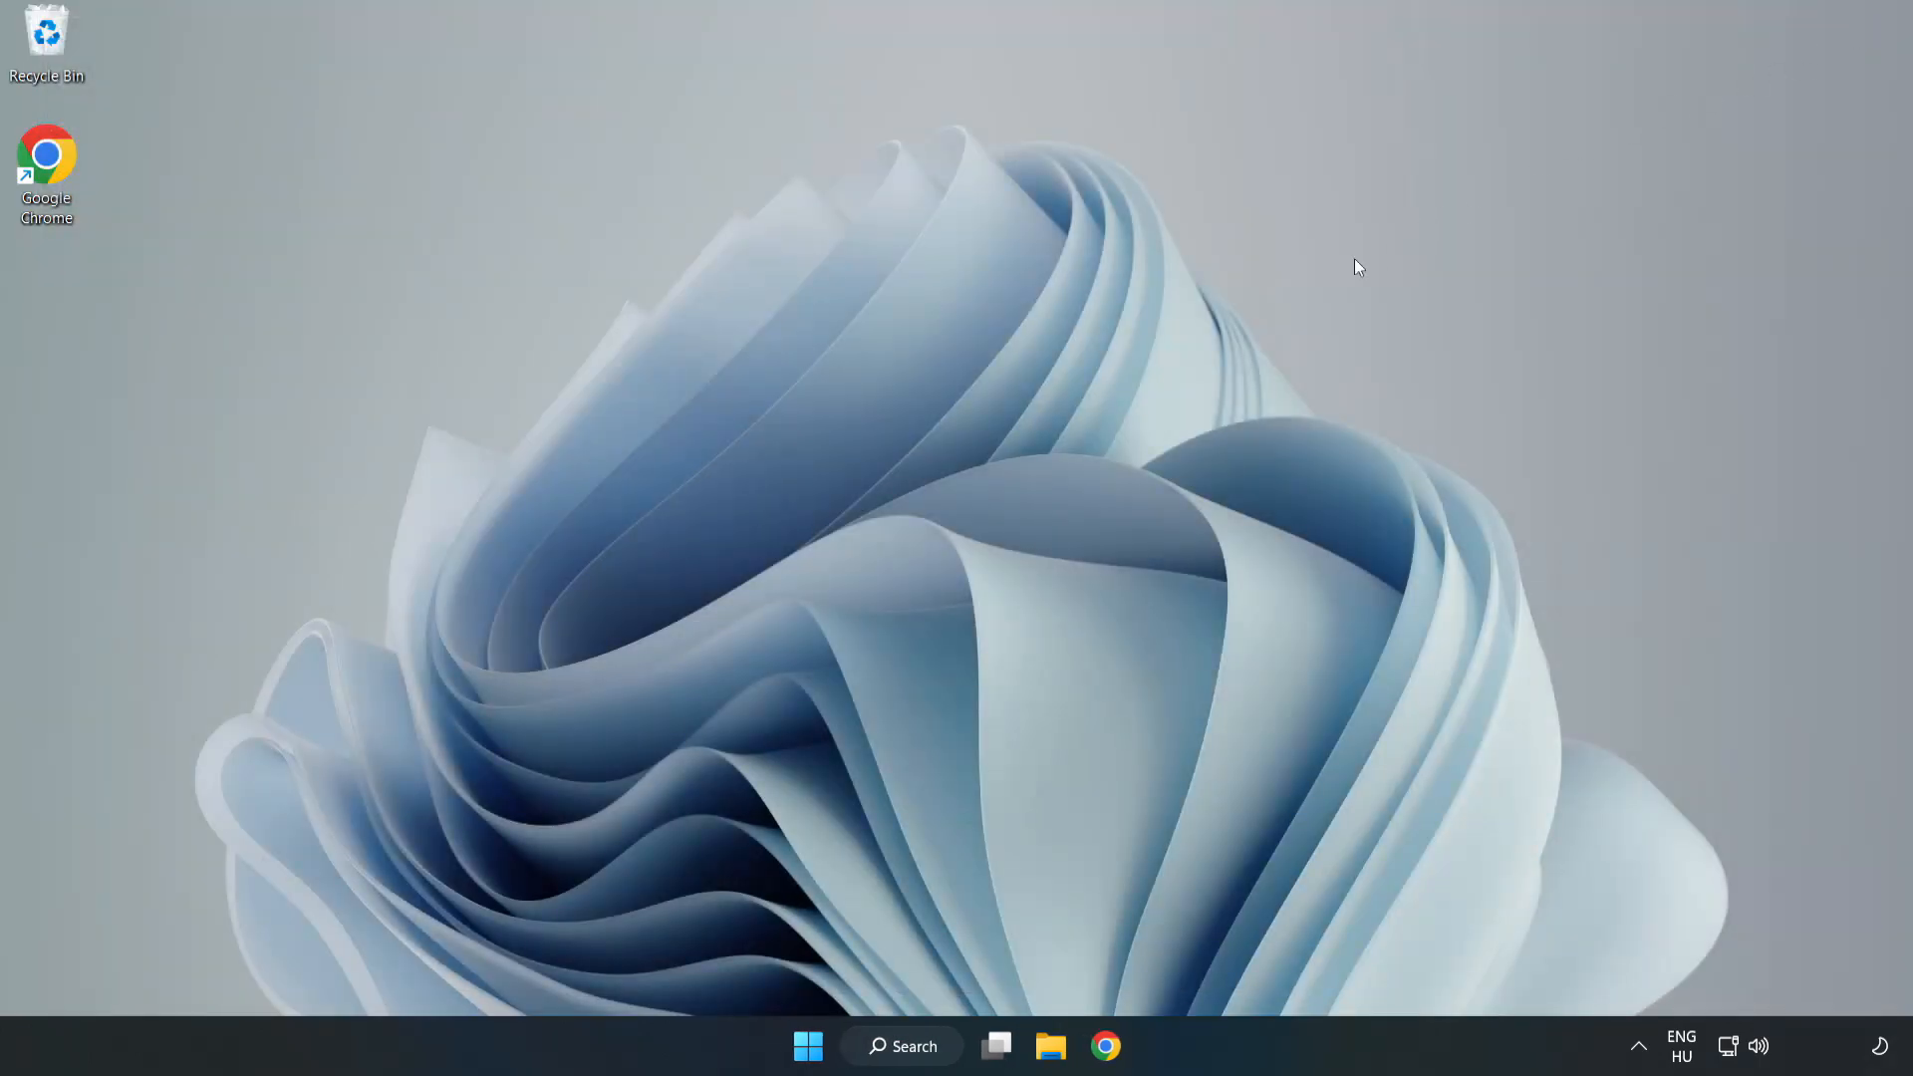
pyautogui.moveTo(970, 540)
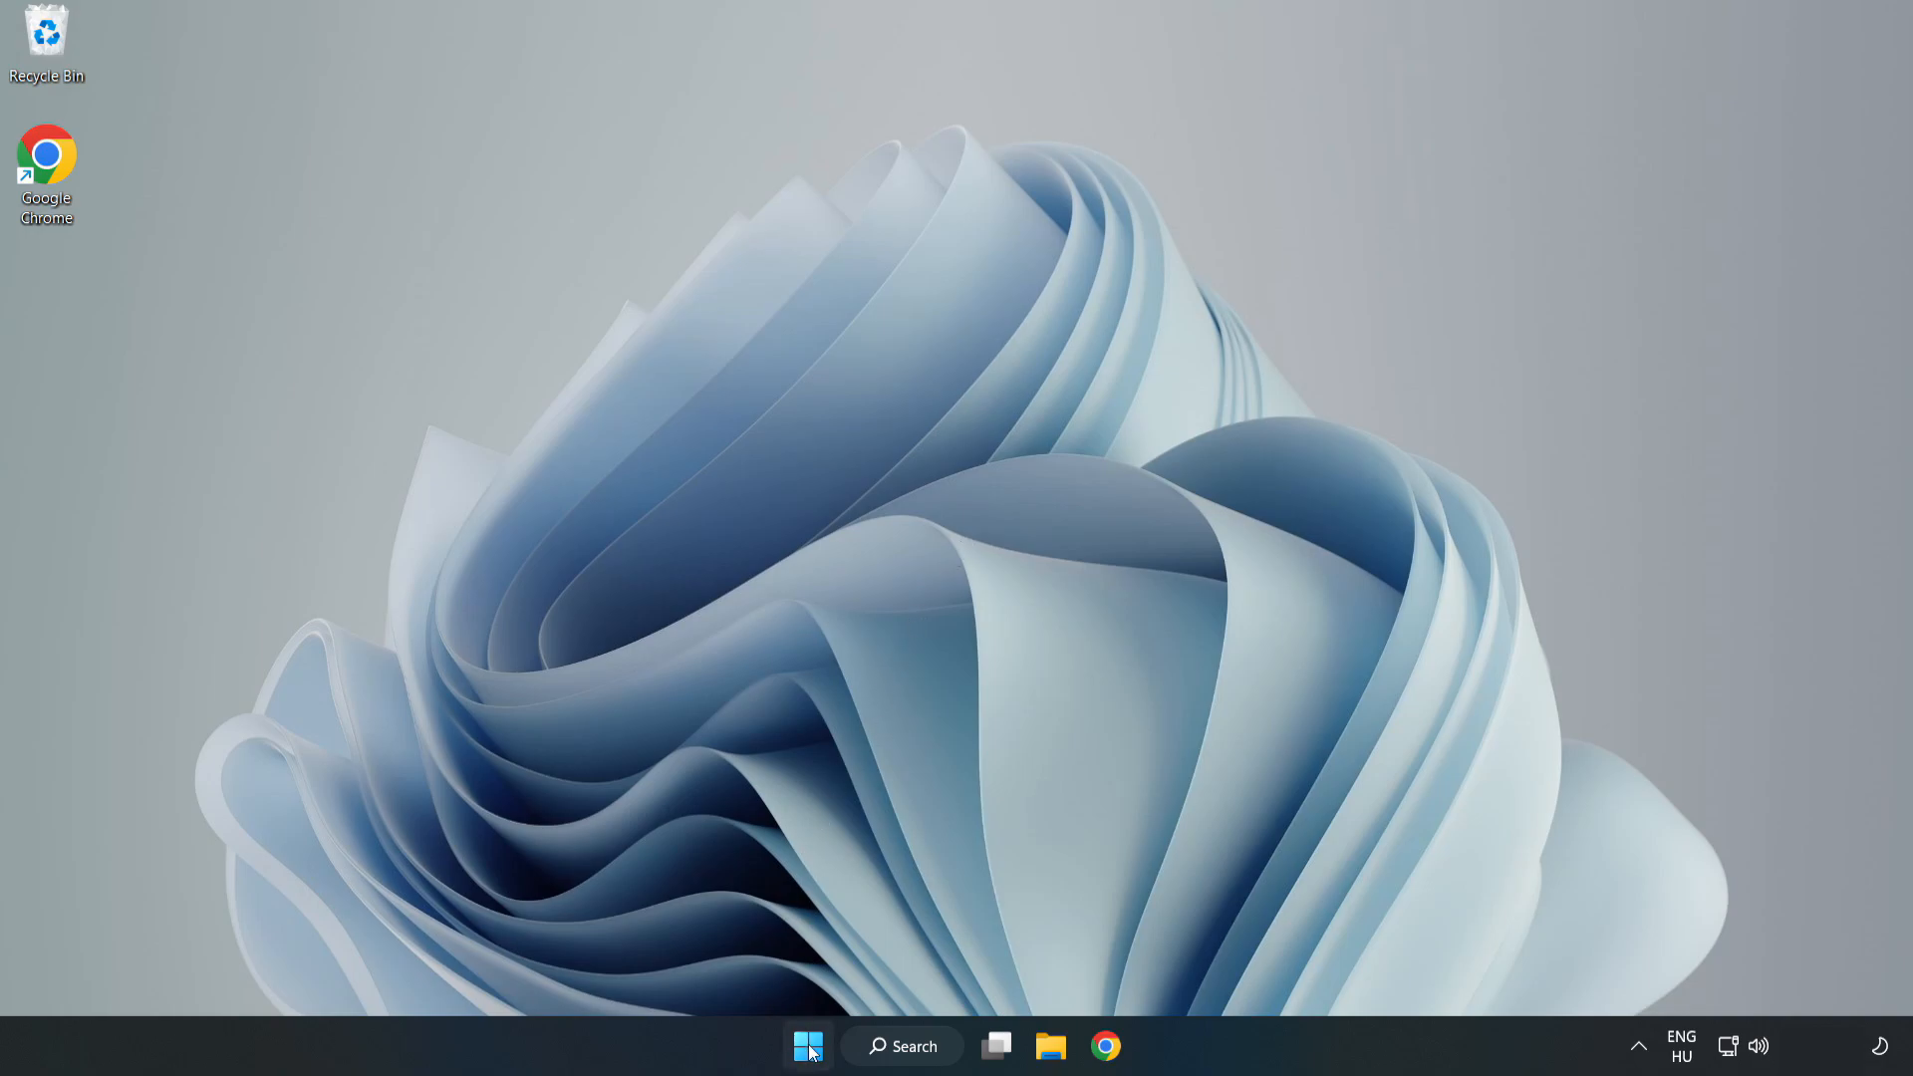
# - Open the Start menu to reach the power options
pyautogui.click(806, 1045)
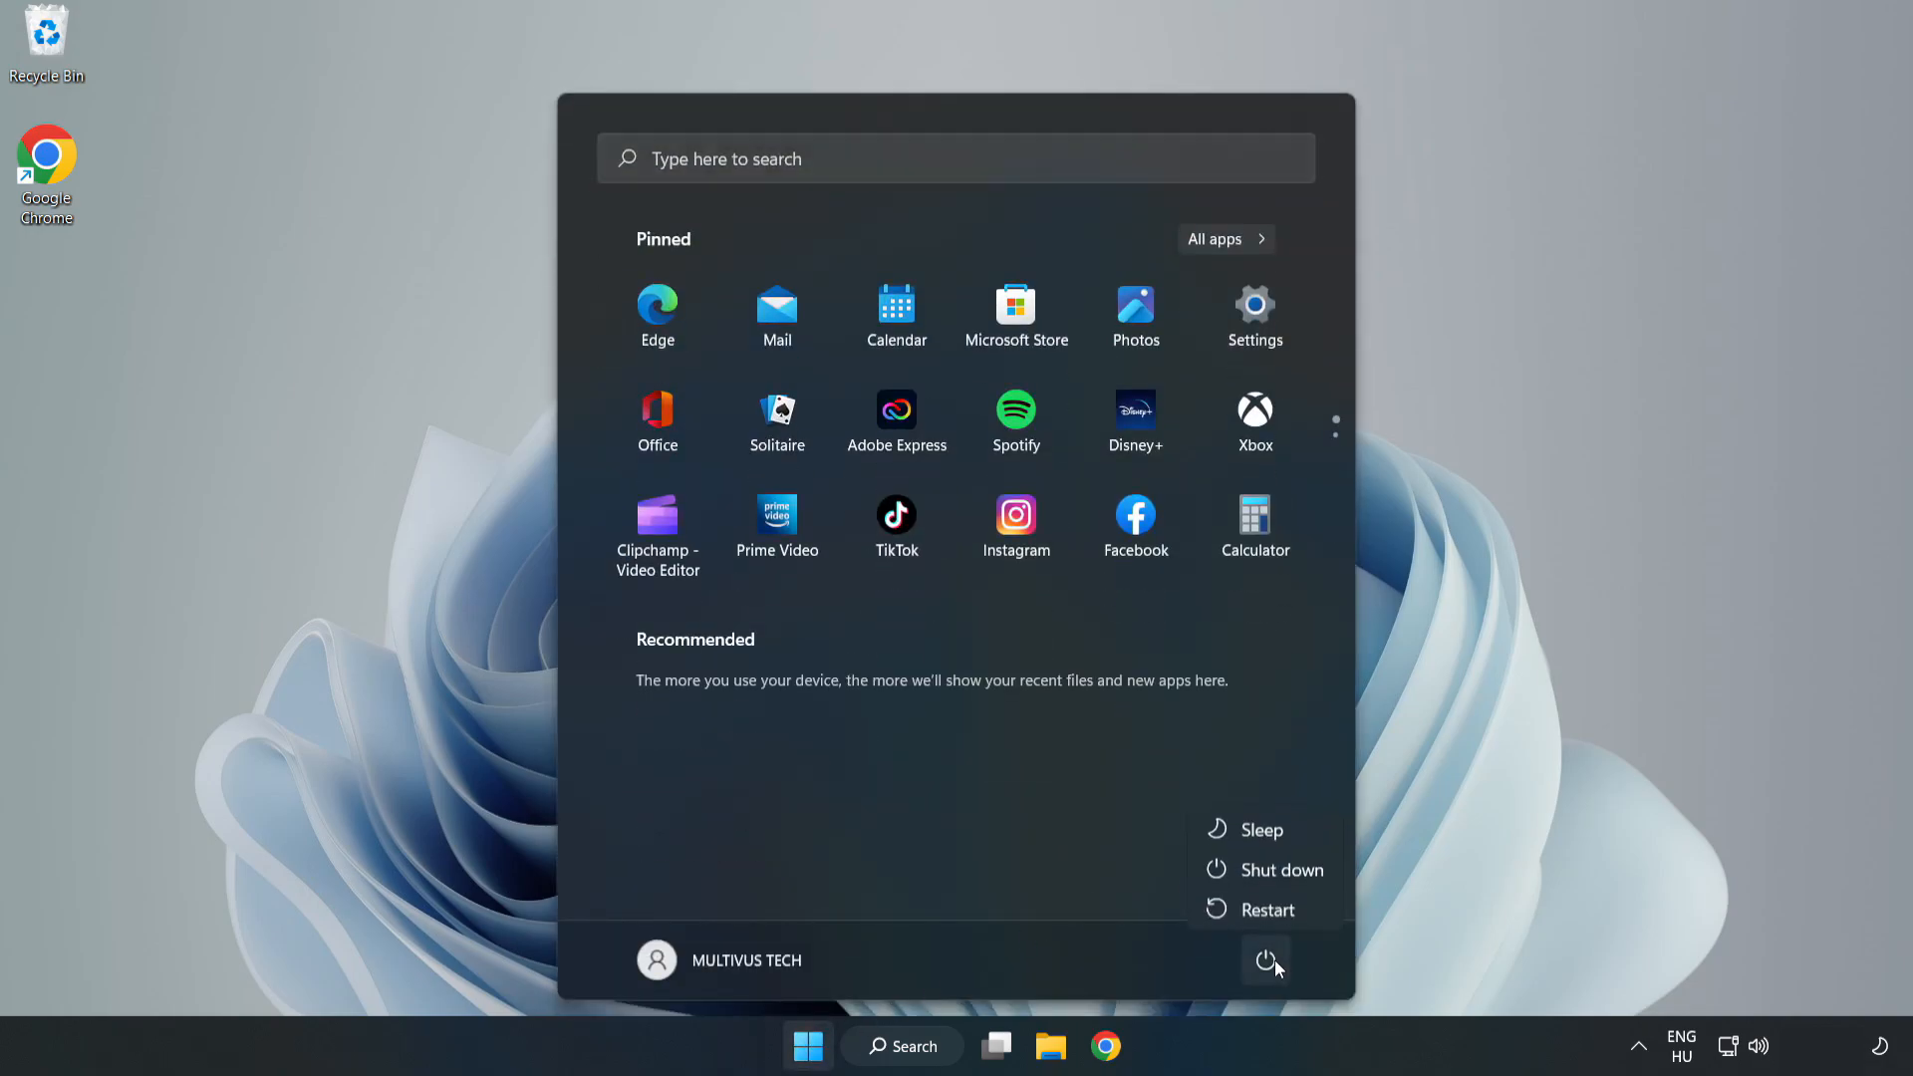